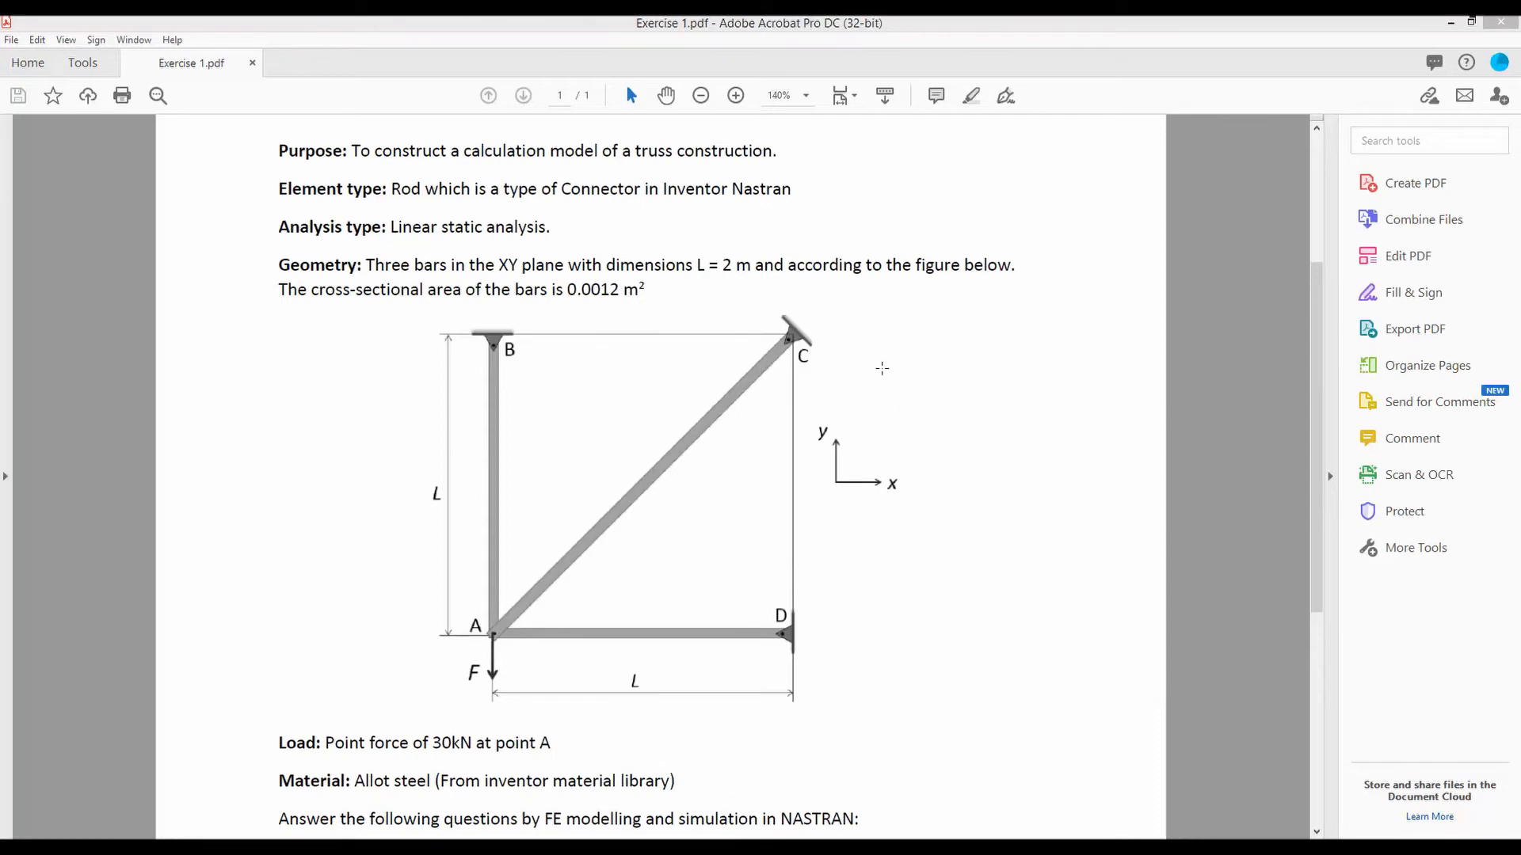
{"action": "mouse_move", "coordinate": [838, 373]}
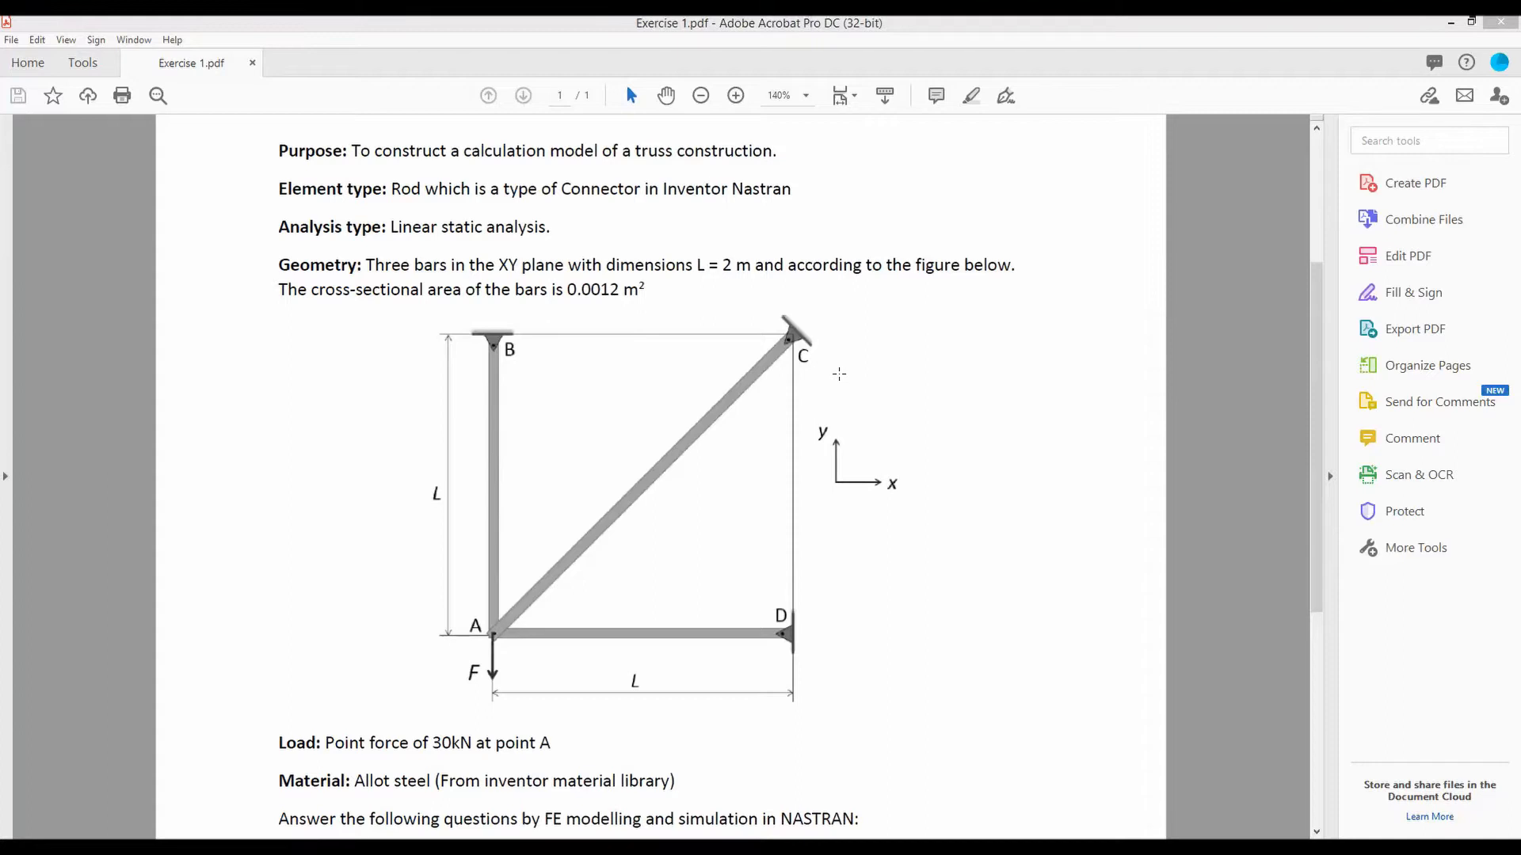
{"action": "mouse_move", "coordinate": [494, 463]}
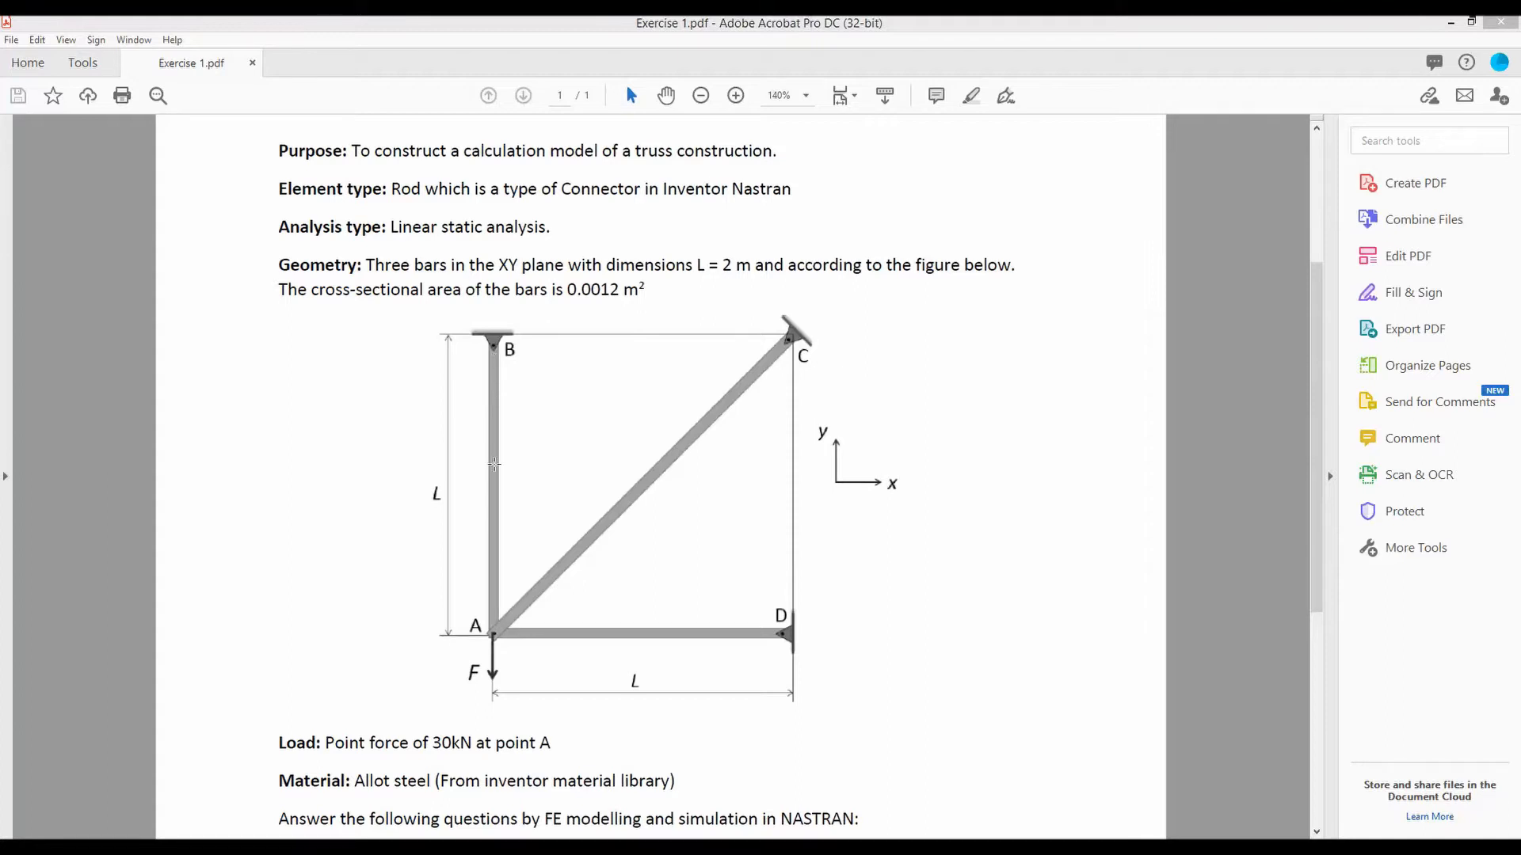
{"action": "mouse_move", "coordinate": [523, 493]}
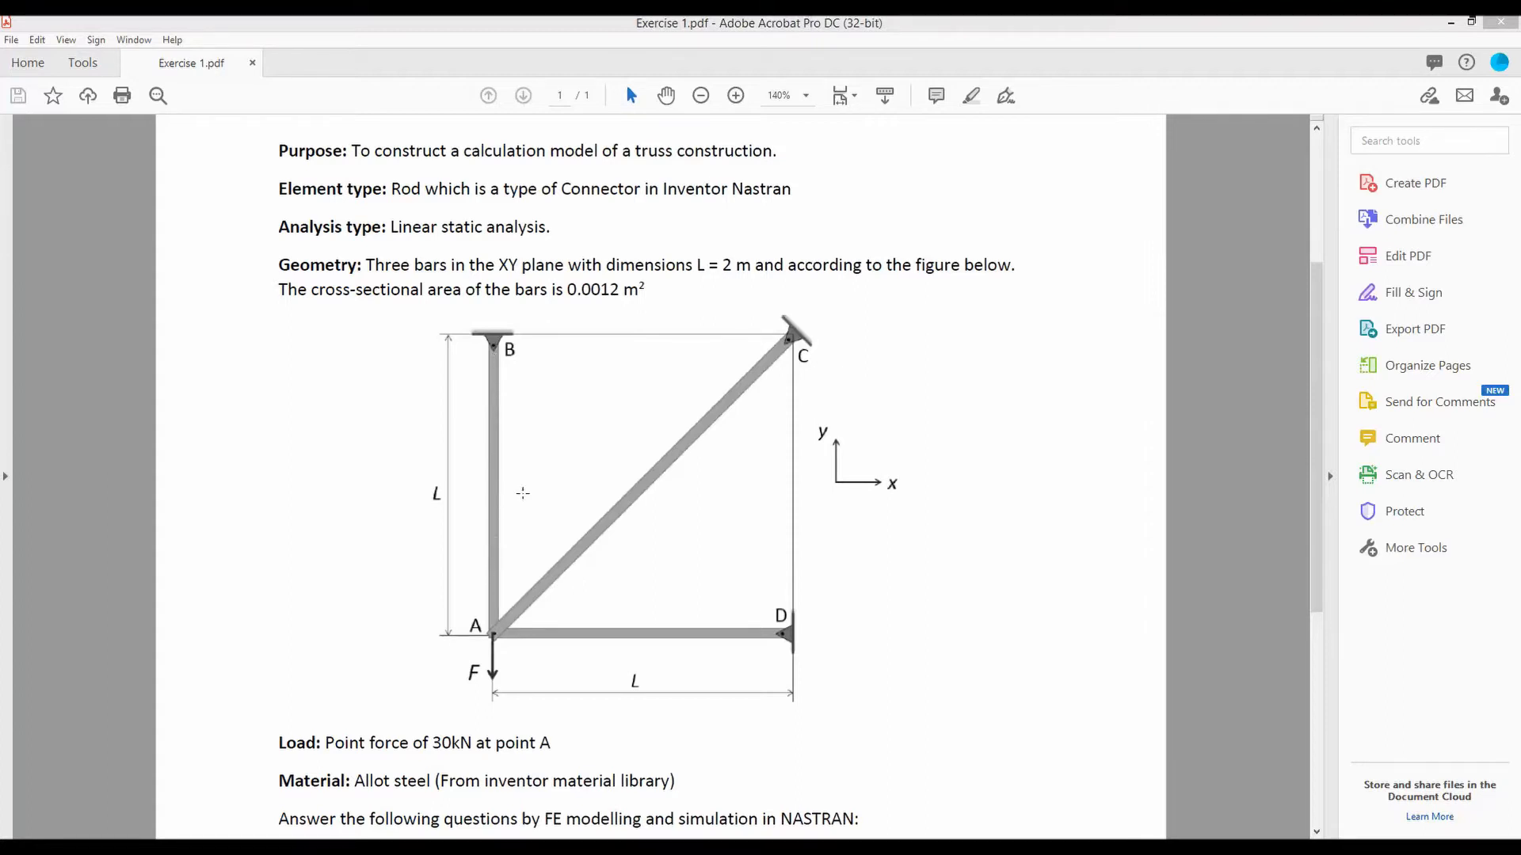
{"action": "mouse_move", "coordinate": [507, 626]}
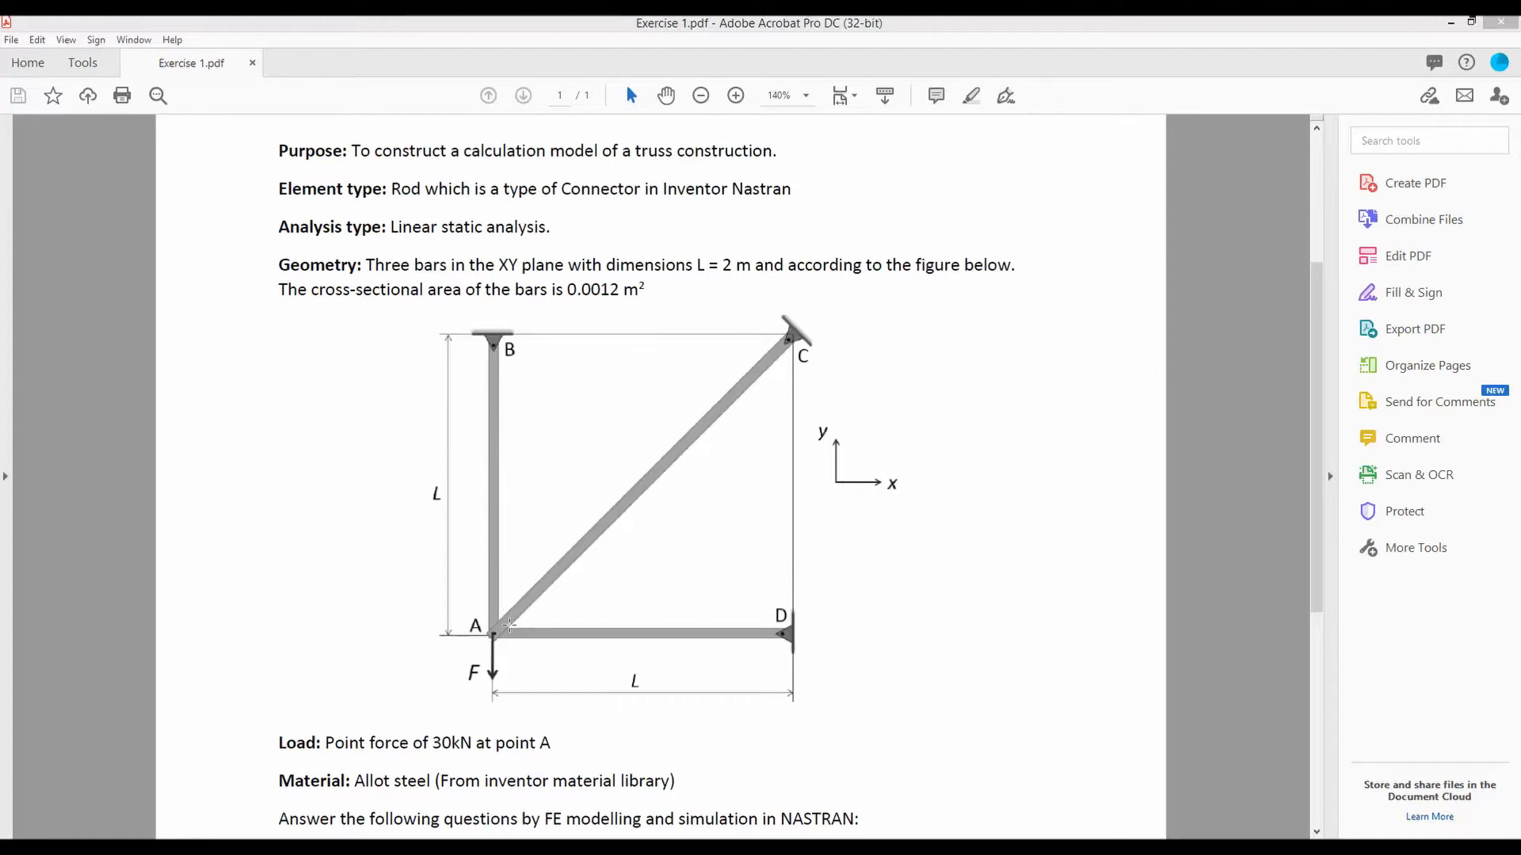
{"action": "mouse_move", "coordinate": [747, 632]}
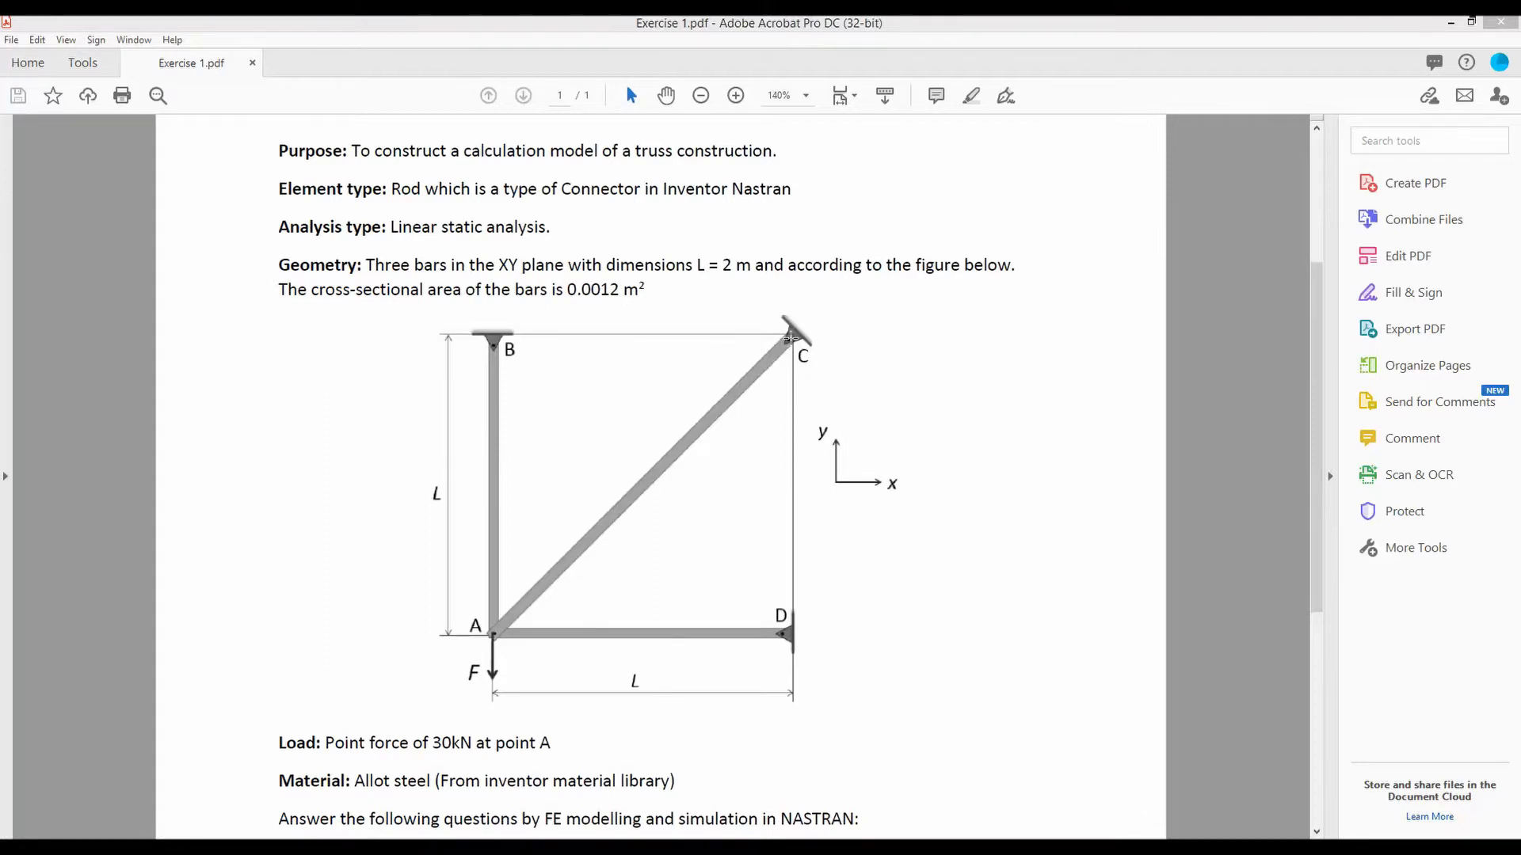
{"action": "mouse_move", "coordinate": [765, 632]}
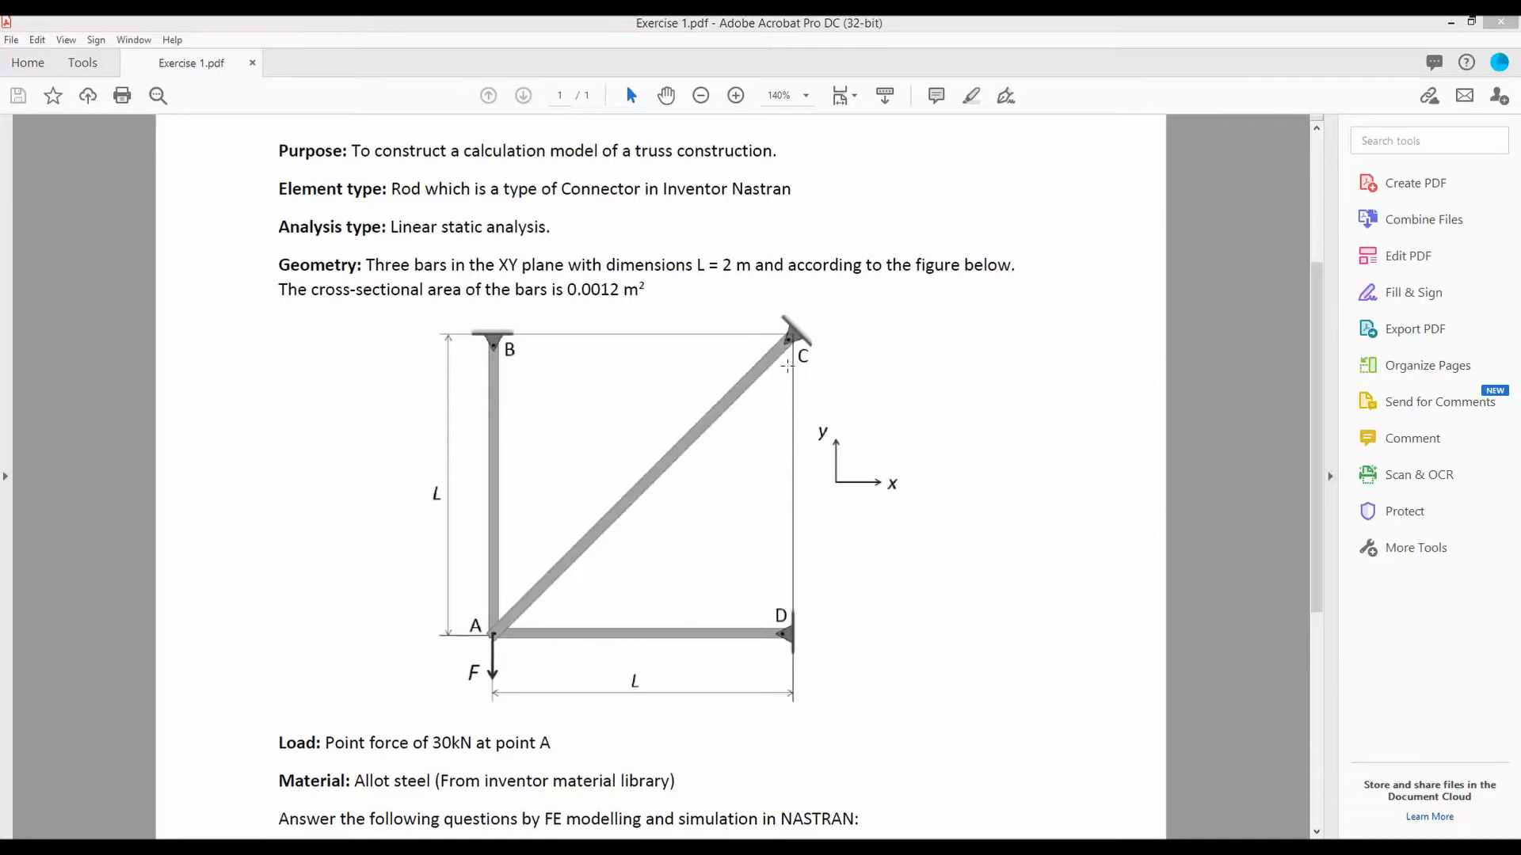
{"action": "mouse_move", "coordinate": [414, 308]}
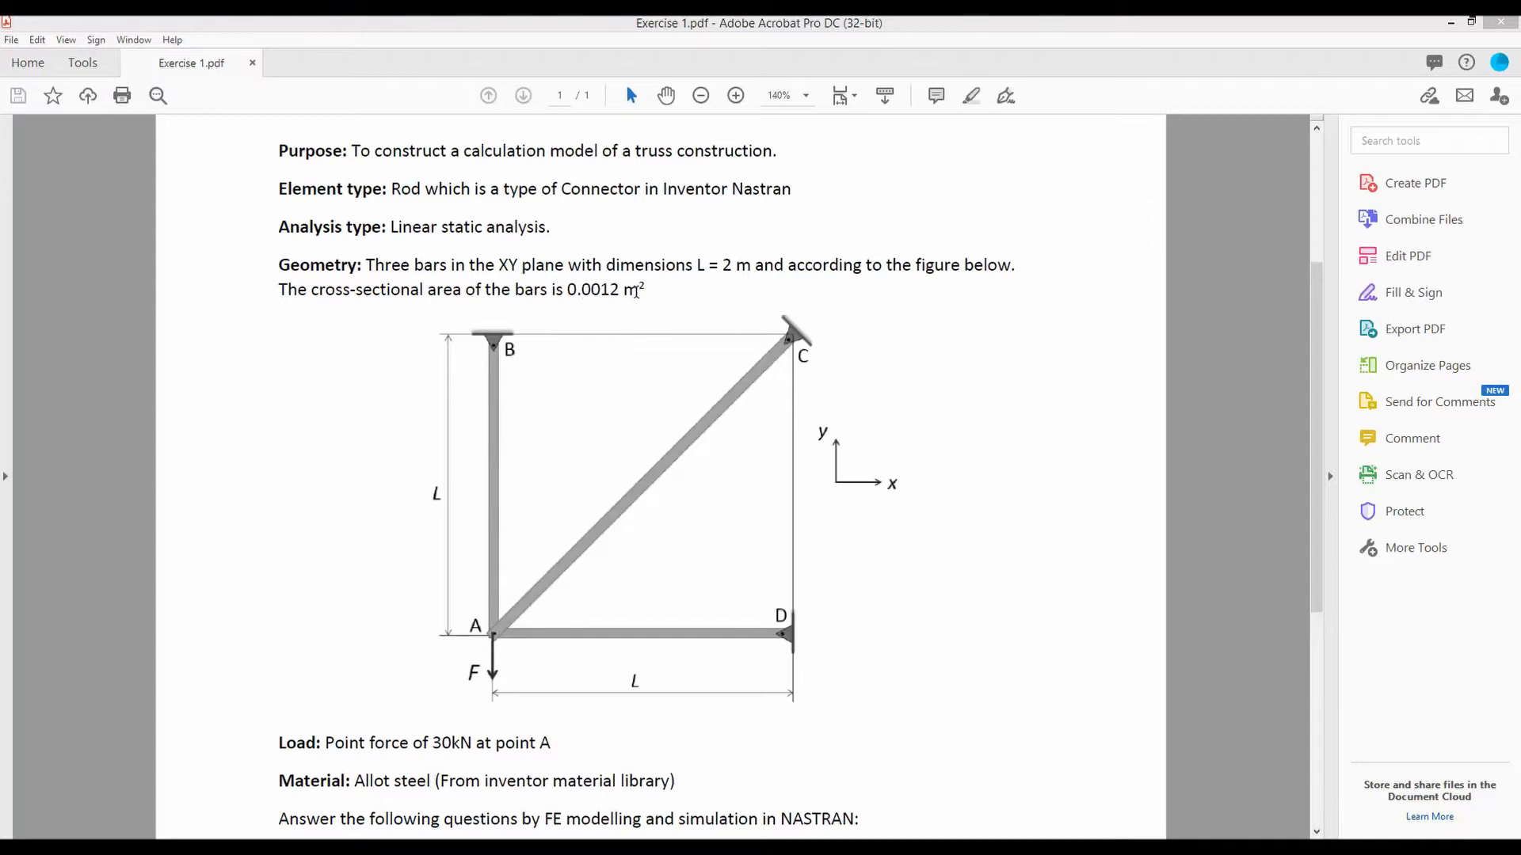
{"action": "mouse_move", "coordinate": [476, 747]}
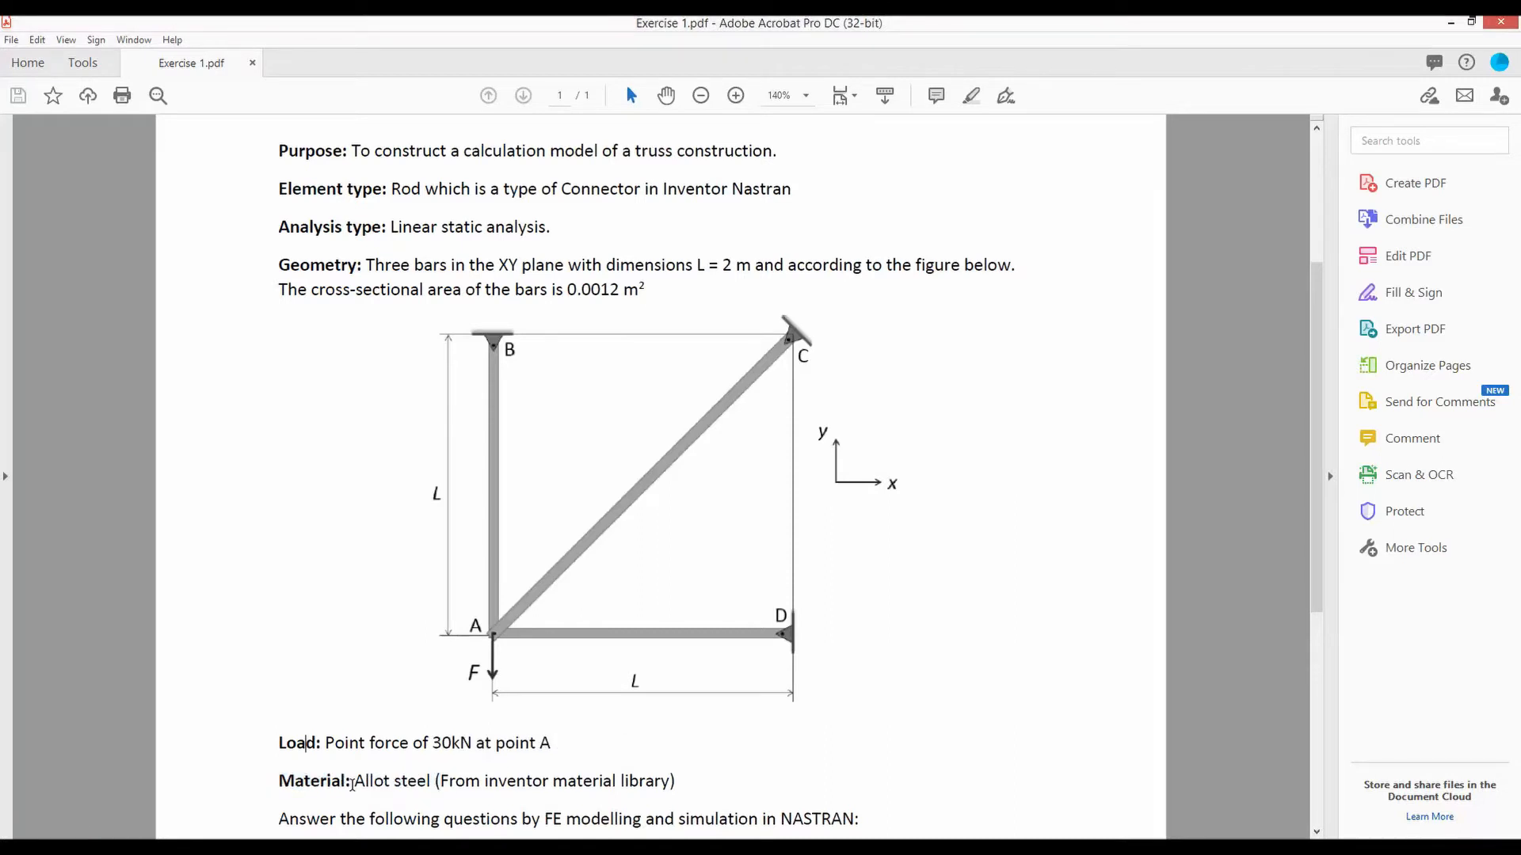
Step: Read the Exercise 1.pdf truss brief: three bars, 30 kN load at A, steel
{"action": "double_click", "coordinate": [359, 781]}
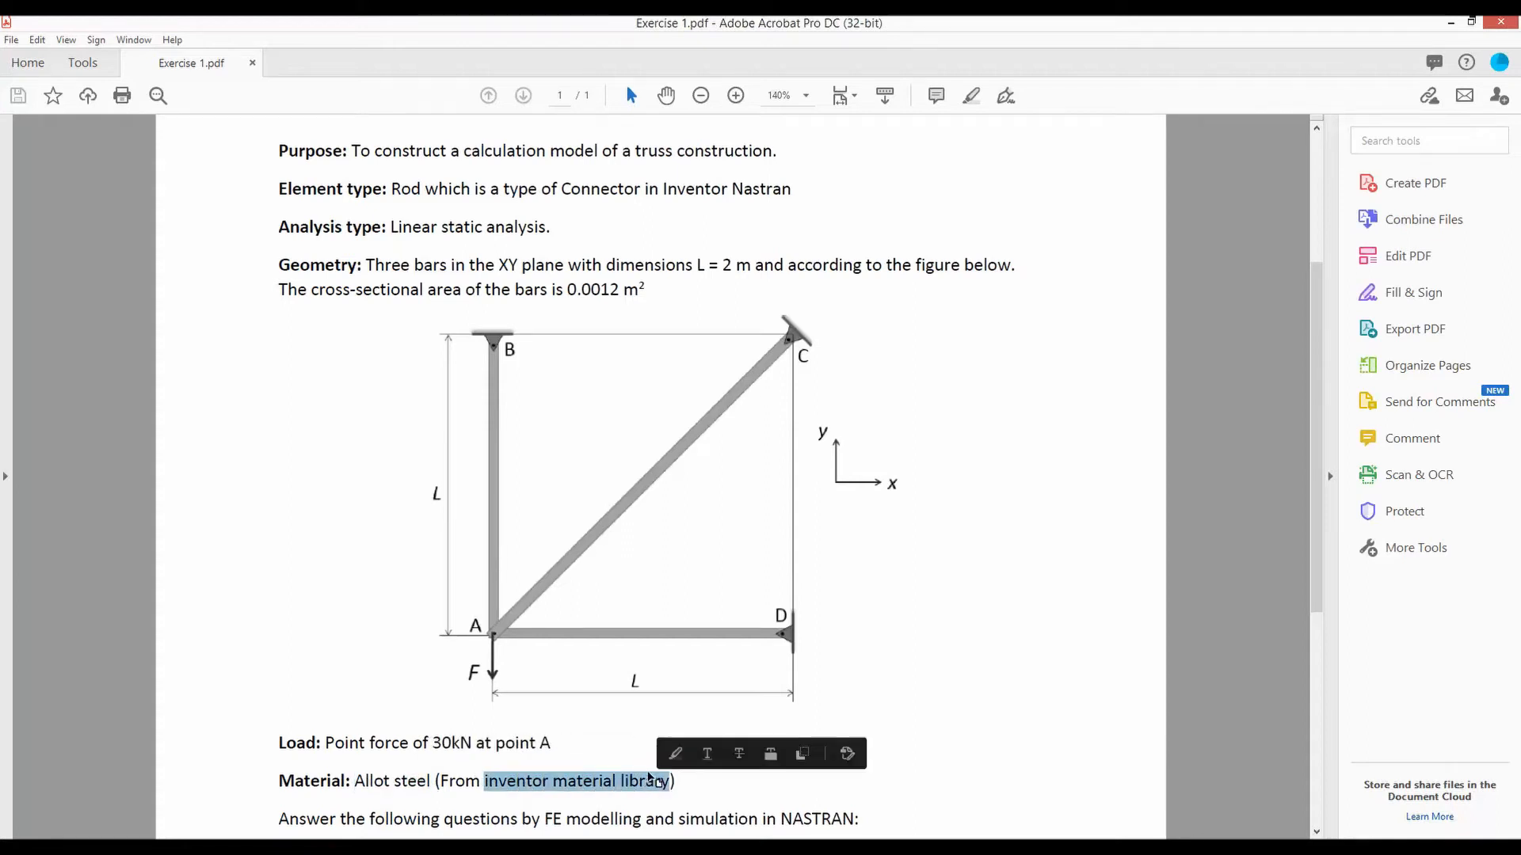
{"action": "left_click", "coordinate": [798, 337]}
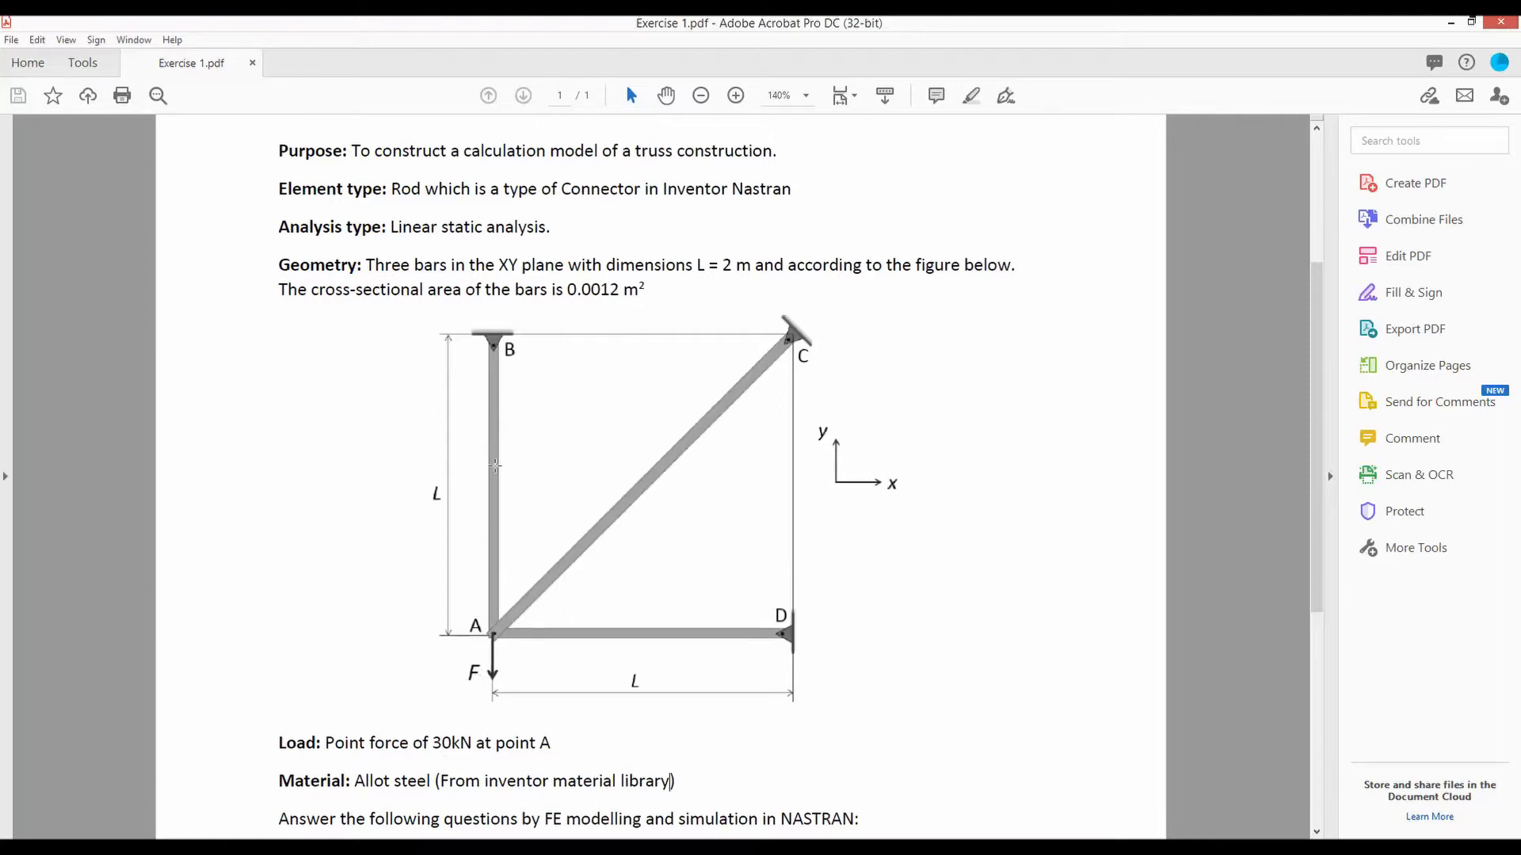
{"action": "mouse_move", "coordinate": [502, 621]}
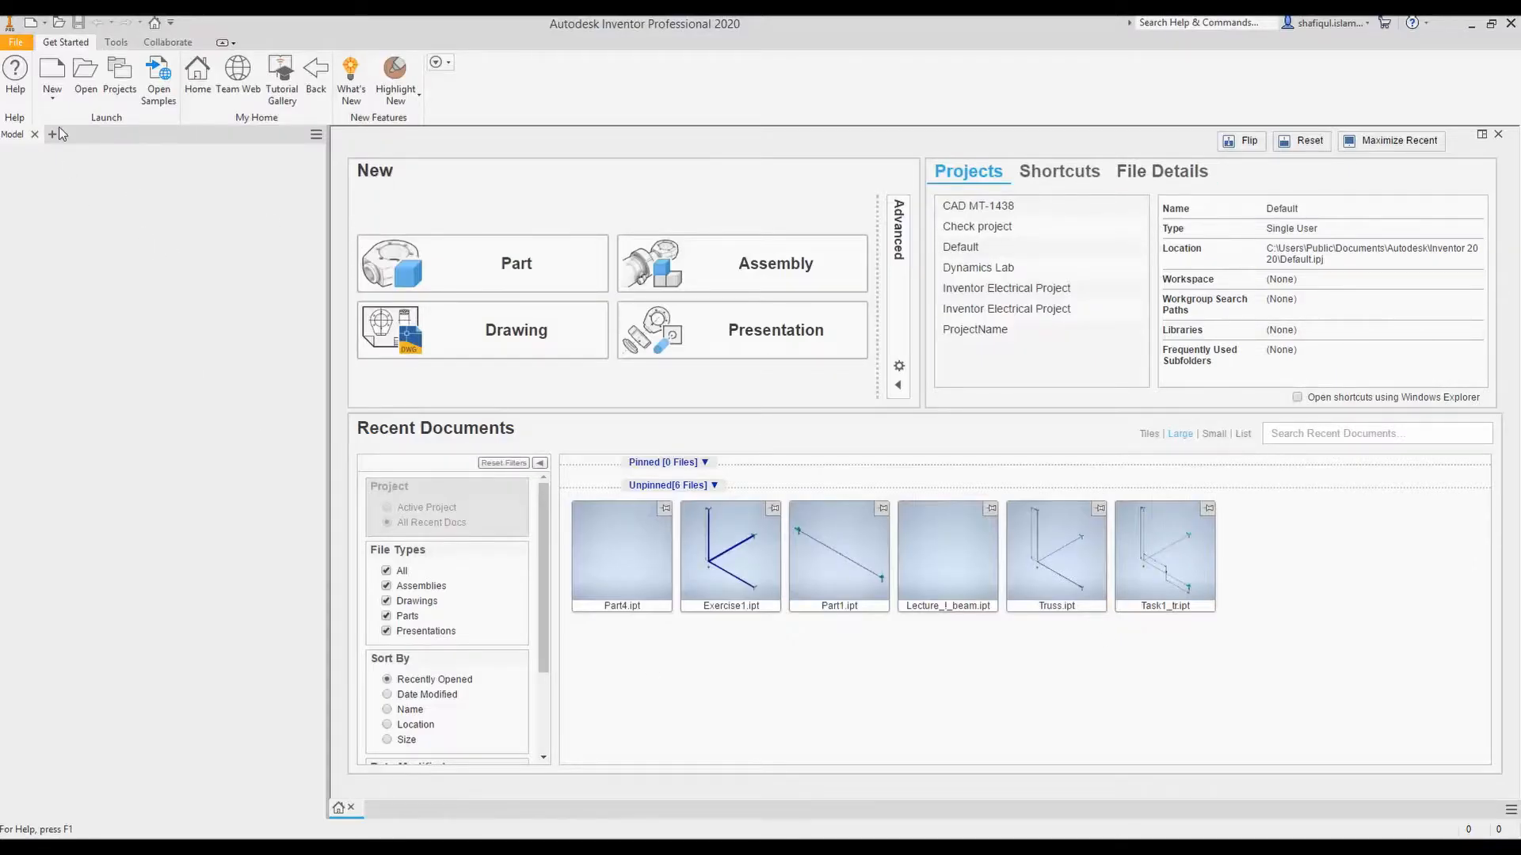
Step: Create a new part file, Part5, from the Standard.ipt template
{"action": "left_click", "coordinate": [51, 78]}
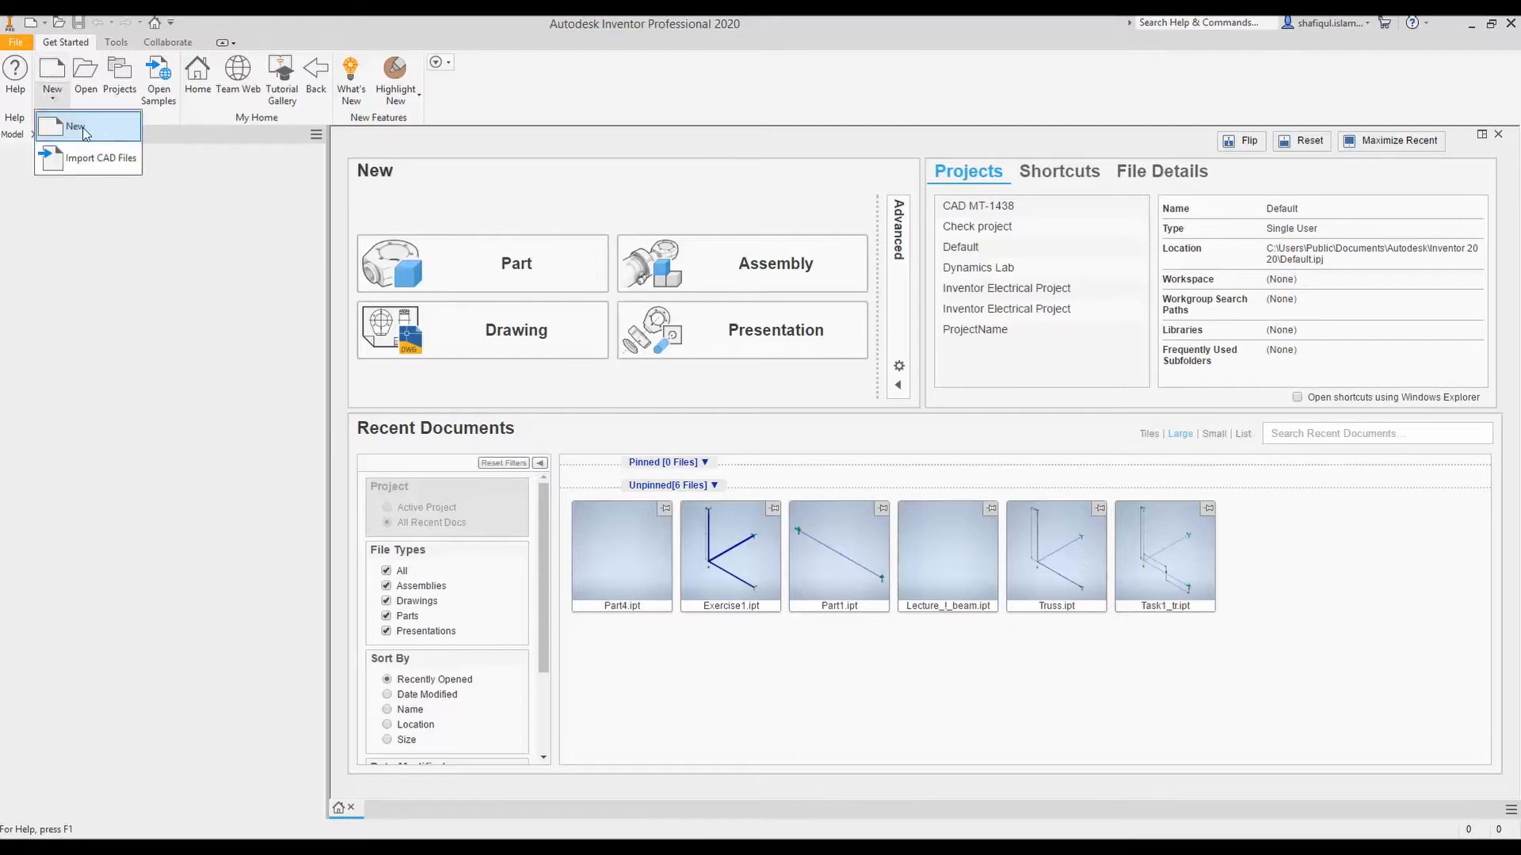
{"action": "left_click", "coordinate": [74, 127]}
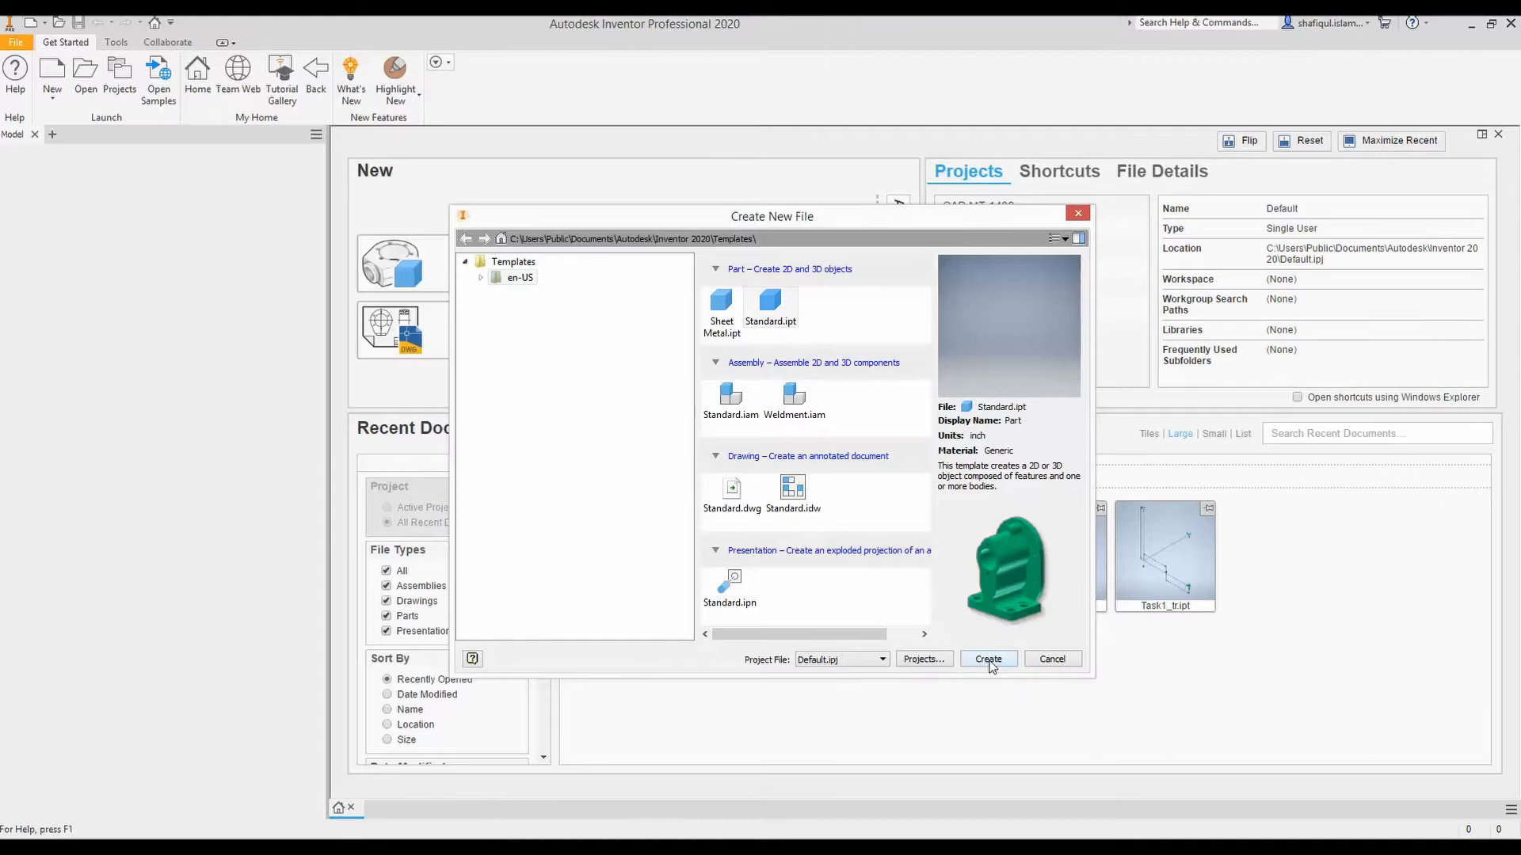
{"action": "left_click", "coordinate": [986, 660]}
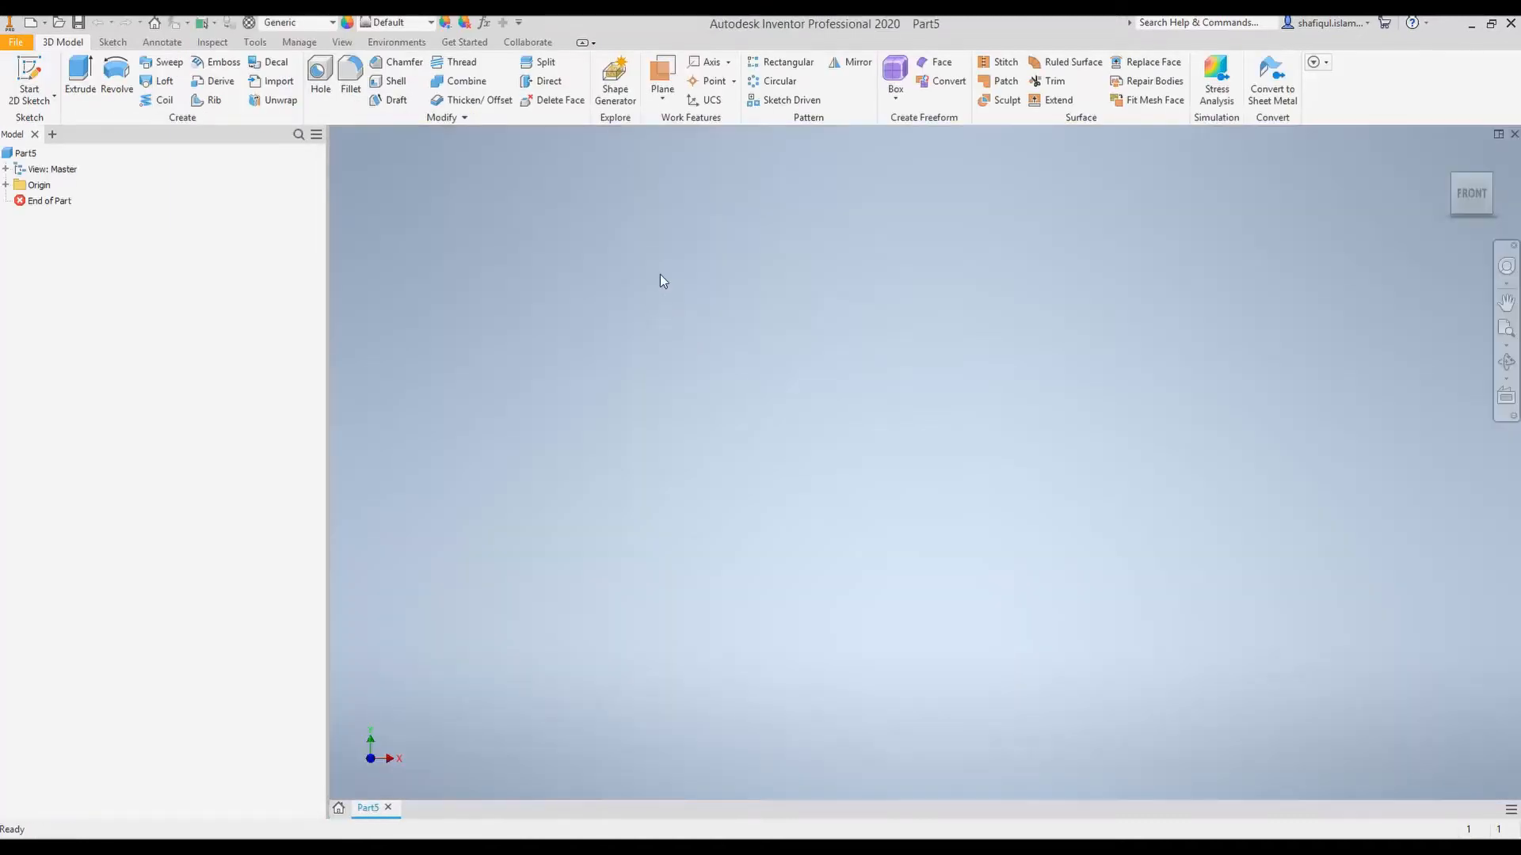
{"action": "mouse_move", "coordinate": [618, 394]}
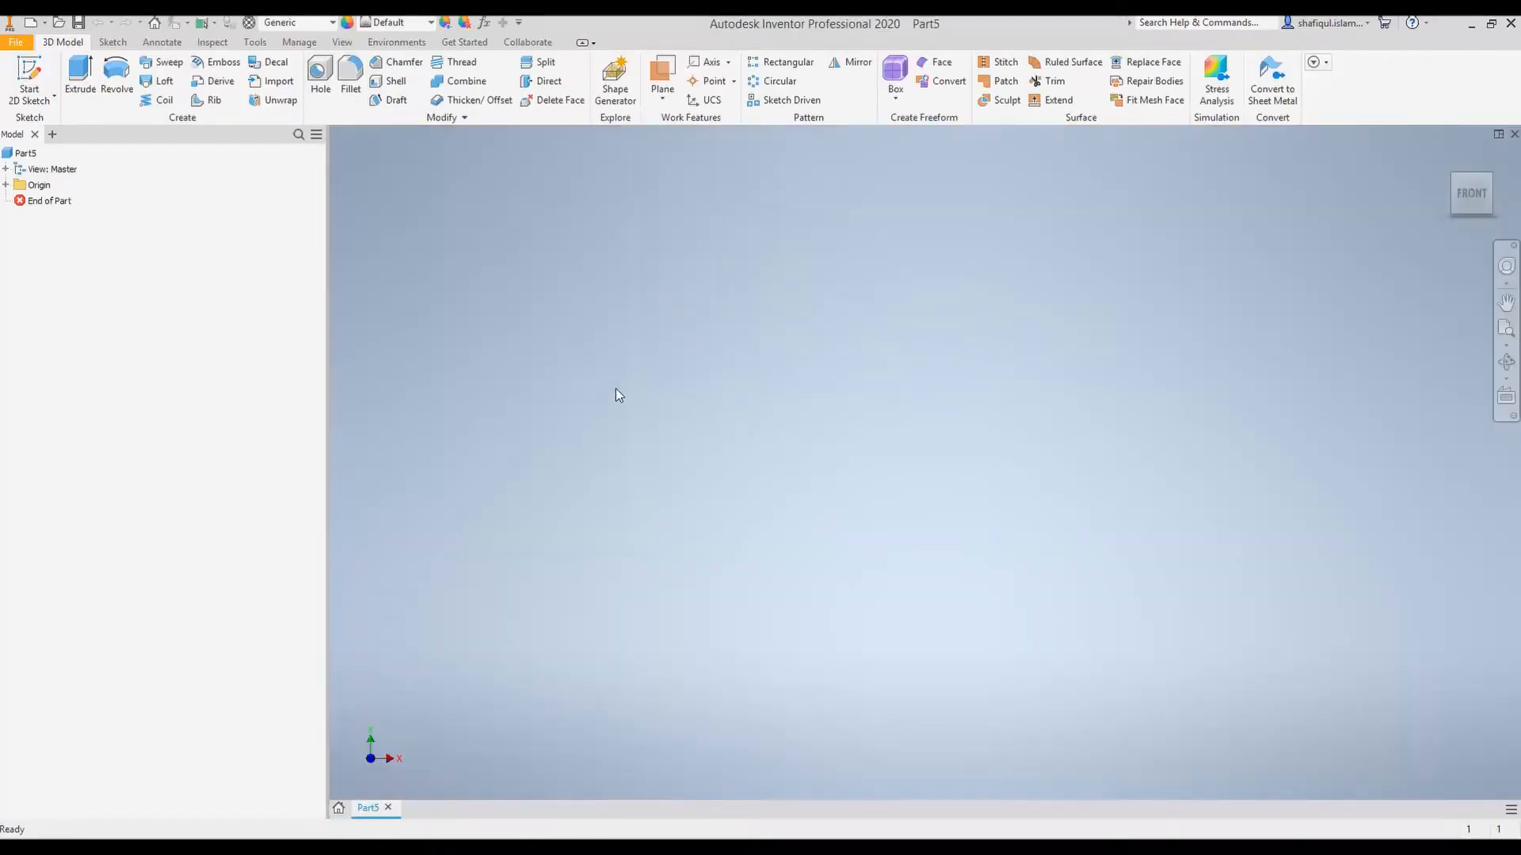
{"action": "mouse_move", "coordinate": [656, 474]}
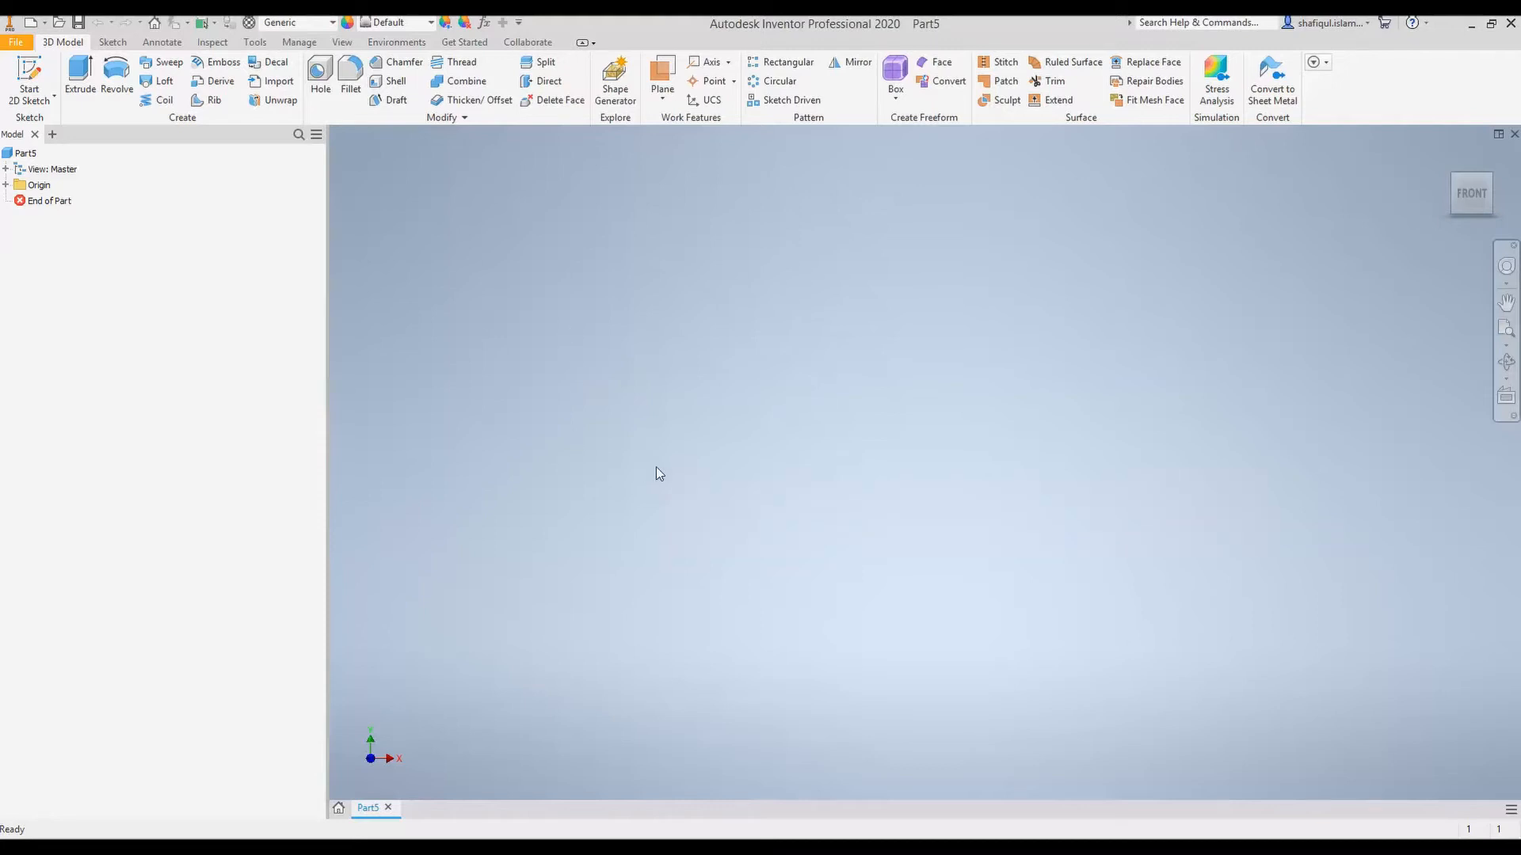
{"action": "mouse_move", "coordinate": [754, 268]}
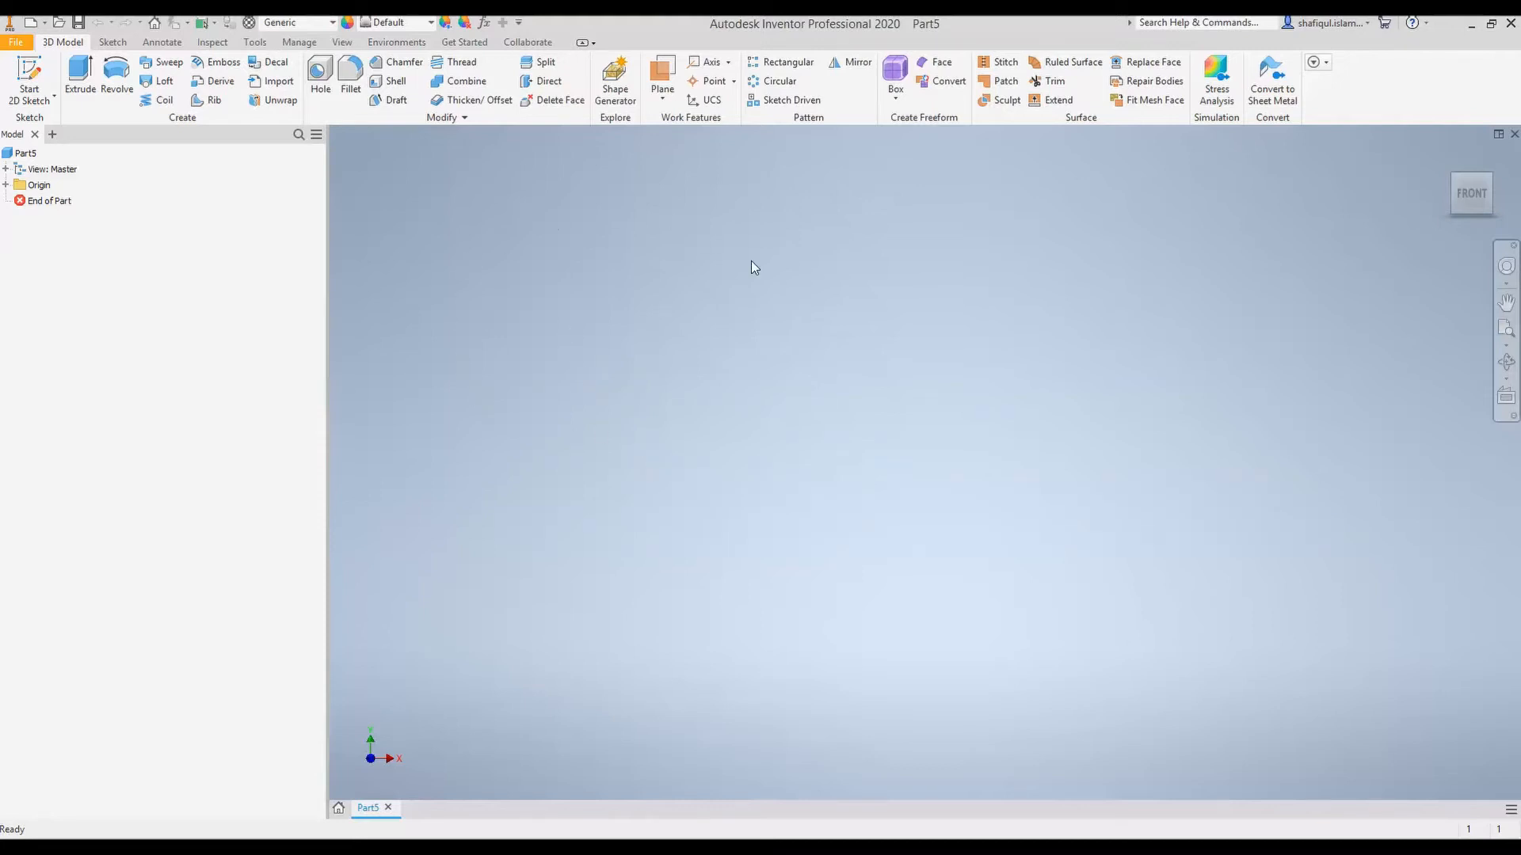
{"action": "mouse_move", "coordinate": [610, 511]}
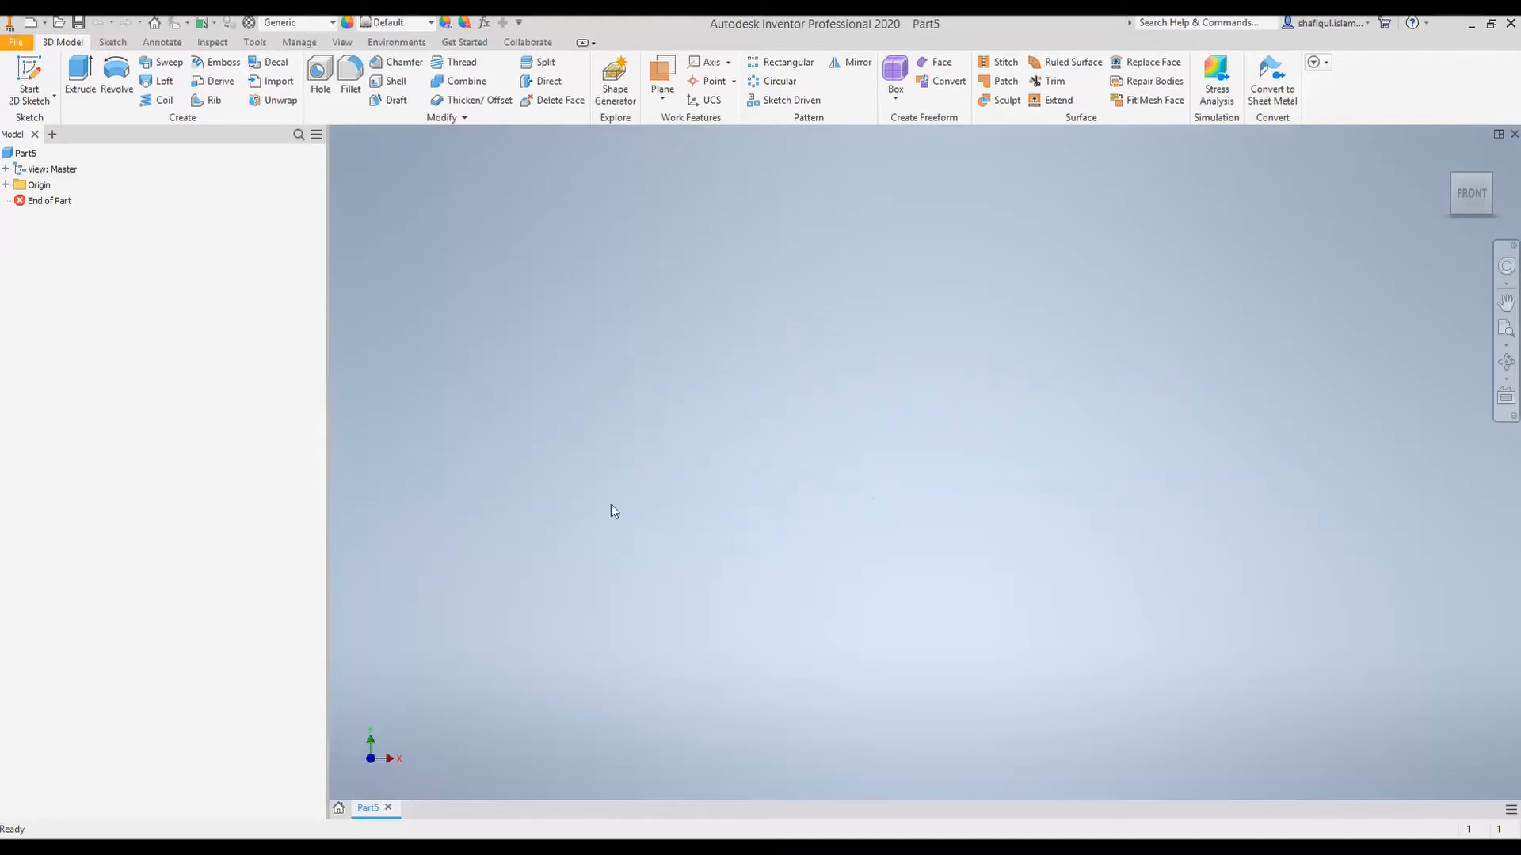
{"action": "mouse_move", "coordinate": [636, 363]}
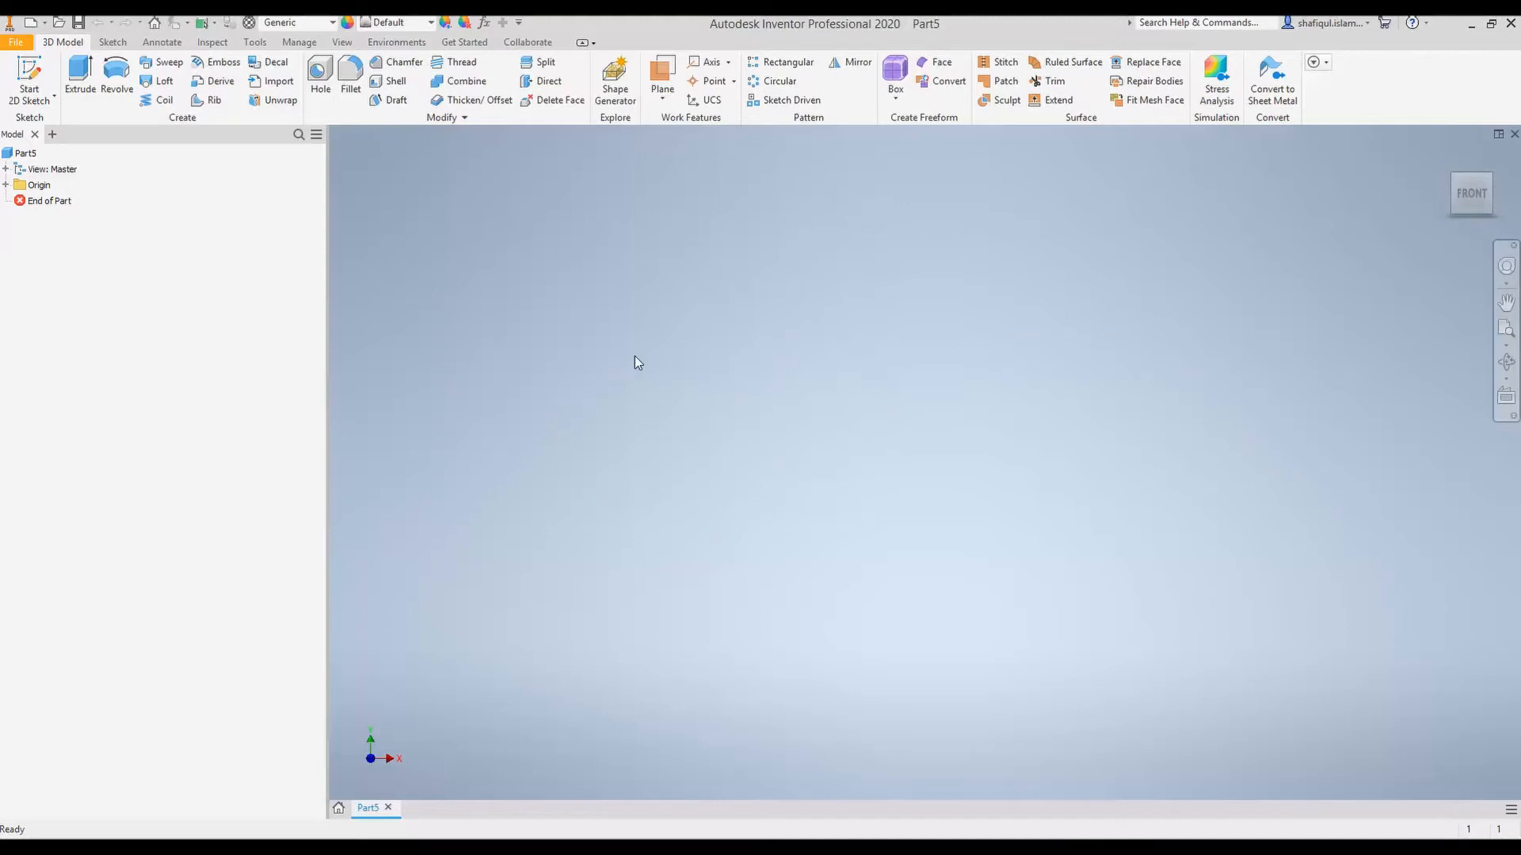
{"action": "mouse_move", "coordinate": [553, 382]}
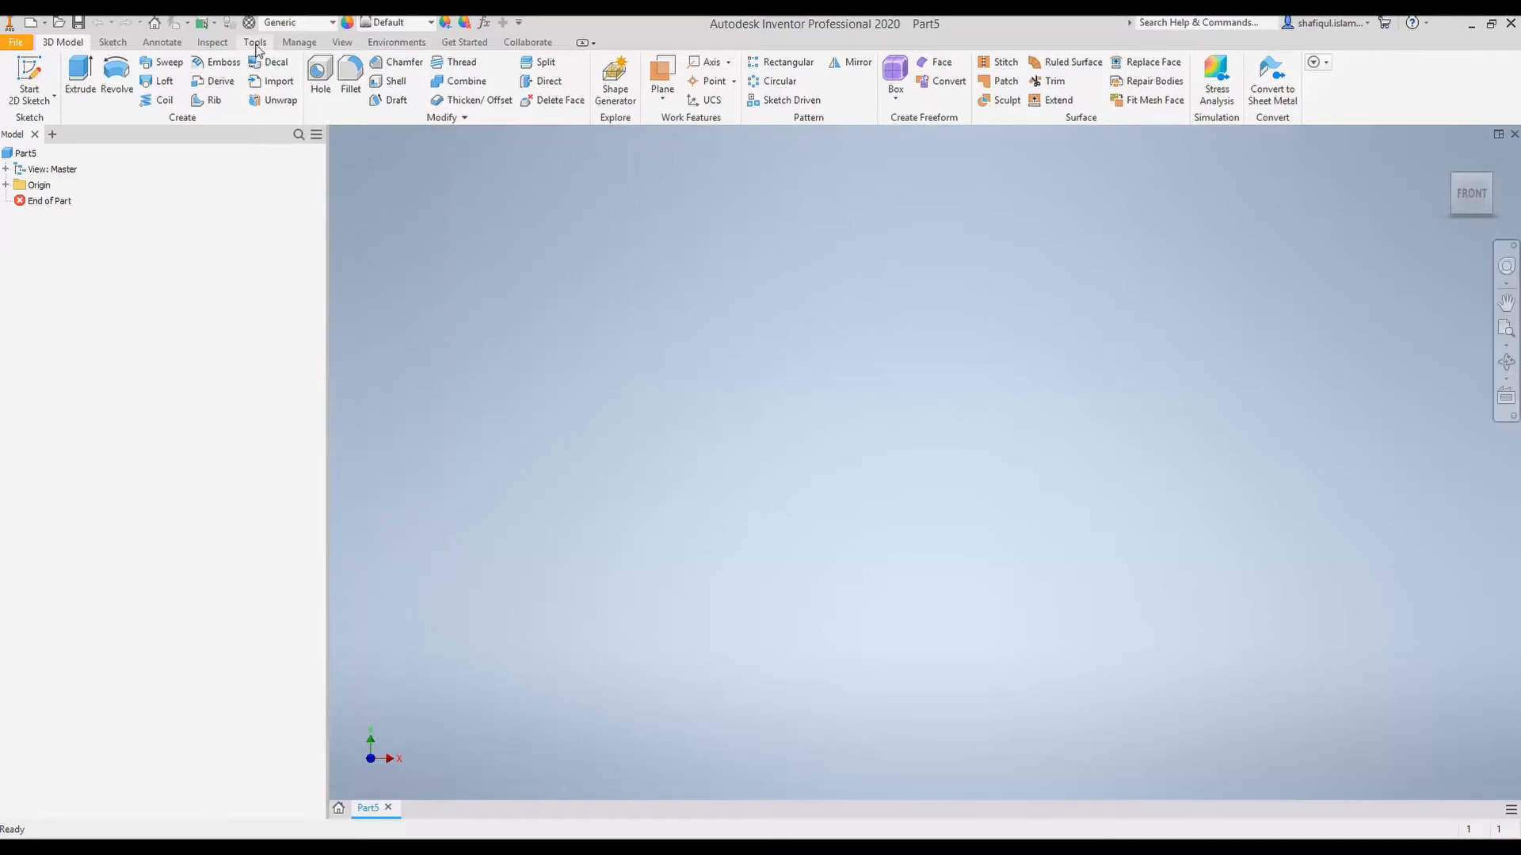
Step: Set Part5's document units to meter for length and kilogram for mass
{"action": "left_click", "coordinate": [254, 42]}
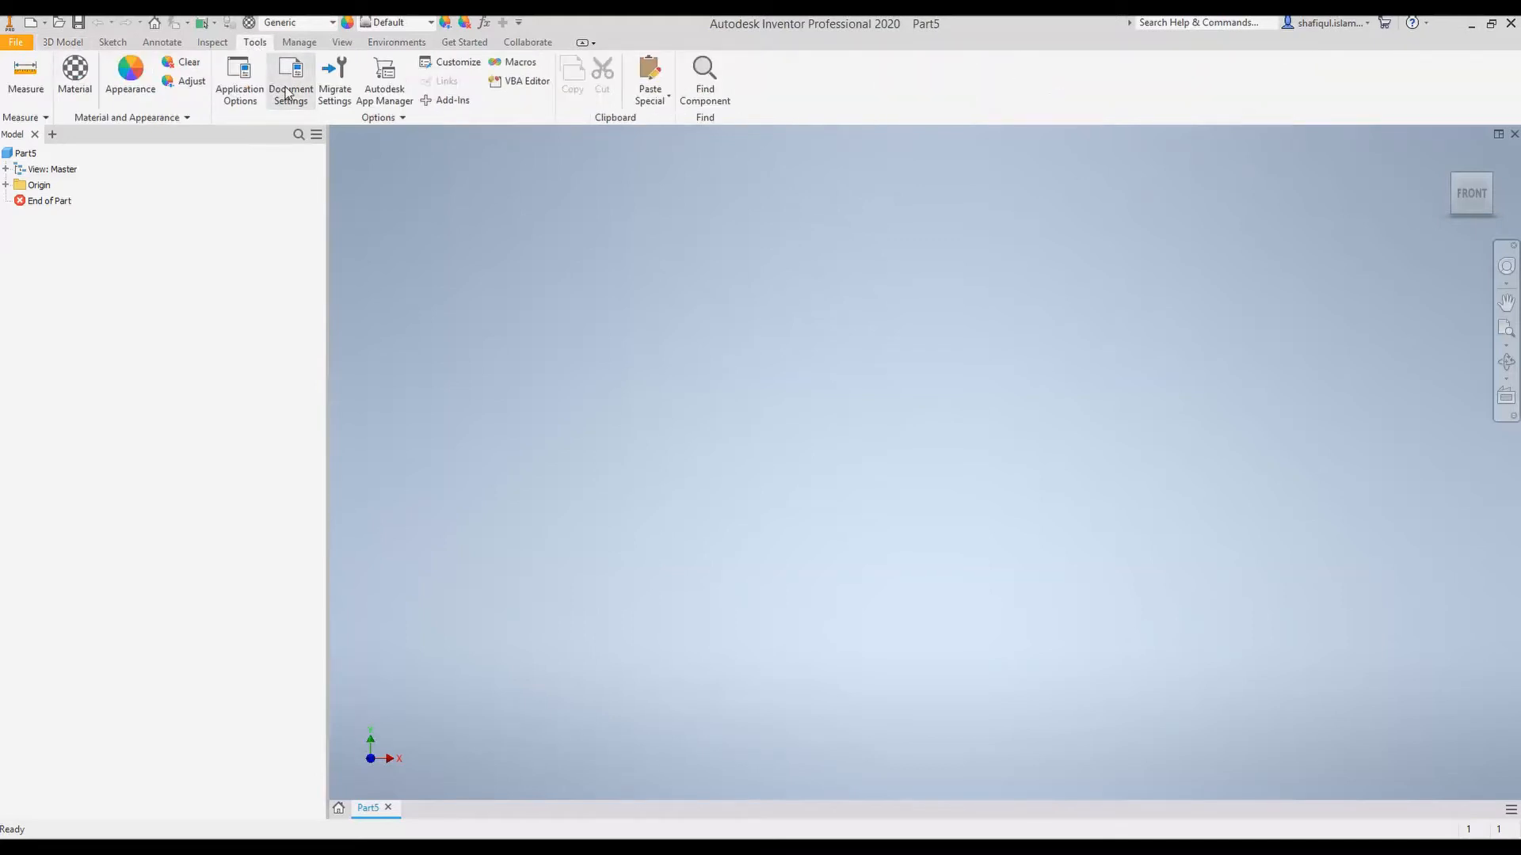
{"action": "left_click", "coordinate": [290, 81]}
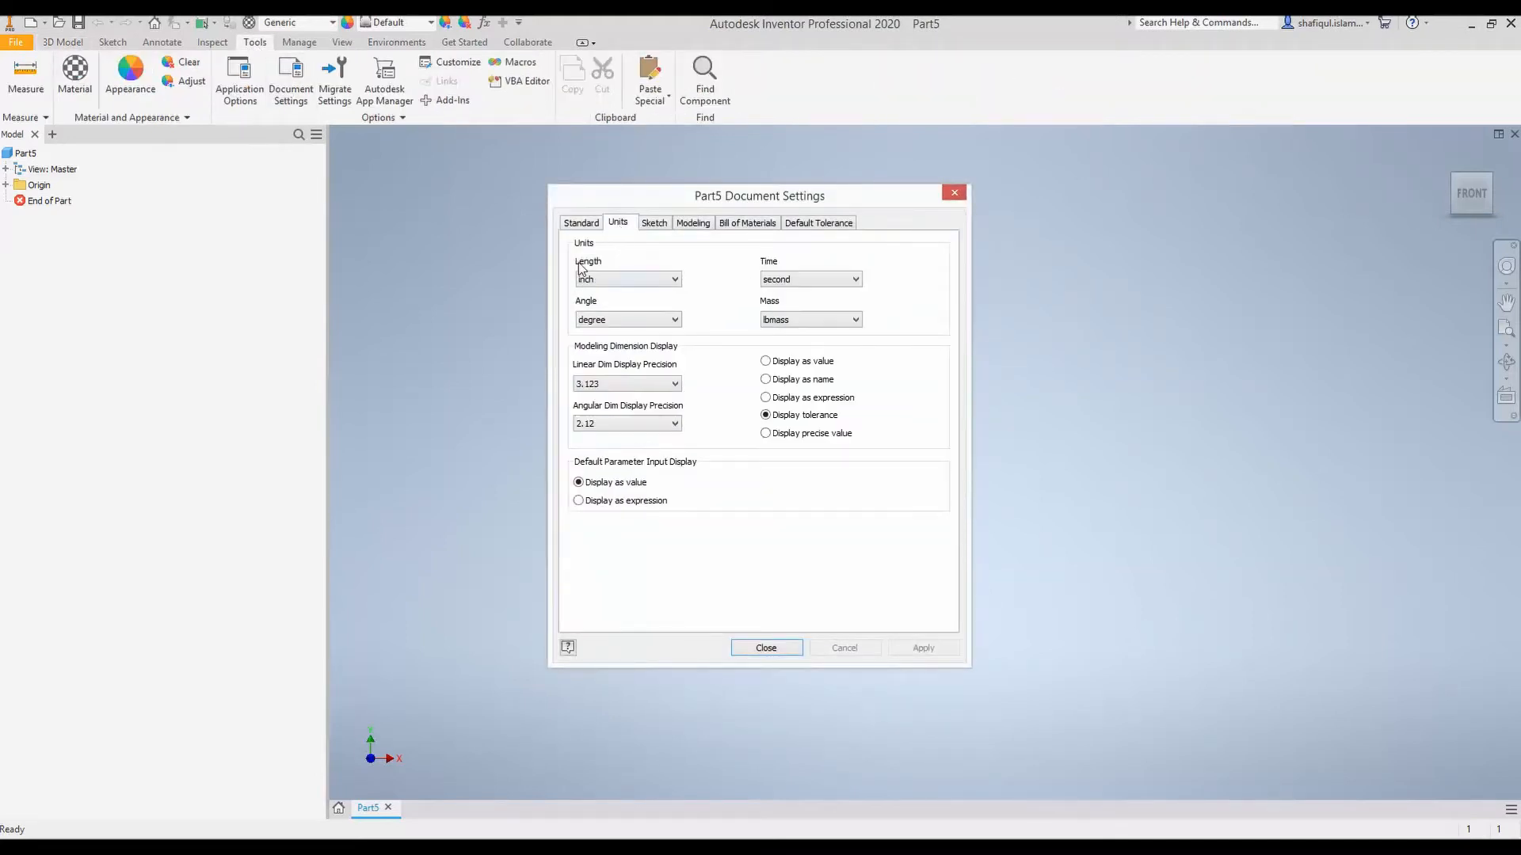
{"action": "left_click", "coordinate": [673, 279]}
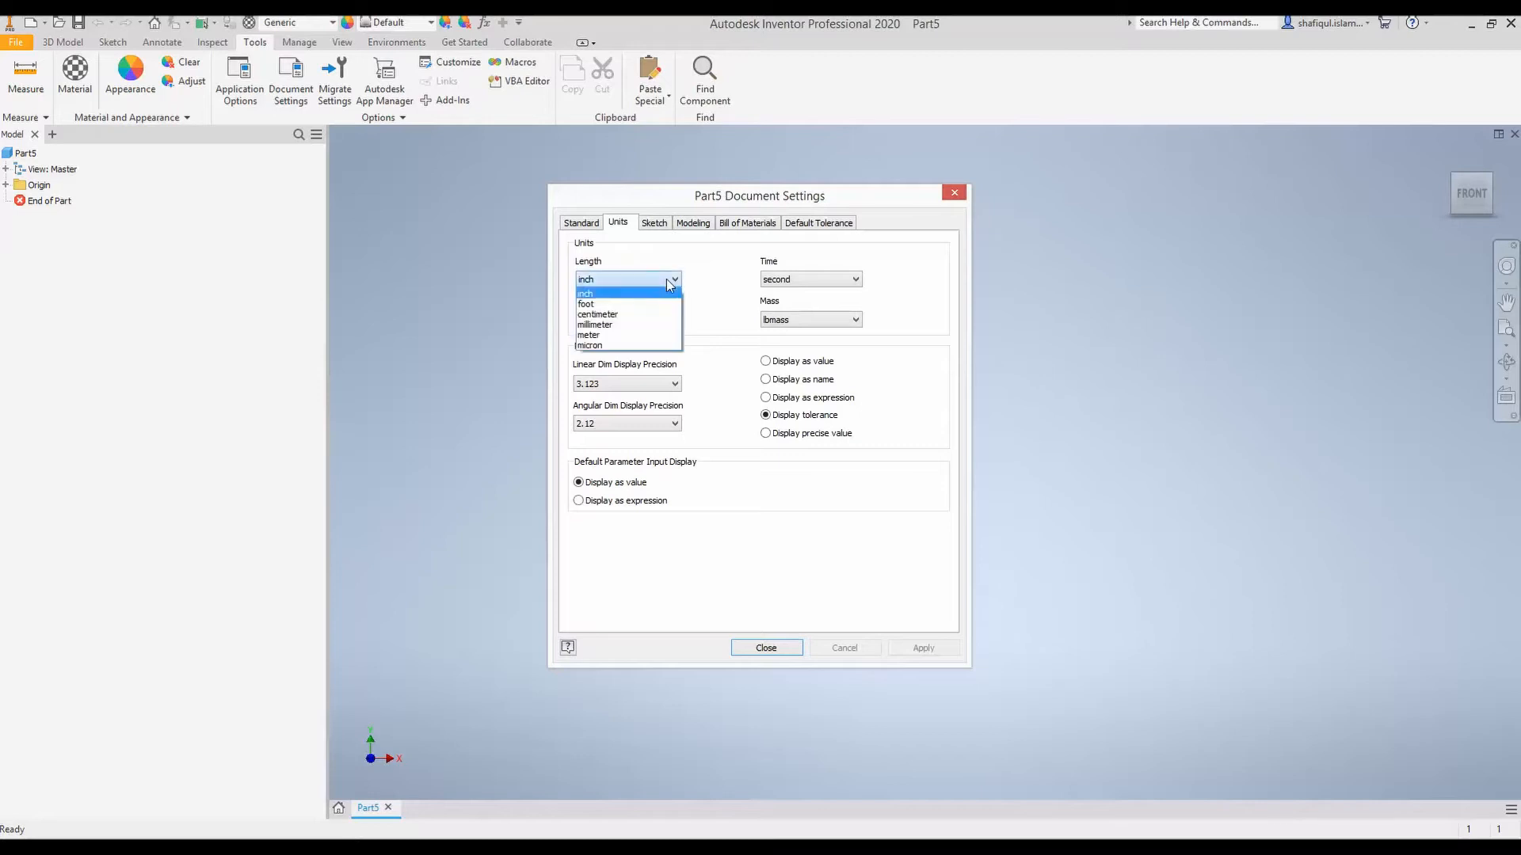
{"action": "left_click", "coordinate": [587, 334]}
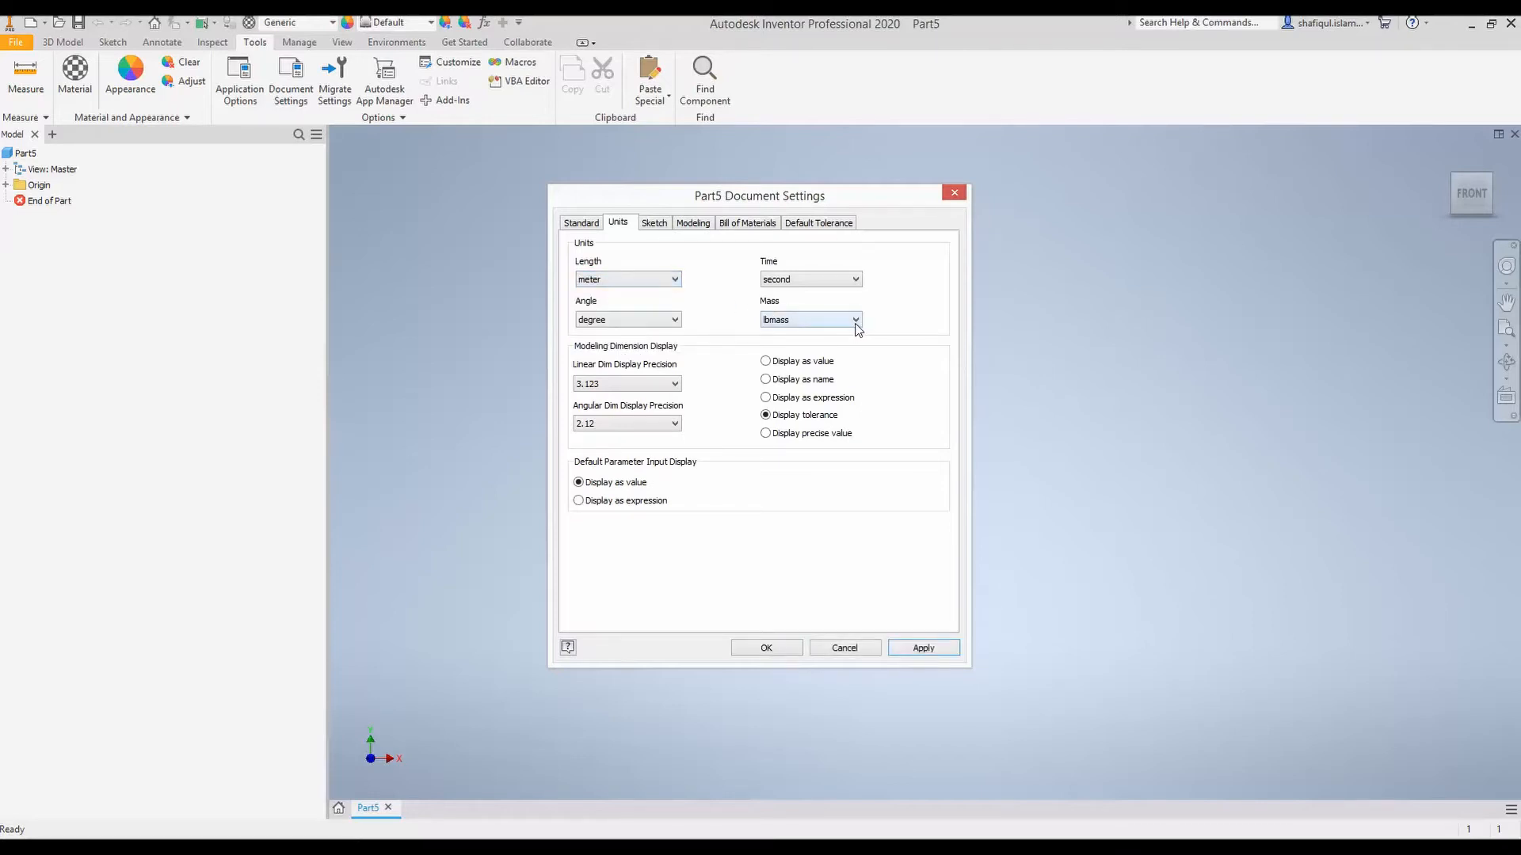
{"action": "left_click", "coordinate": [806, 320]}
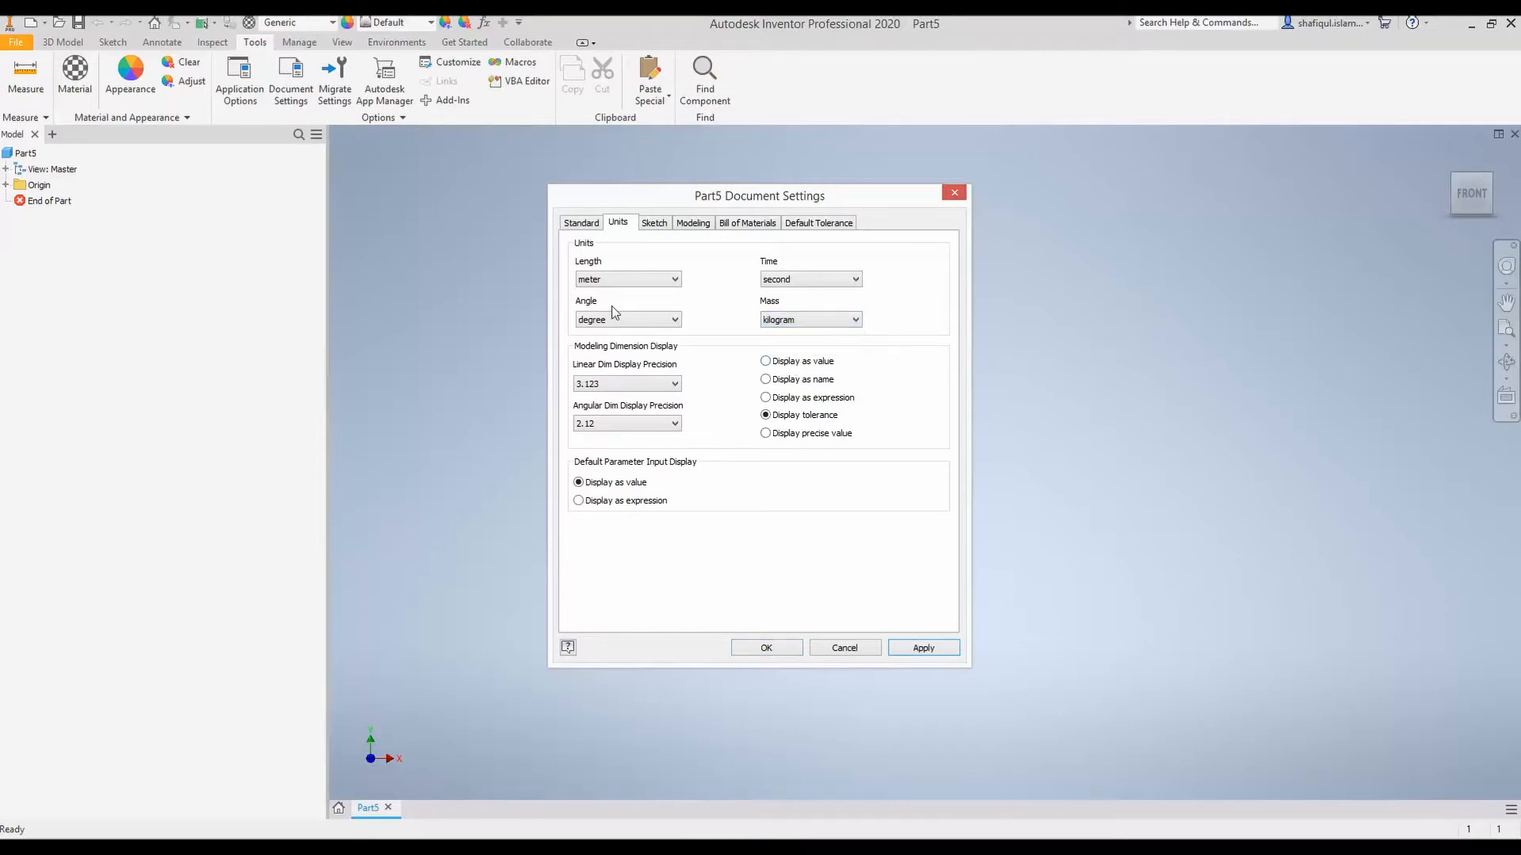
{"action": "mouse_move", "coordinate": [868, 611]}
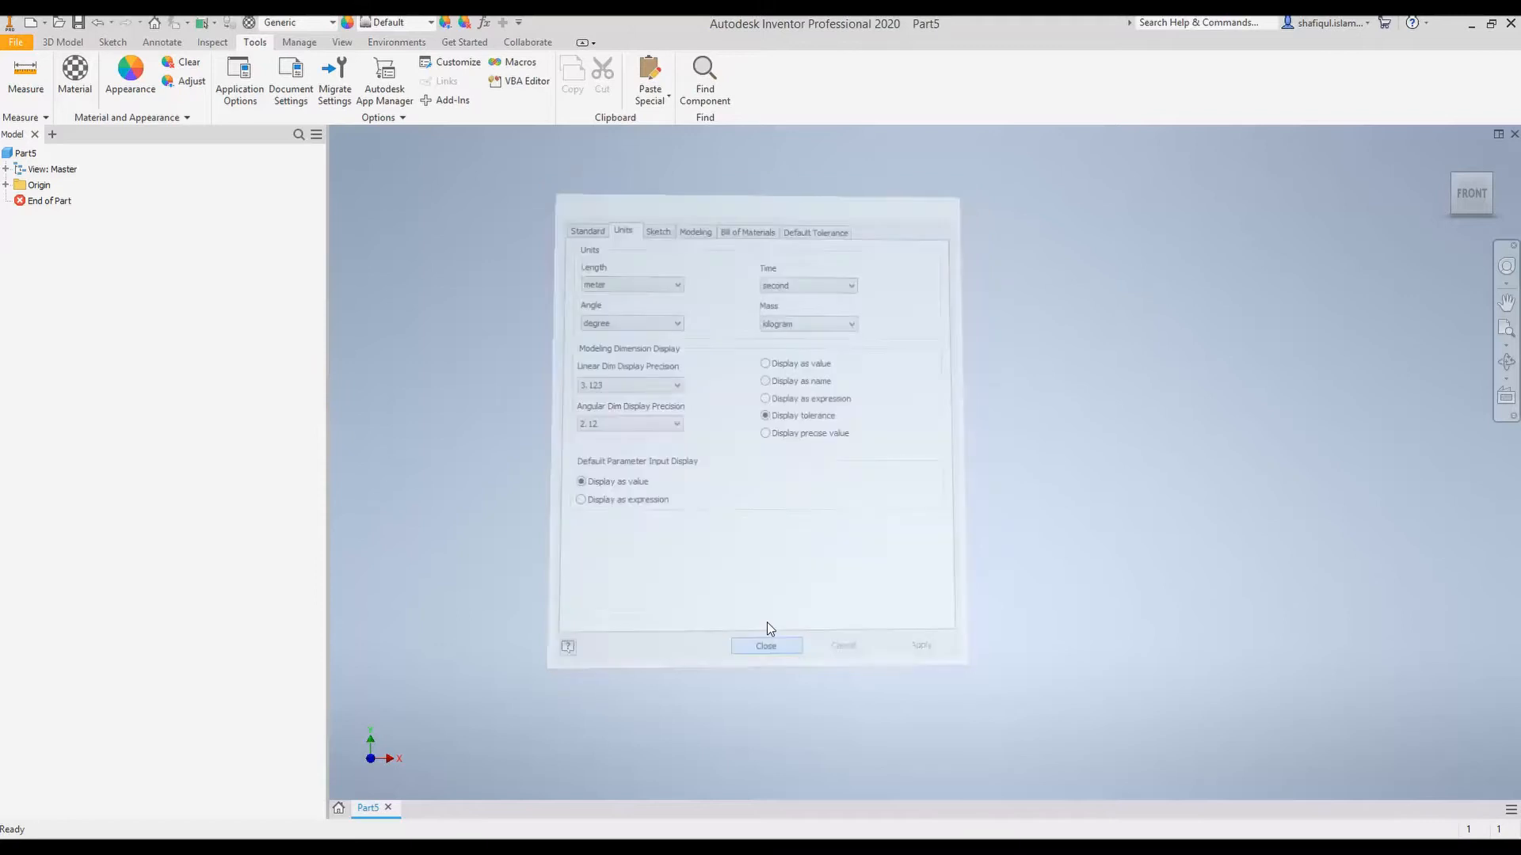
{"action": "left_click", "coordinate": [765, 647]}
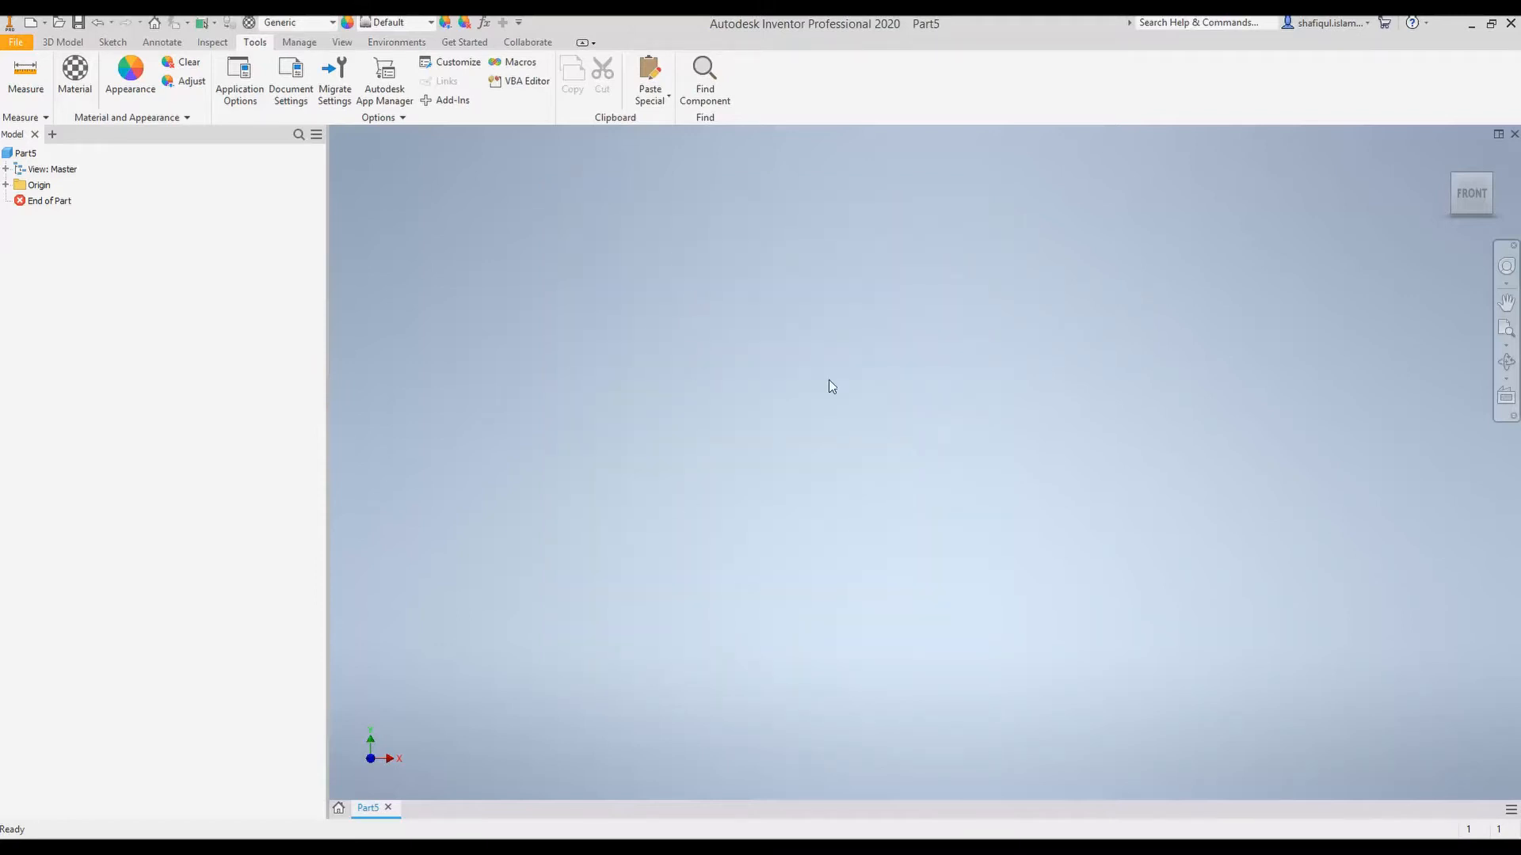
{"action": "mouse_move", "coordinate": [913, 544]}
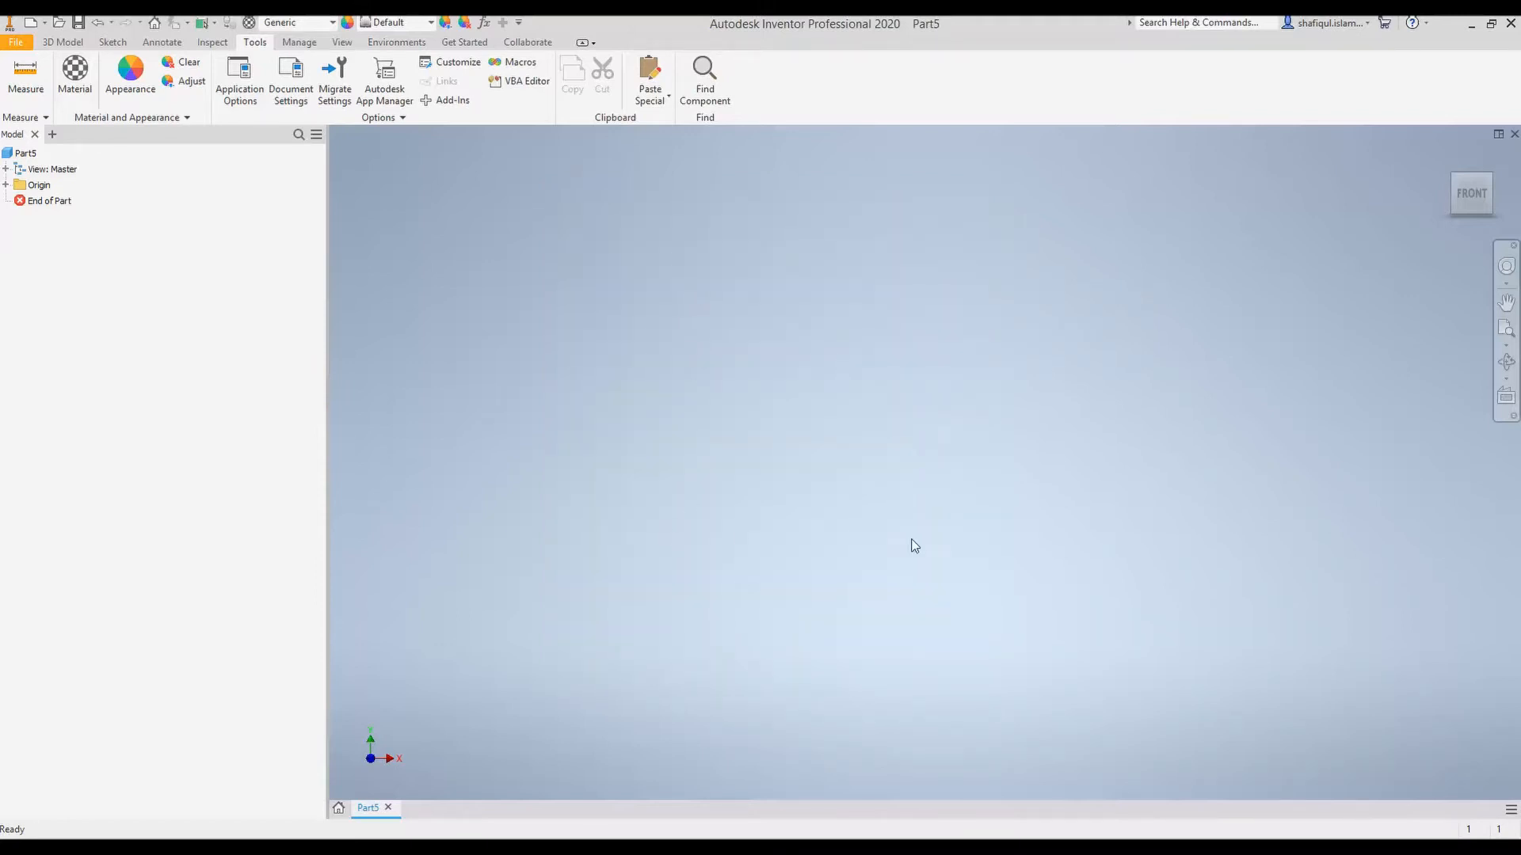
Step: Sketch on the front plane and draw a horizontal line of length 2 from the origin
{"action": "left_click", "coordinate": [111, 42]}
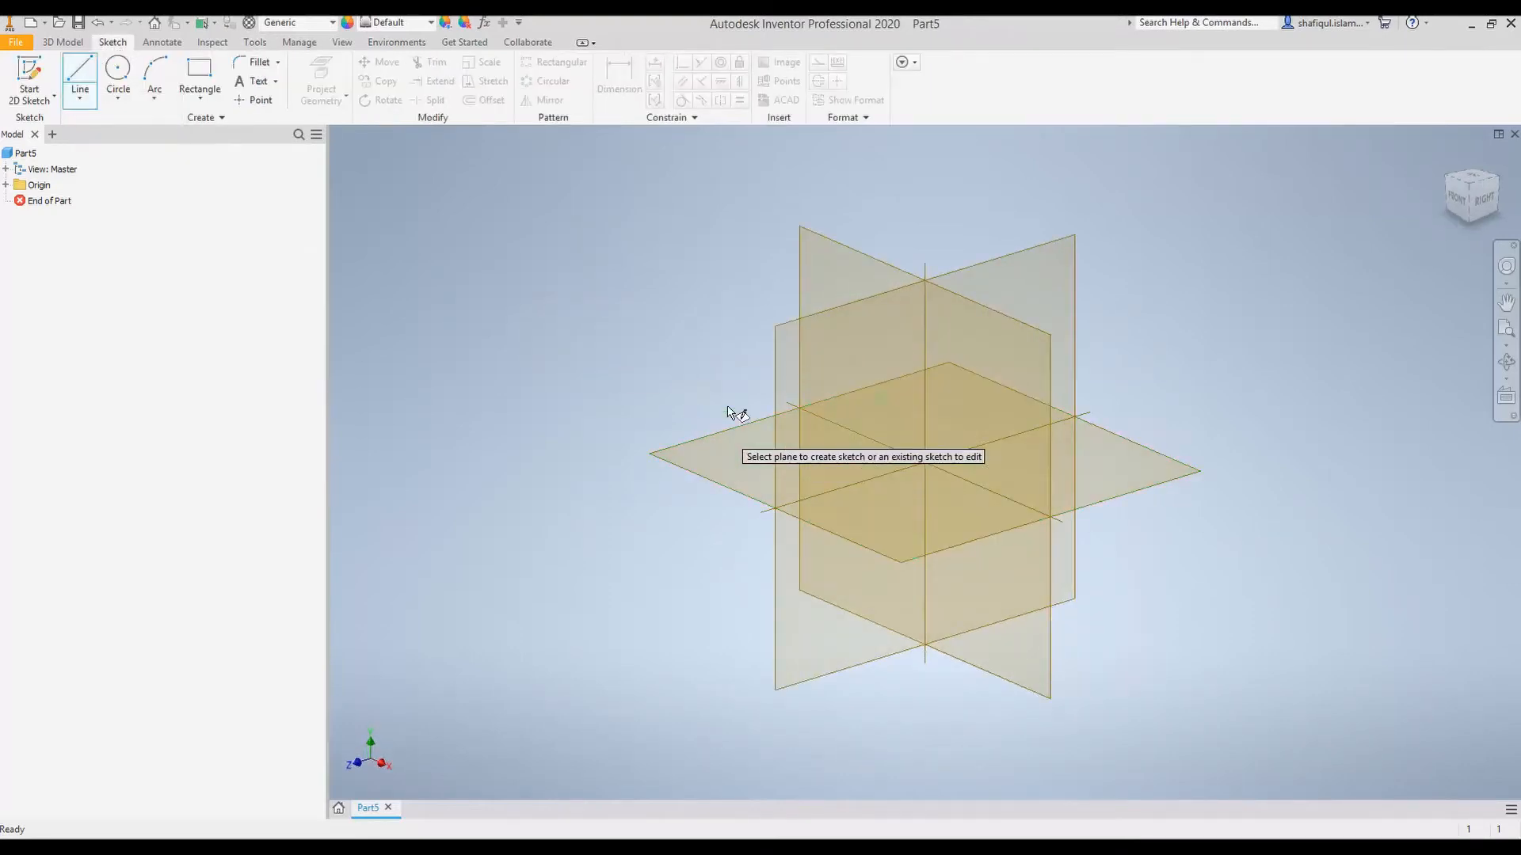
{"action": "mouse_move", "coordinate": [834, 386]}
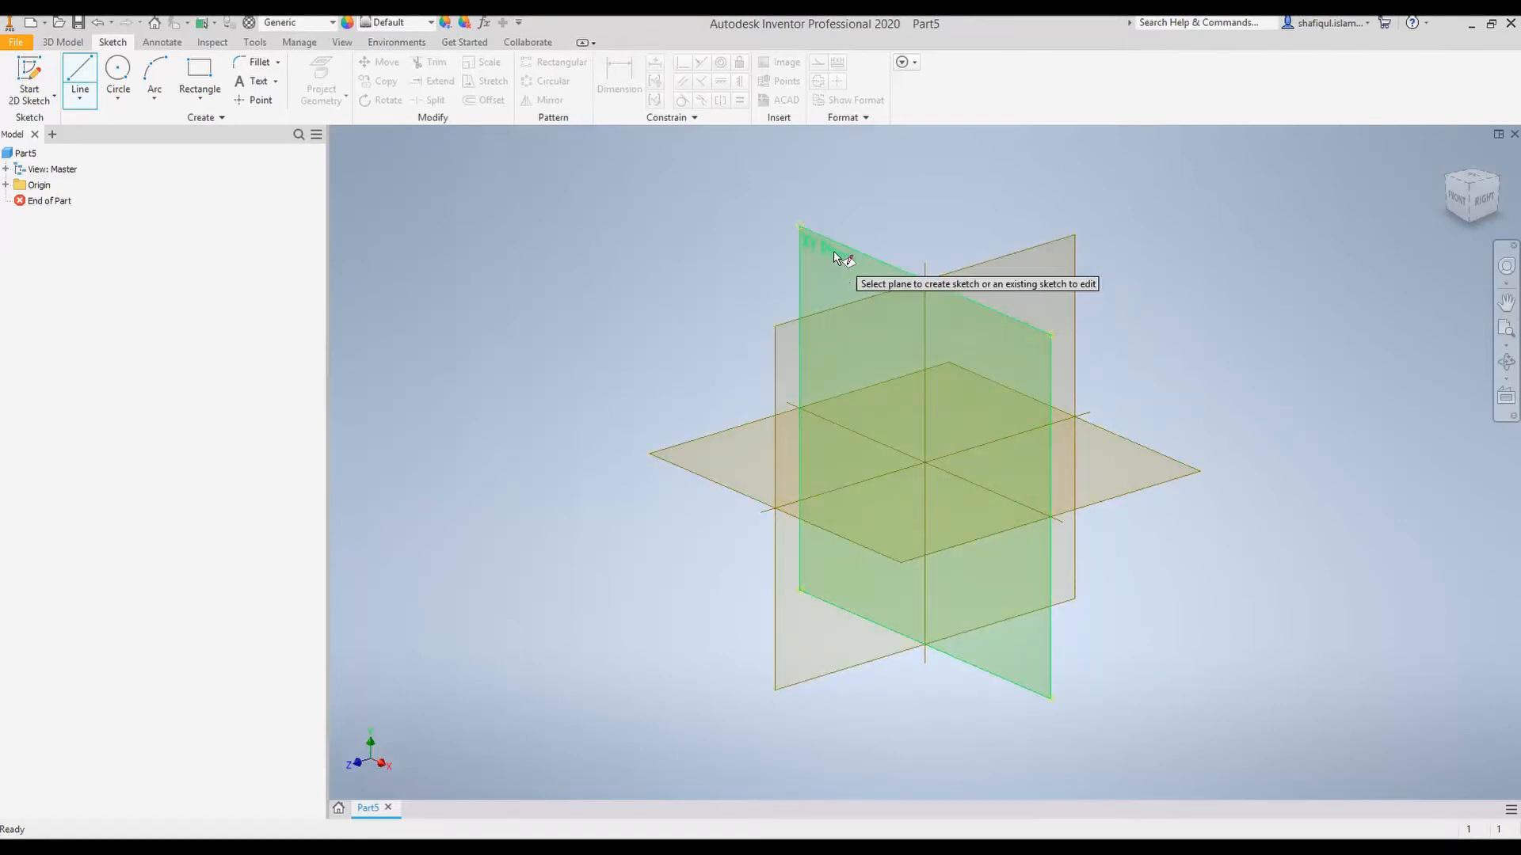
{"action": "left_click", "coordinate": [824, 272]}
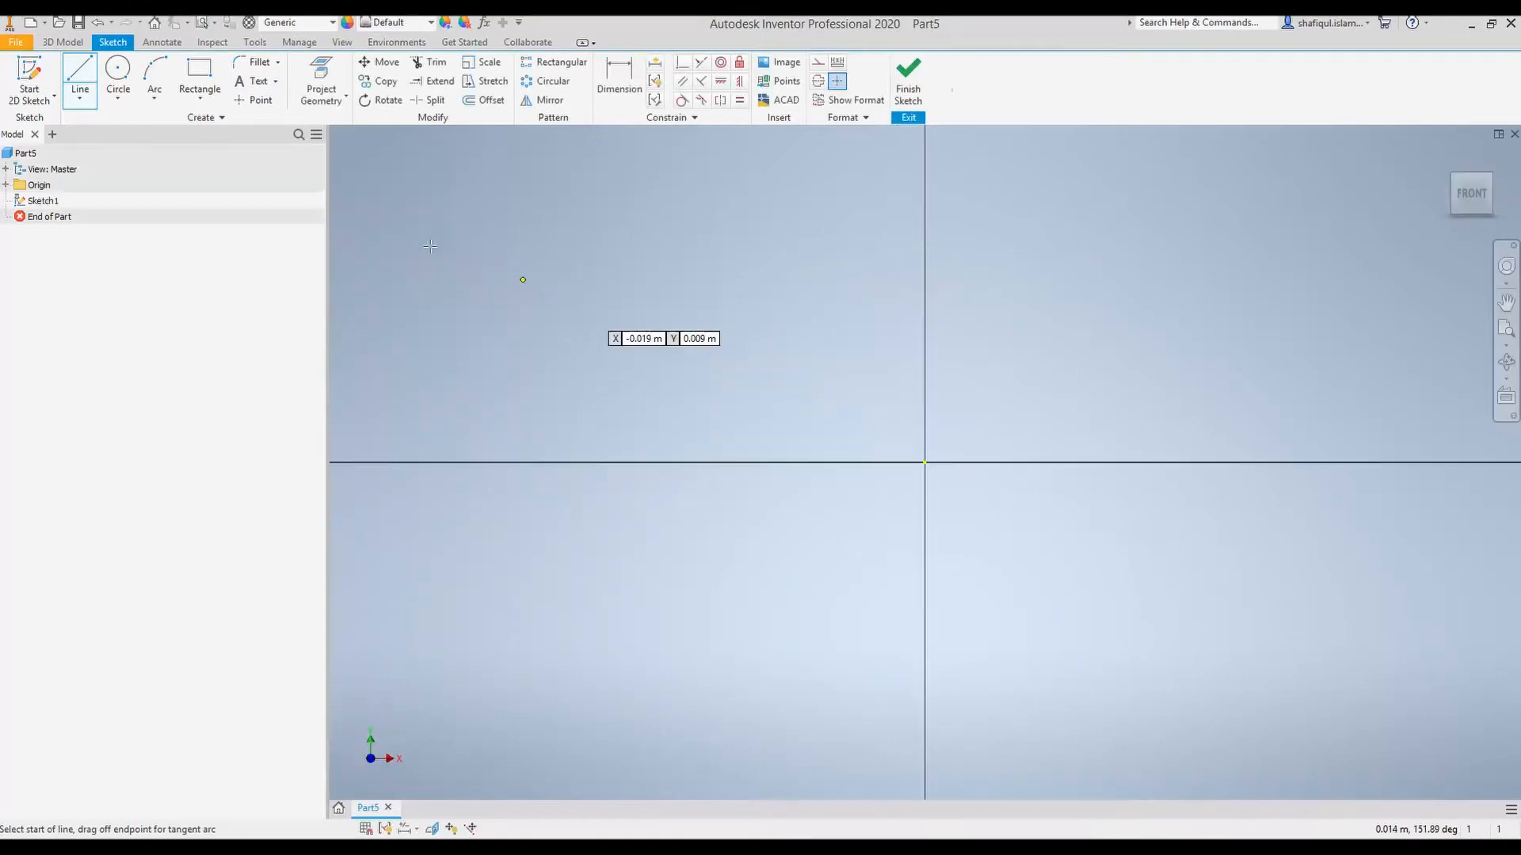
{"action": "mouse_move", "coordinate": [766, 457]}
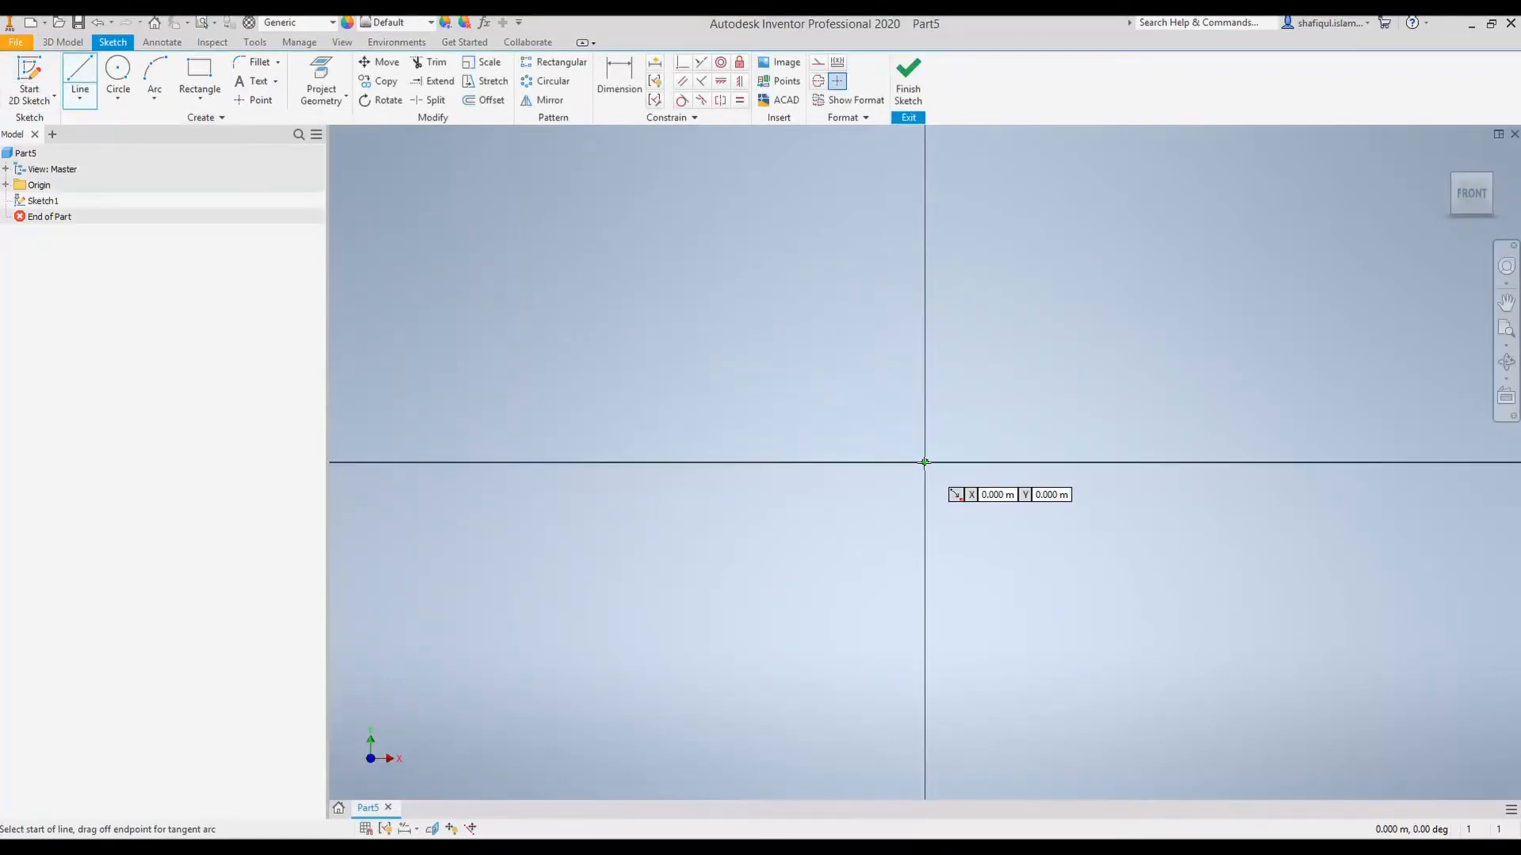
{"action": "left_click", "coordinate": [922, 462]}
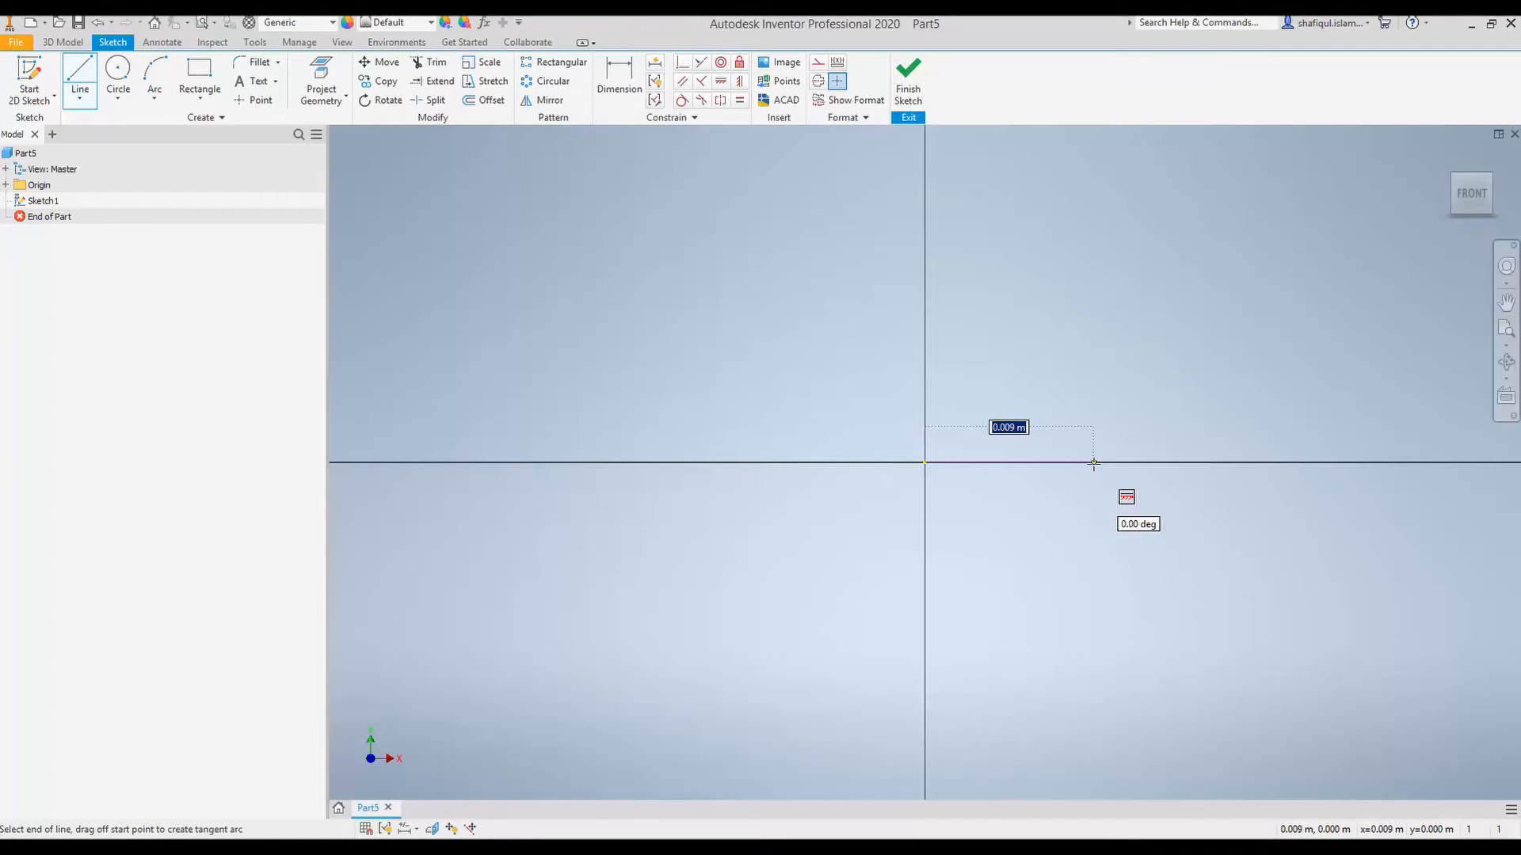
{"action": "type", "text": "2"}
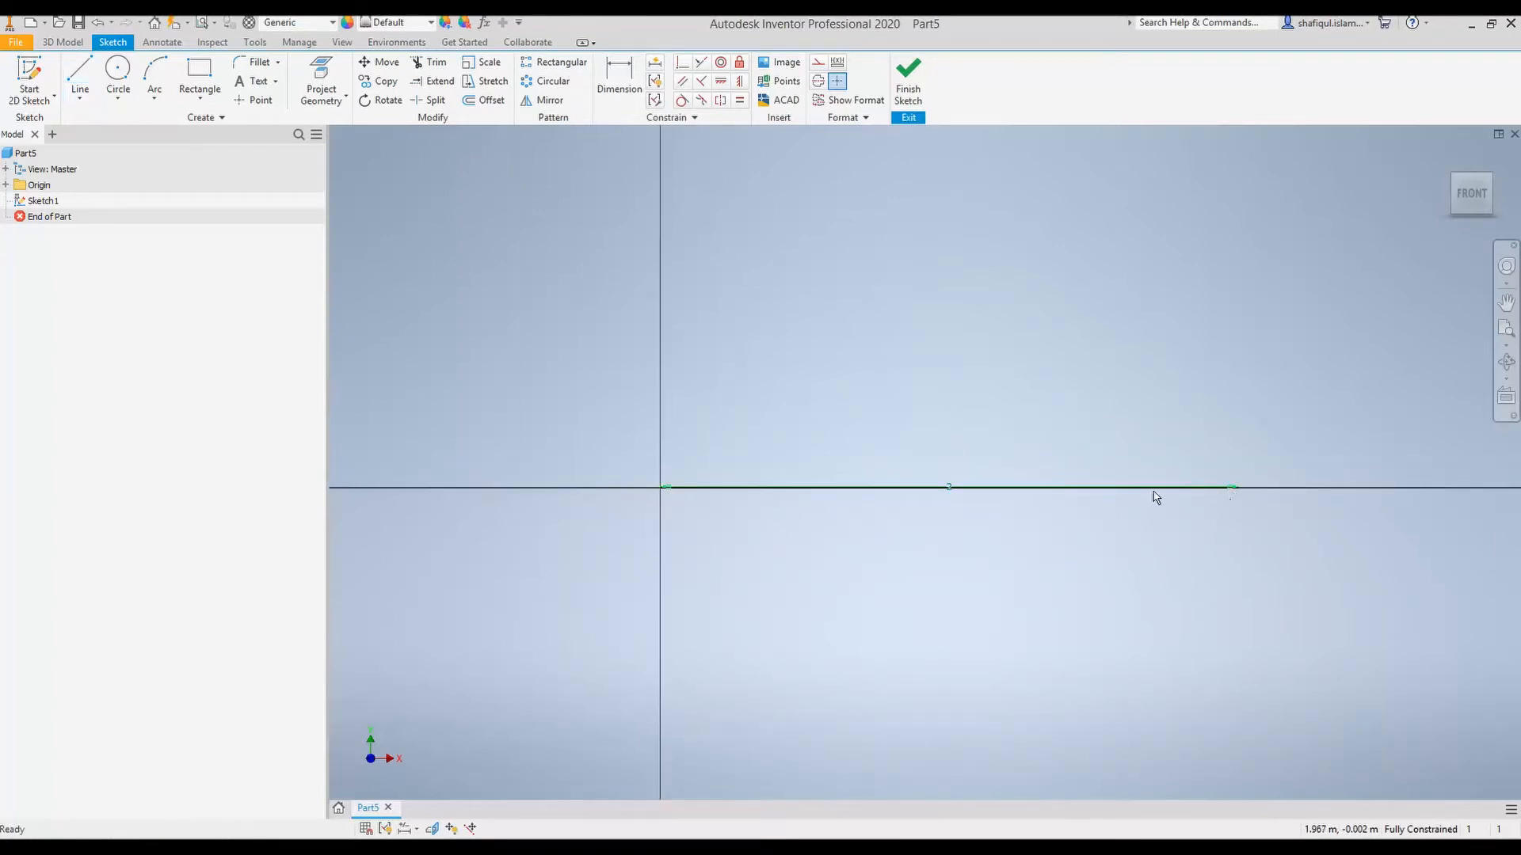
Step: Draw a 2 m vertical line from the origin and begin the diagonal member
{"action": "left_click", "coordinate": [79, 73]}
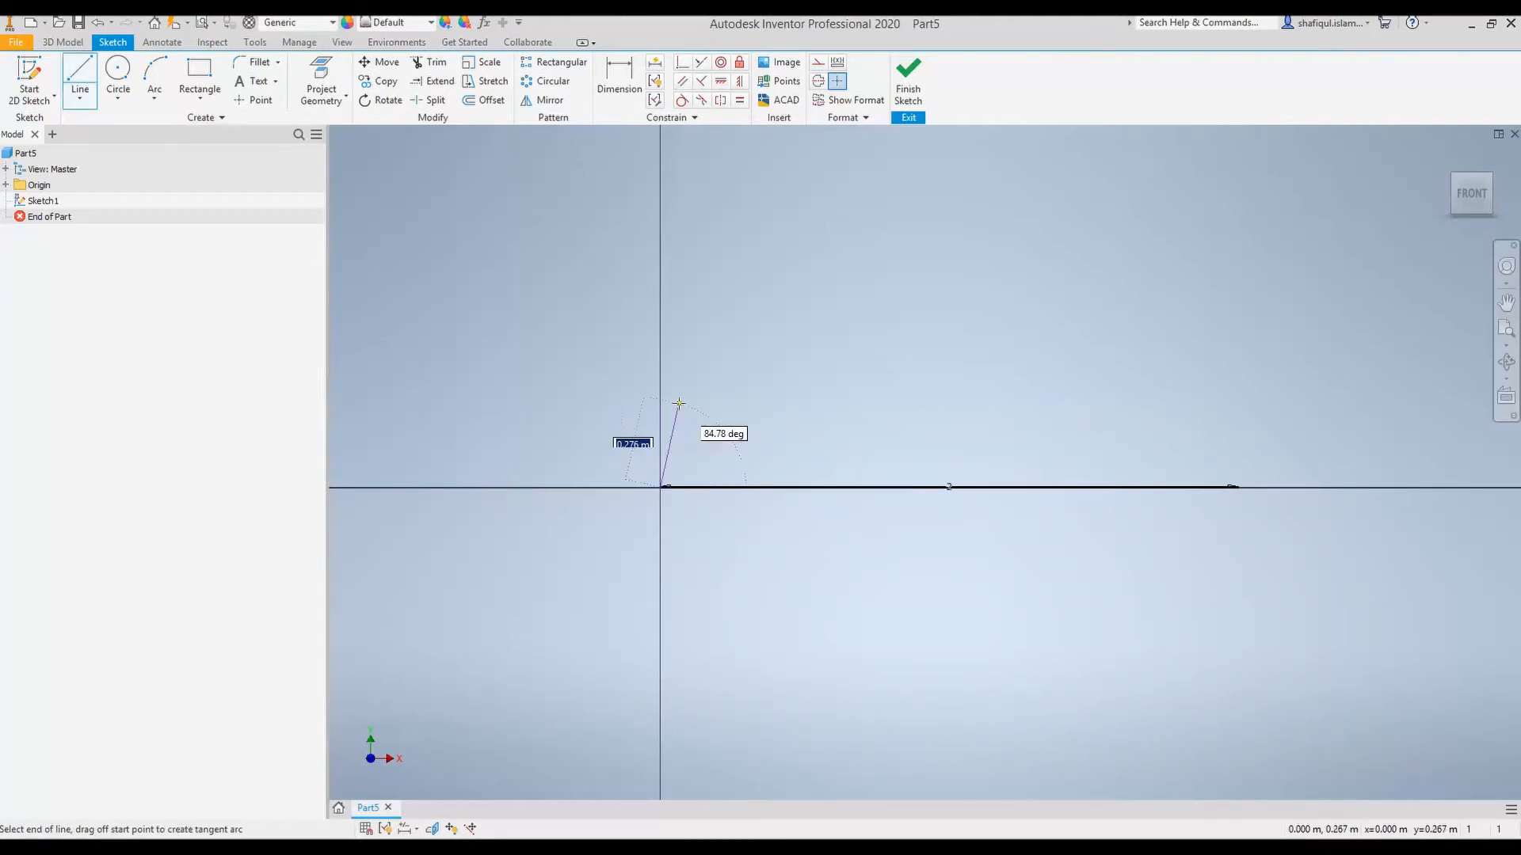
{"action": "mouse_move", "coordinate": [657, 342]}
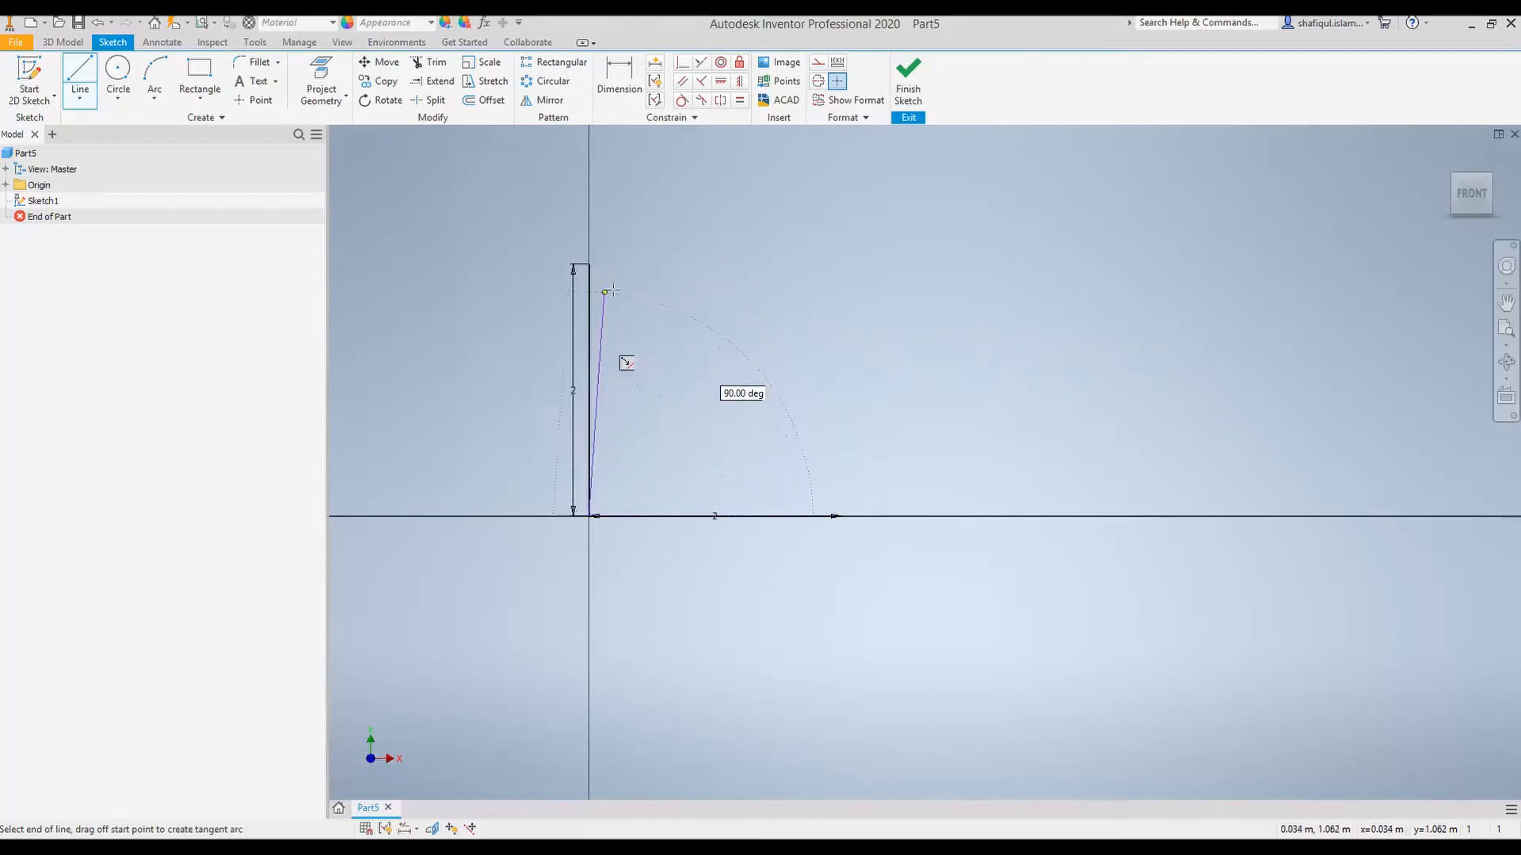
{"action": "left_click_drag", "start_coordinate": [605, 293], "coordinate": [614, 262]}
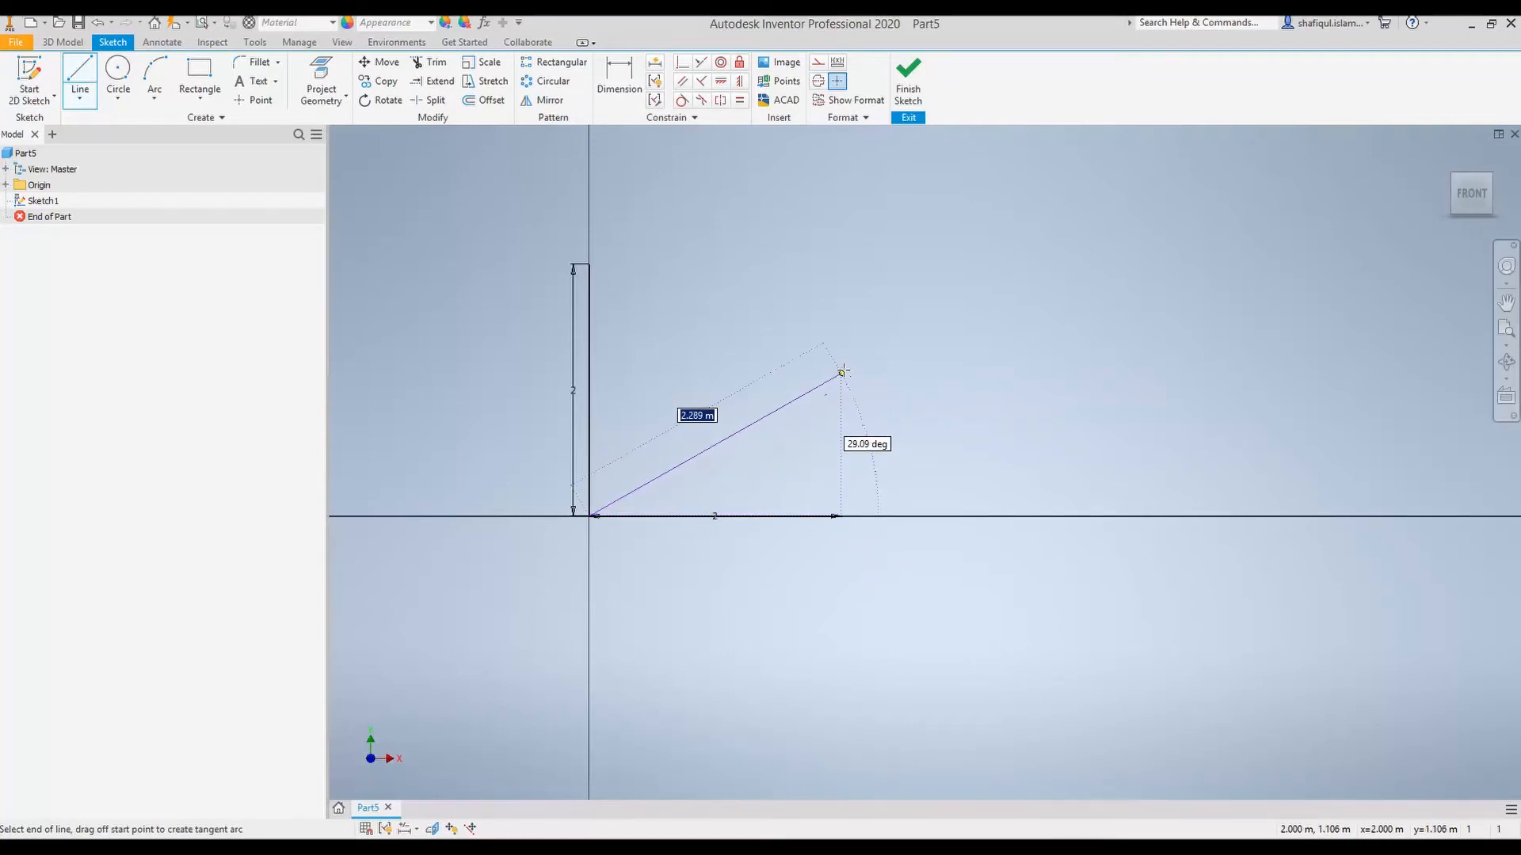
{"action": "mouse_move", "coordinate": [840, 303]}
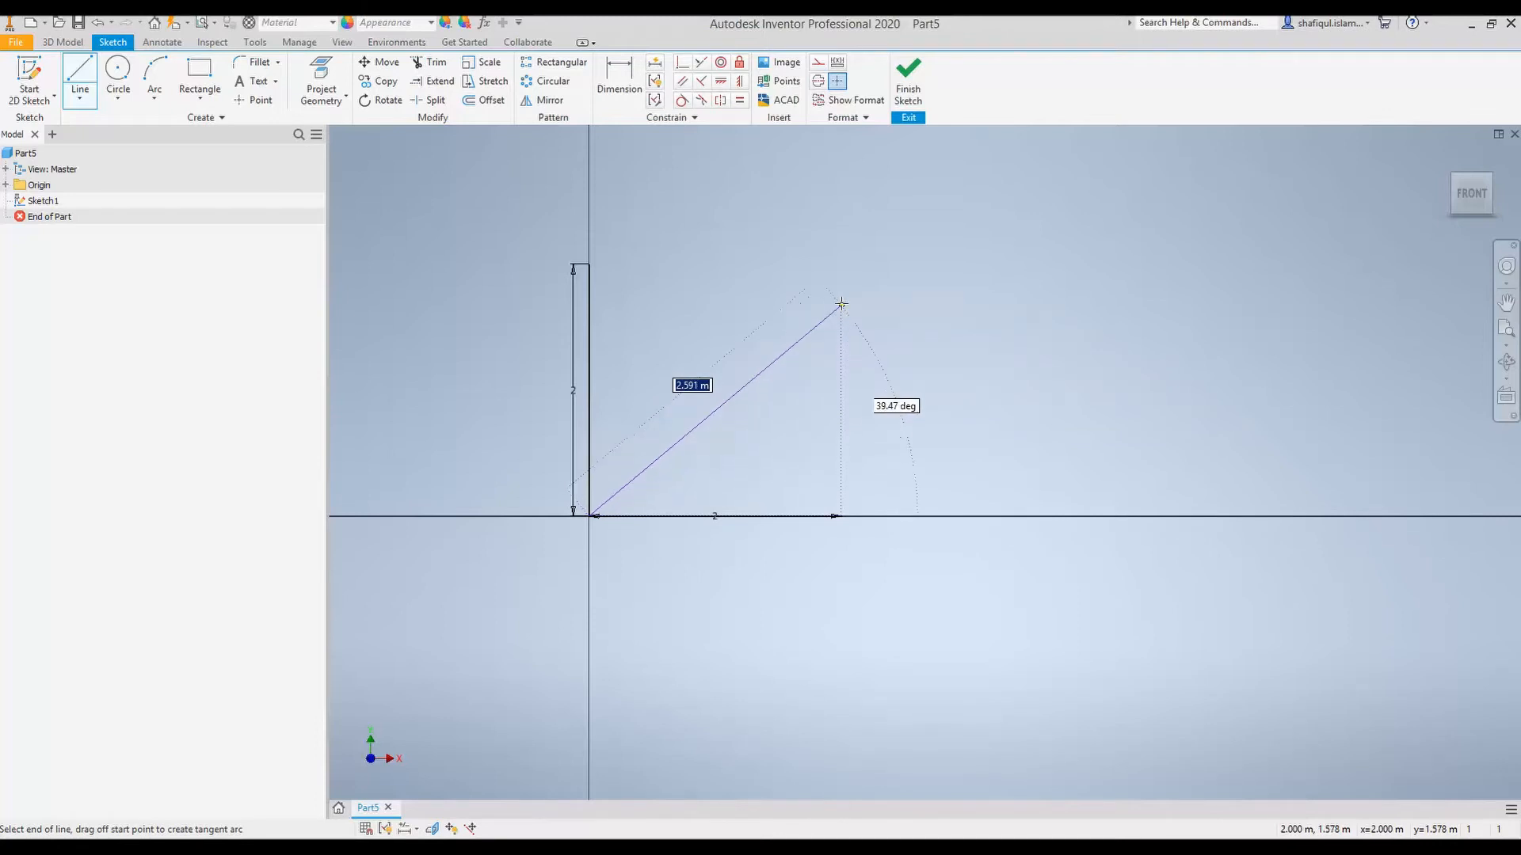
{"action": "mouse_move", "coordinate": [839, 268]}
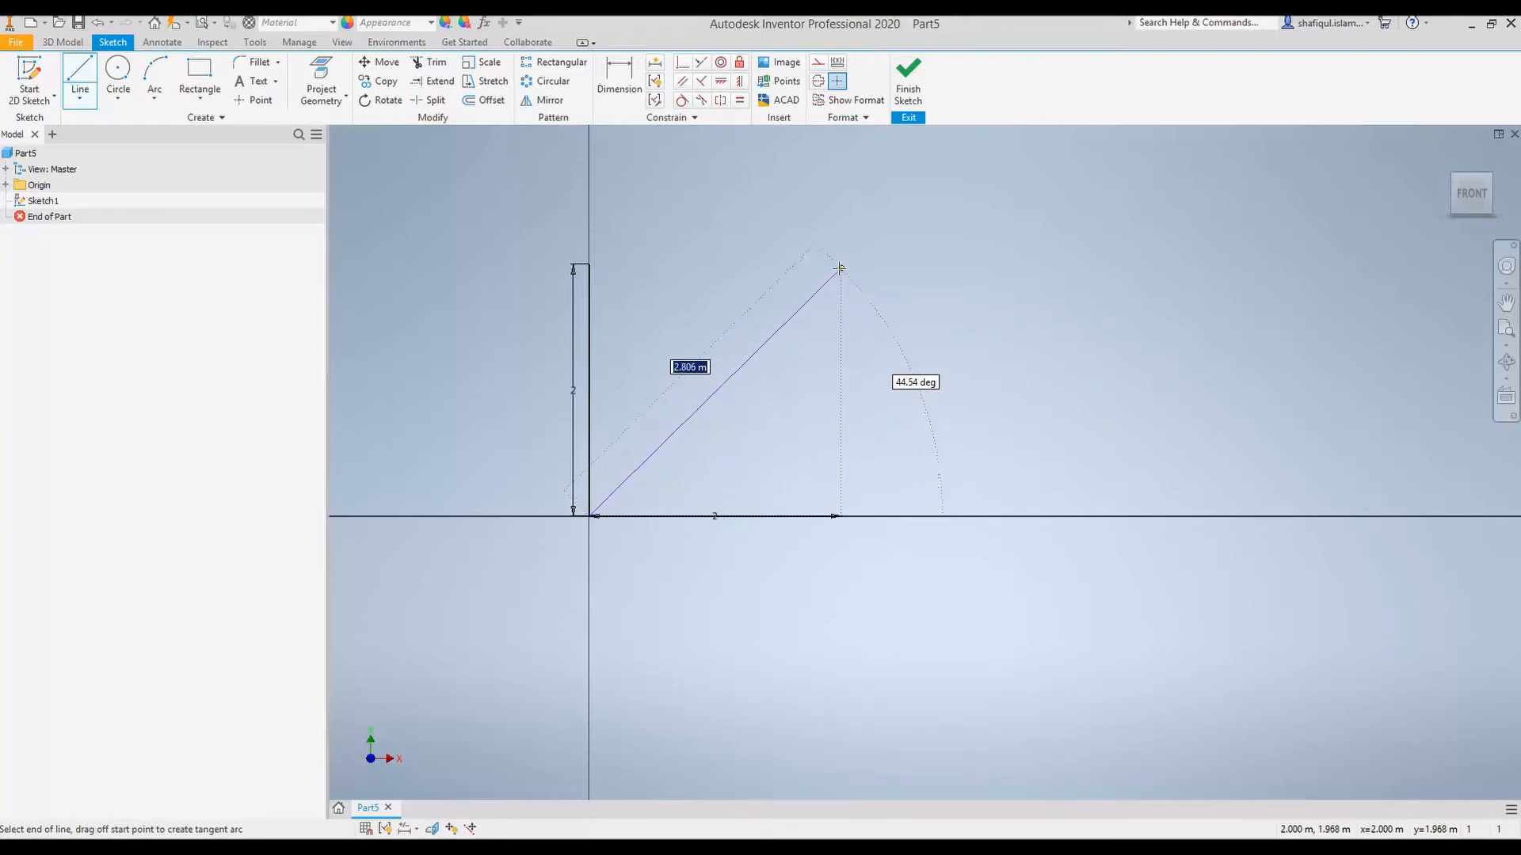
{"action": "mouse_move", "coordinate": [840, 264]}
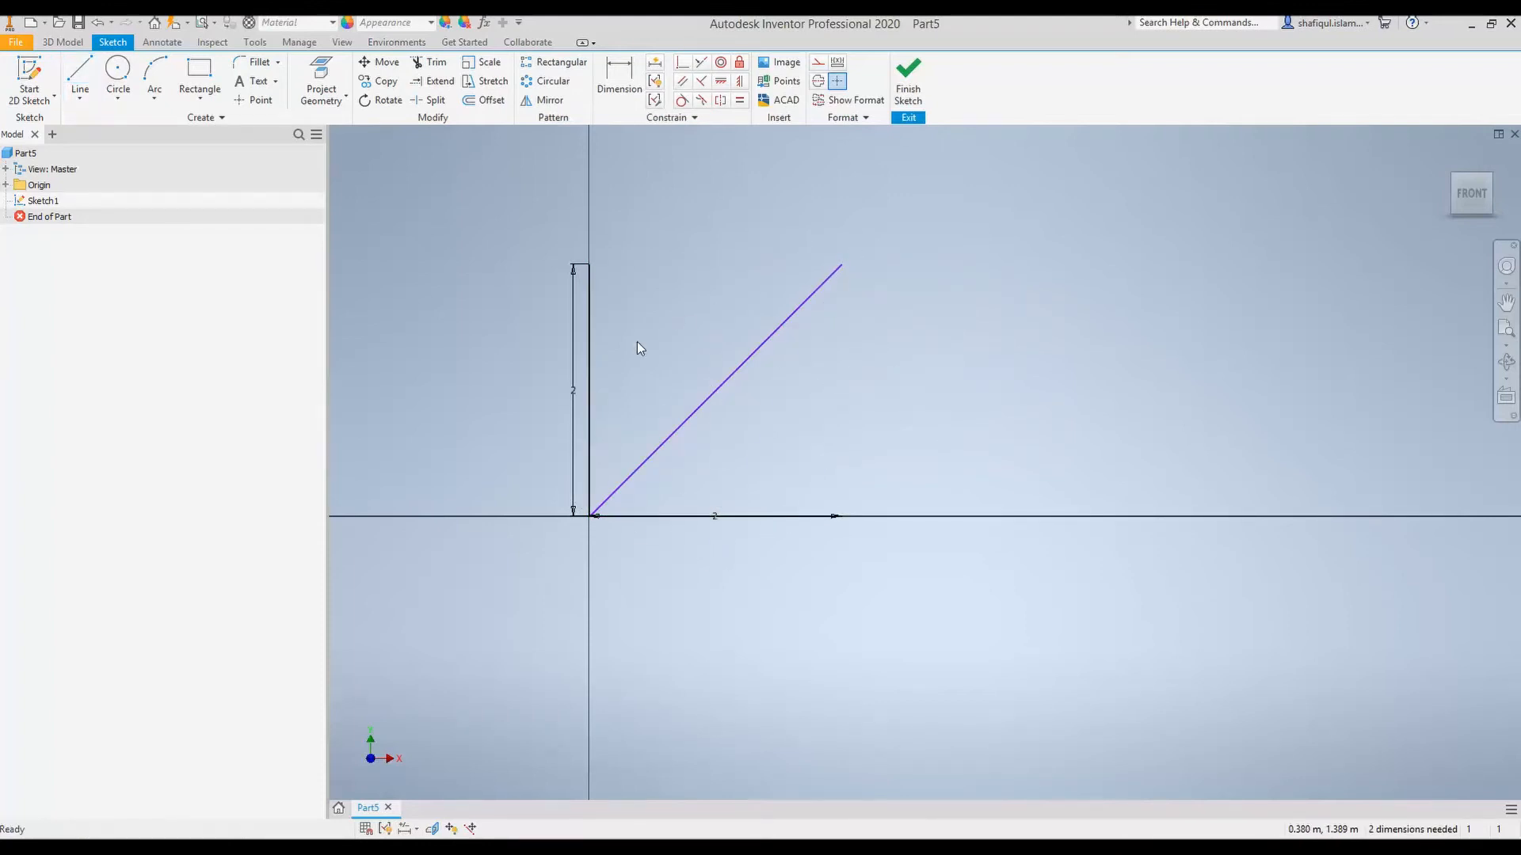
{"action": "mouse_move", "coordinate": [635, 414]}
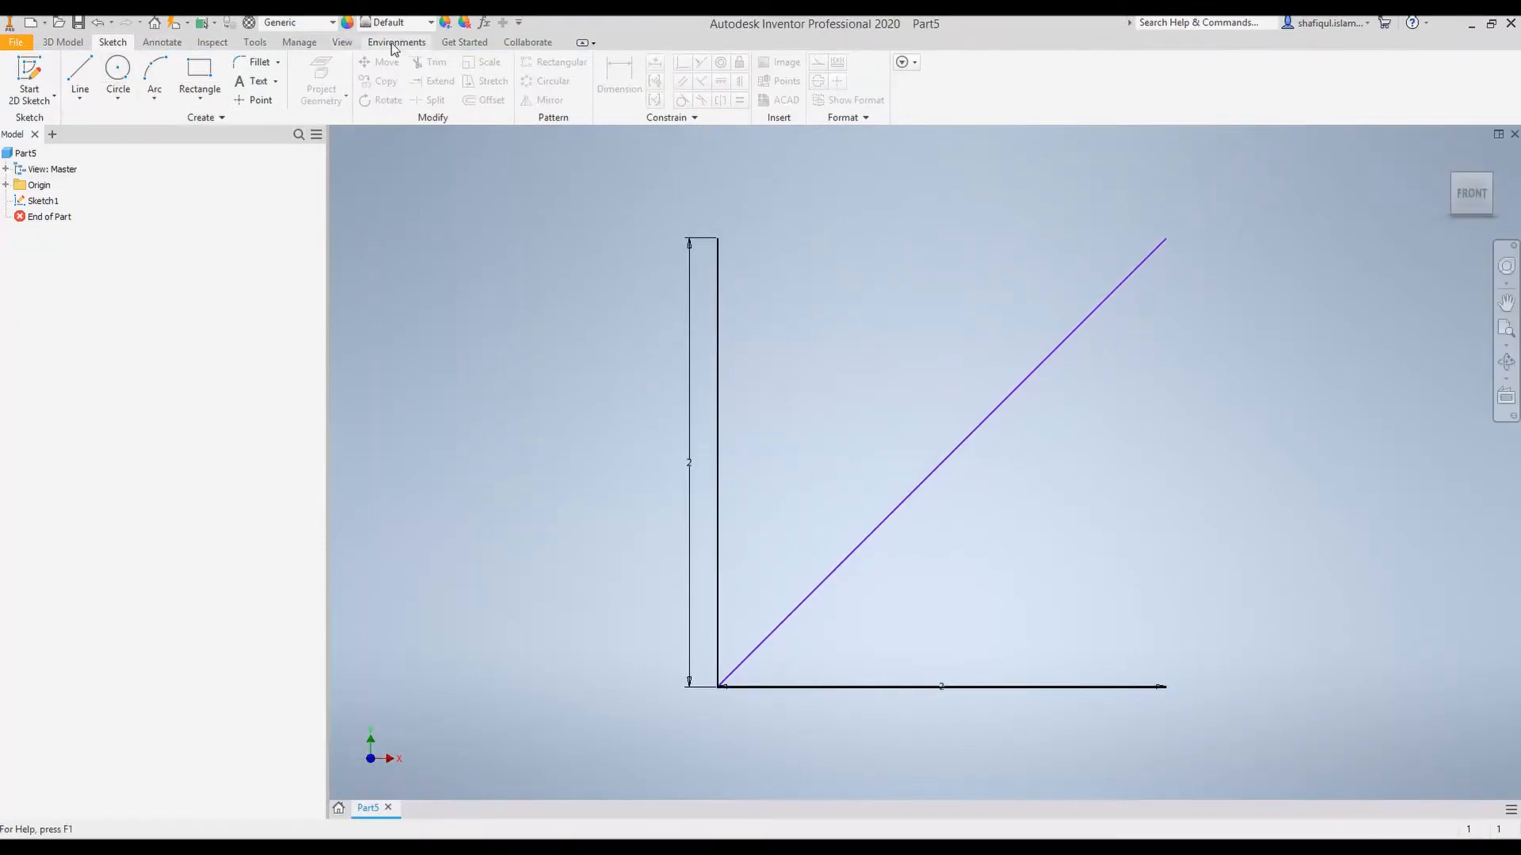
Step: Enter Autodesk Inventor Nastran and expand Model and Materials to show the Generic material
{"action": "left_click", "coordinate": [396, 42]}
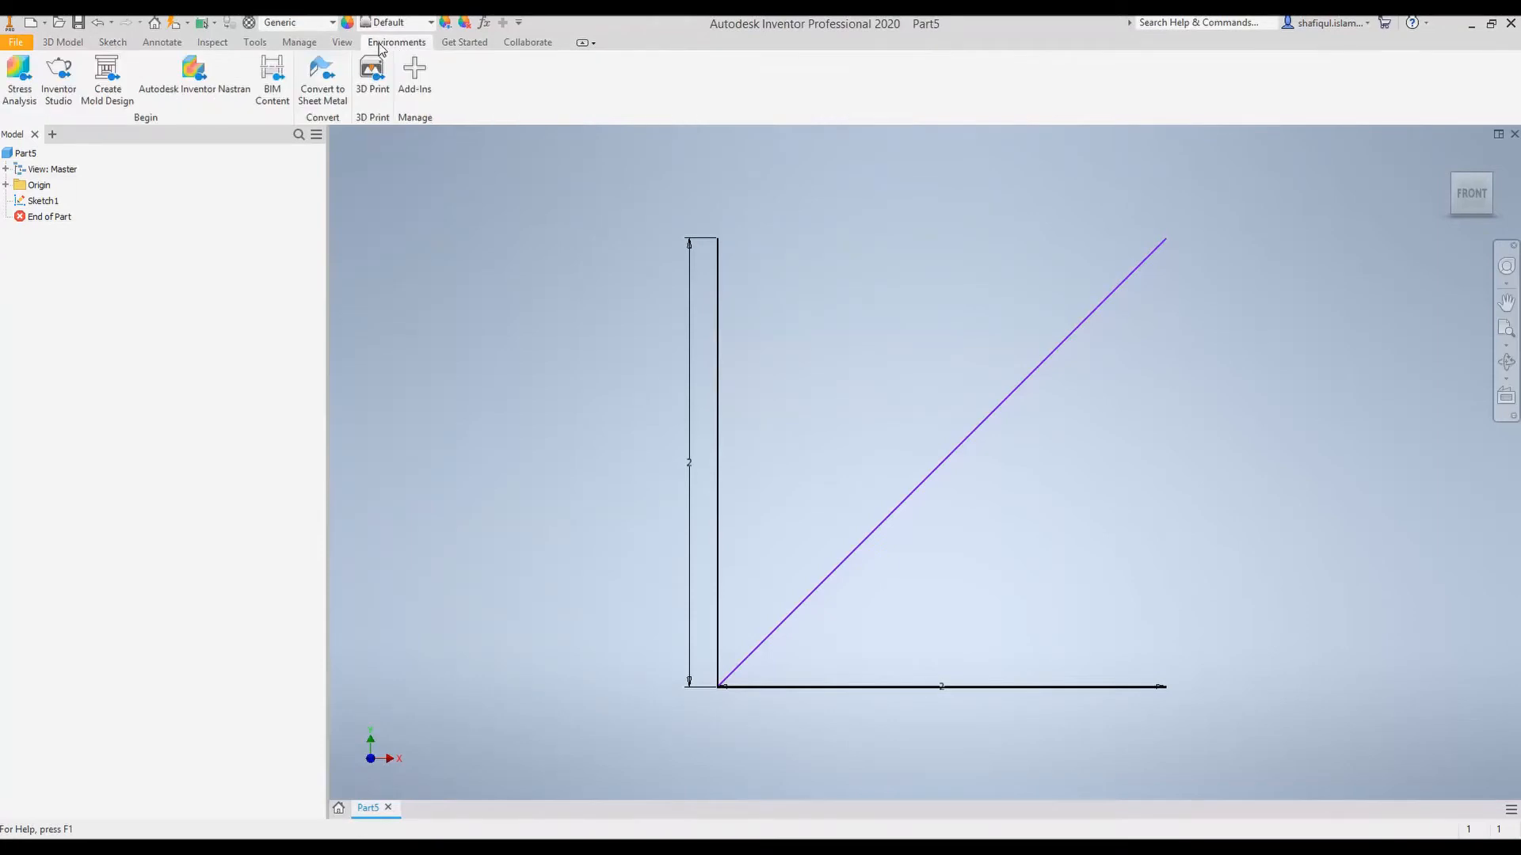
{"action": "mouse_move", "coordinate": [195, 78]}
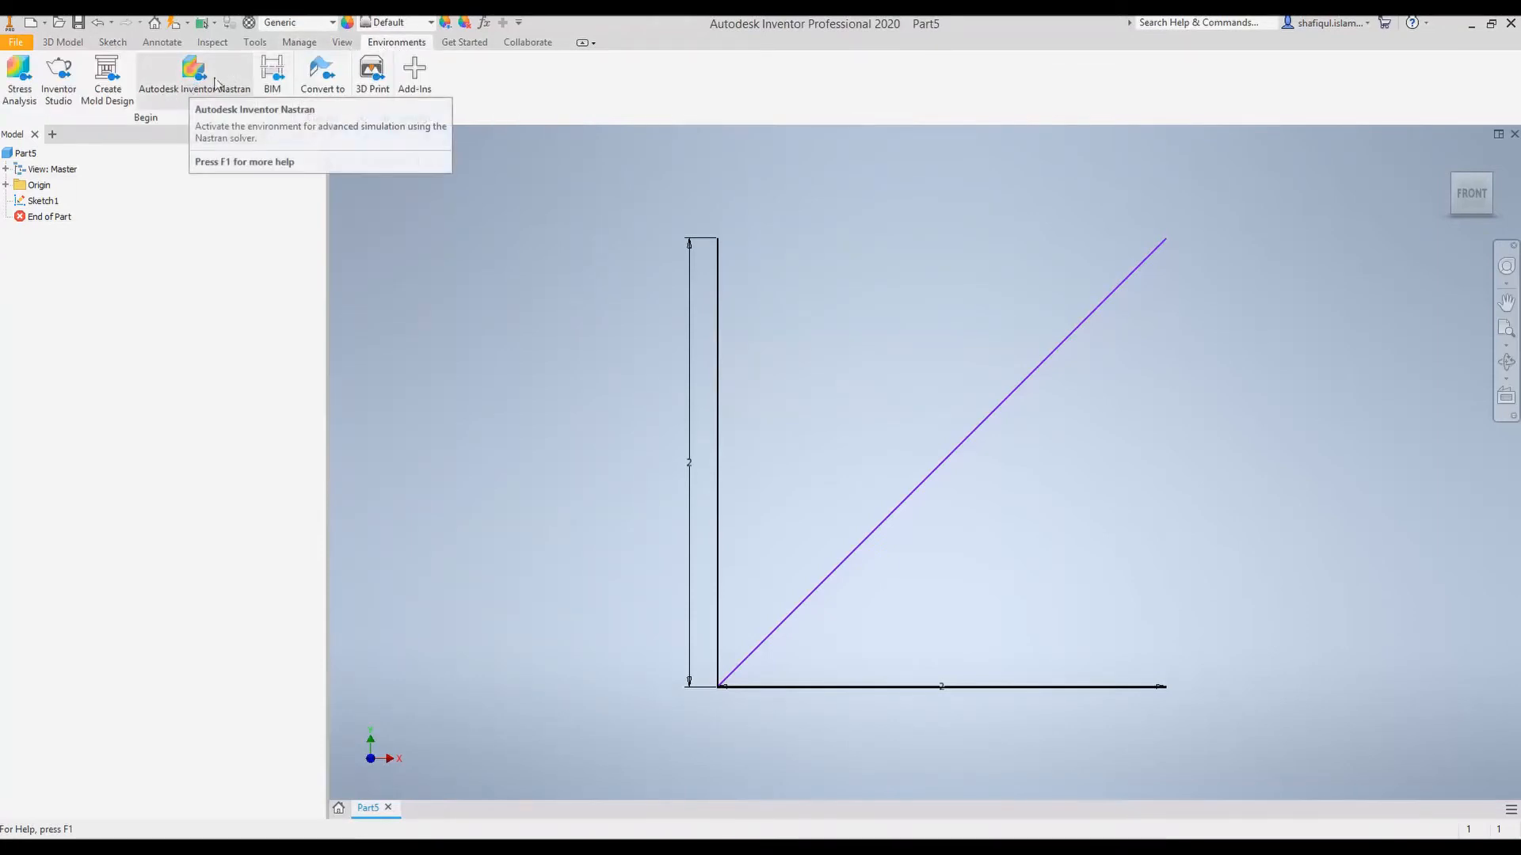
{"action": "left_click", "coordinate": [194, 76]}
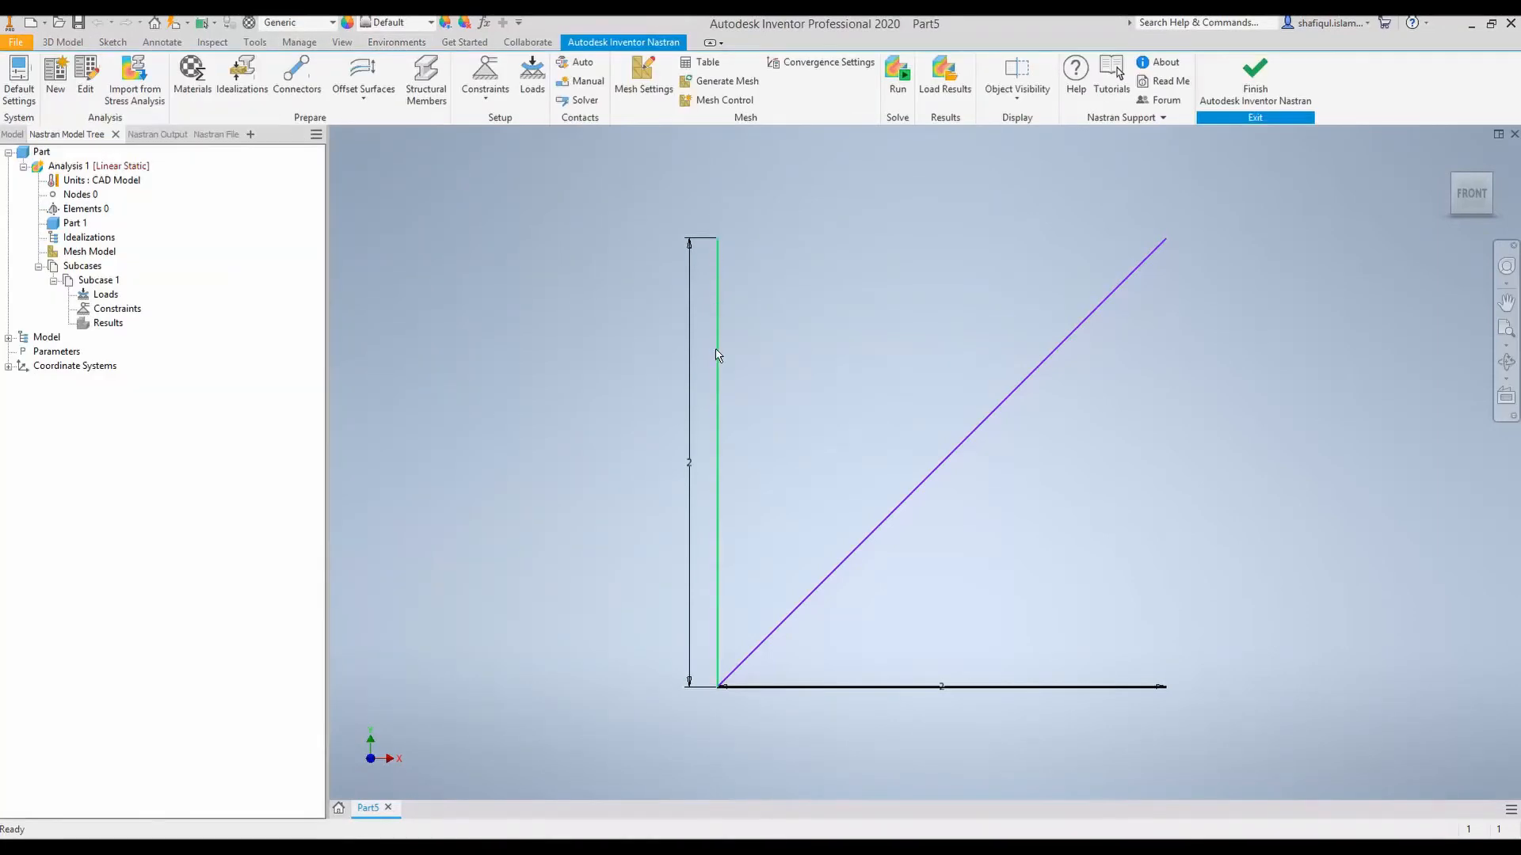
{"action": "mouse_move", "coordinate": [720, 676]}
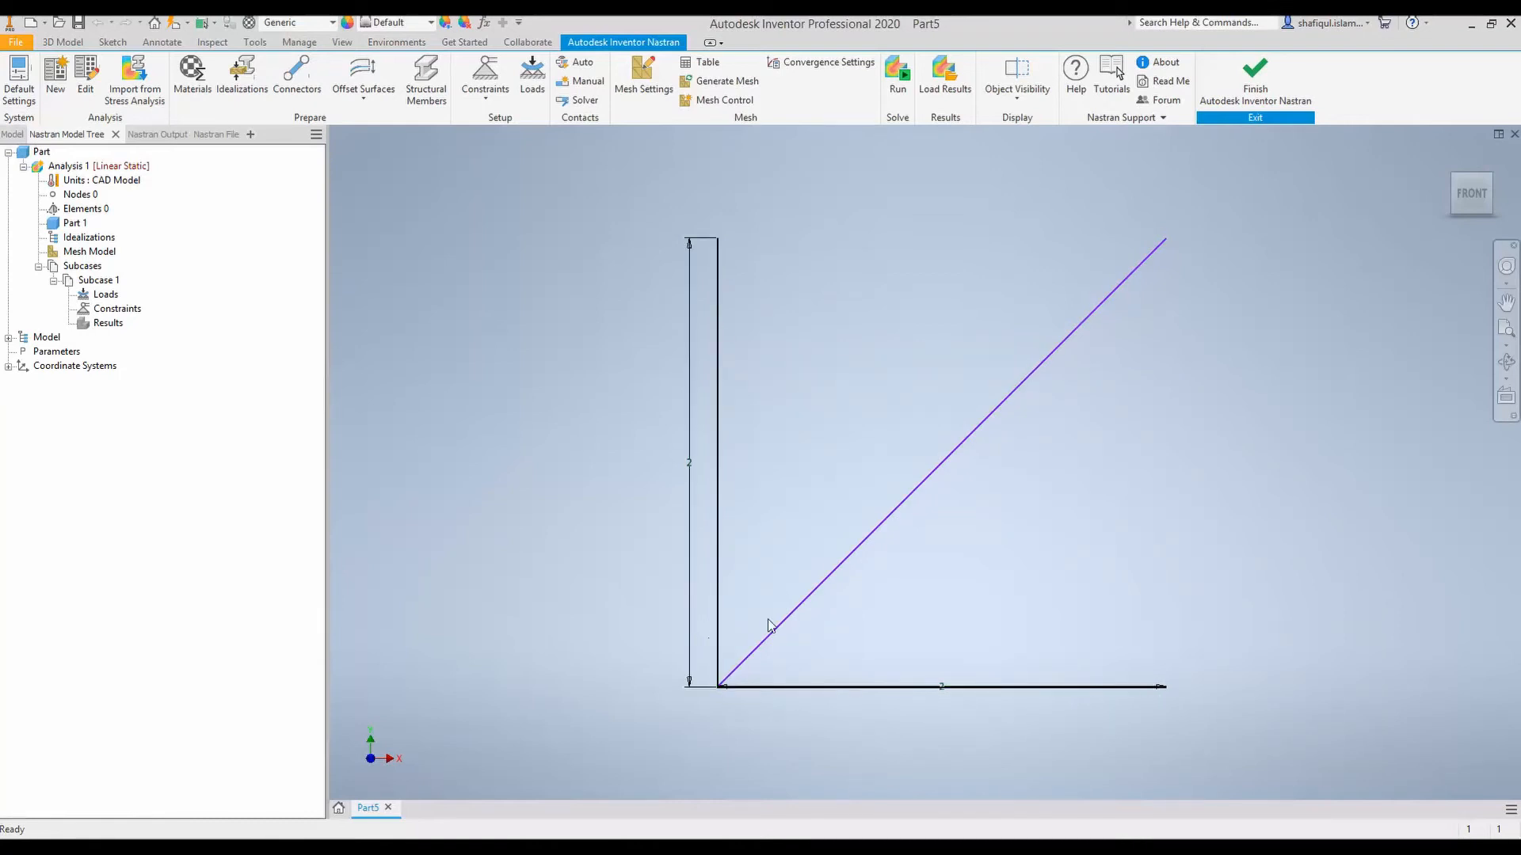
{"action": "mouse_move", "coordinate": [761, 567]}
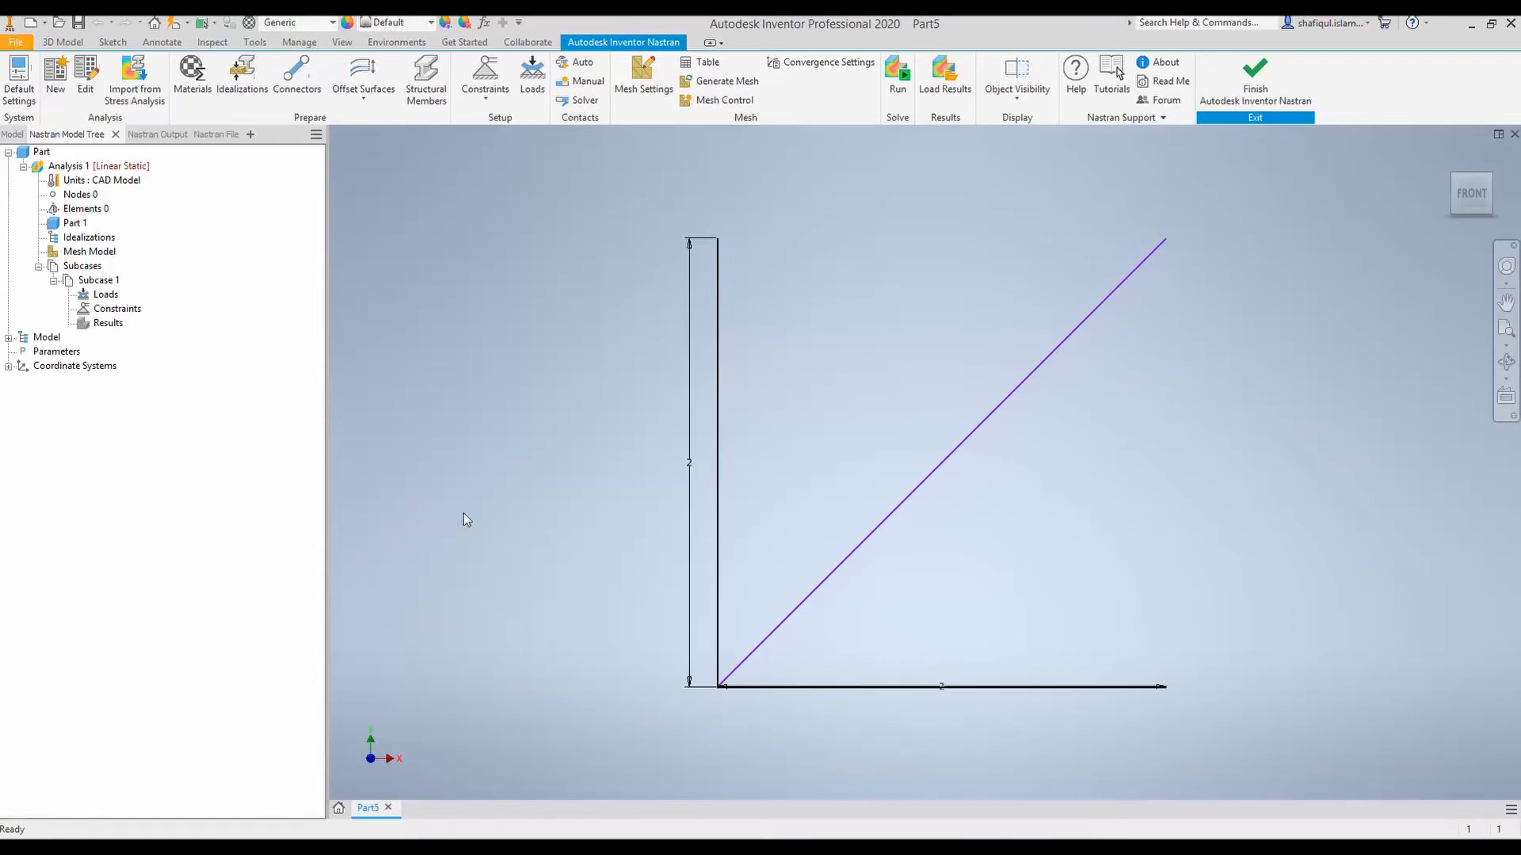
{"action": "left_click", "coordinate": [46, 336]}
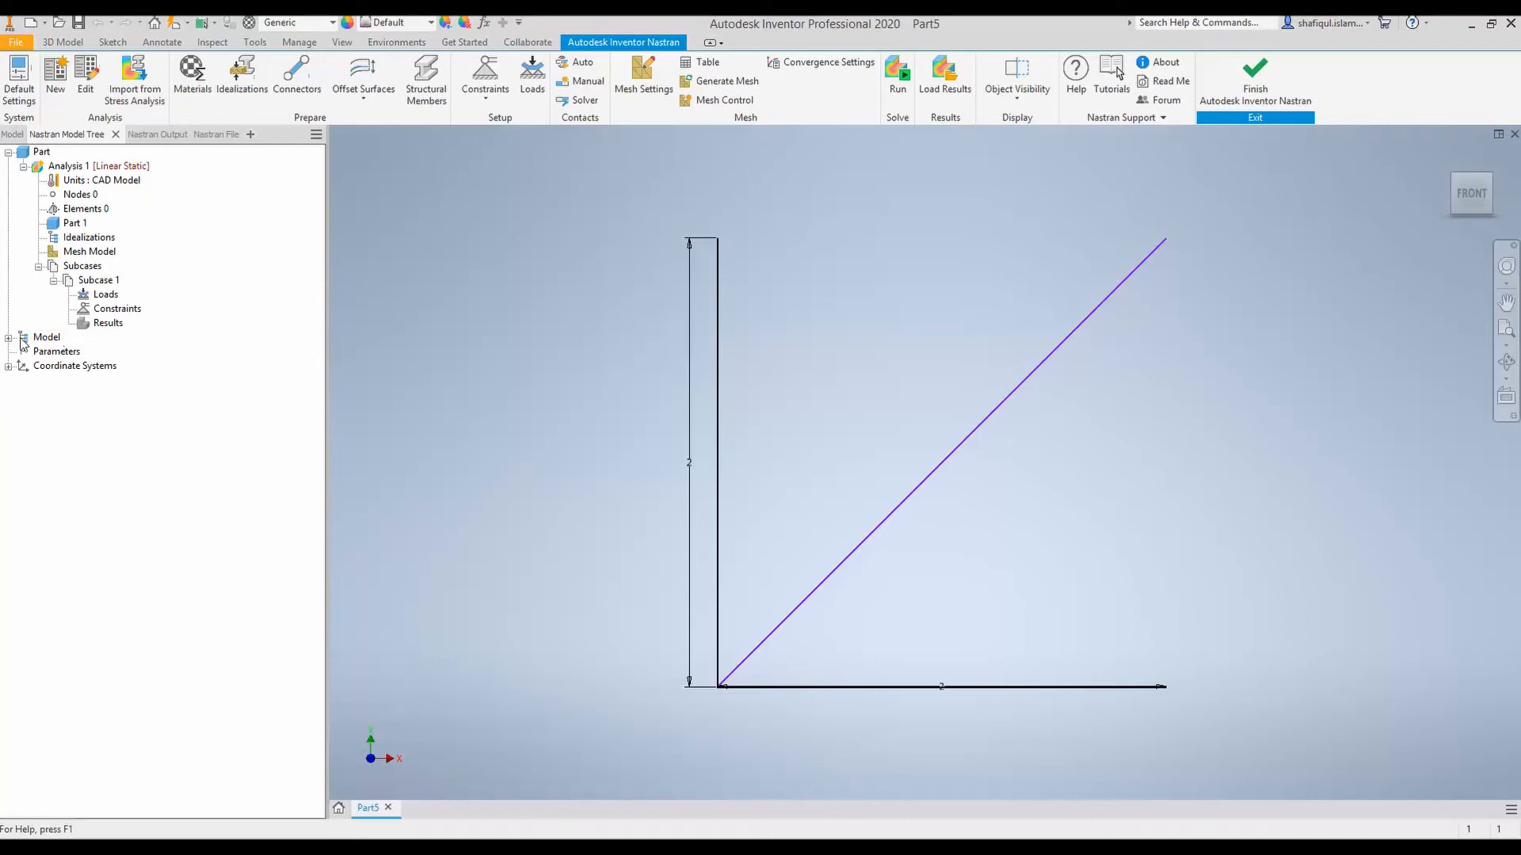
{"action": "left_click", "coordinate": [8, 337]}
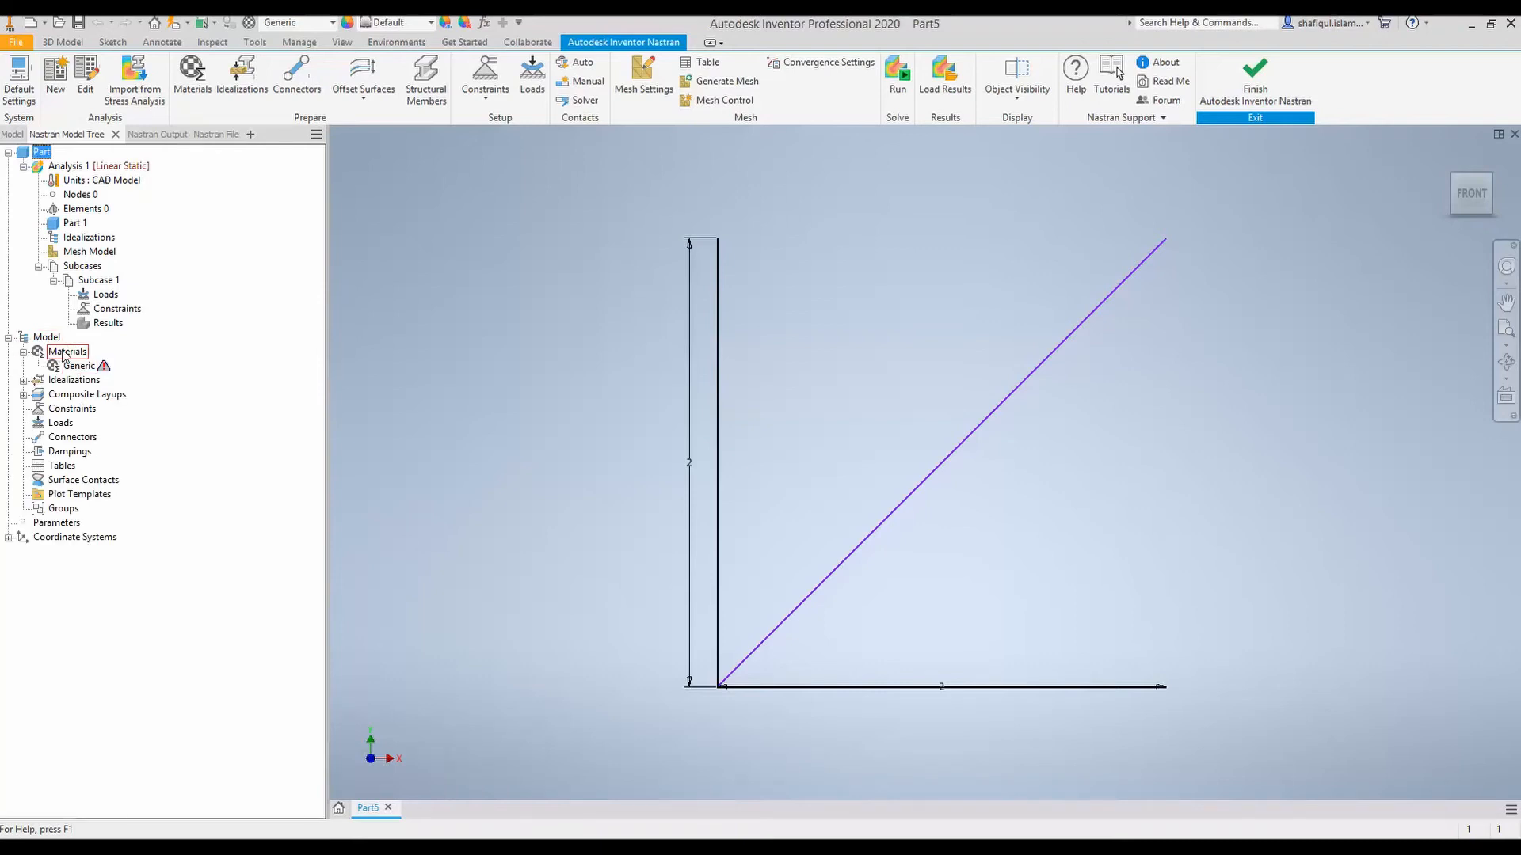
{"action": "left_click", "coordinate": [83, 480]}
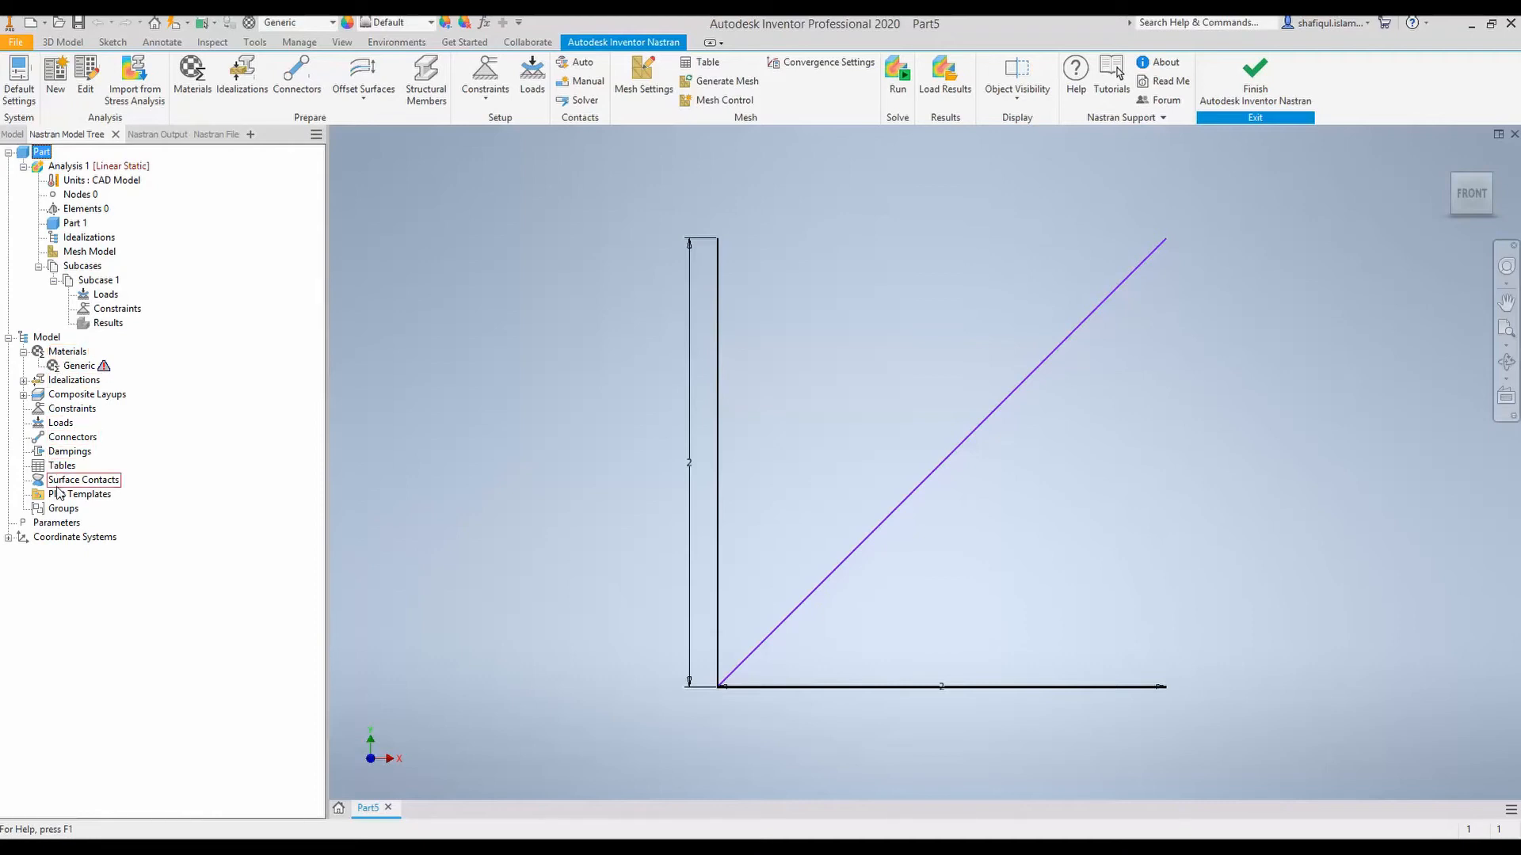
{"action": "mouse_move", "coordinate": [60, 493]}
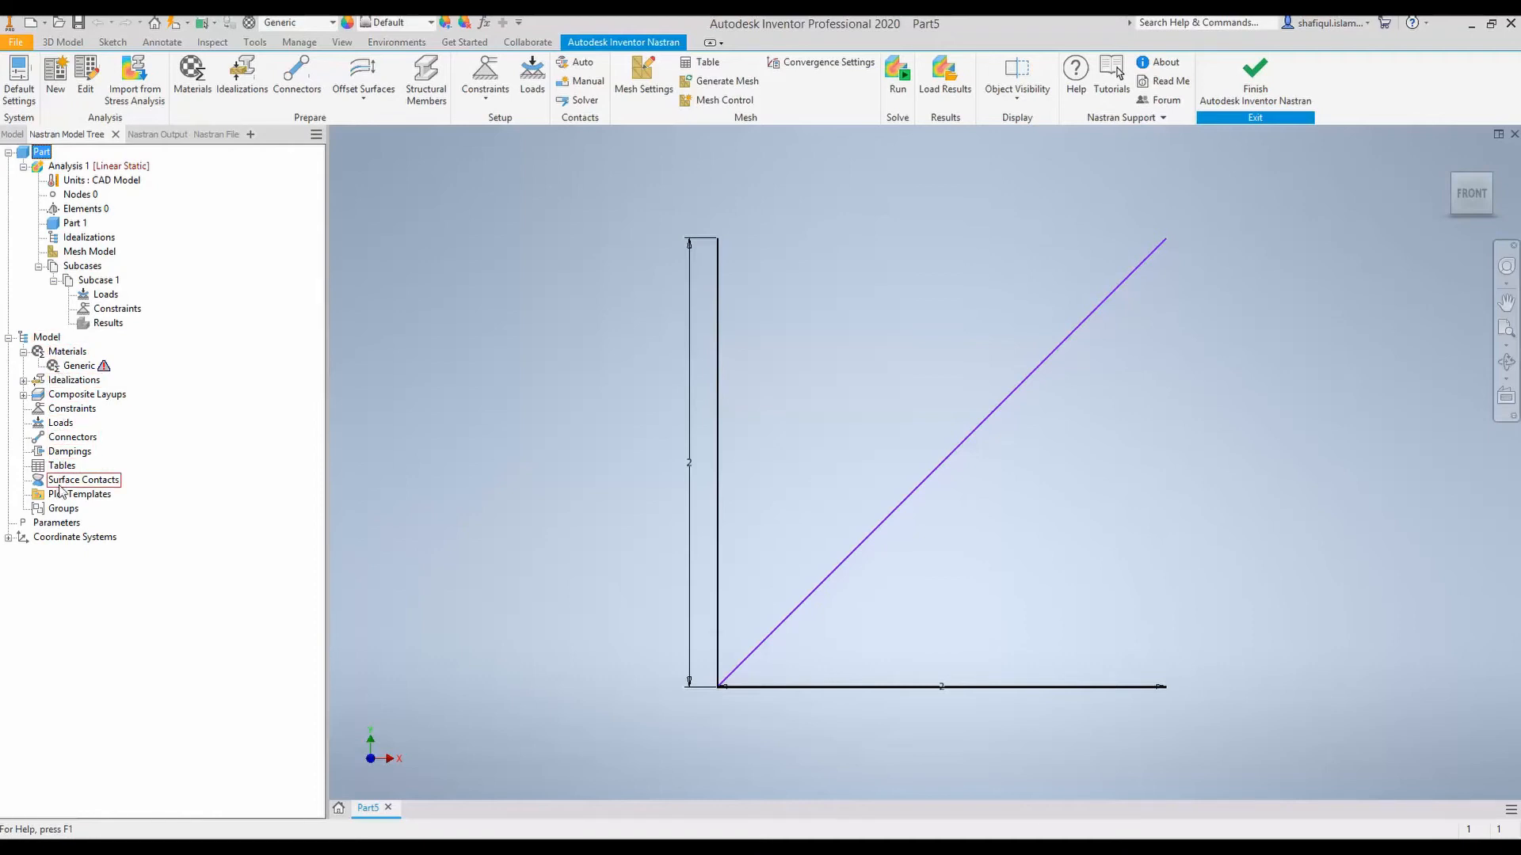
{"action": "left_click", "coordinate": [66, 350]}
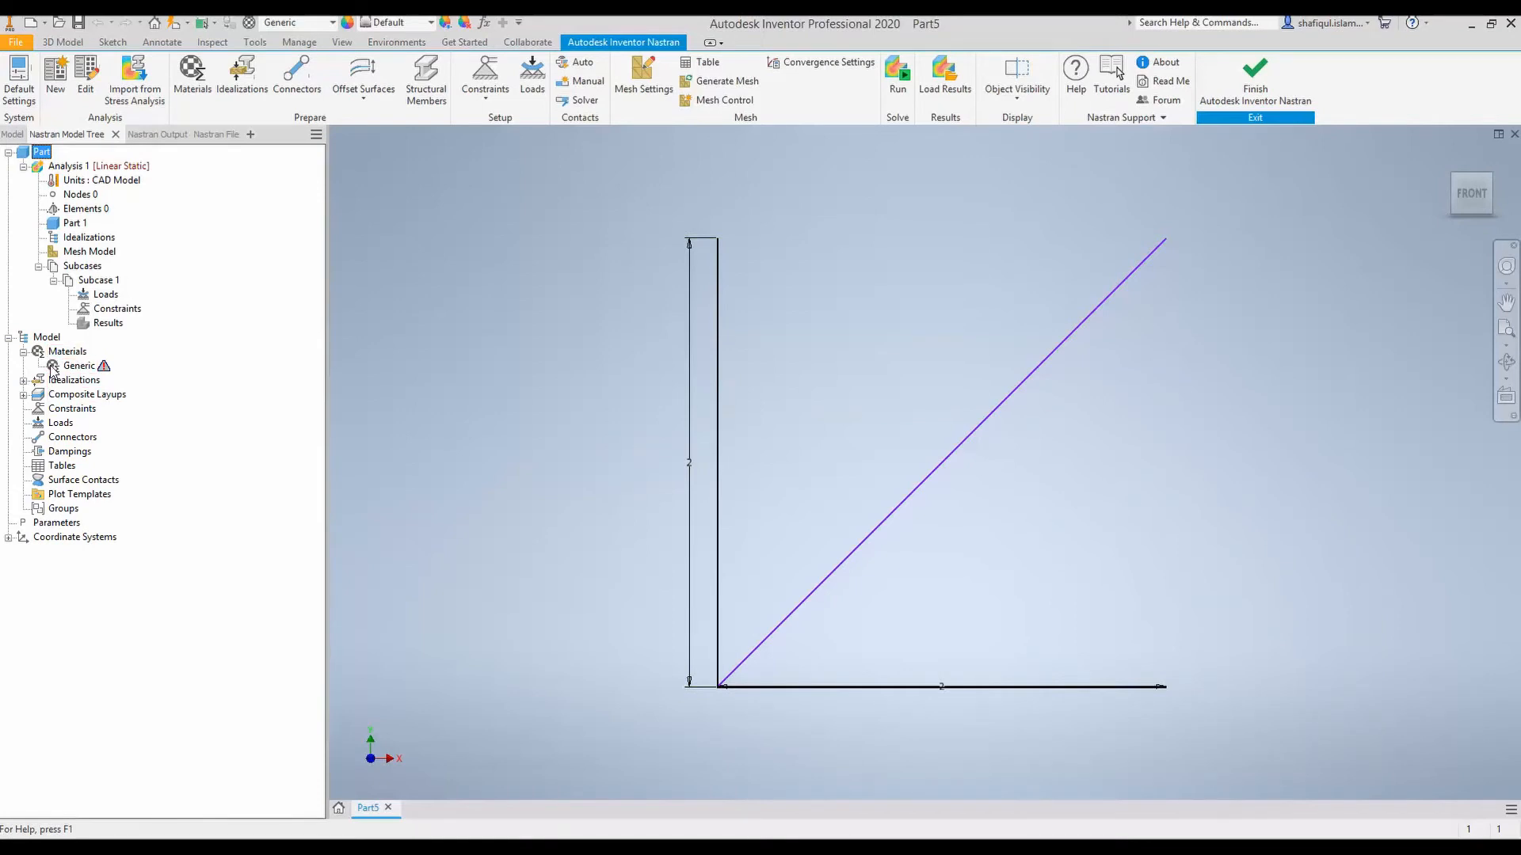
Step: Delete the Generic material and choose Alloy Steel from the Inventor Material Library
{"action": "double_click", "coordinate": [79, 366]}
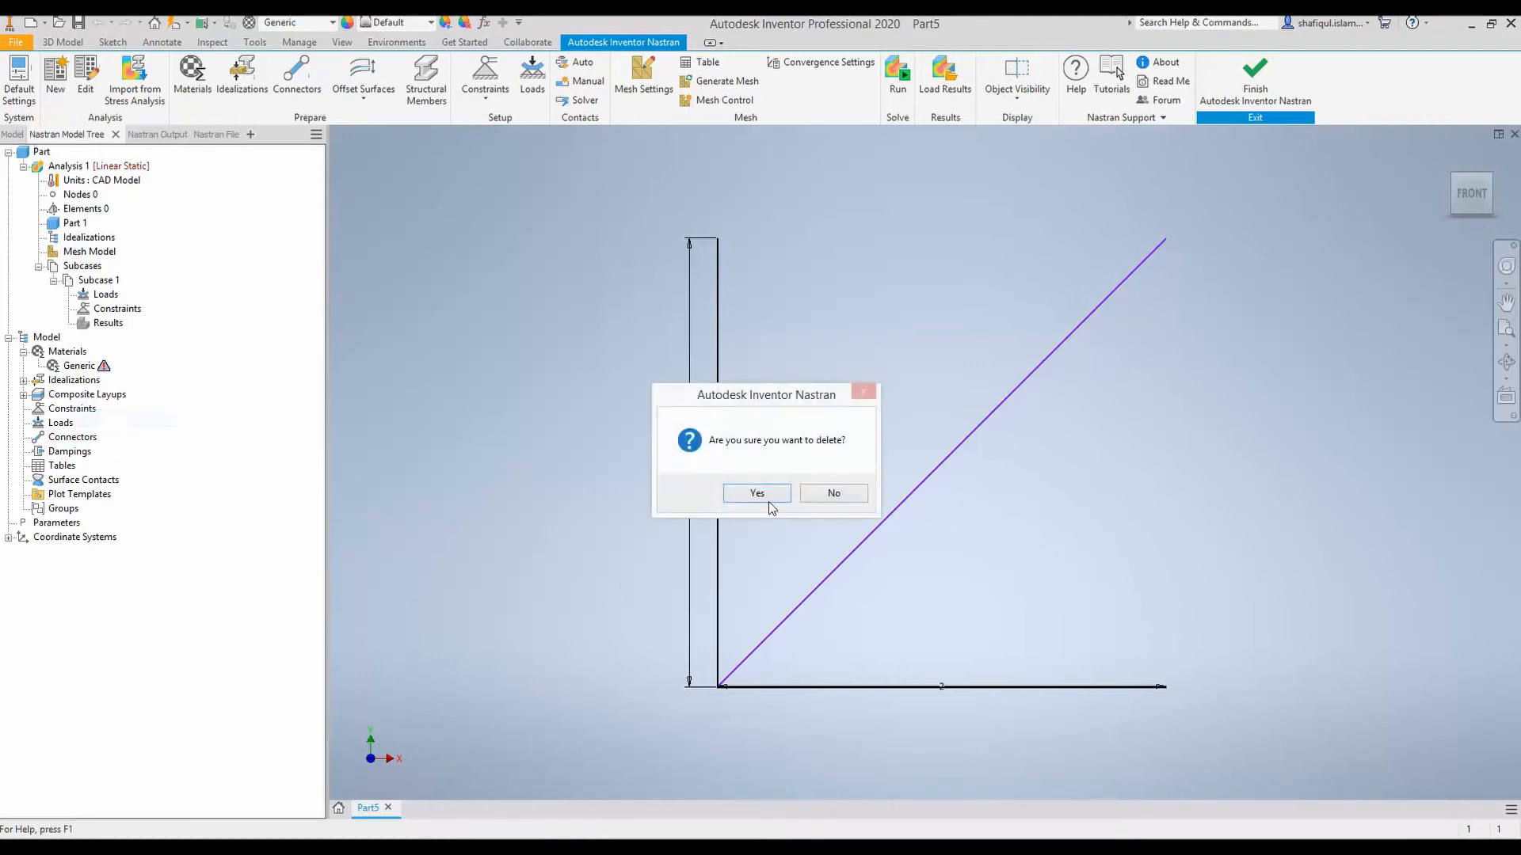
{"action": "left_click", "coordinate": [757, 492]}
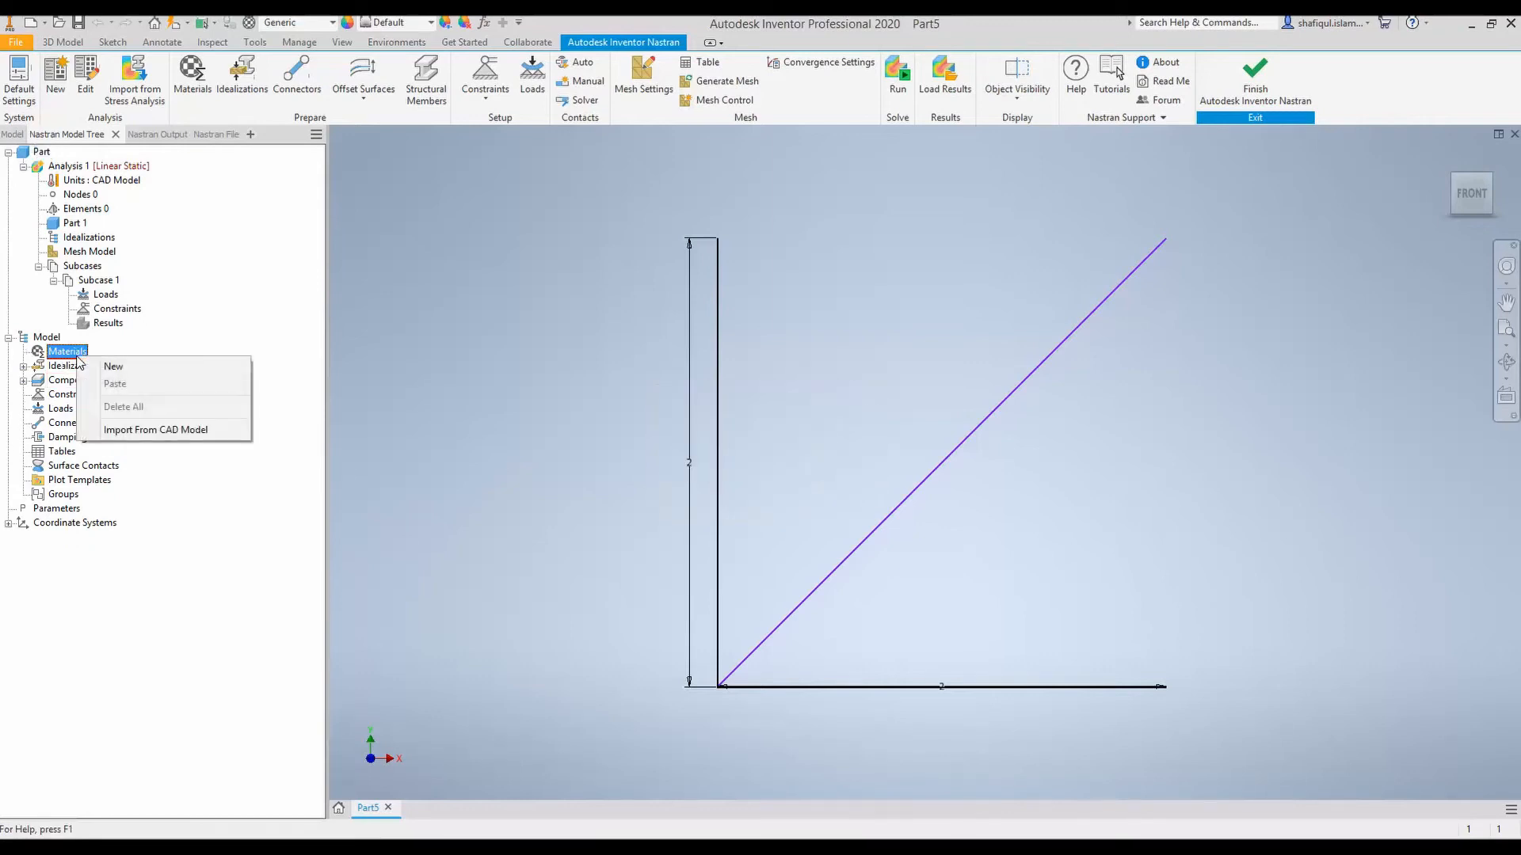
{"action": "left_click", "coordinate": [112, 366]}
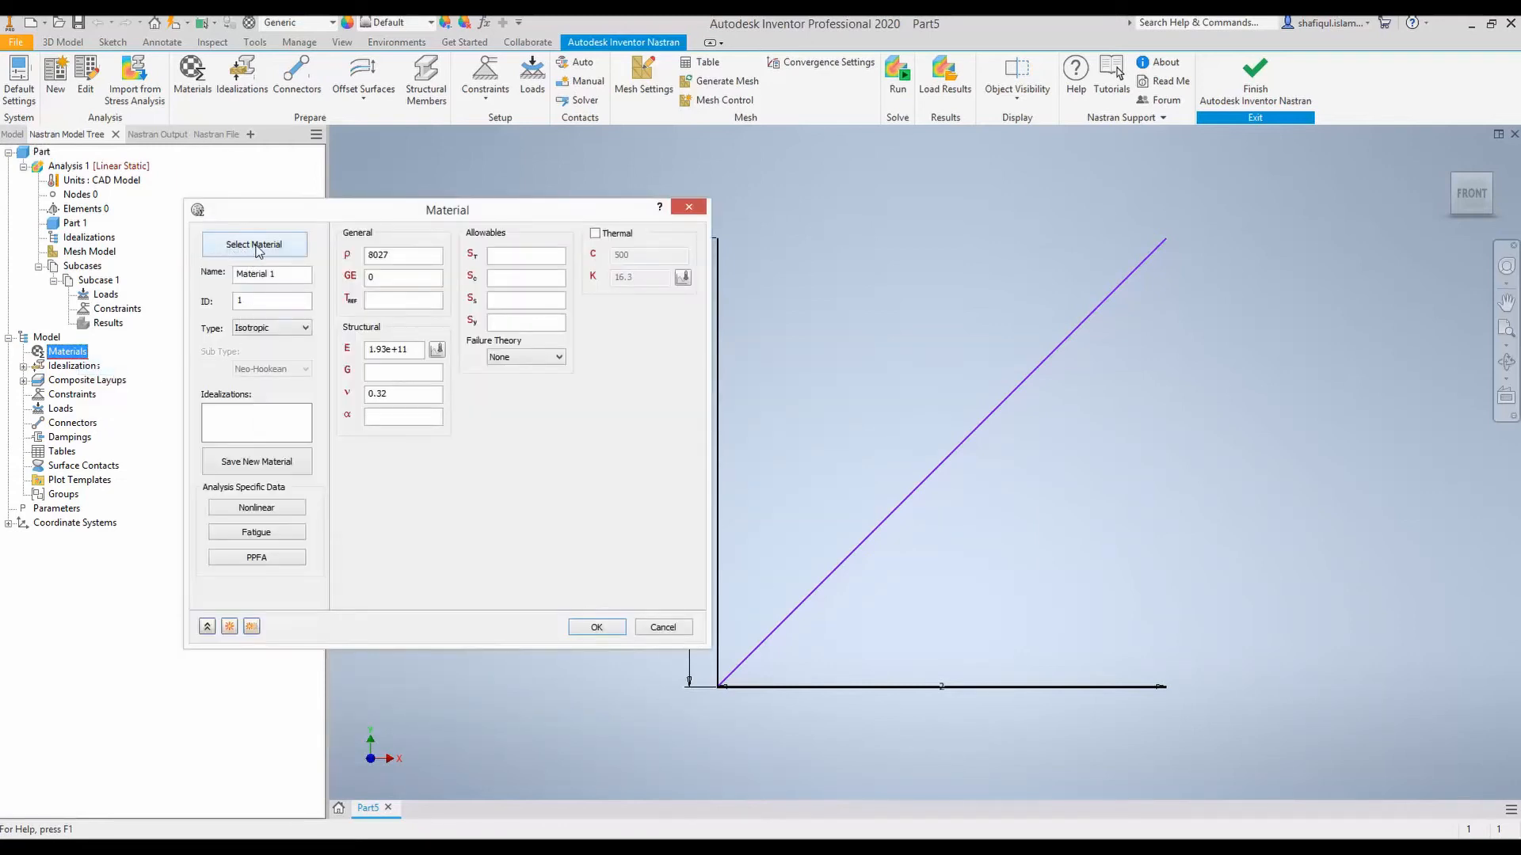
{"action": "left_click", "coordinate": [254, 243]}
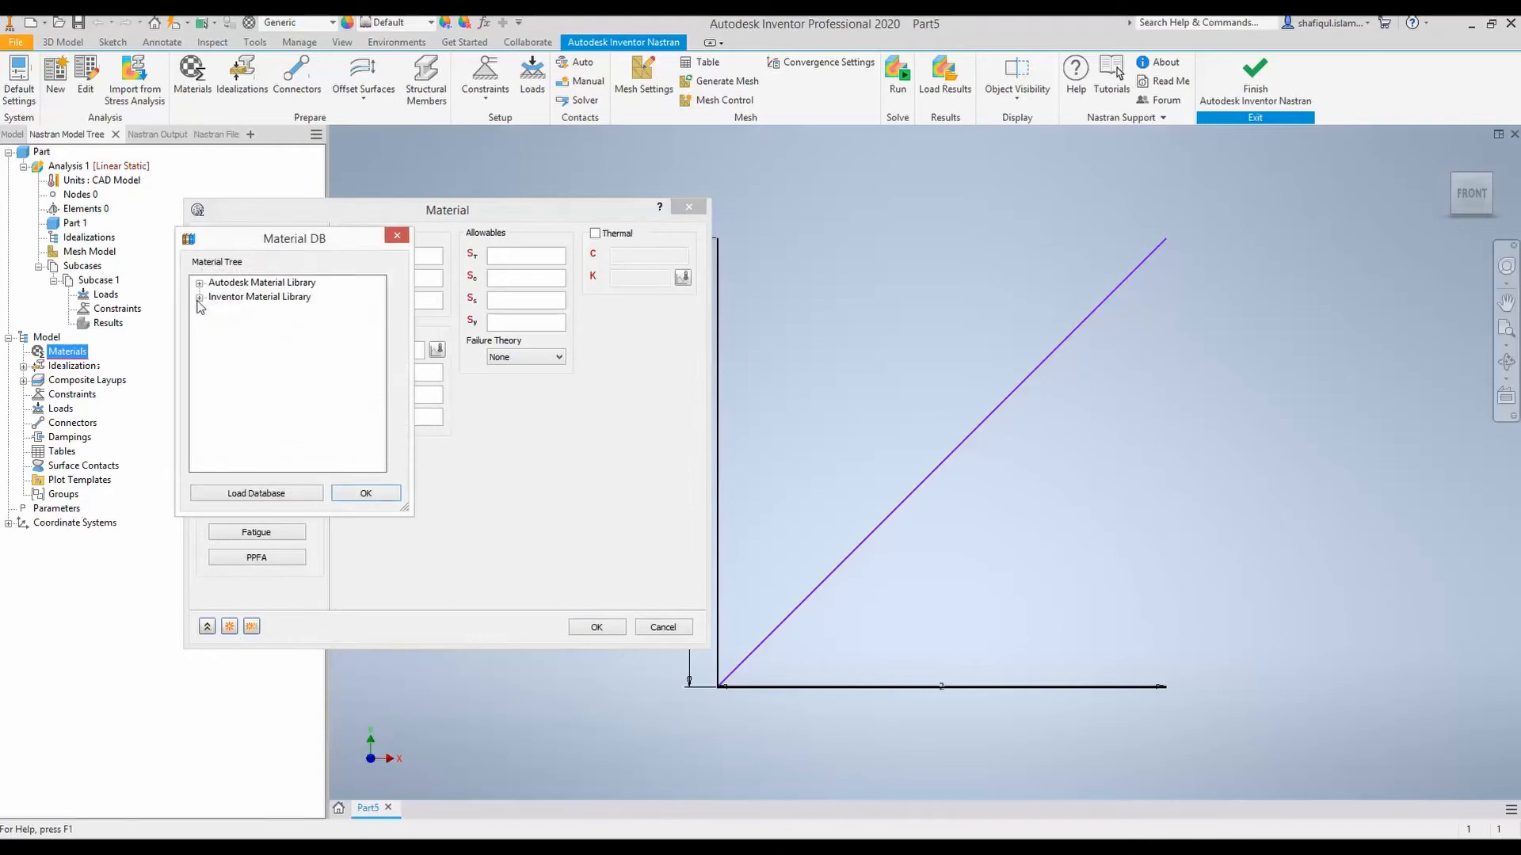
{"action": "left_click", "coordinate": [199, 297]}
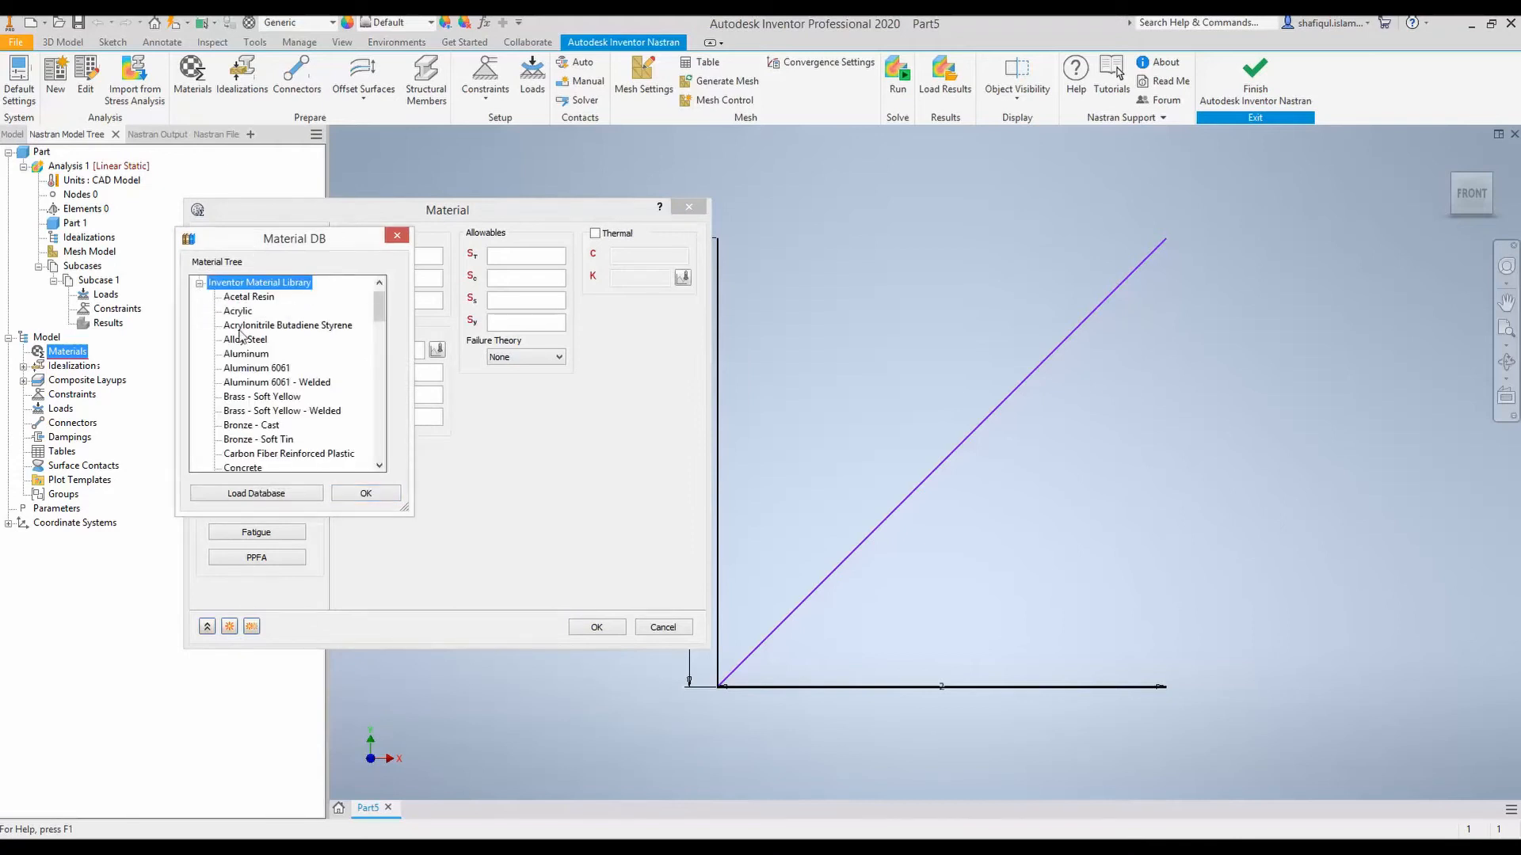
{"action": "mouse_move", "coordinate": [247, 344]}
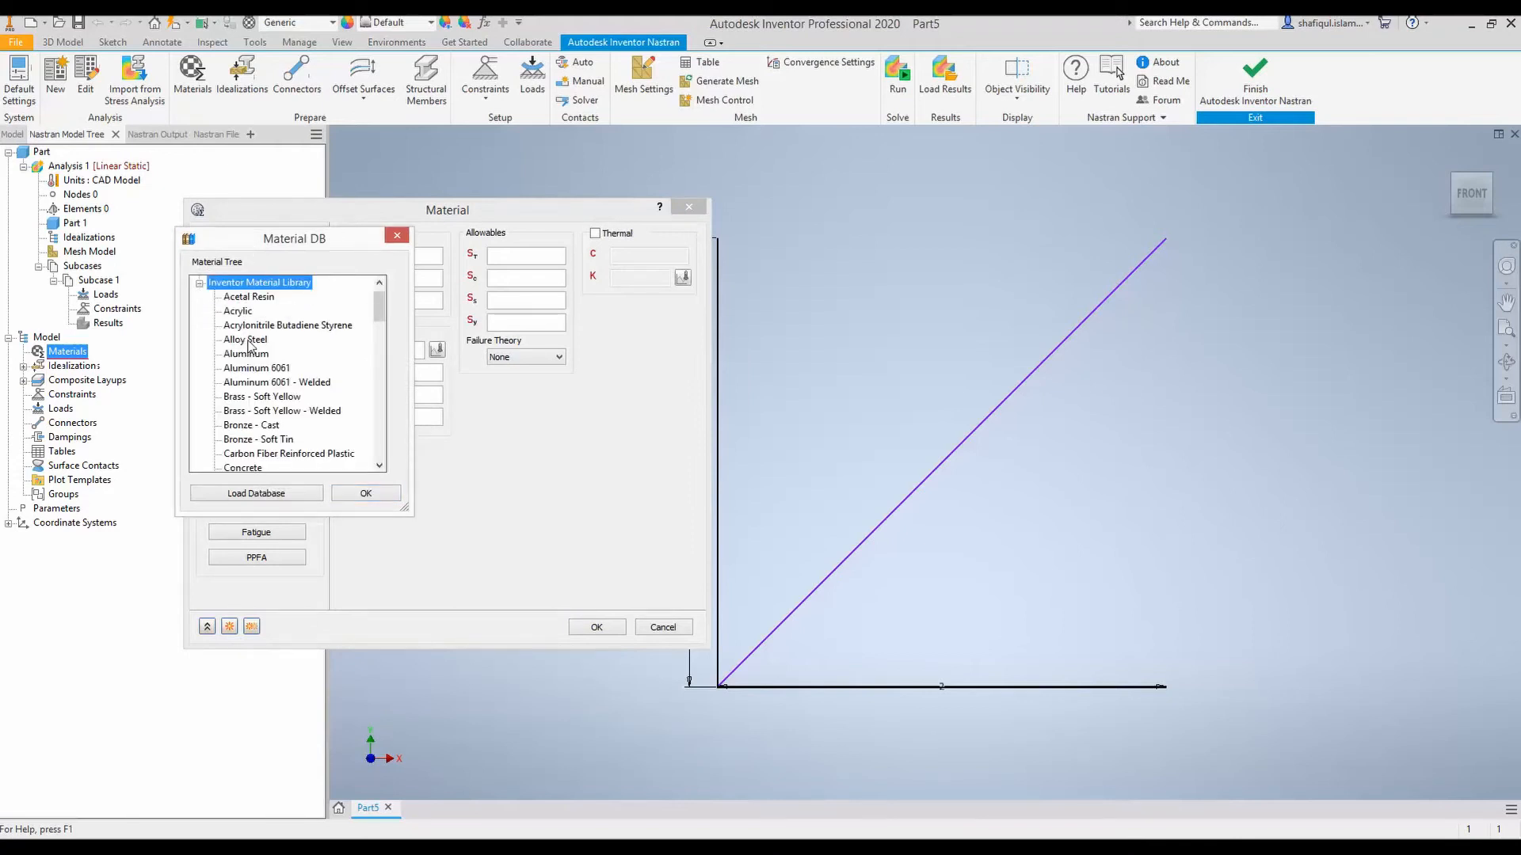
{"action": "left_click", "coordinate": [245, 340]}
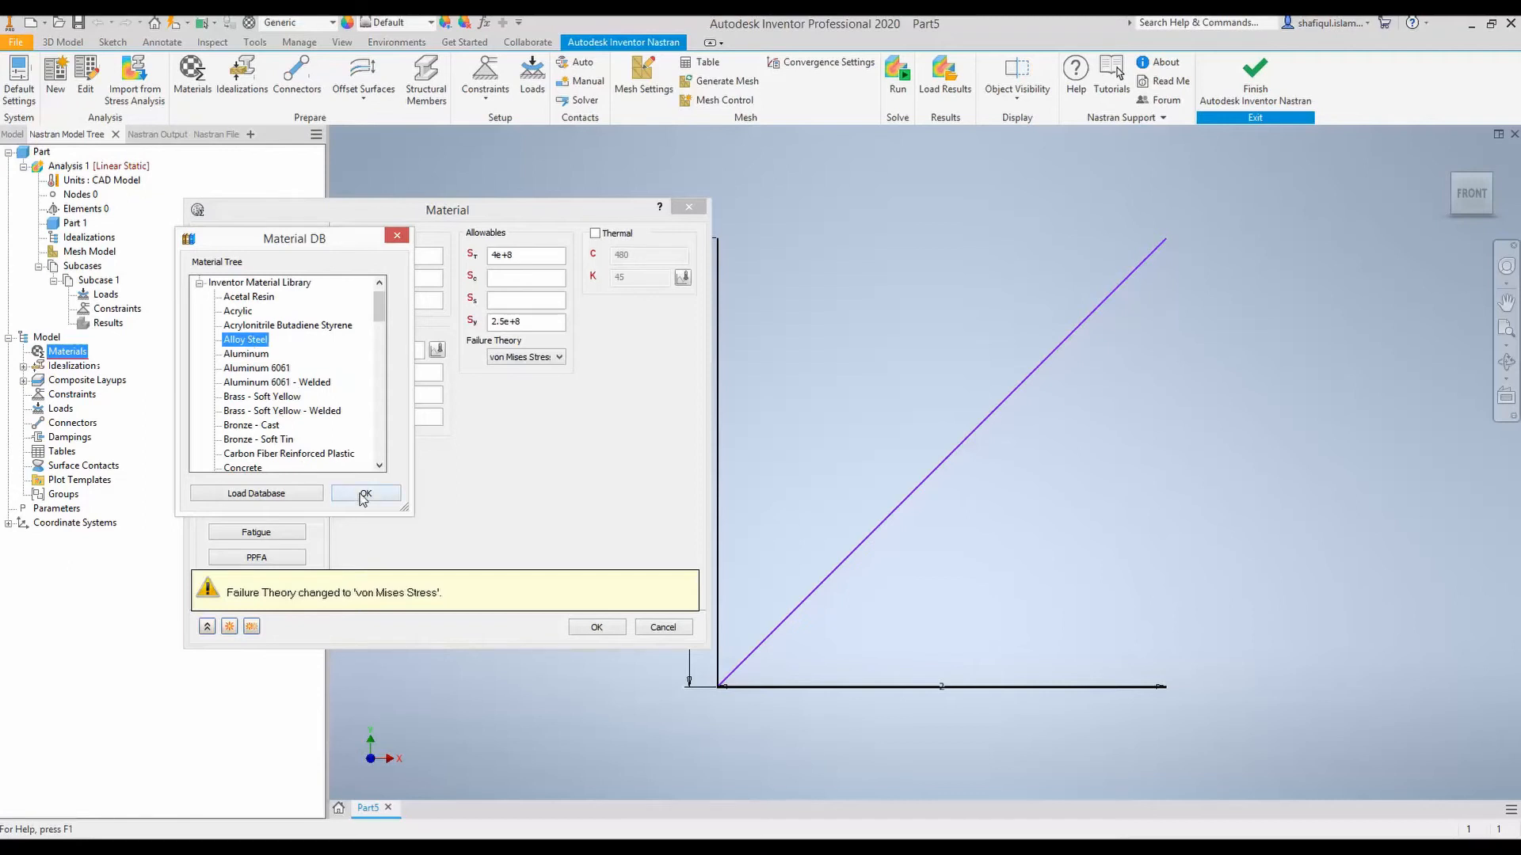
Step: Review Alloy Steel's density, elastic modulus and thermal expansion, then accept it
{"action": "left_click", "coordinate": [366, 493]}
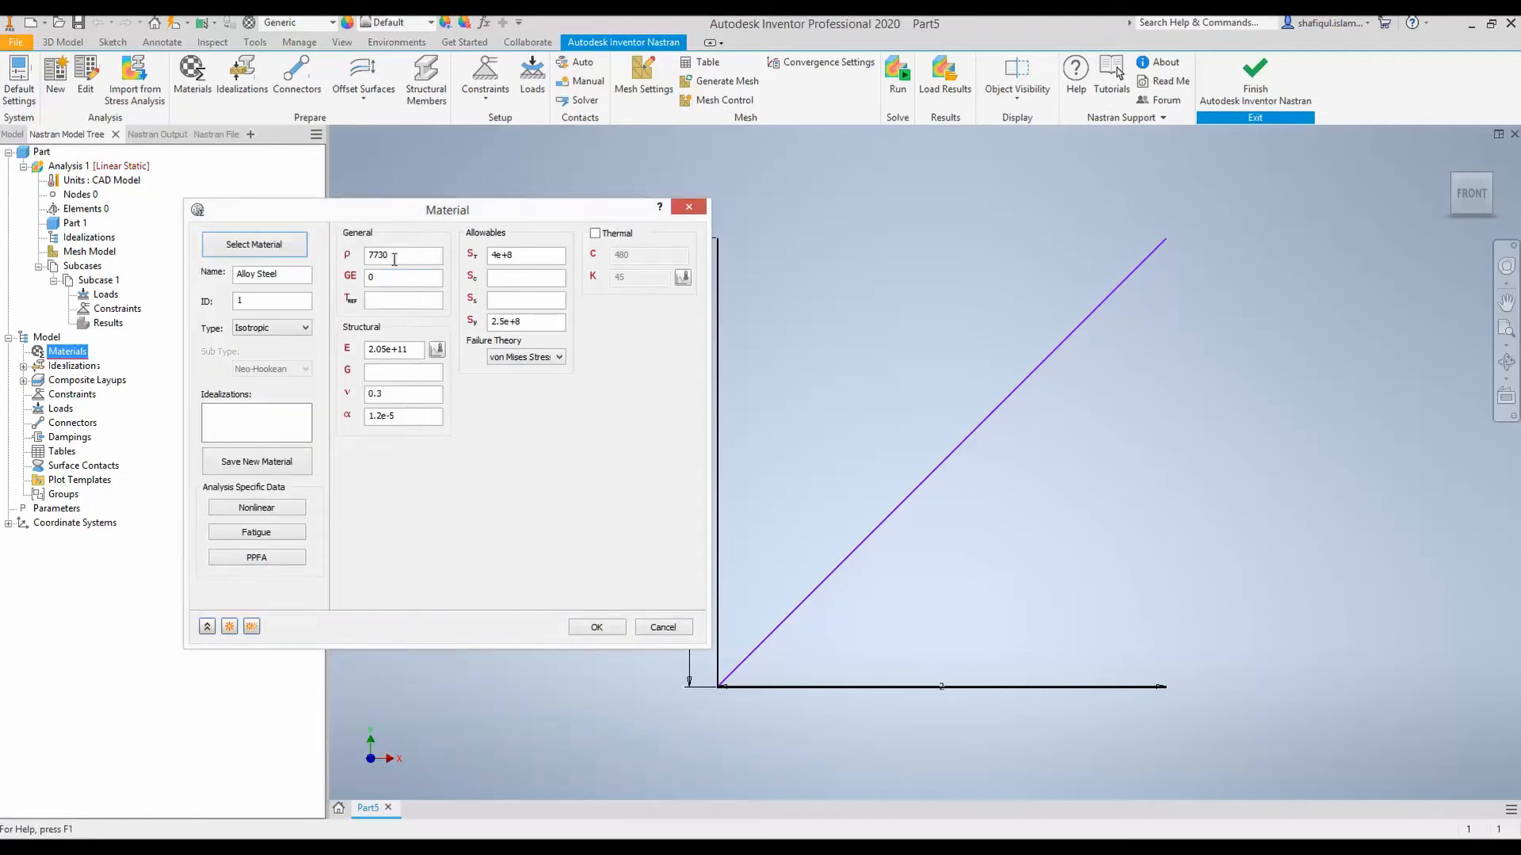
{"action": "triple_click", "coordinate": [402, 255]}
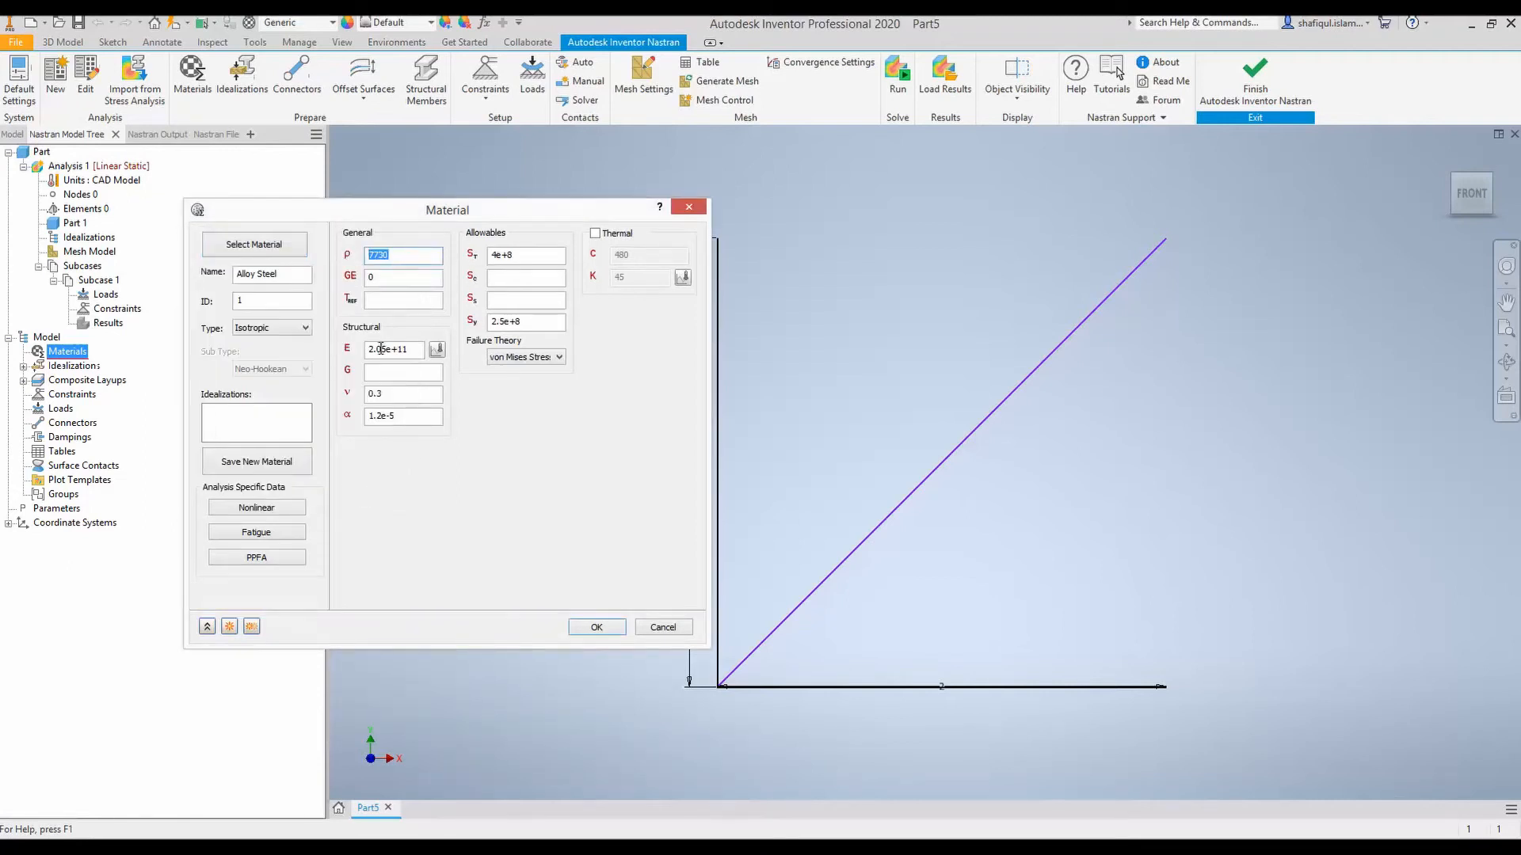
{"action": "left_click", "coordinate": [400, 393]}
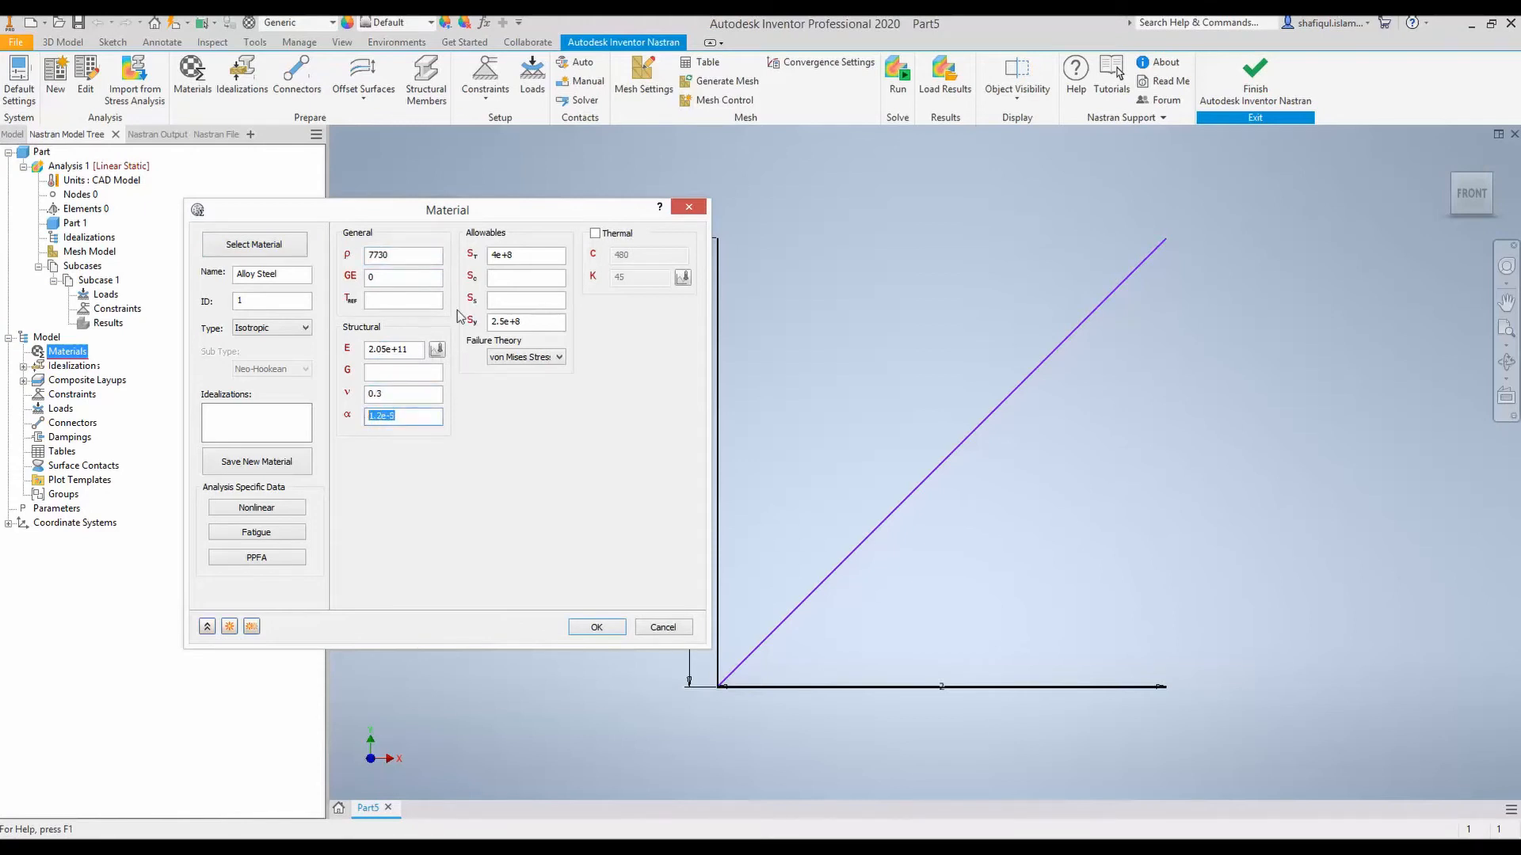
{"action": "left_click", "coordinate": [524, 254]}
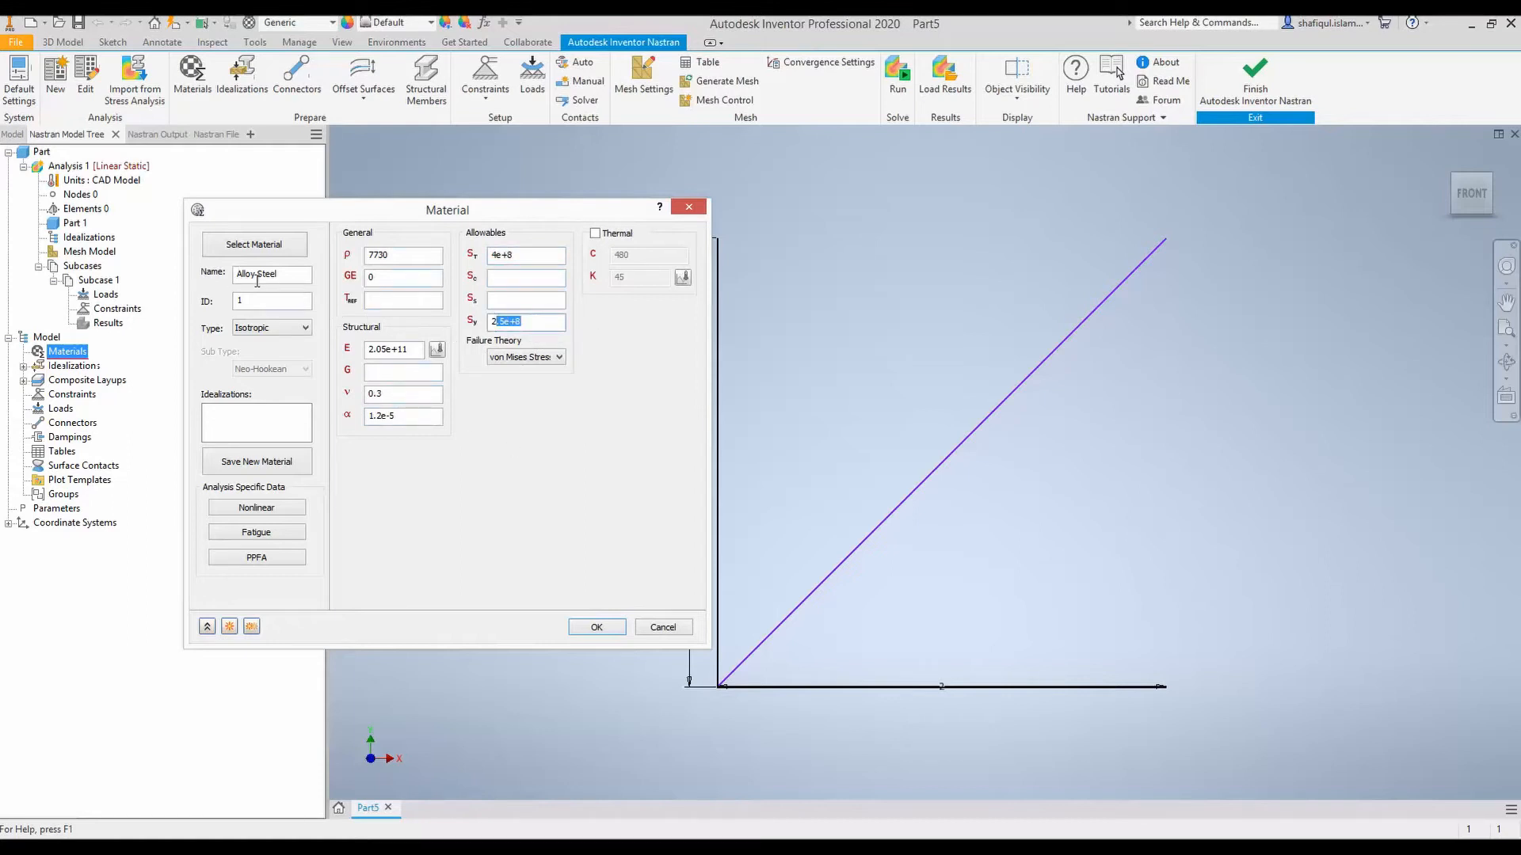
{"action": "left_click", "coordinate": [597, 627]}
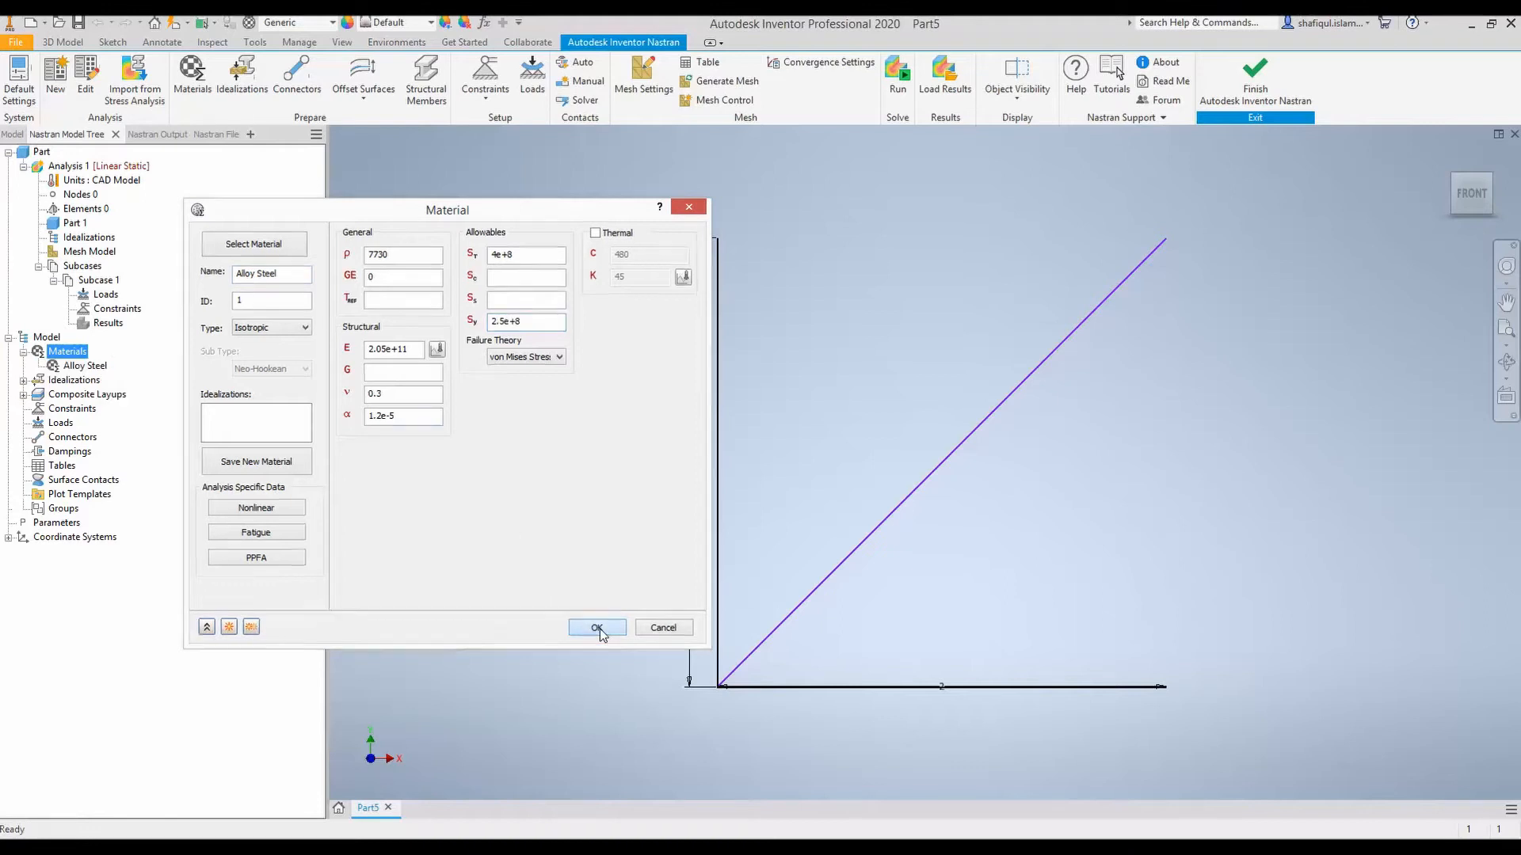
{"action": "left_click", "coordinate": [596, 627]}
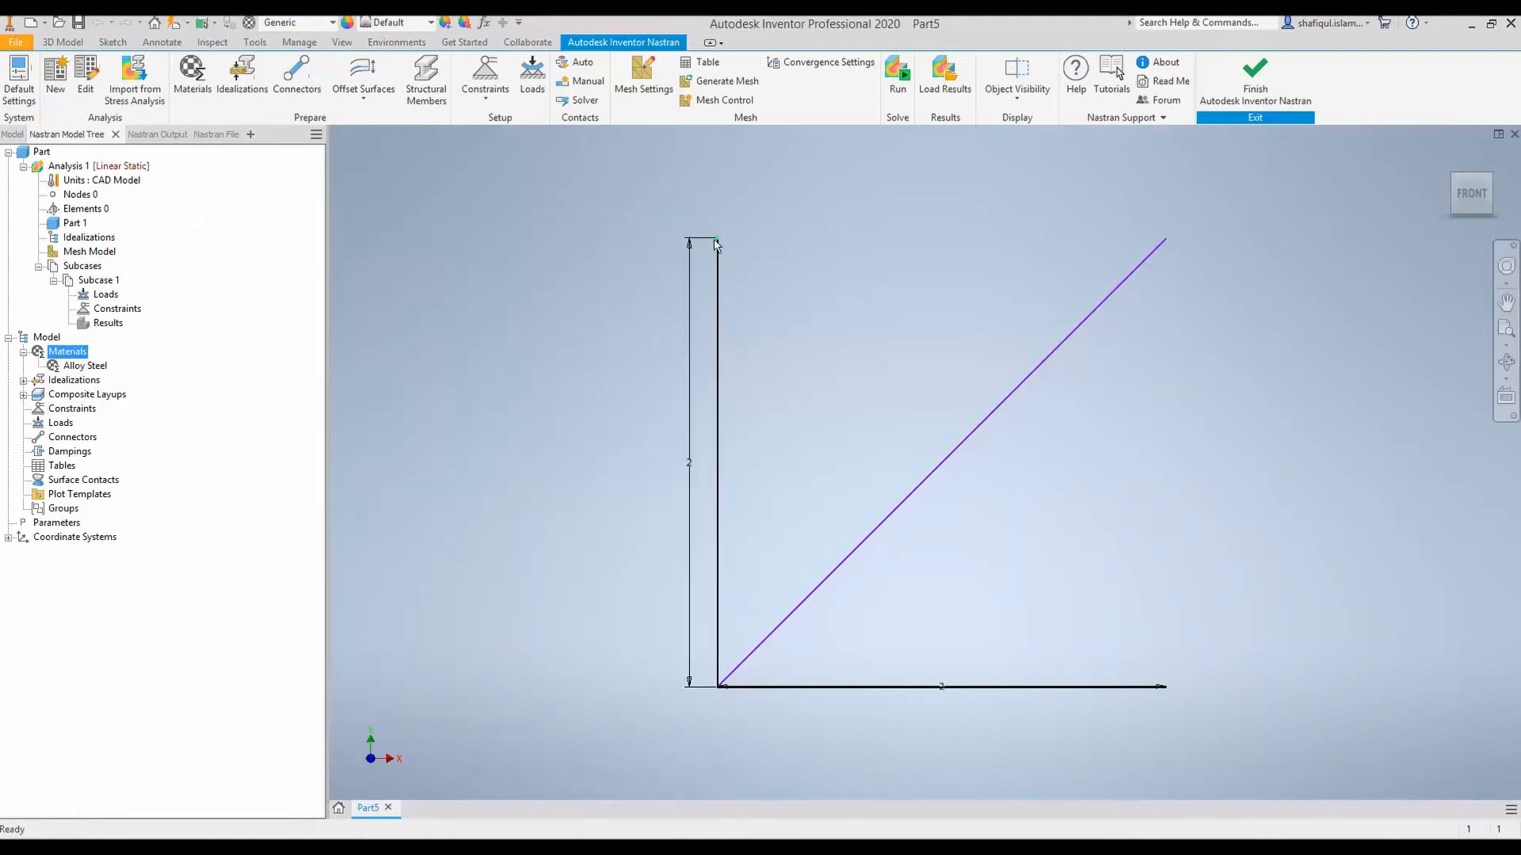
{"action": "mouse_move", "coordinate": [1169, 694]}
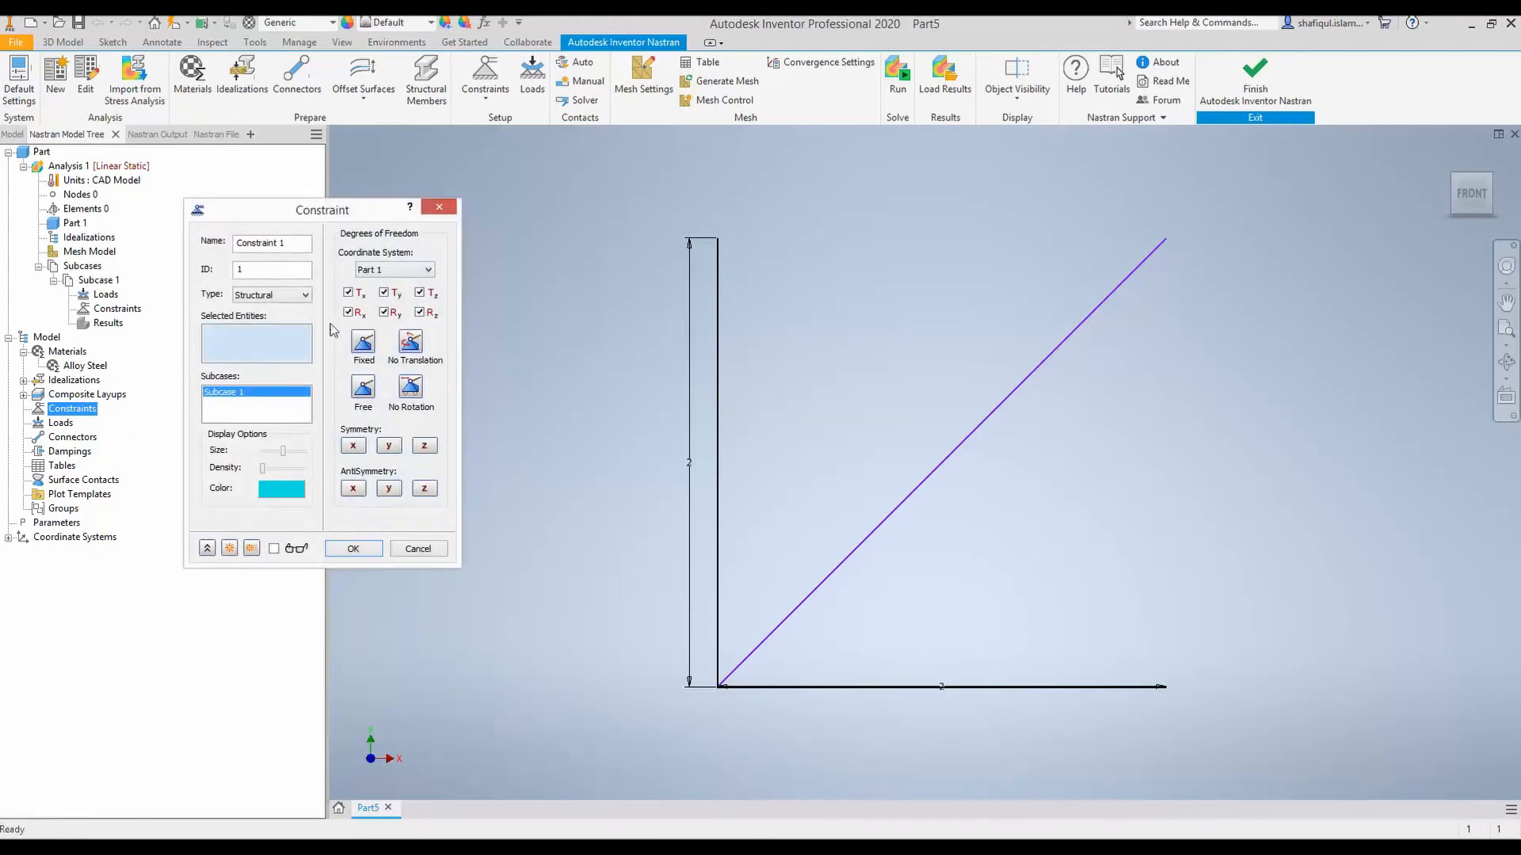
{"action": "mouse_move", "coordinate": [1195, 650]}
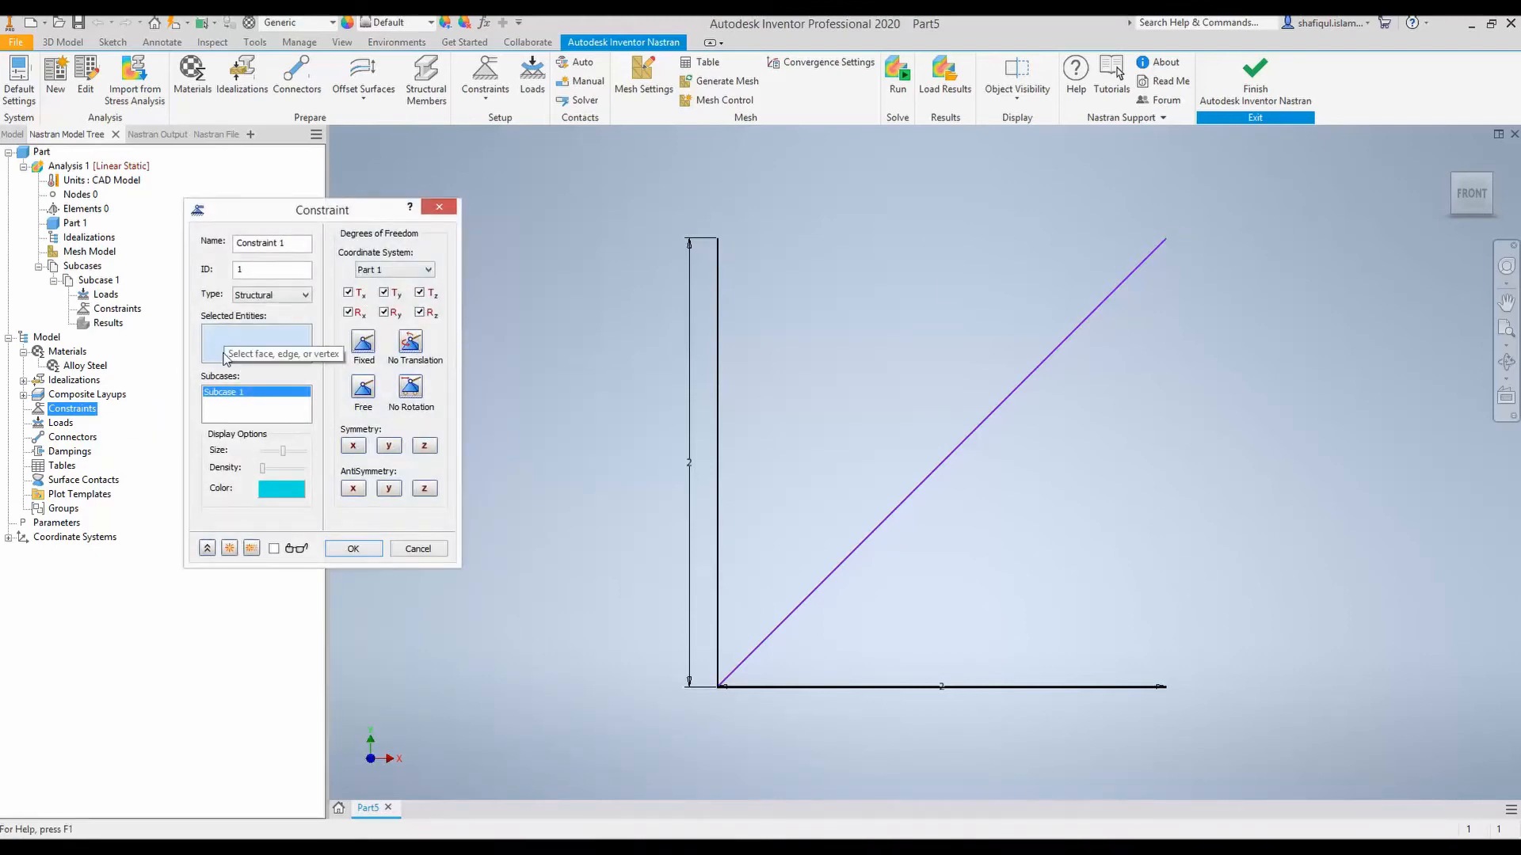
{"action": "mouse_move", "coordinate": [597, 272]}
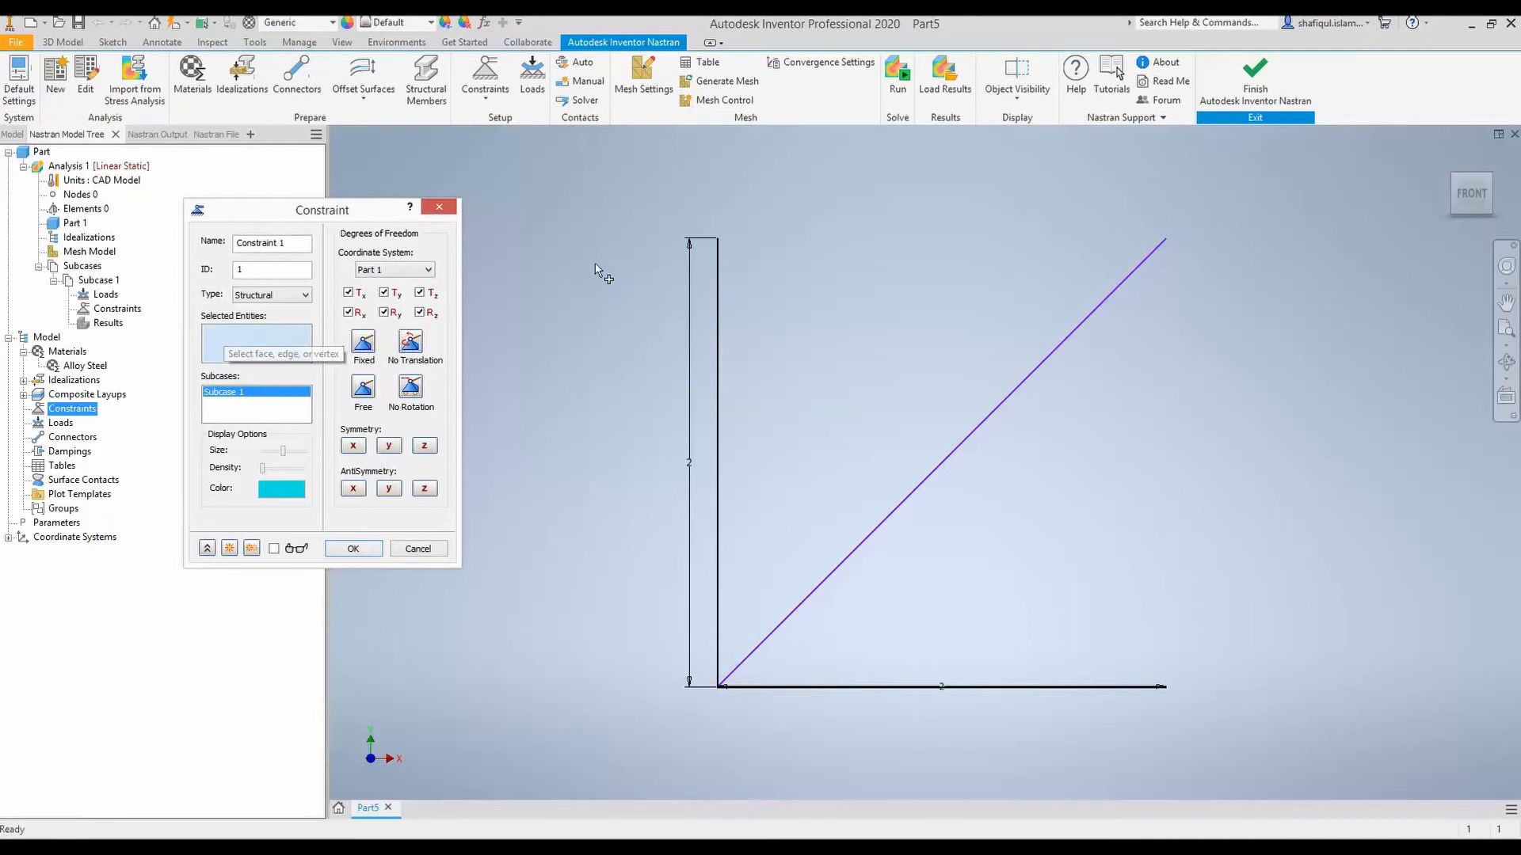
Step: Constrain the three outer truss ends in Tx, Ty, Tz, Rx and Ry, leaving Rz free
{"action": "left_click", "coordinate": [718, 243]}
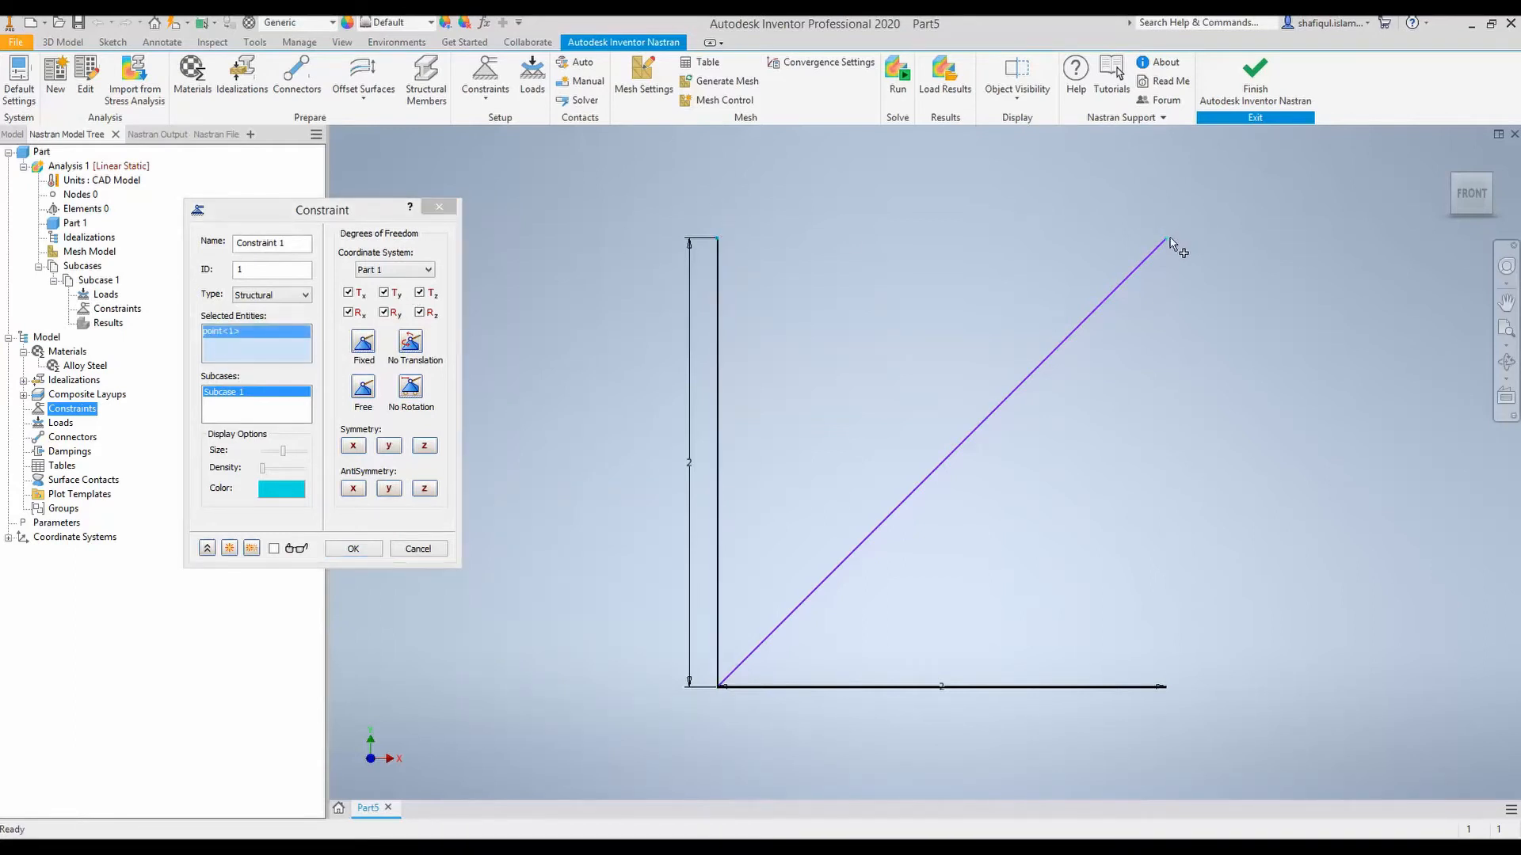
{"action": "left_click", "coordinate": [1164, 241]}
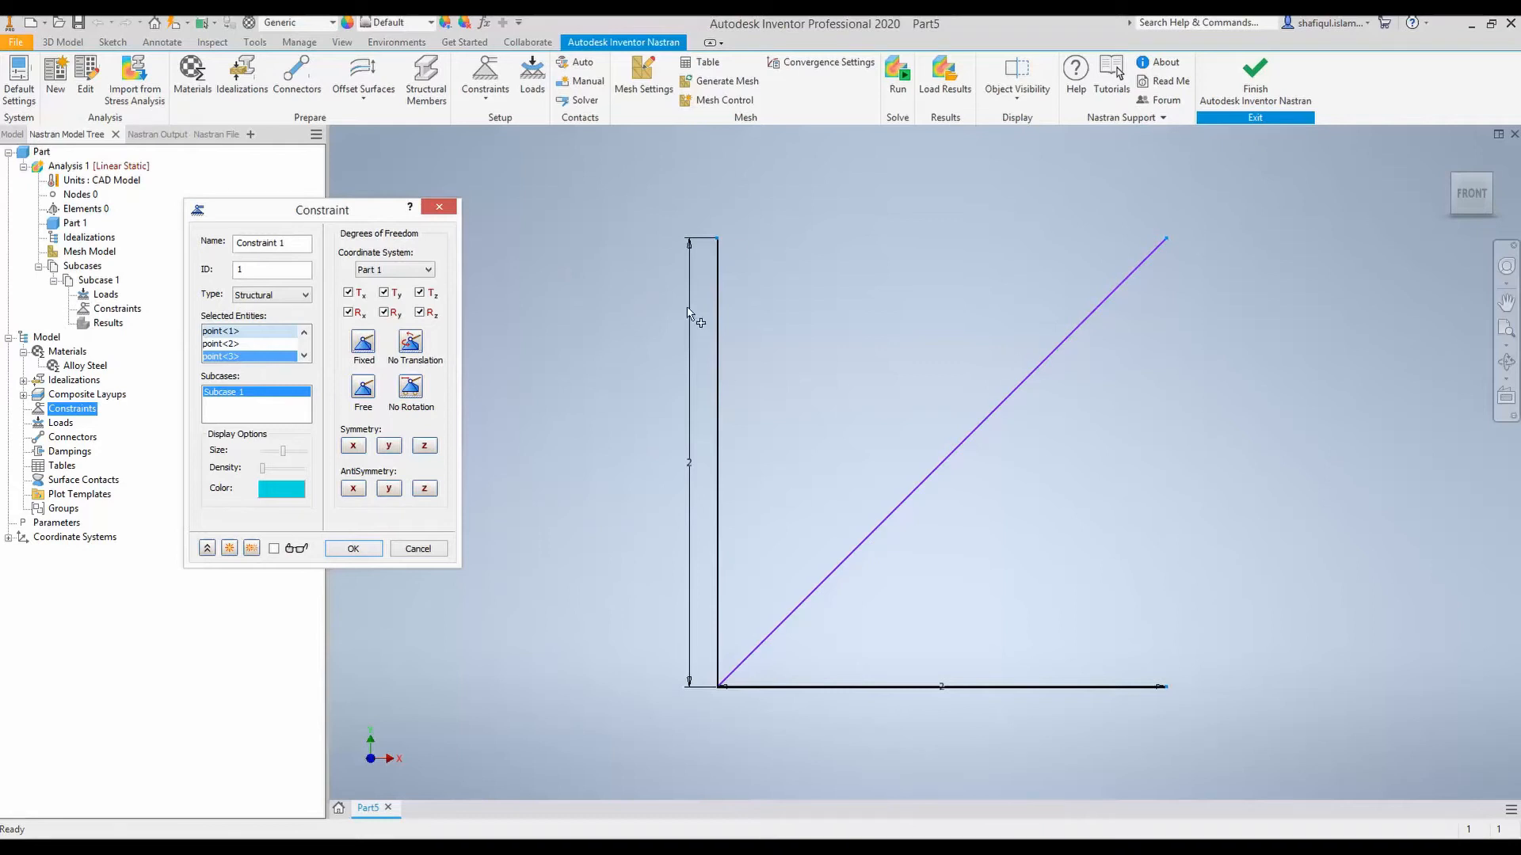
{"action": "mouse_move", "coordinate": [743, 289]}
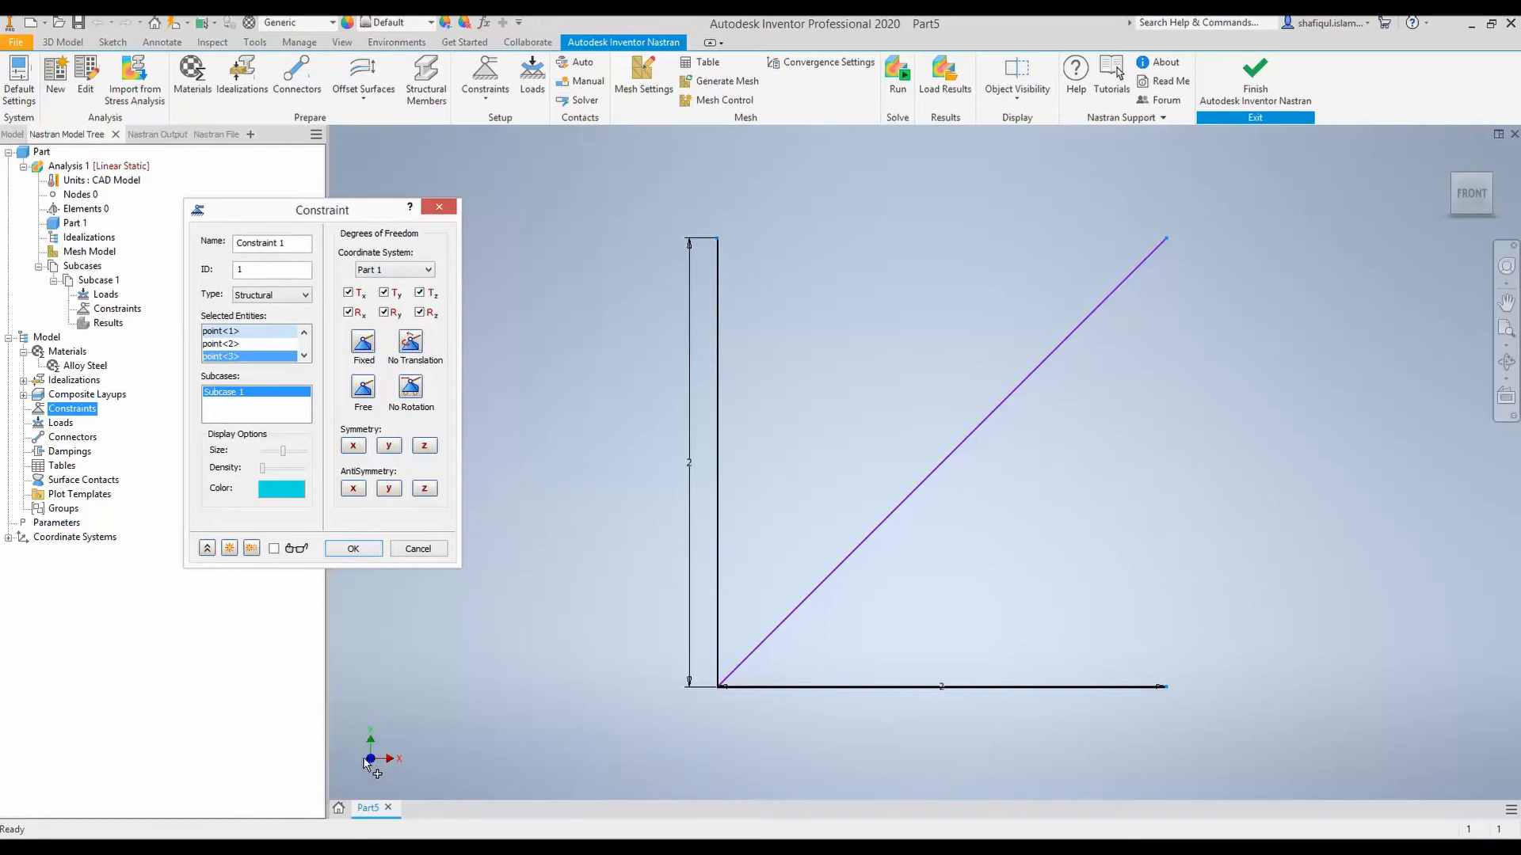
{"action": "mouse_move", "coordinate": [383, 773]}
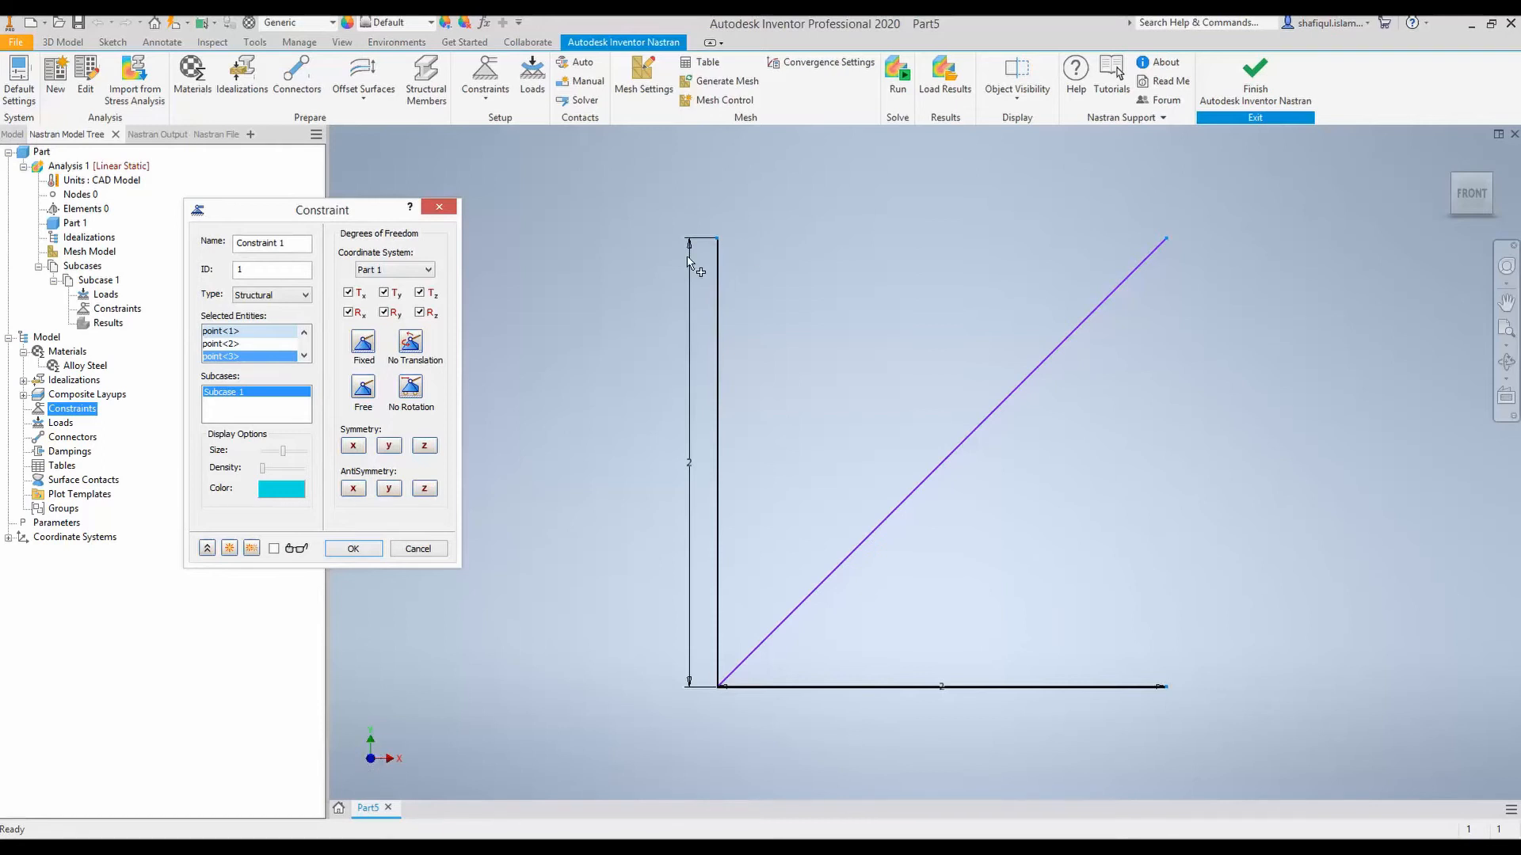
{"action": "mouse_move", "coordinate": [642, 278]}
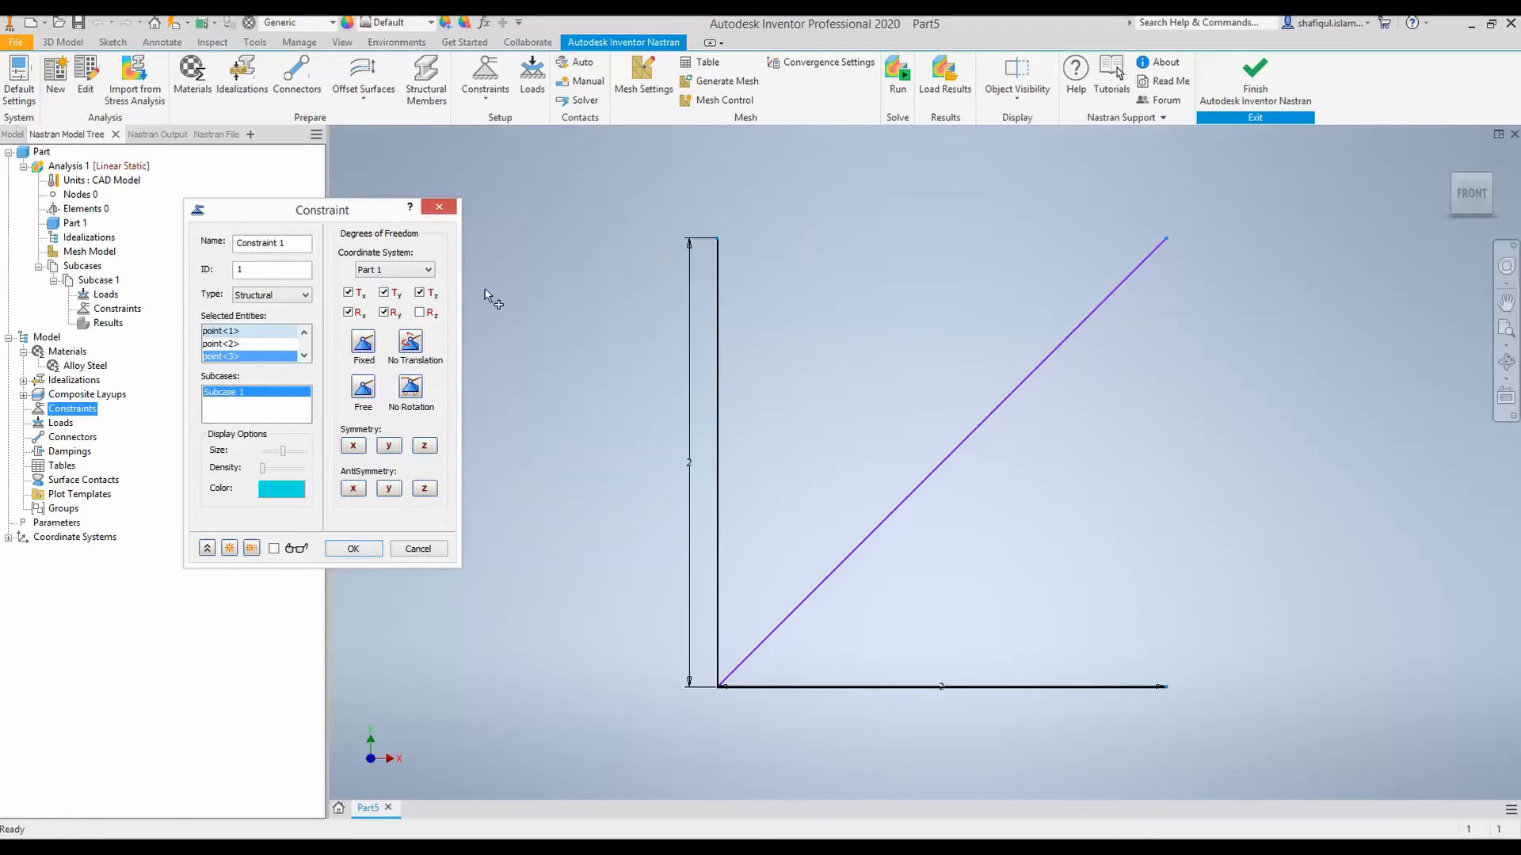
{"action": "mouse_move", "coordinate": [714, 250]}
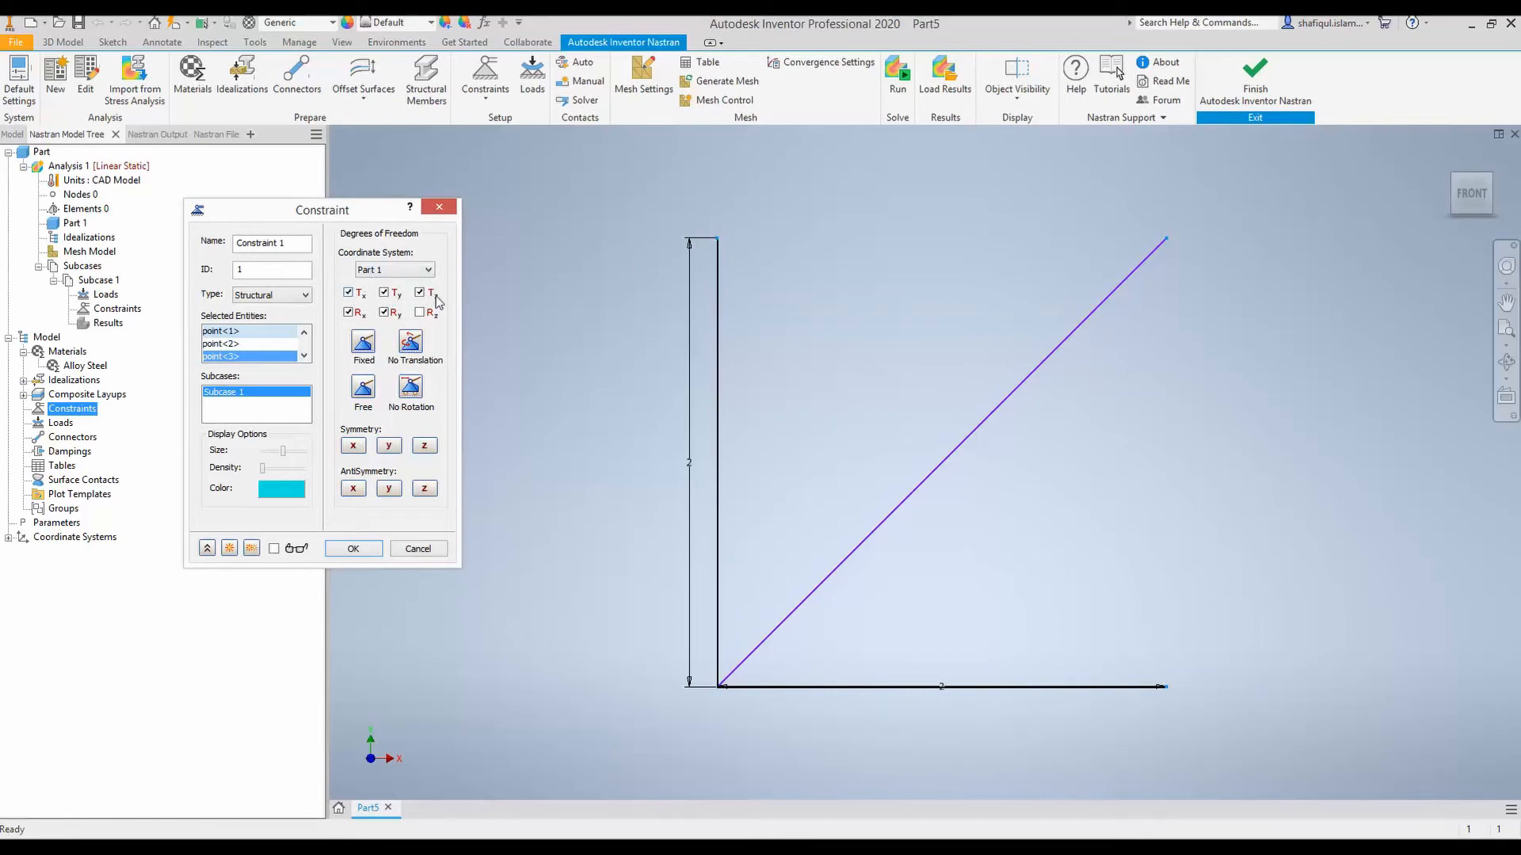
{"action": "left_click", "coordinate": [419, 292]}
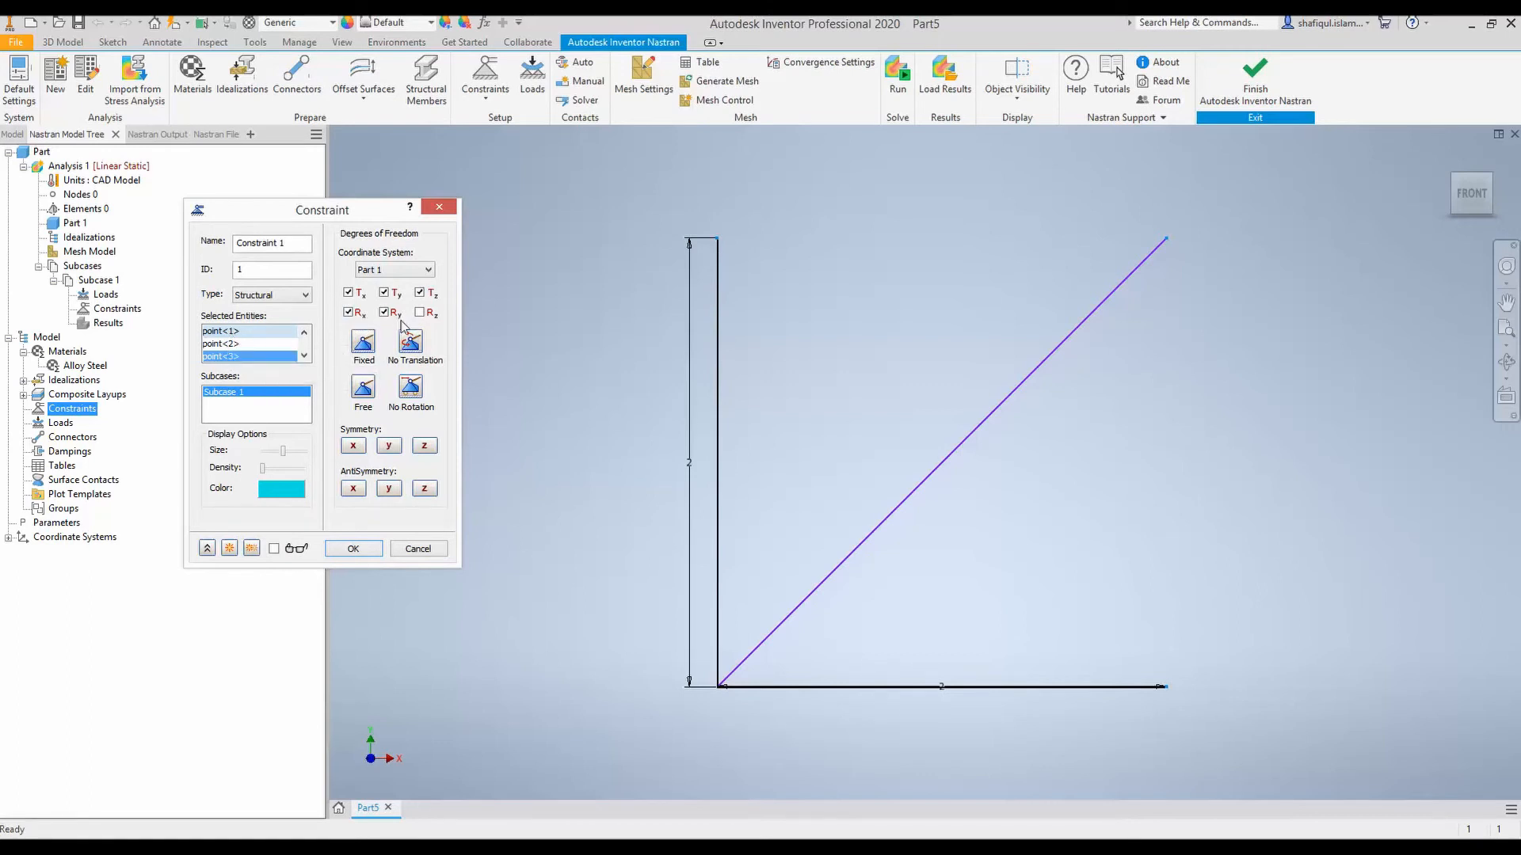
{"action": "left_click", "coordinate": [420, 312]}
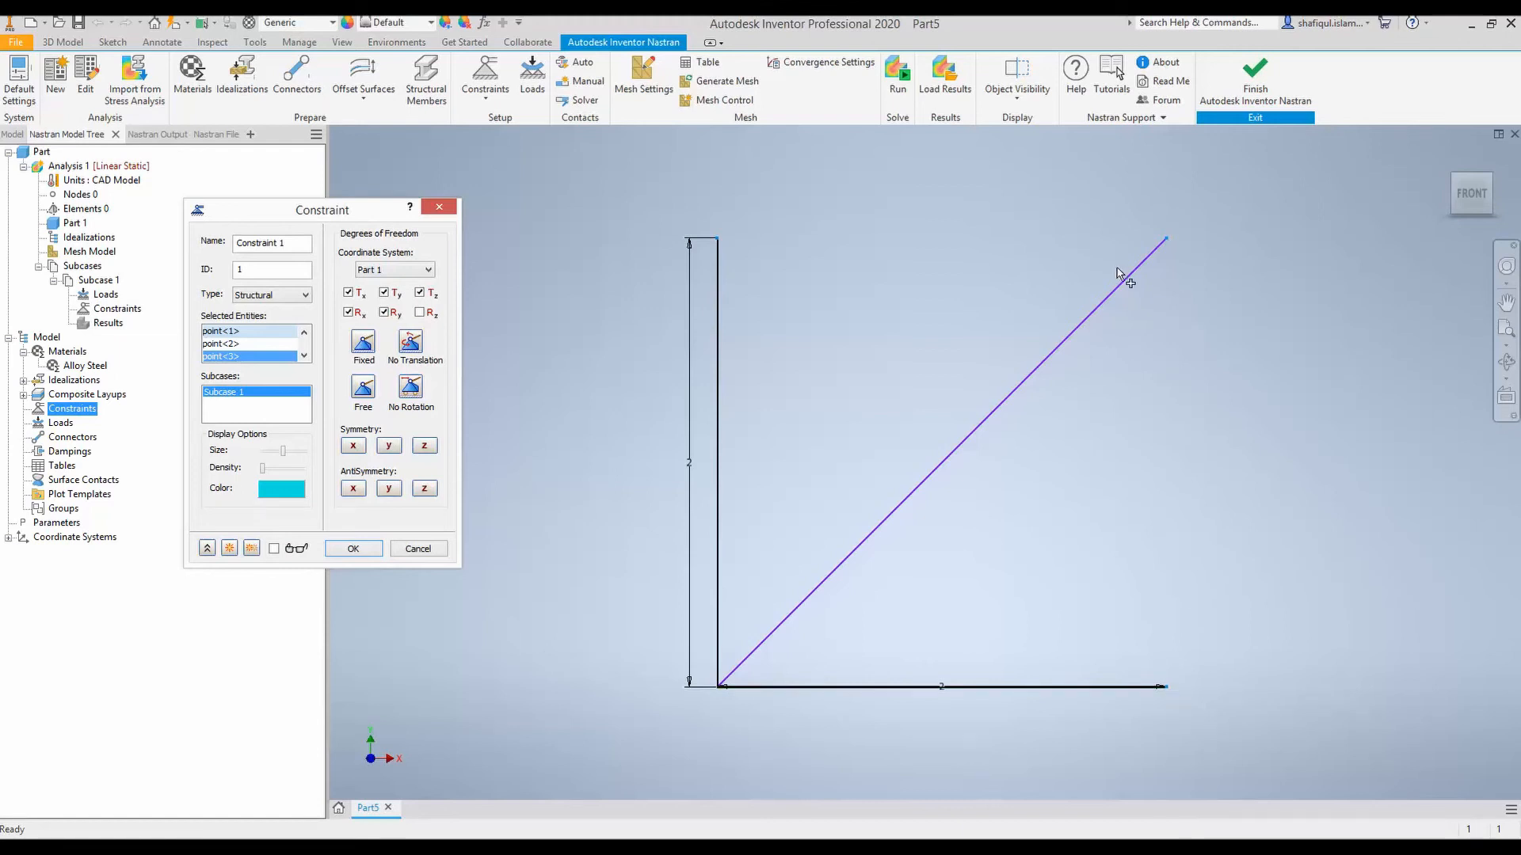
{"action": "left_click", "coordinate": [349, 312]}
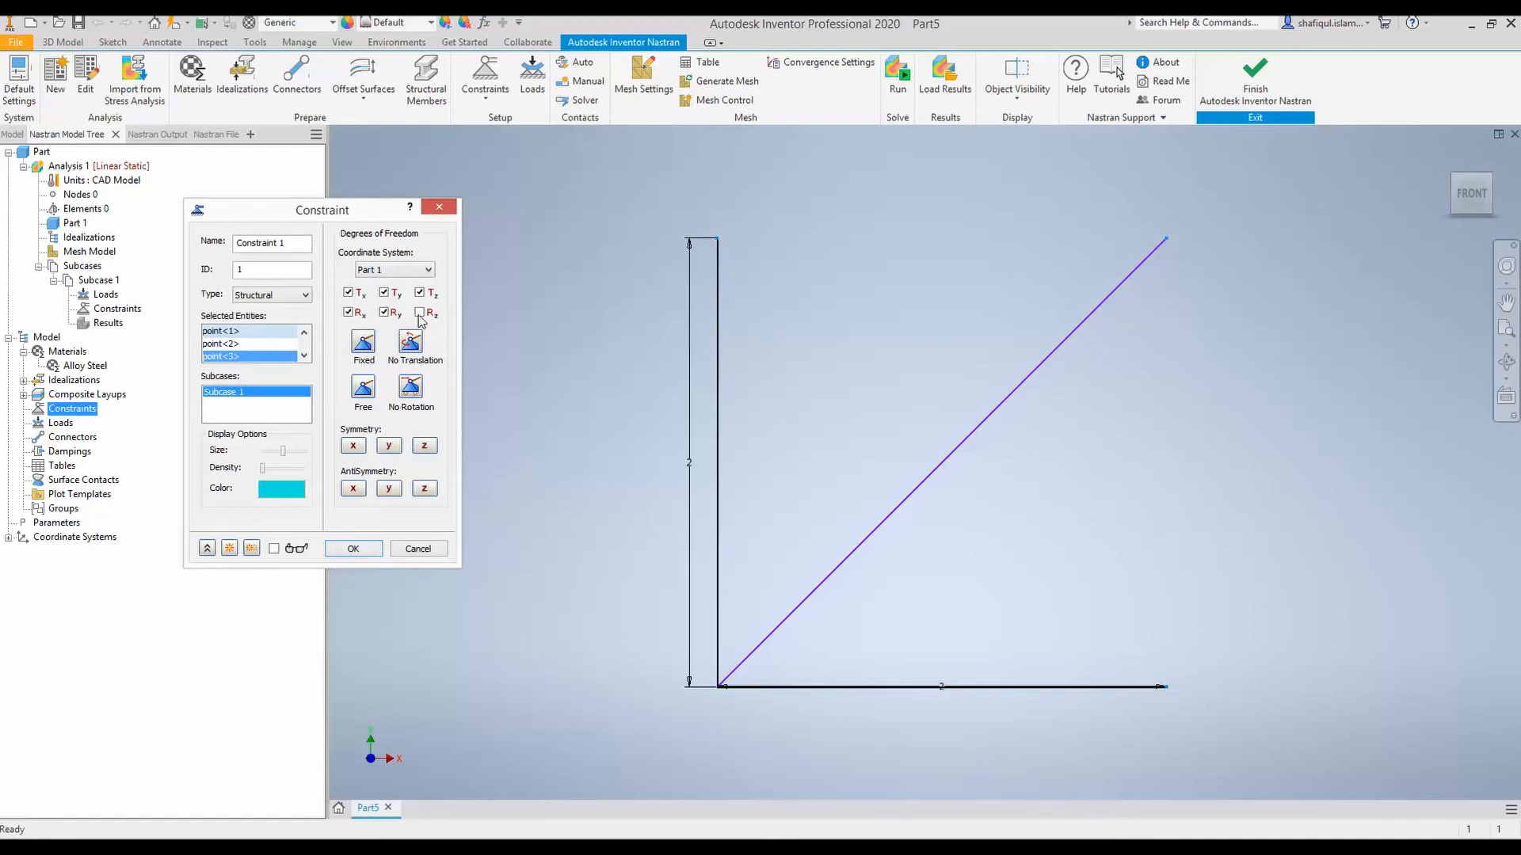
{"action": "mouse_move", "coordinate": [1116, 219]}
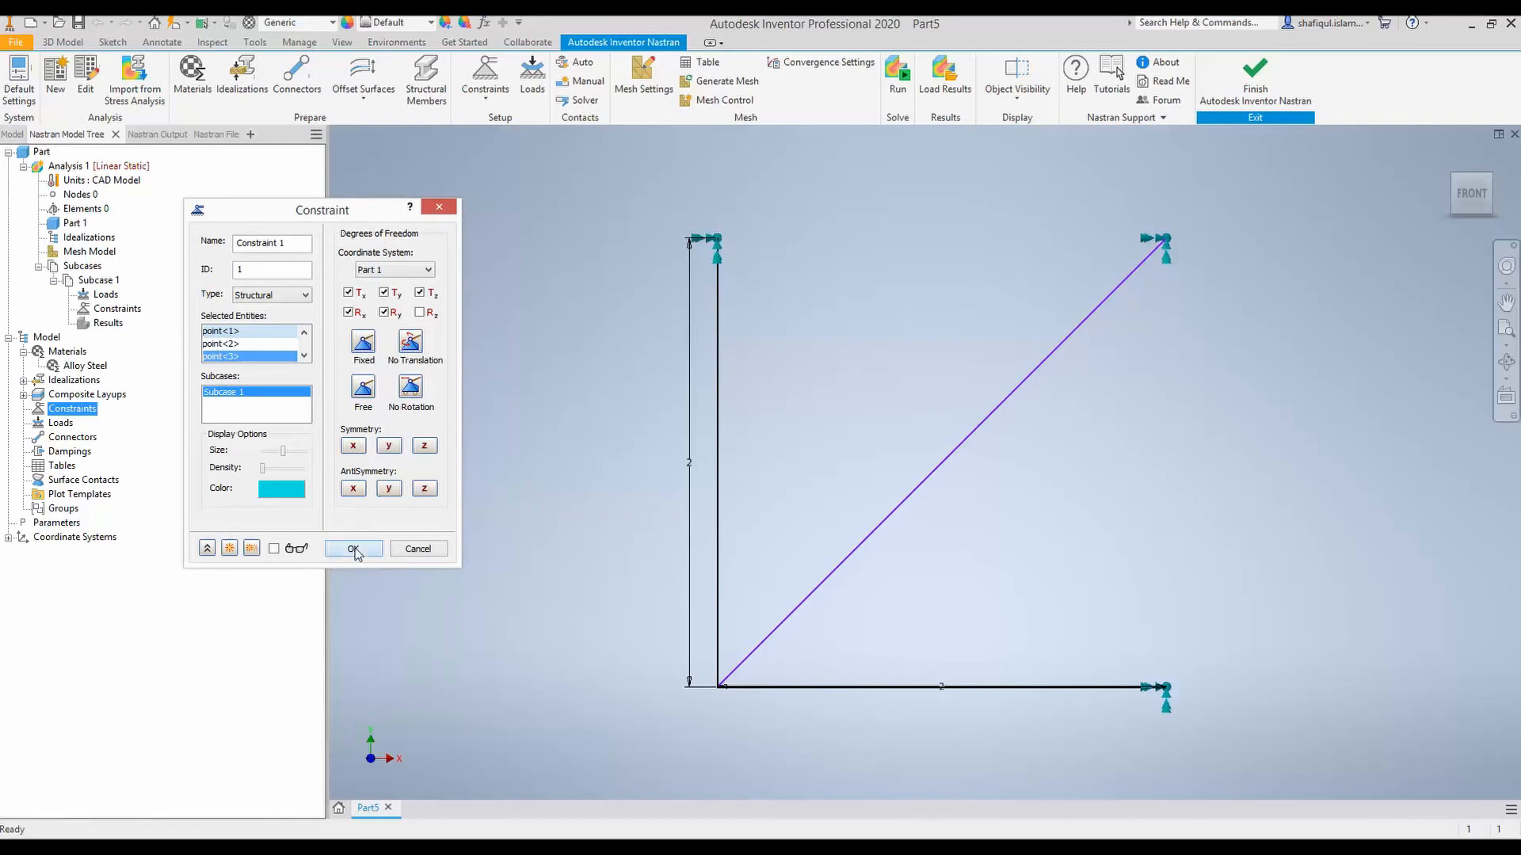
{"action": "left_click", "coordinate": [351, 548]}
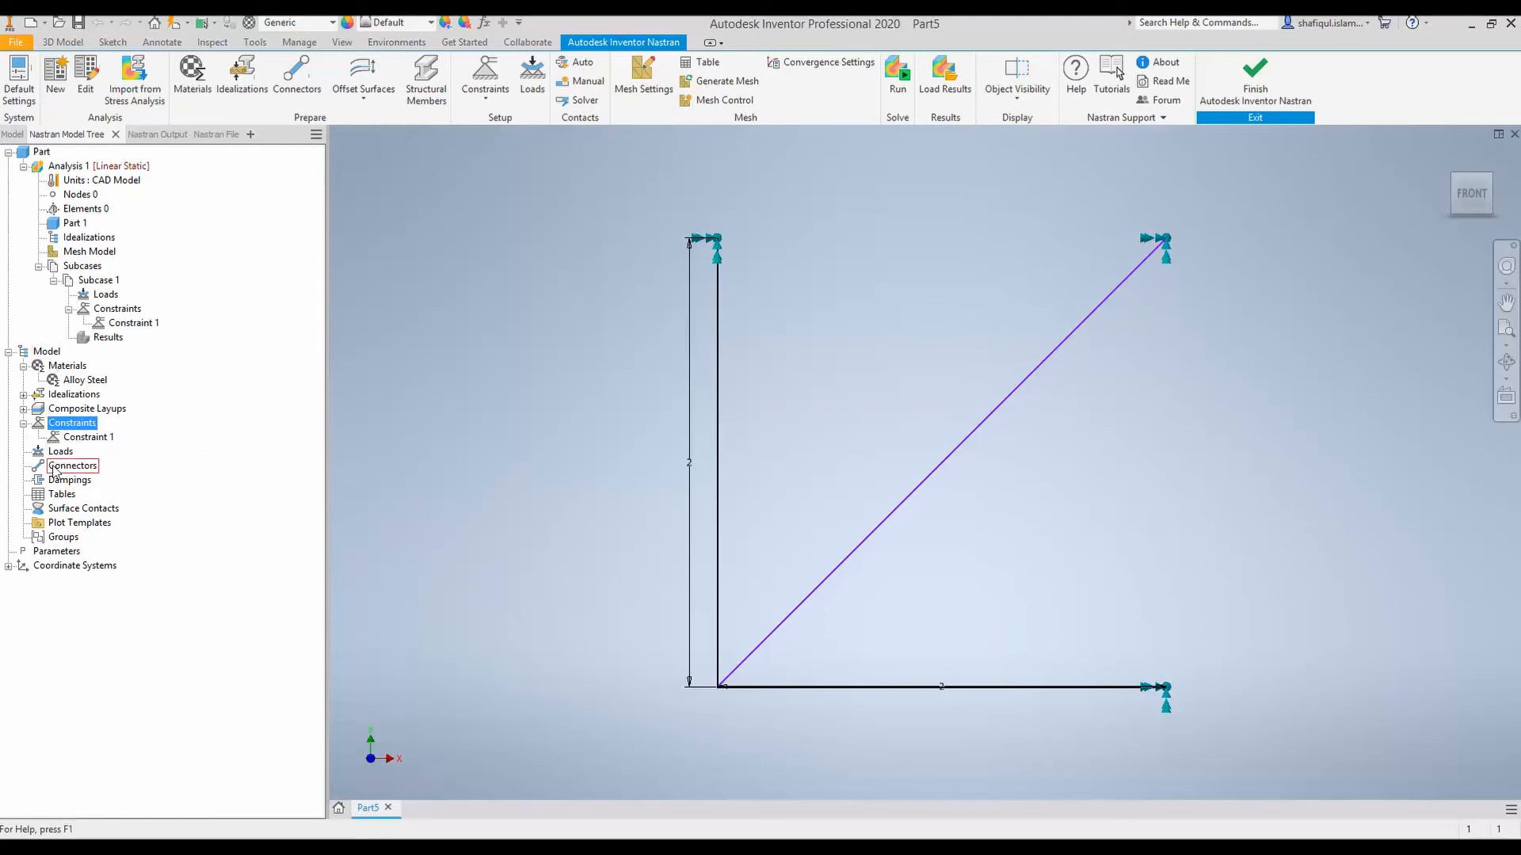
{"action": "right_click", "coordinate": [60, 450]}
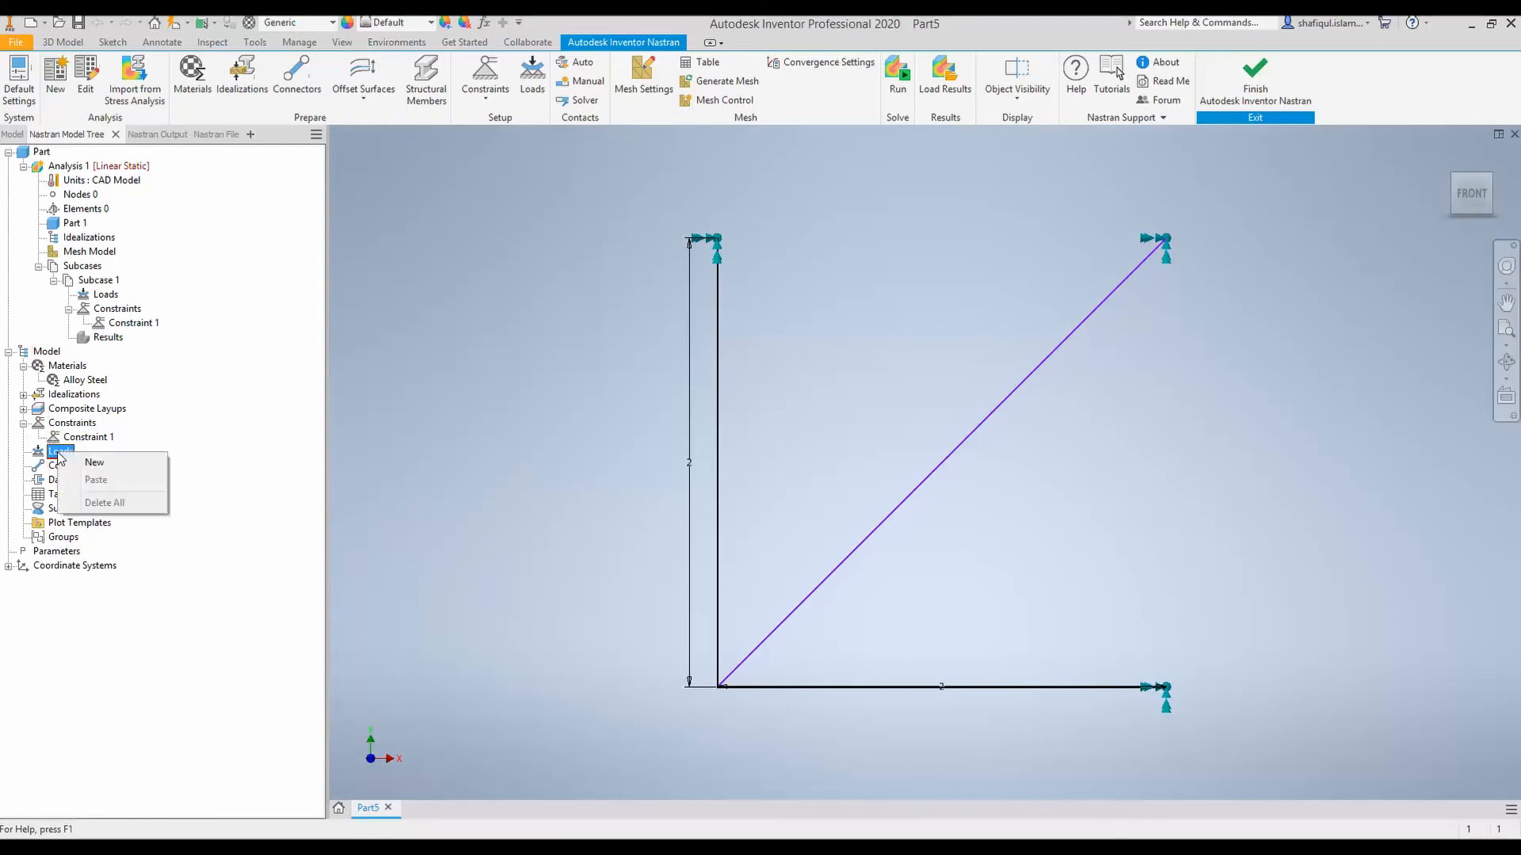
{"action": "left_click", "coordinate": [95, 462]}
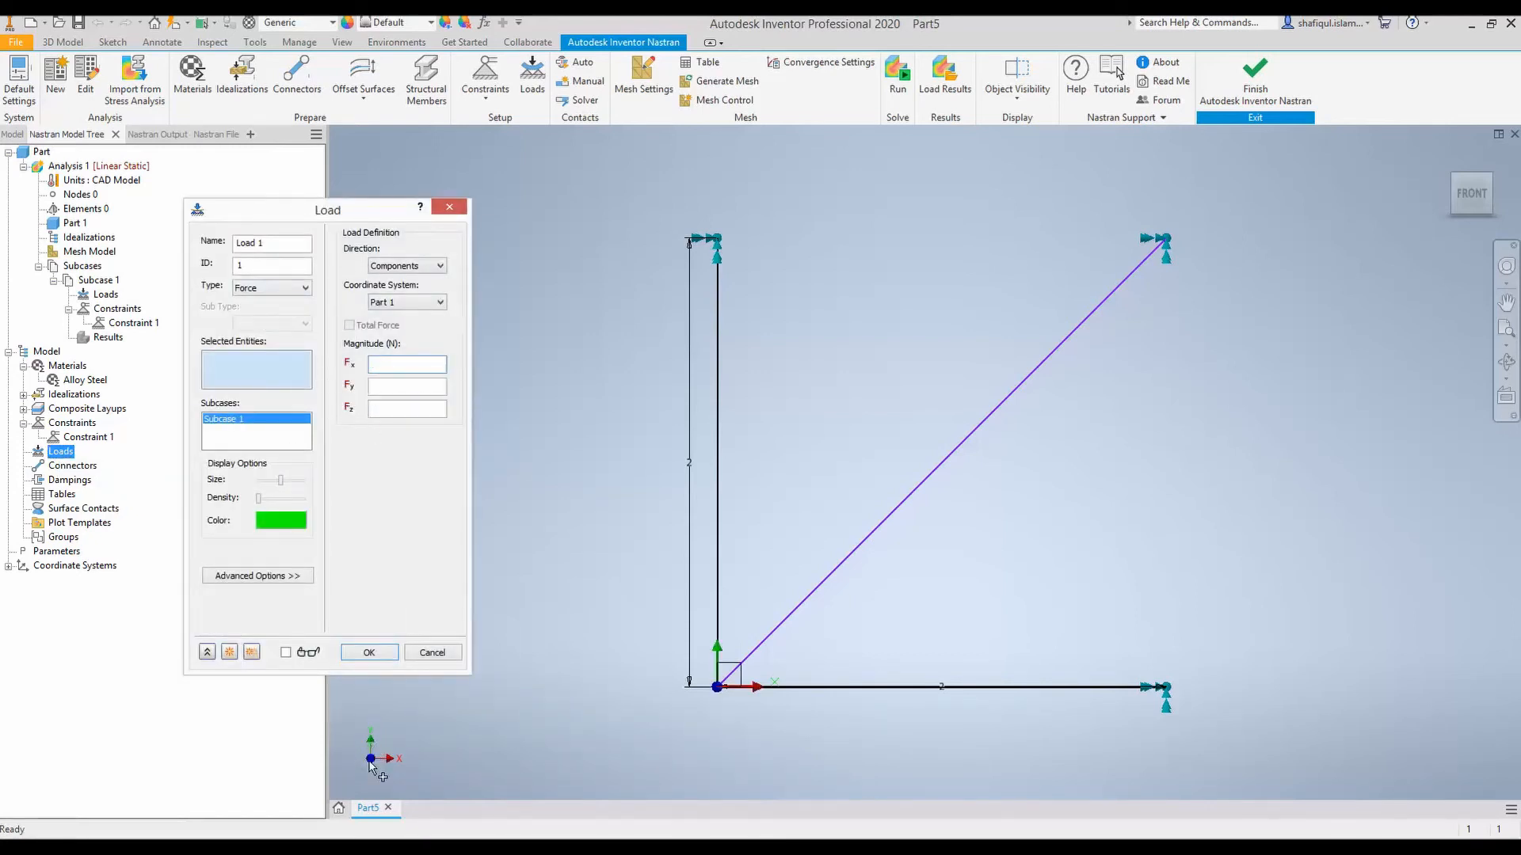
{"action": "left_click", "coordinate": [406, 363]}
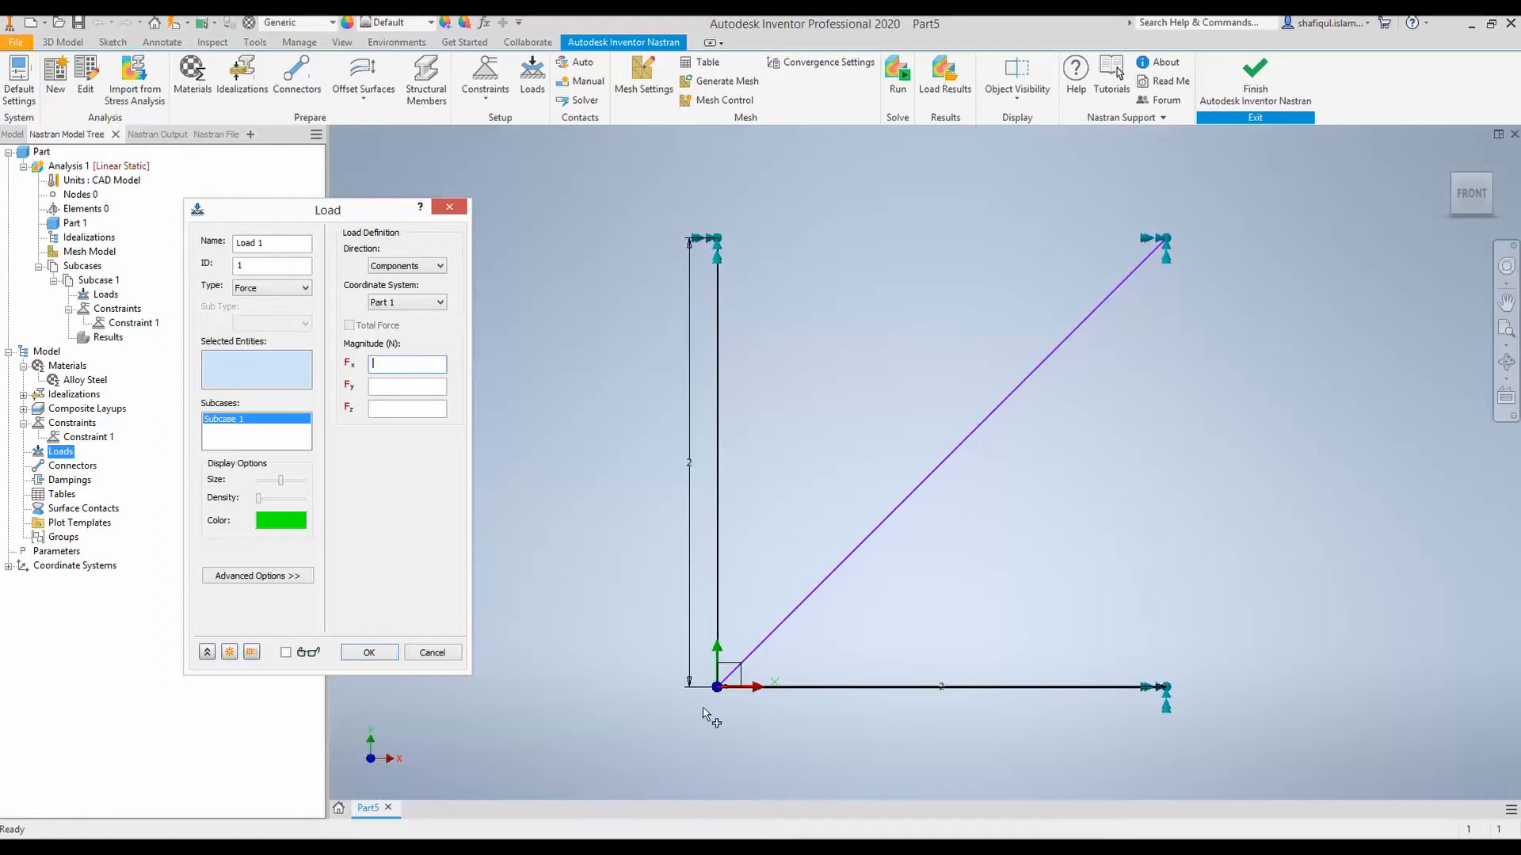
{"action": "mouse_move", "coordinate": [718, 698]}
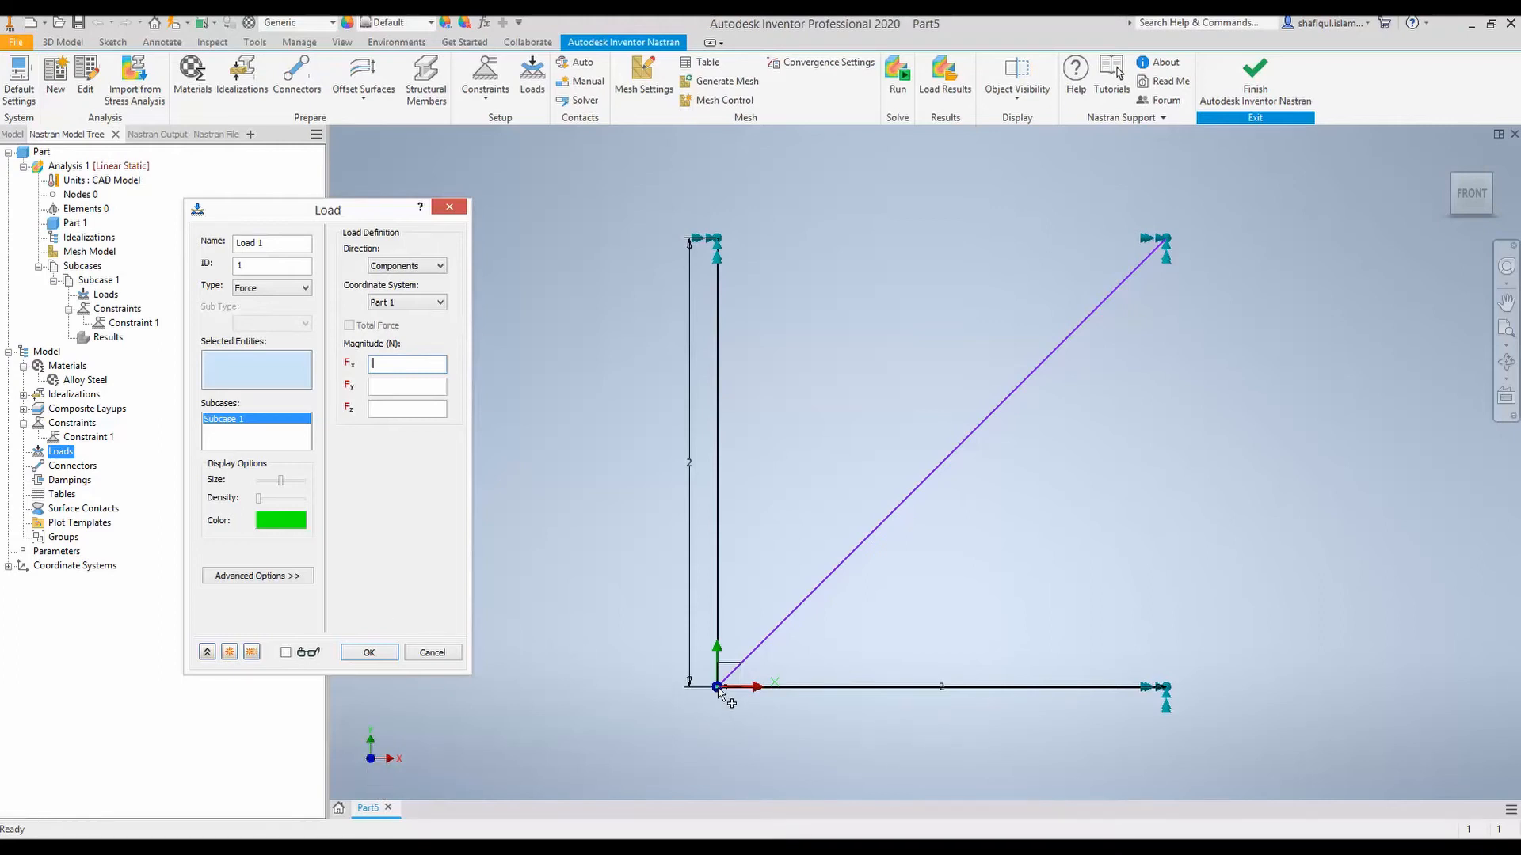
{"action": "left_click", "coordinate": [717, 687]}
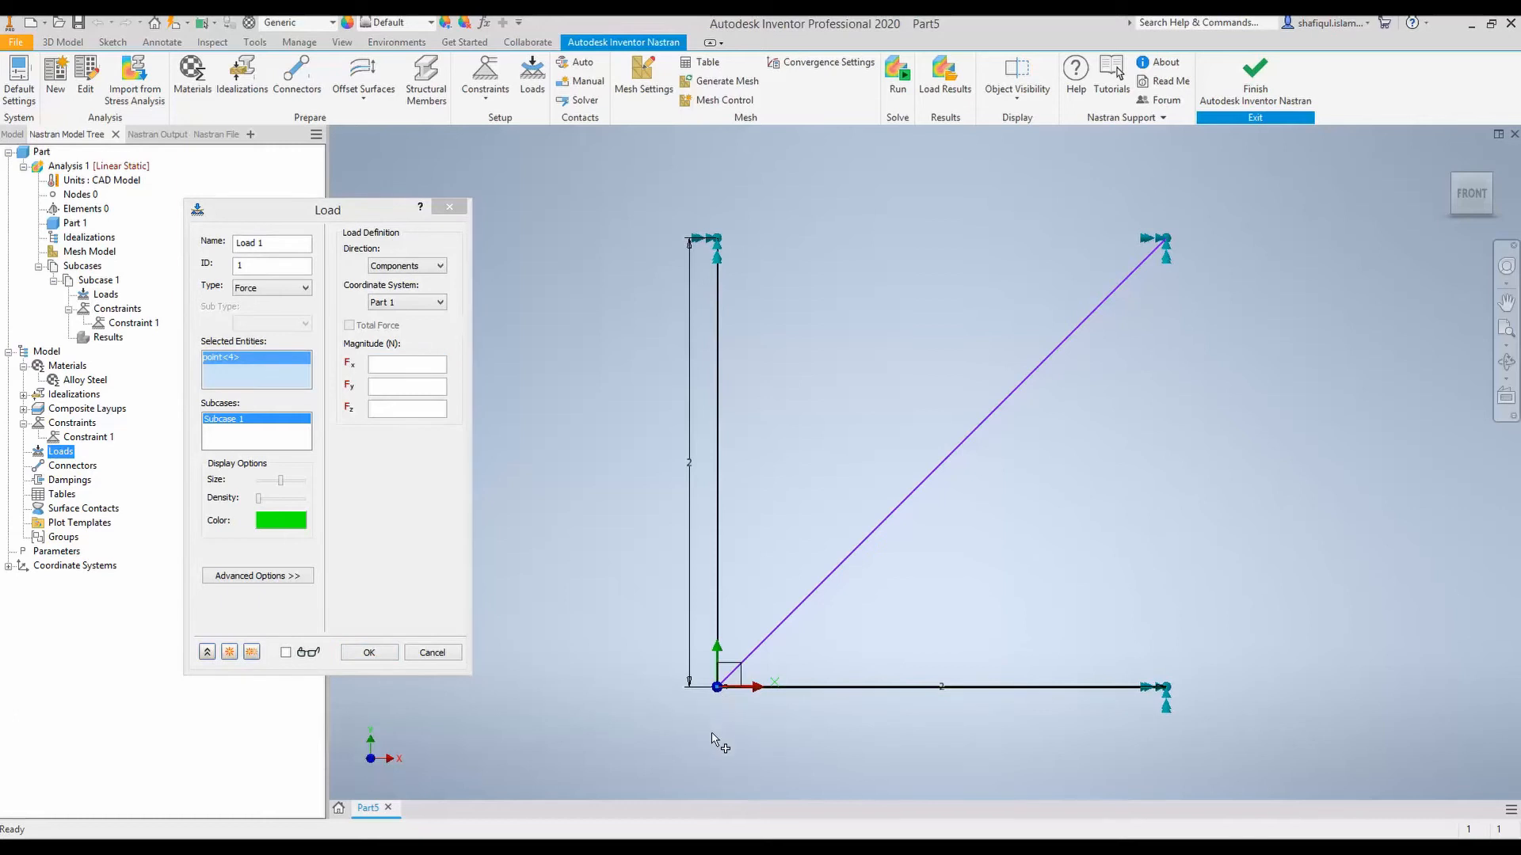
{"action": "type", "text": "3"}
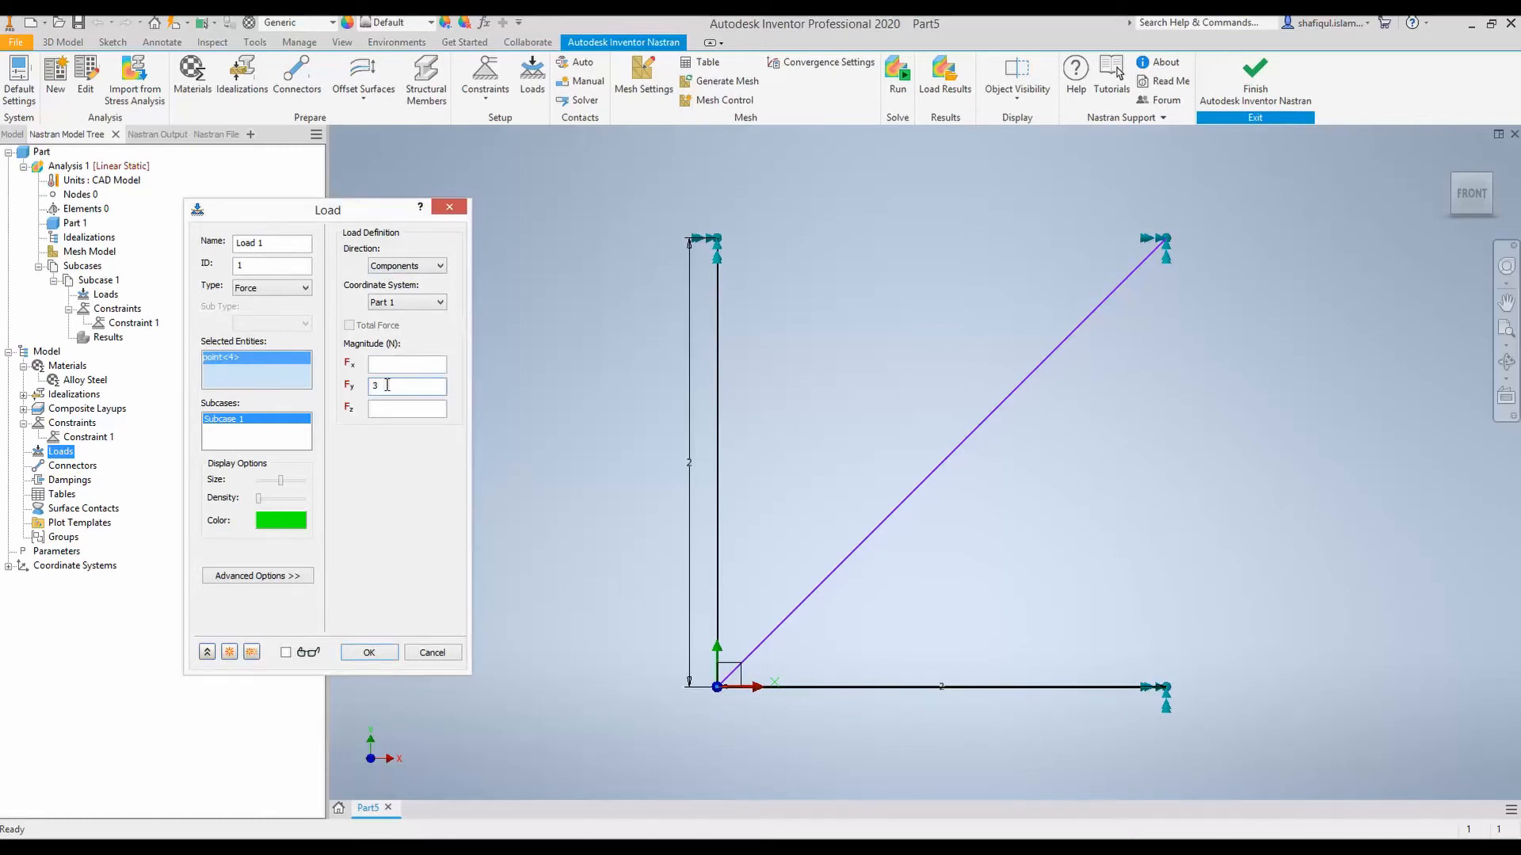
{"action": "type", "text": "0000"}
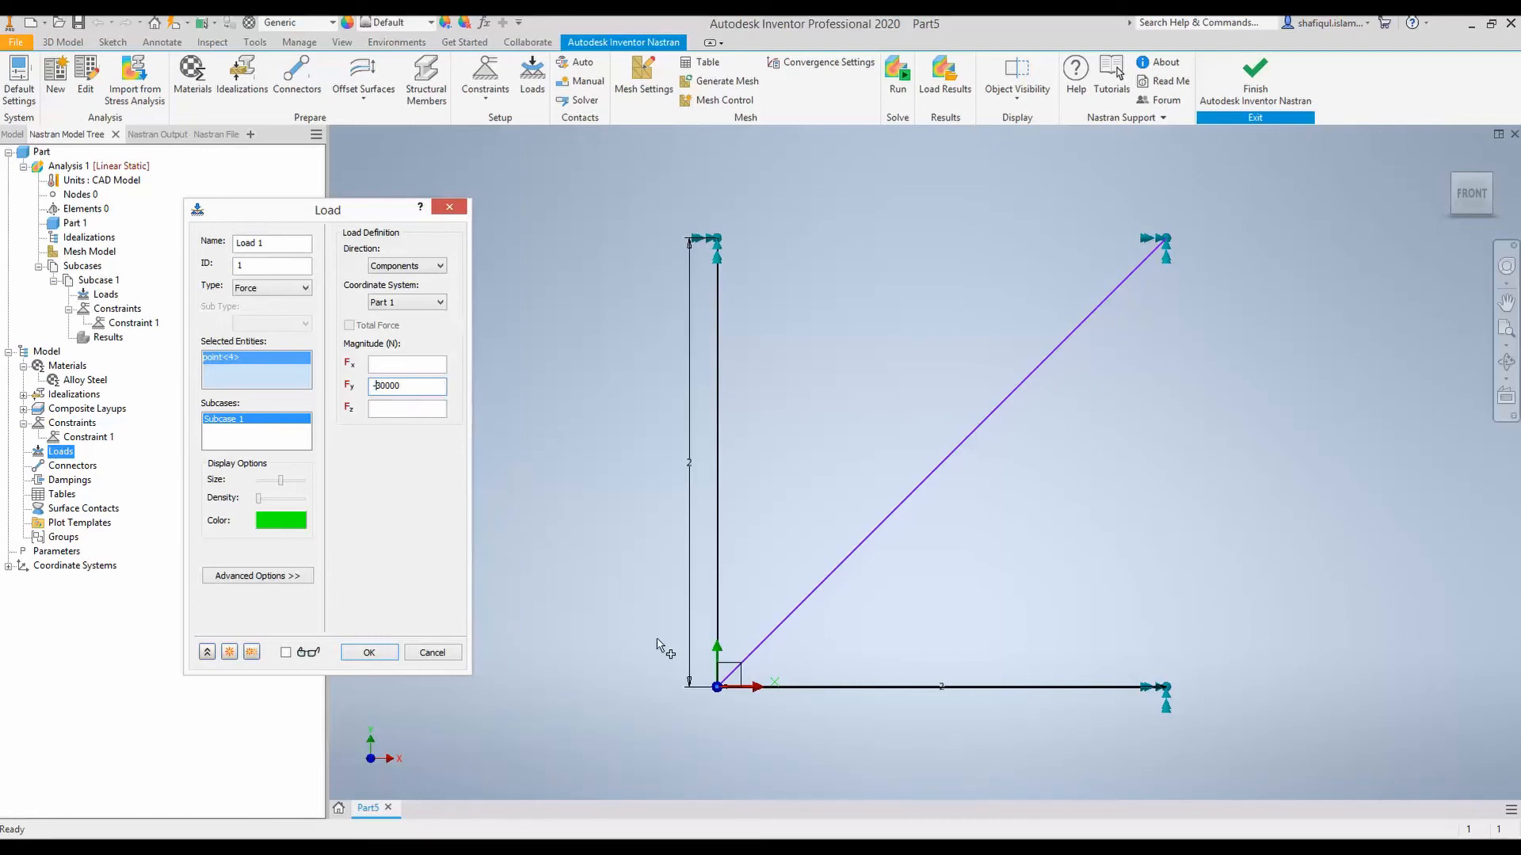
{"action": "type", "text": "30000"}
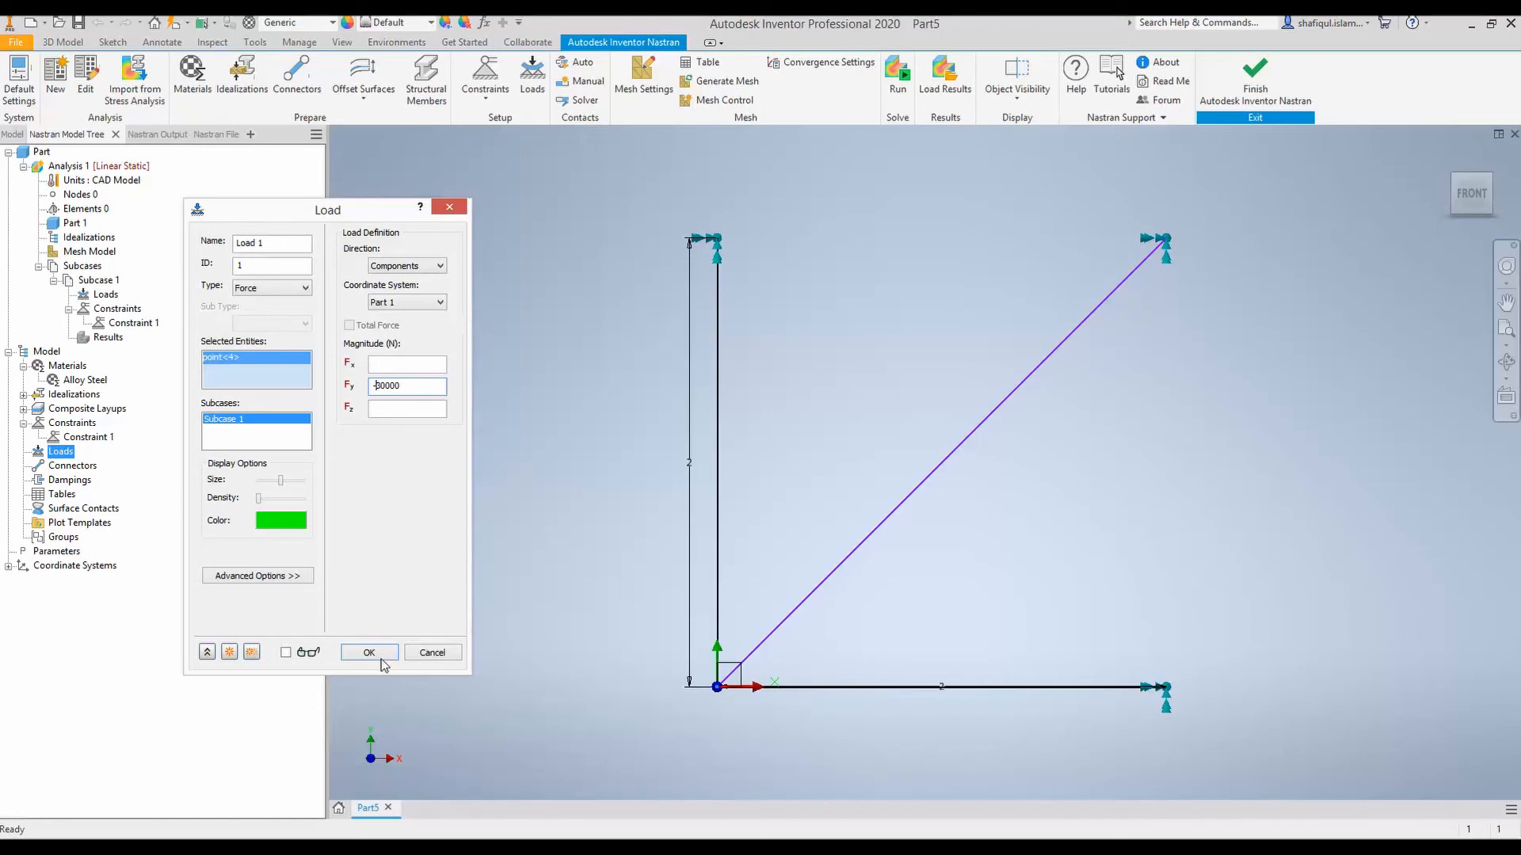
{"action": "left_click", "coordinate": [368, 652]}
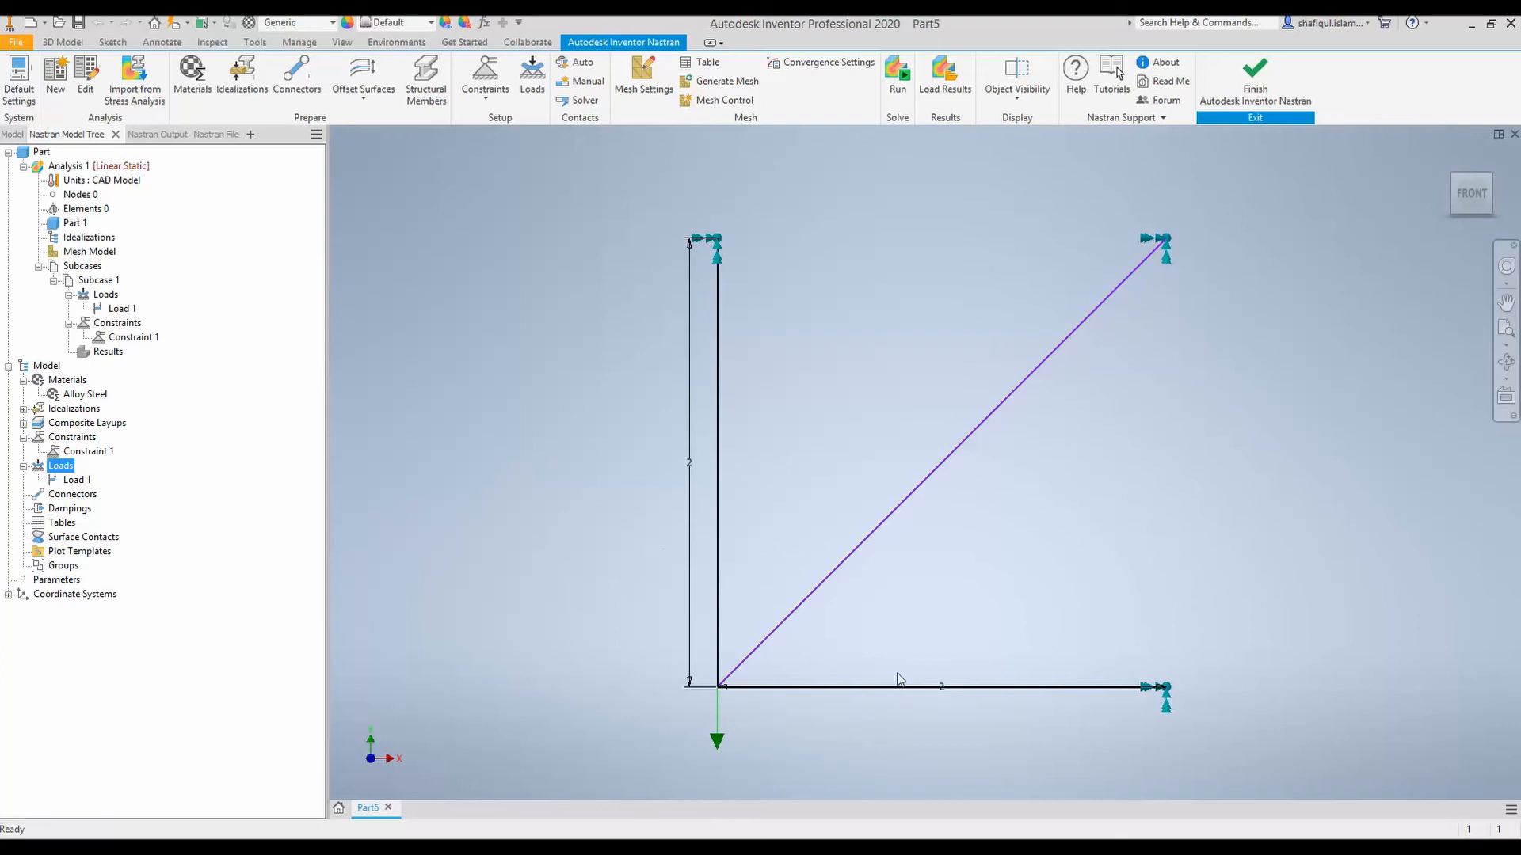
{"action": "mouse_move", "coordinate": [559, 505]}
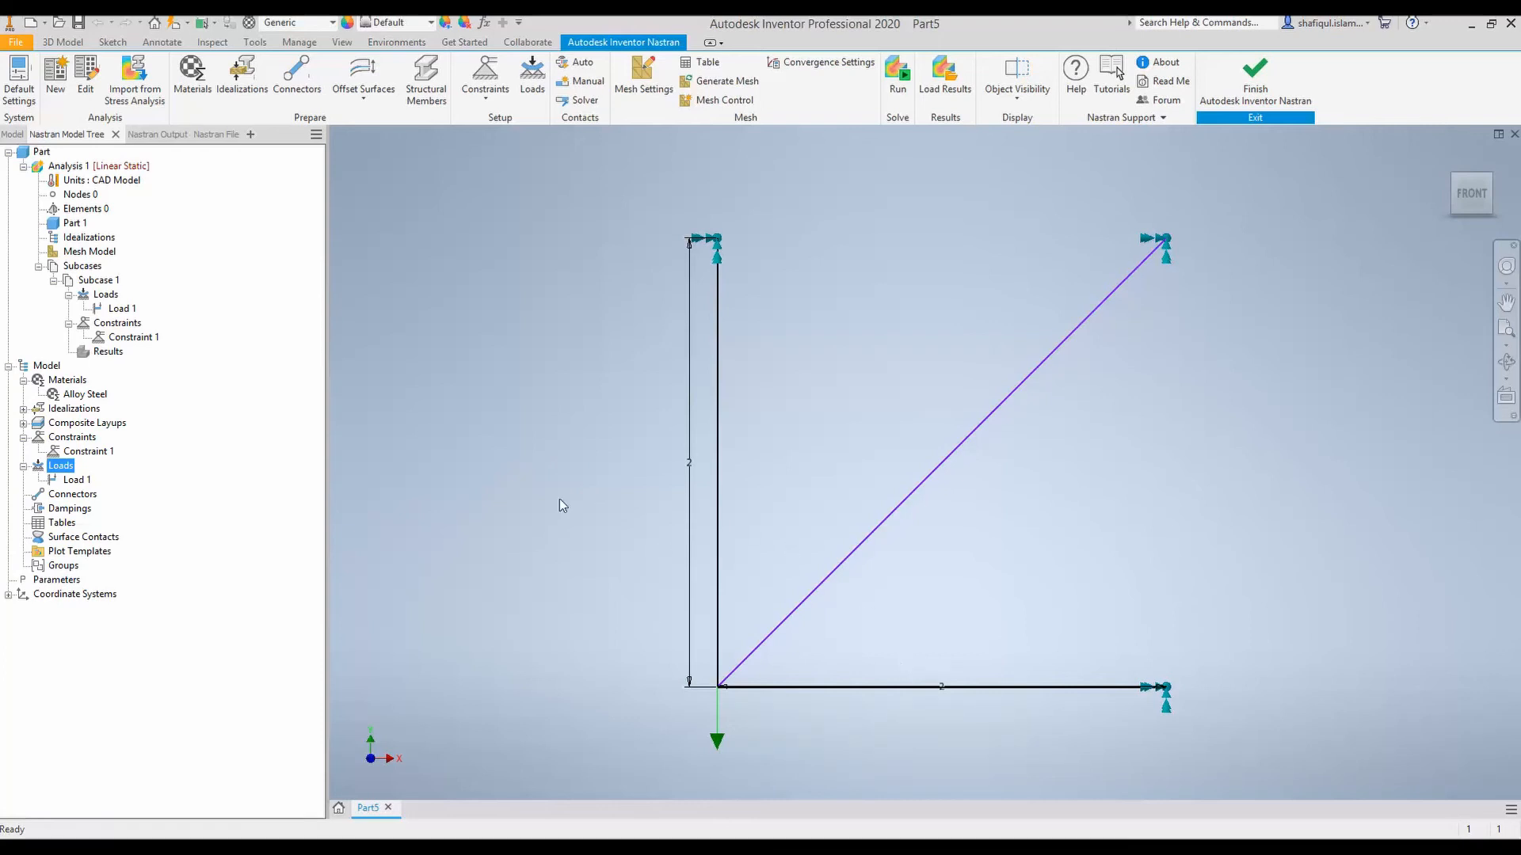
{"action": "mouse_move", "coordinate": [728, 274]}
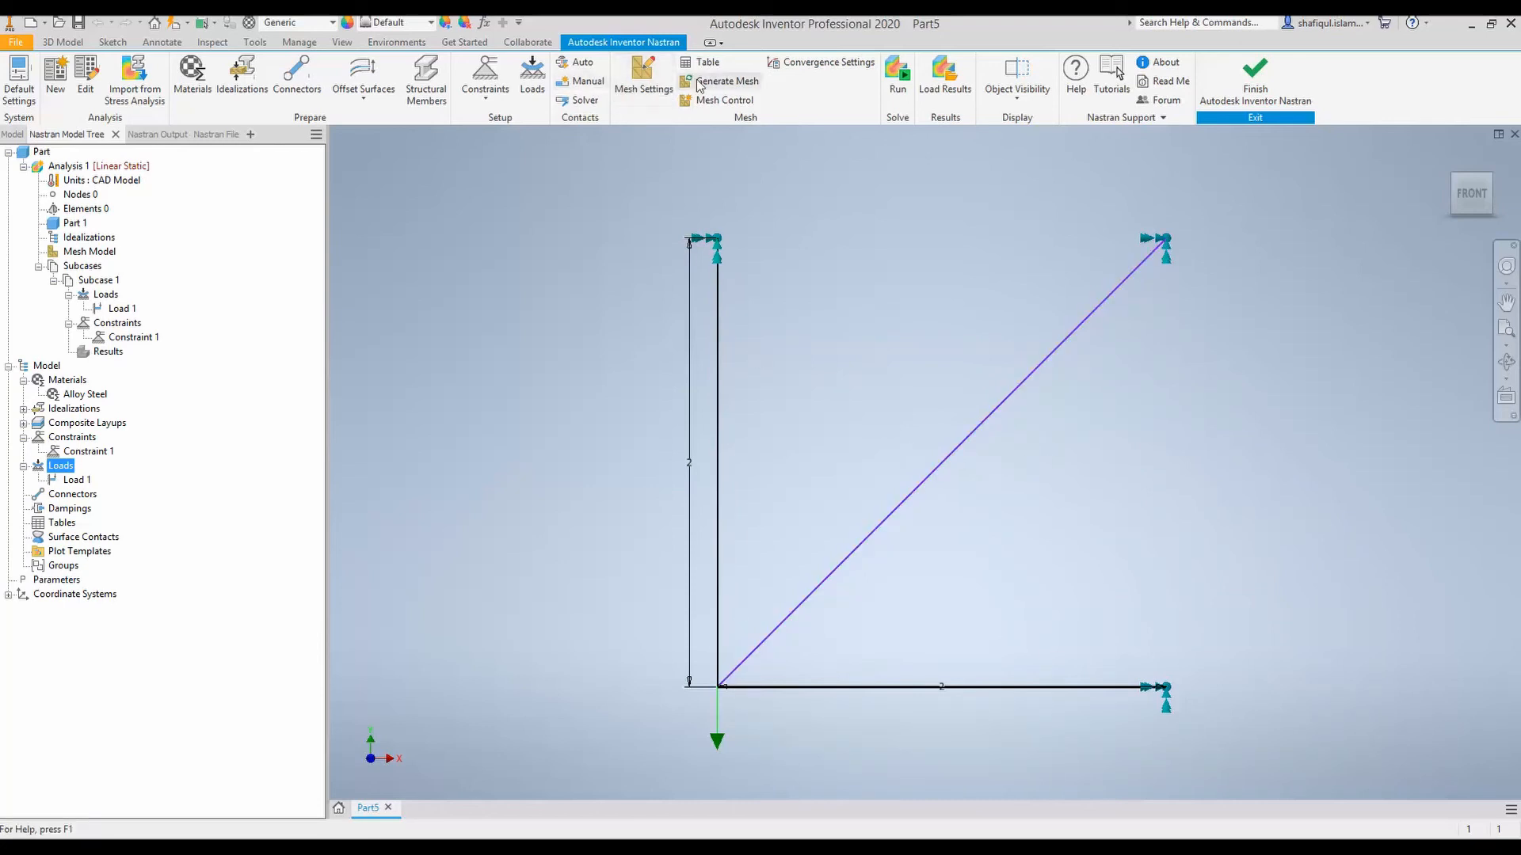
{"action": "mouse_move", "coordinate": [726, 81]}
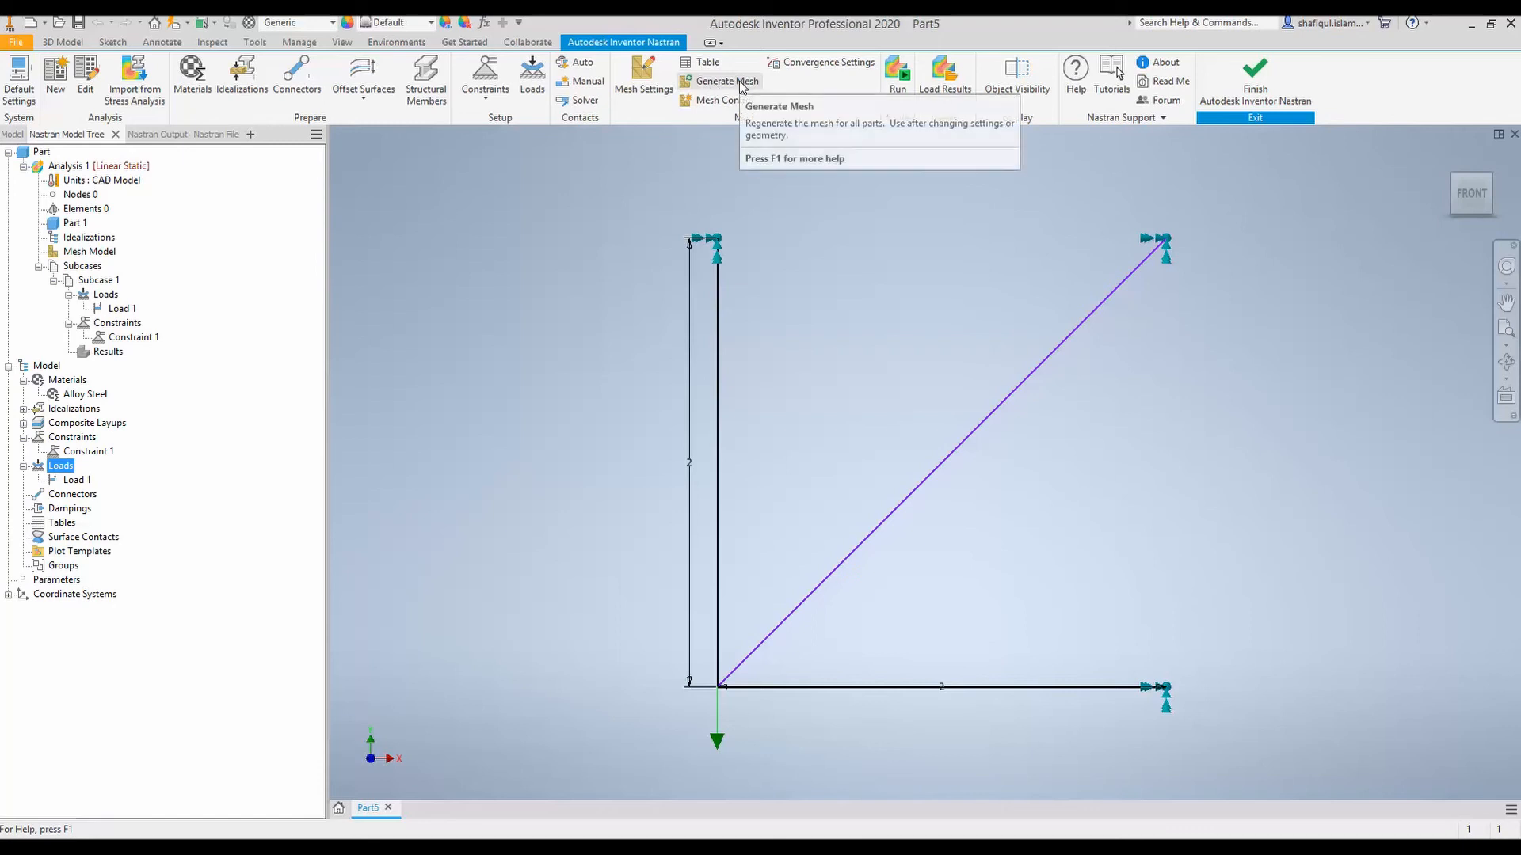
{"action": "mouse_move", "coordinate": [761, 508]}
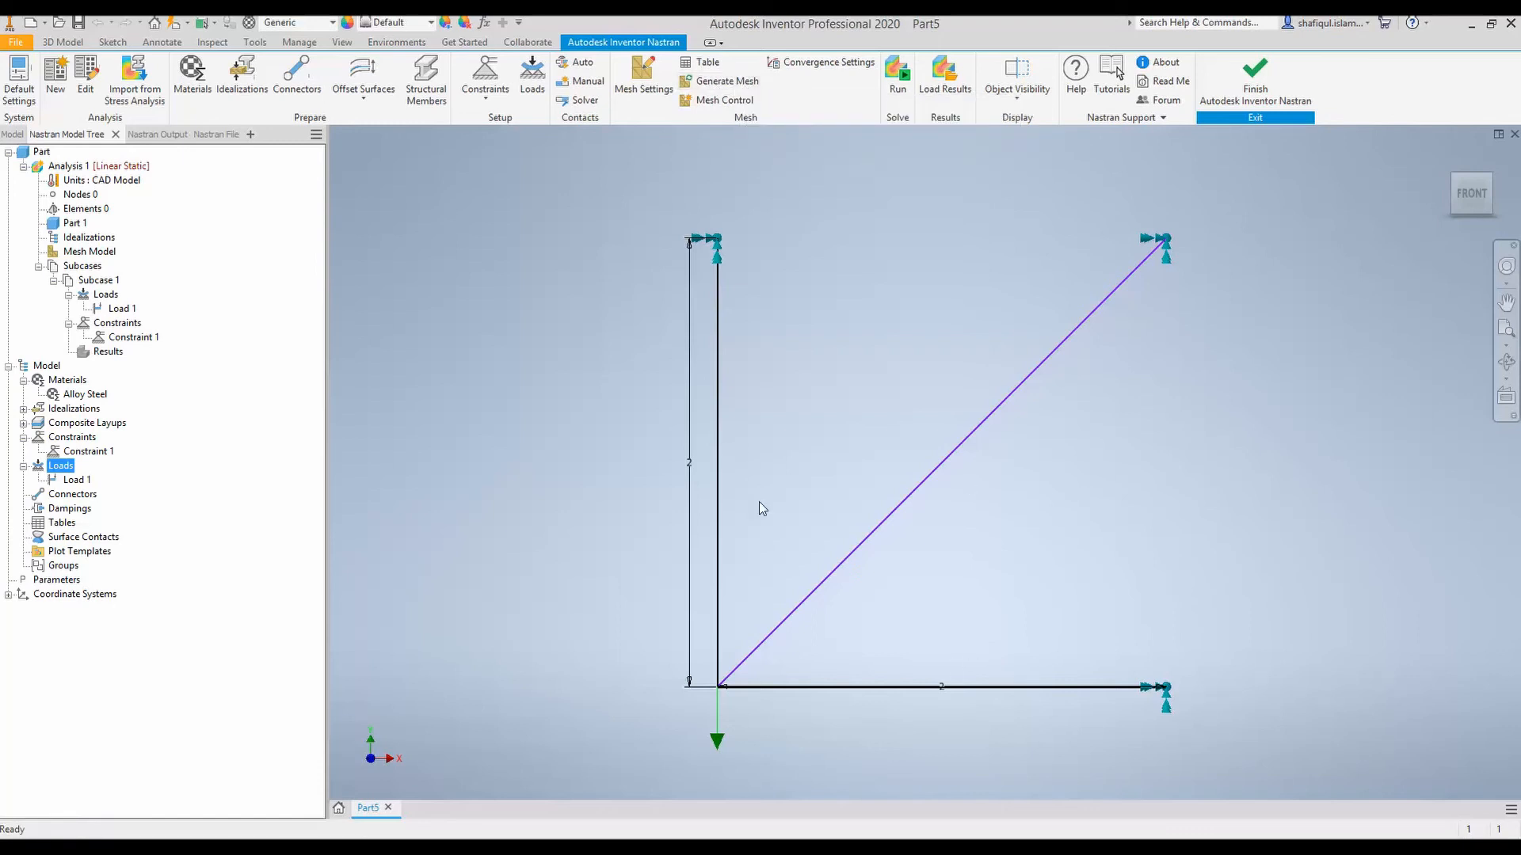
{"action": "left_click", "coordinate": [73, 495]}
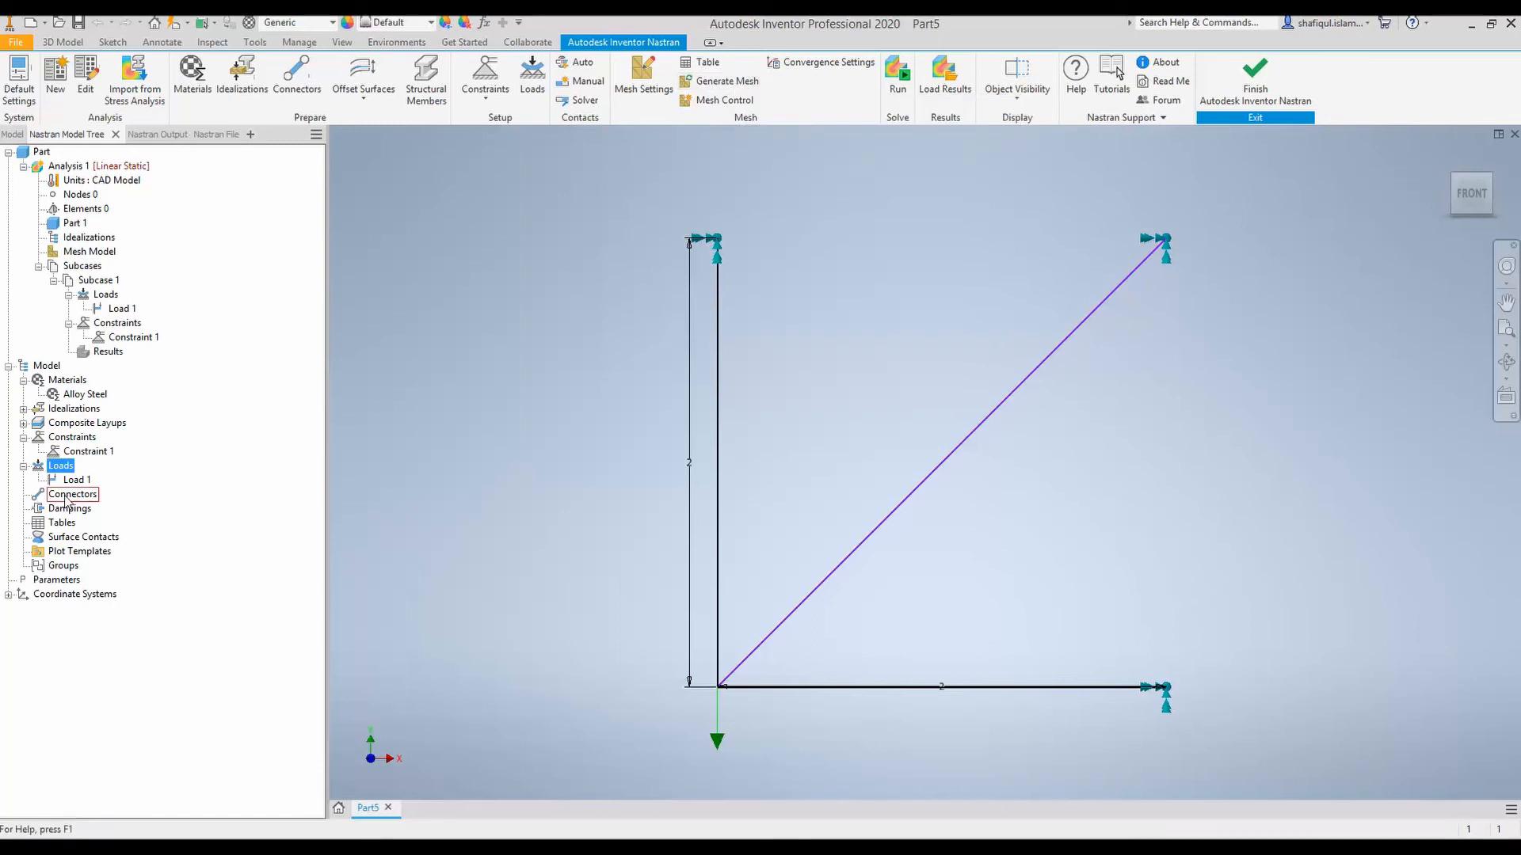
{"action": "left_click", "coordinate": [73, 493]}
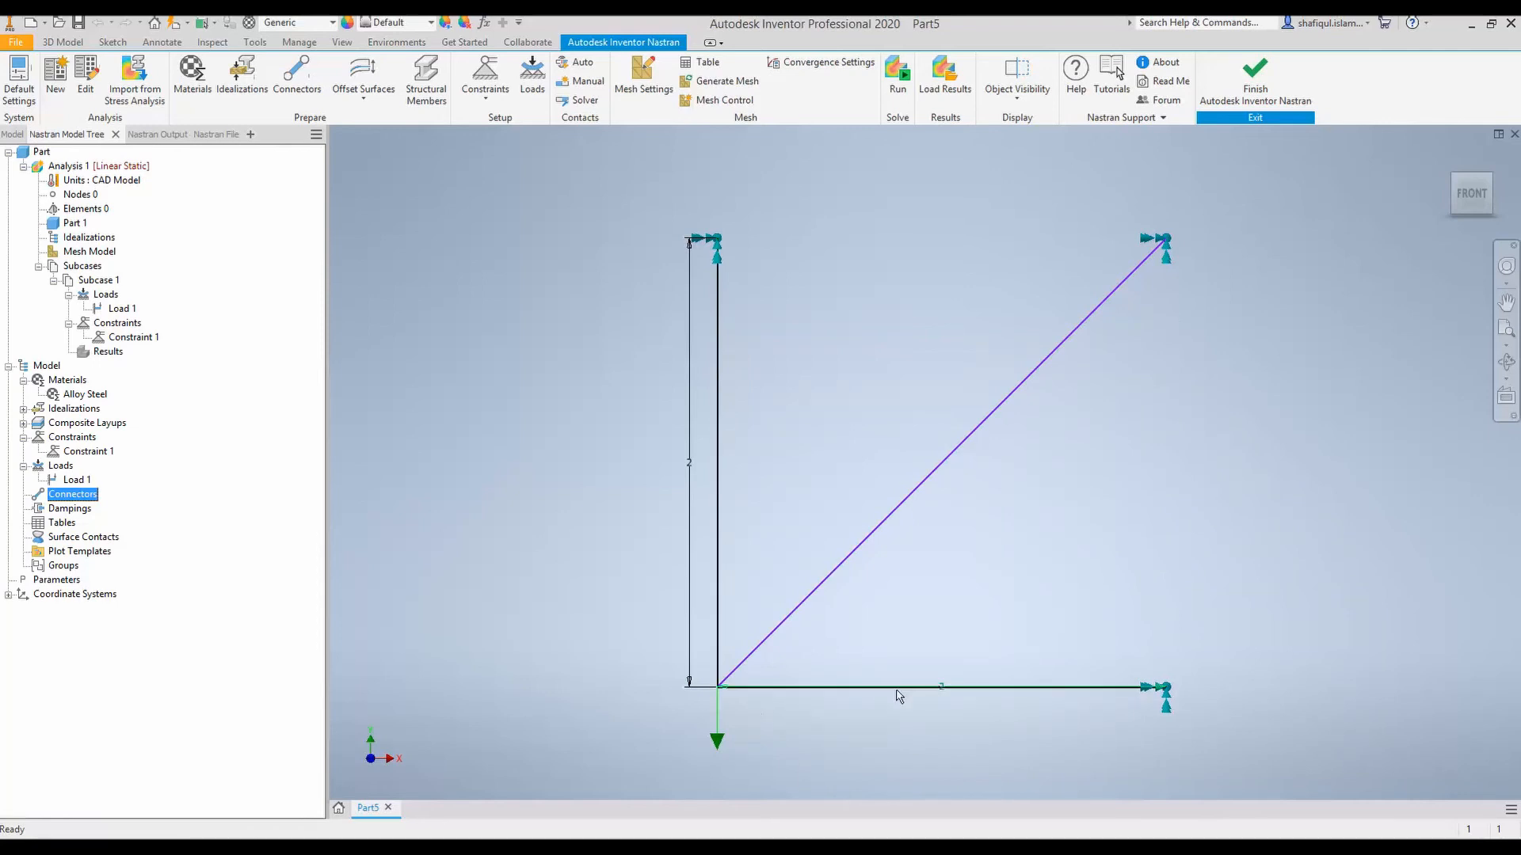
{"action": "left_click", "coordinate": [72, 494]}
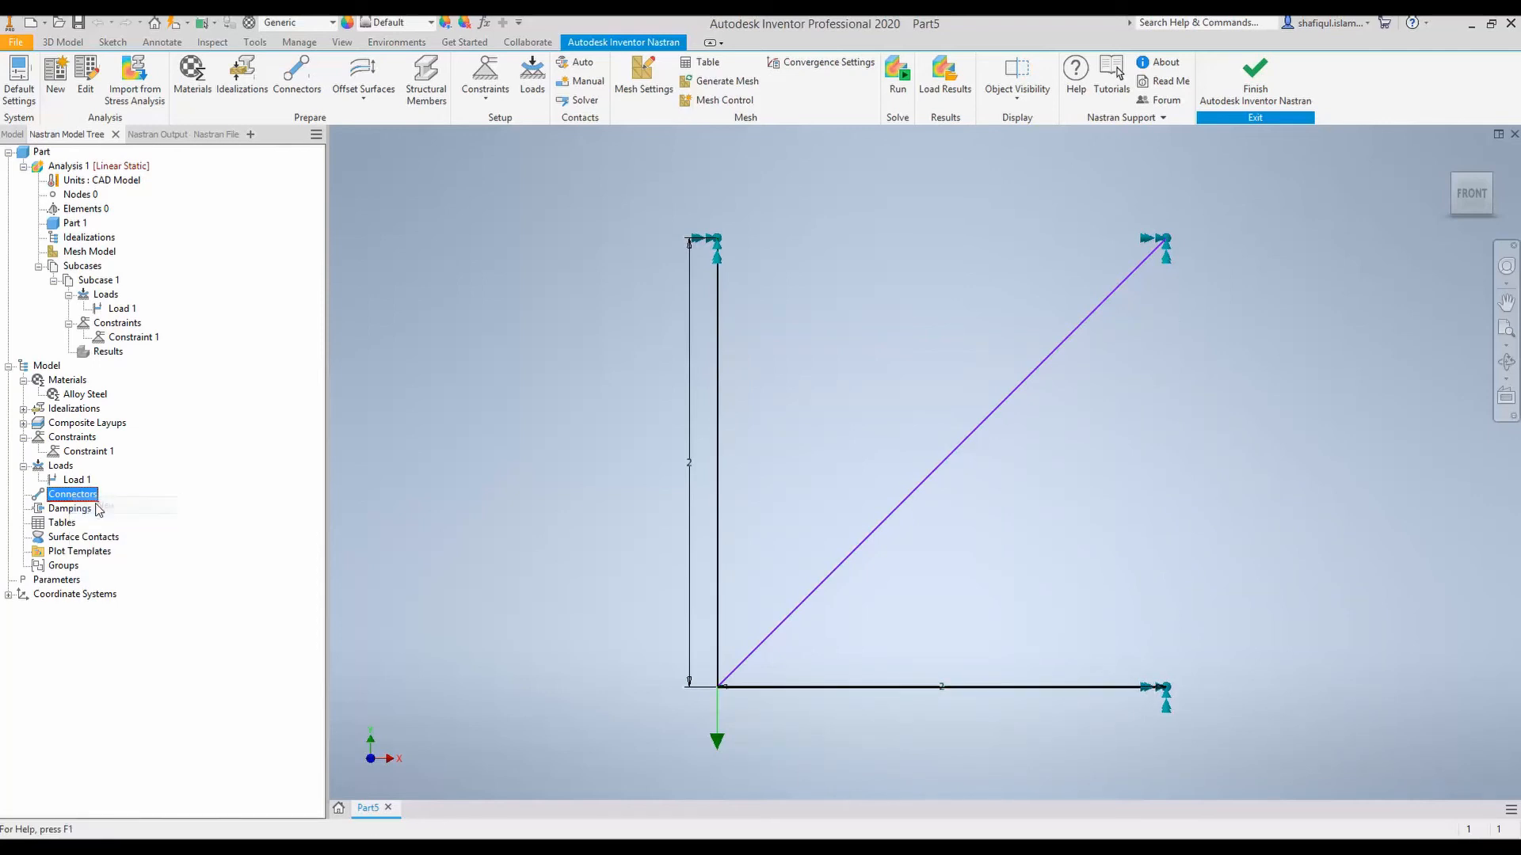
Step: Create Connector 1, a rod on the vertical member's endpoints with area 0.0012
{"action": "double_click", "coordinate": [73, 494]}
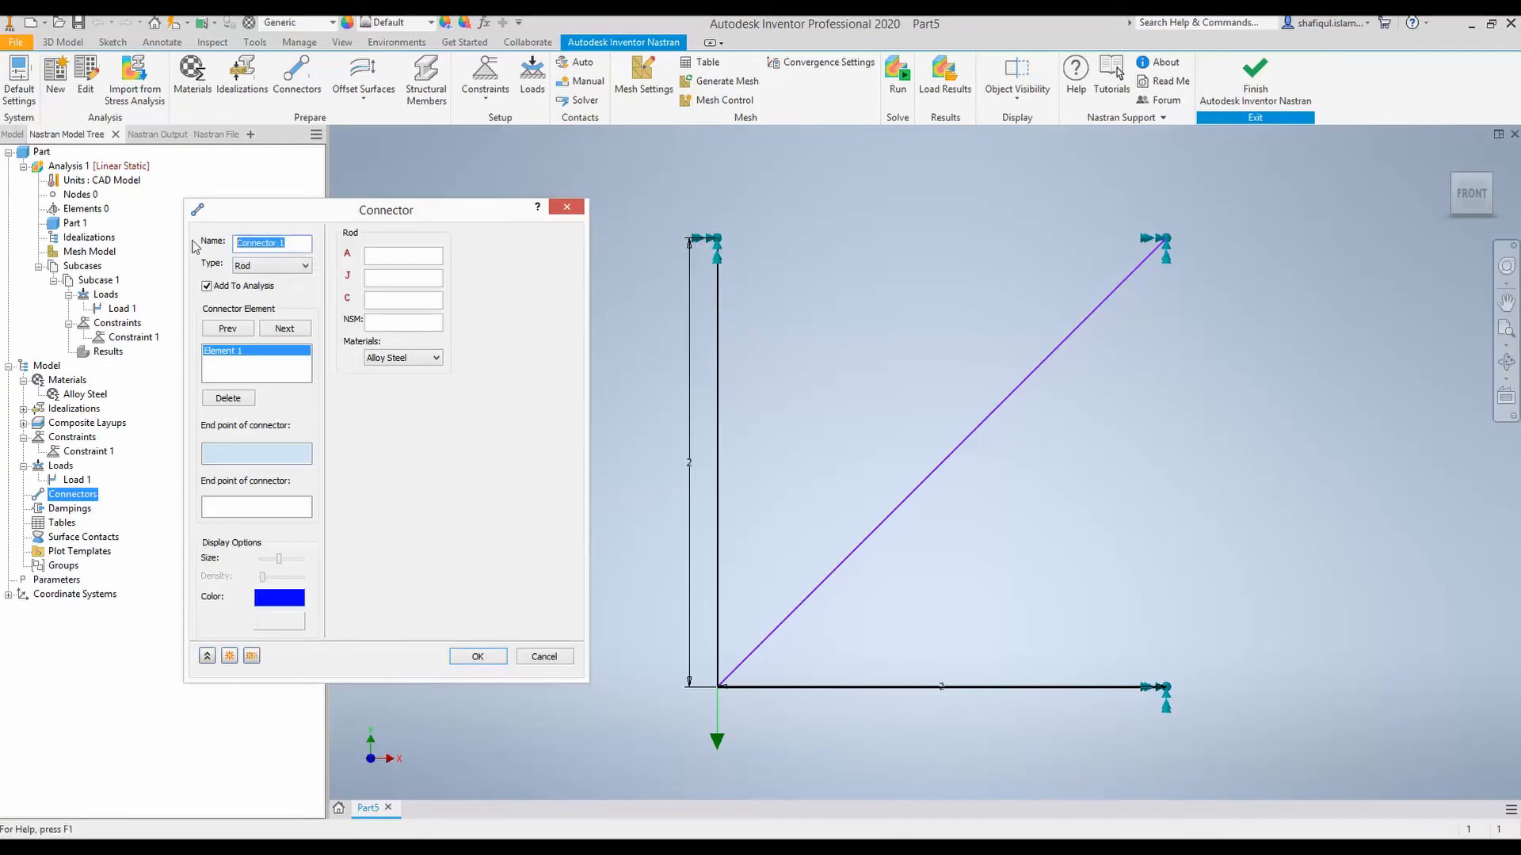
{"action": "mouse_move", "coordinate": [250, 263]}
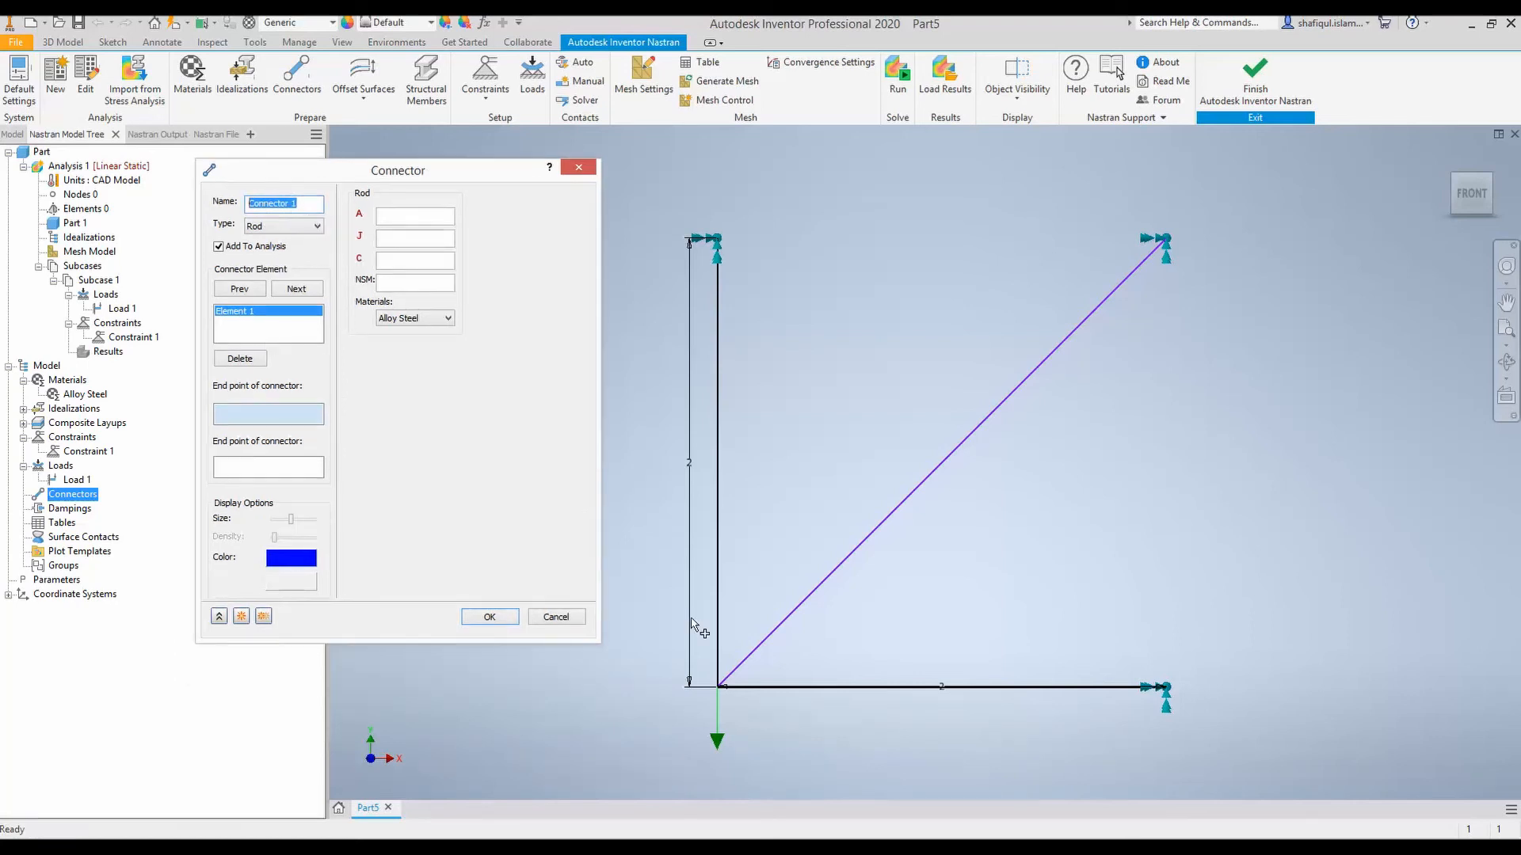
{"action": "left_click", "coordinate": [720, 683]}
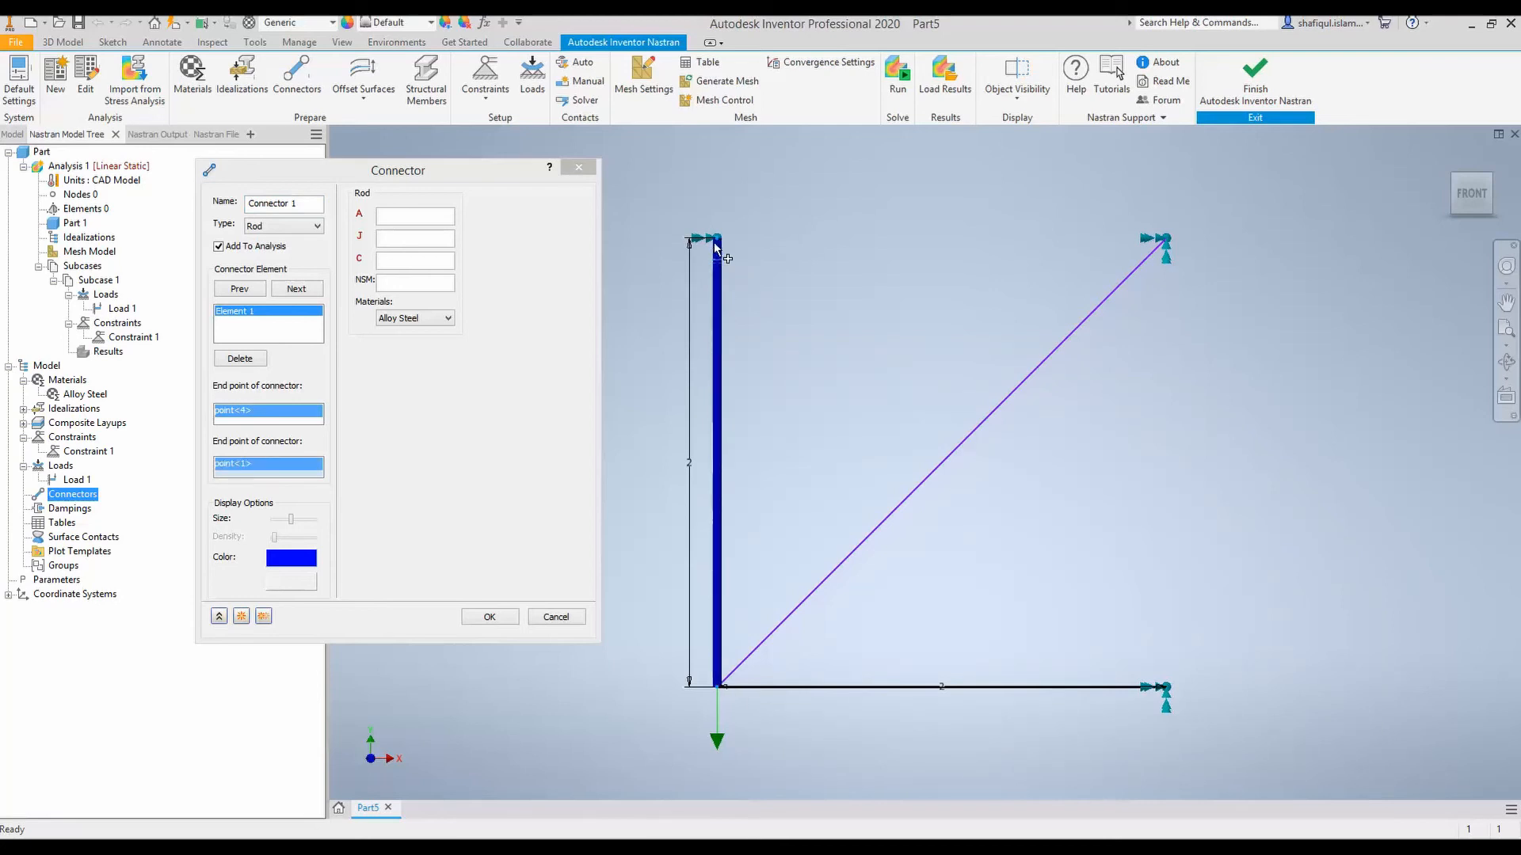
{"action": "mouse_move", "coordinate": [723, 323]}
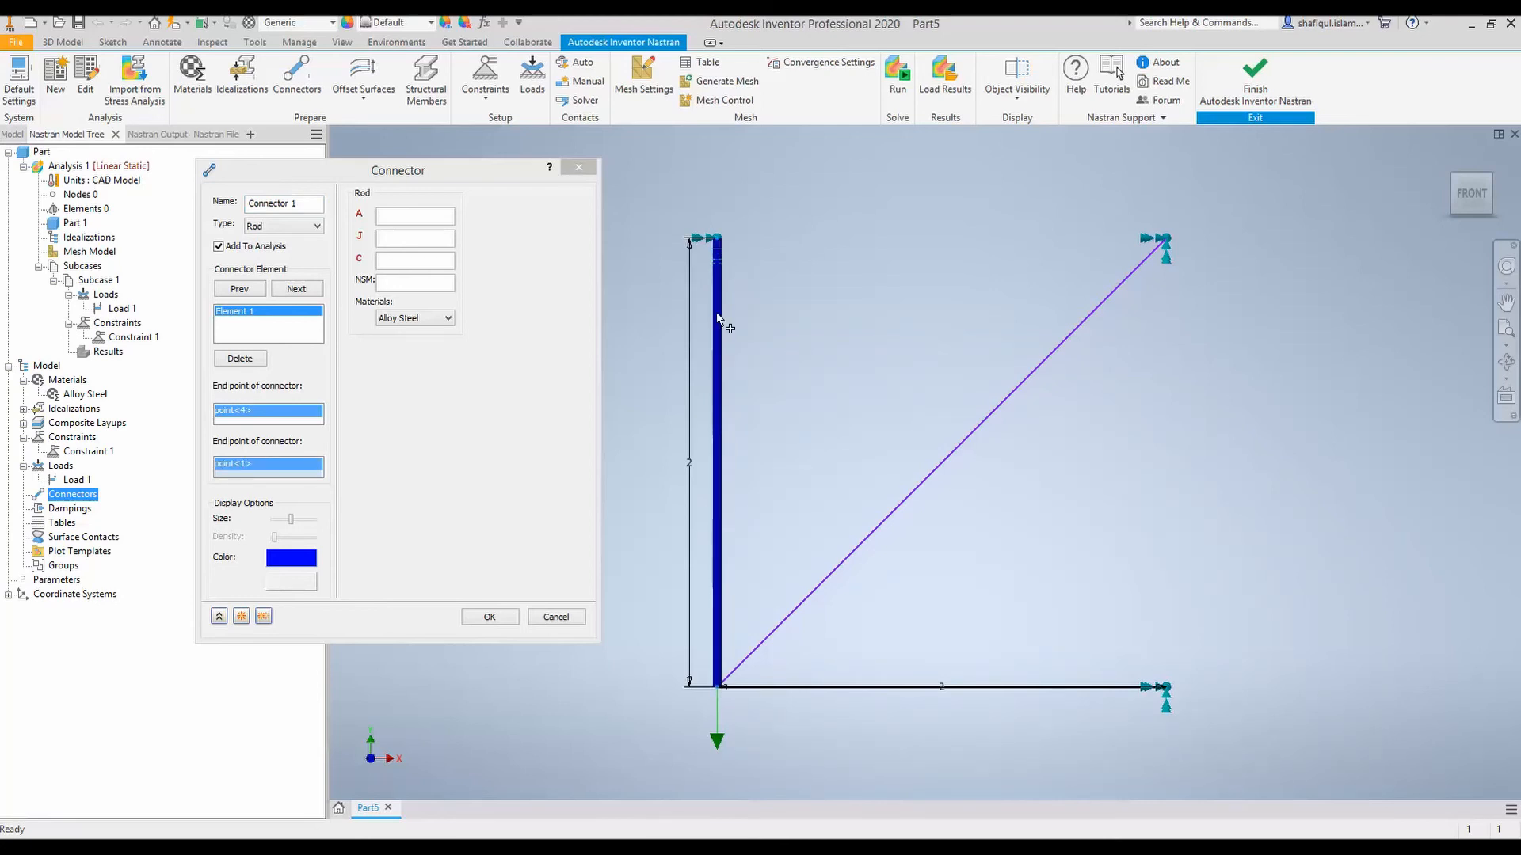
{"action": "mouse_move", "coordinate": [682, 412]}
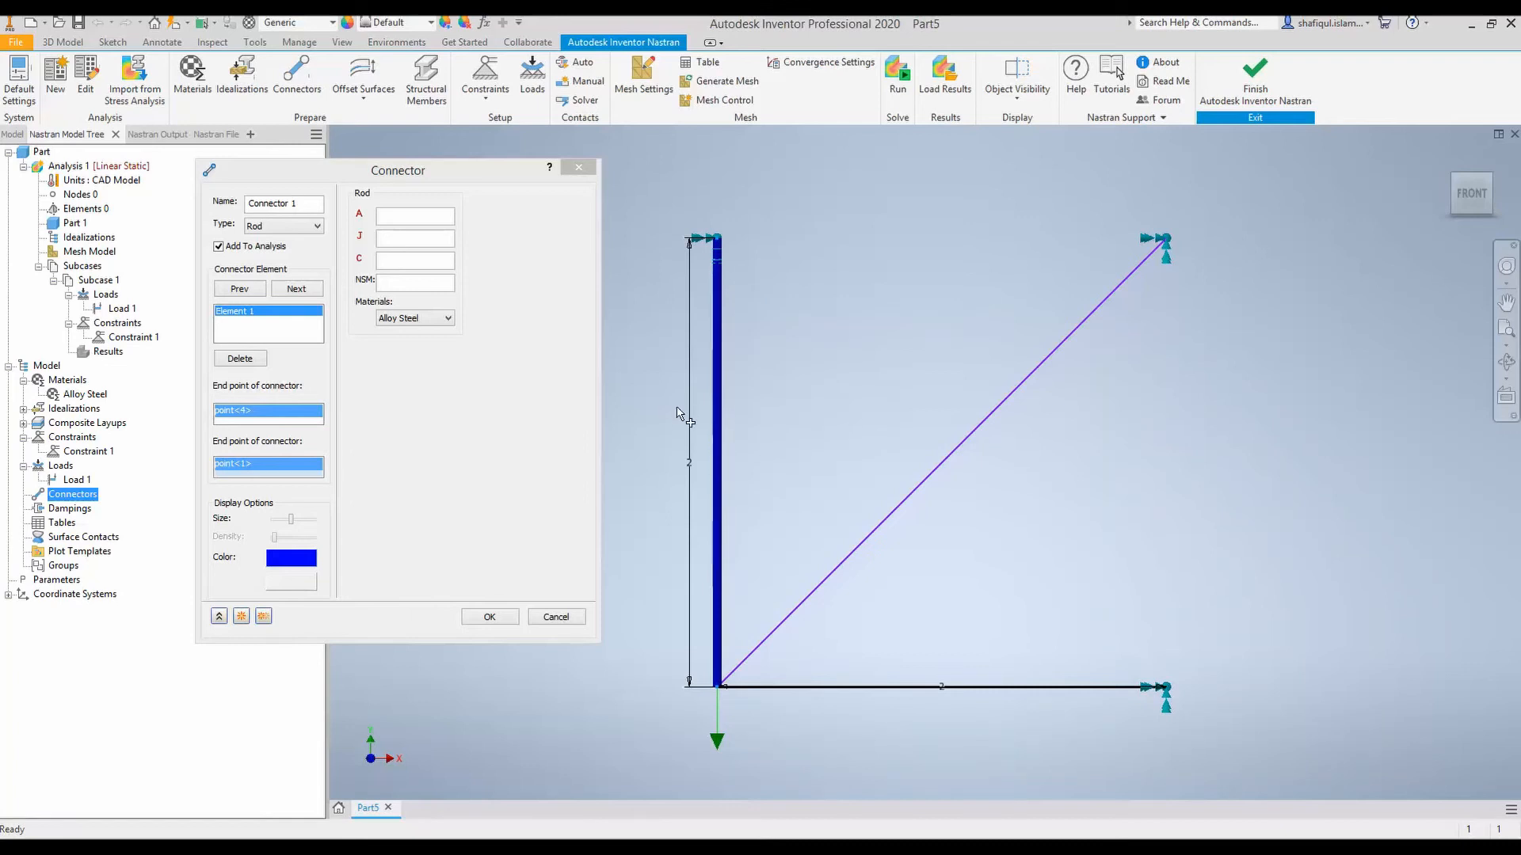
{"action": "left_click_drag", "start_coordinate": [397, 170], "coordinate": [461, 227]}
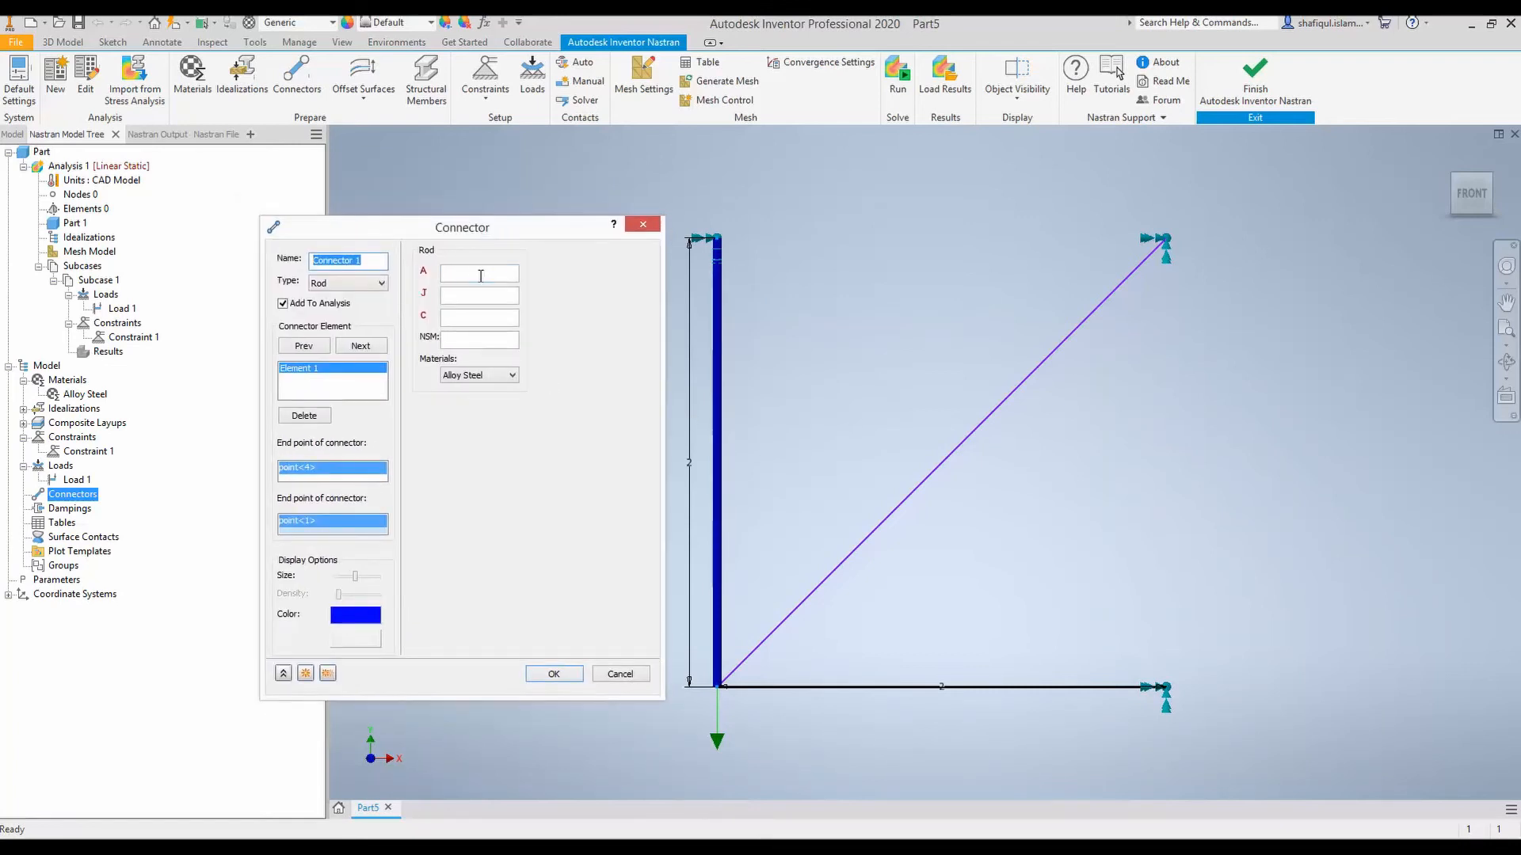
{"action": "mouse_move", "coordinate": [479, 272]}
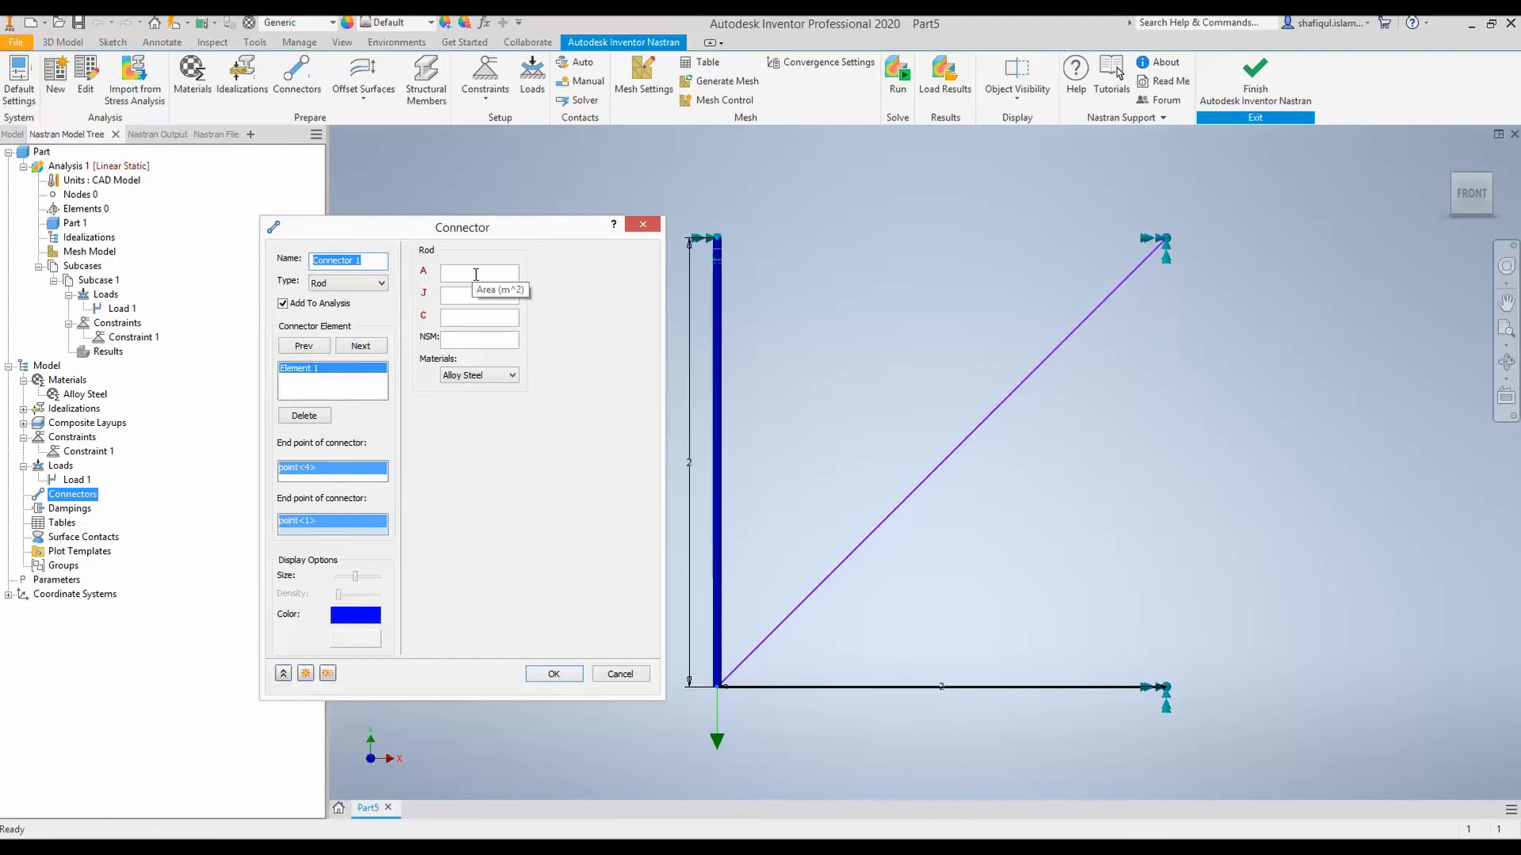
{"action": "left_click", "coordinate": [478, 272]}
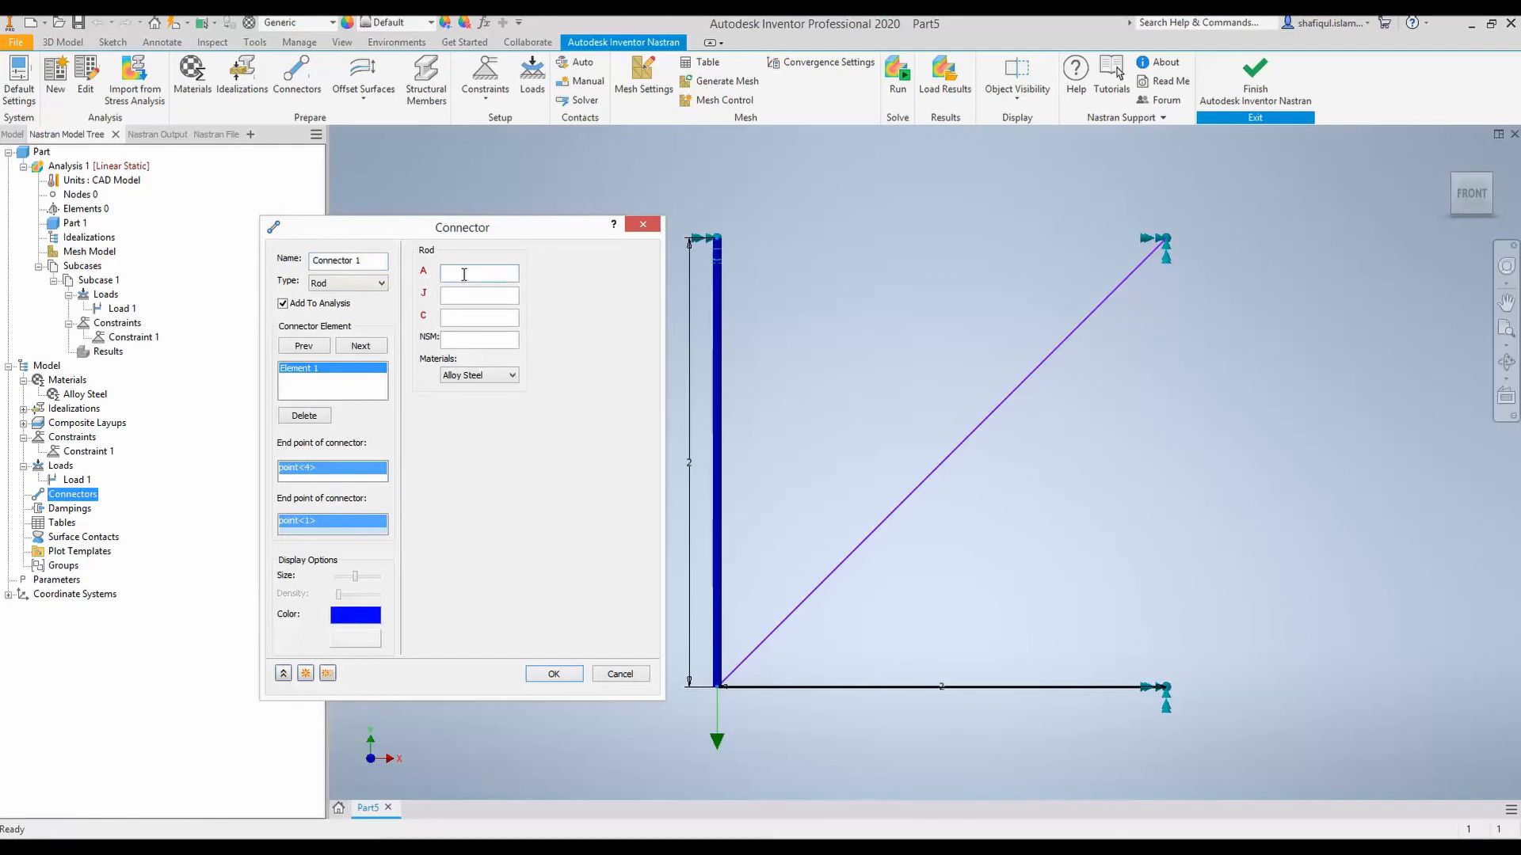
{"action": "type", "text": "0.0012"}
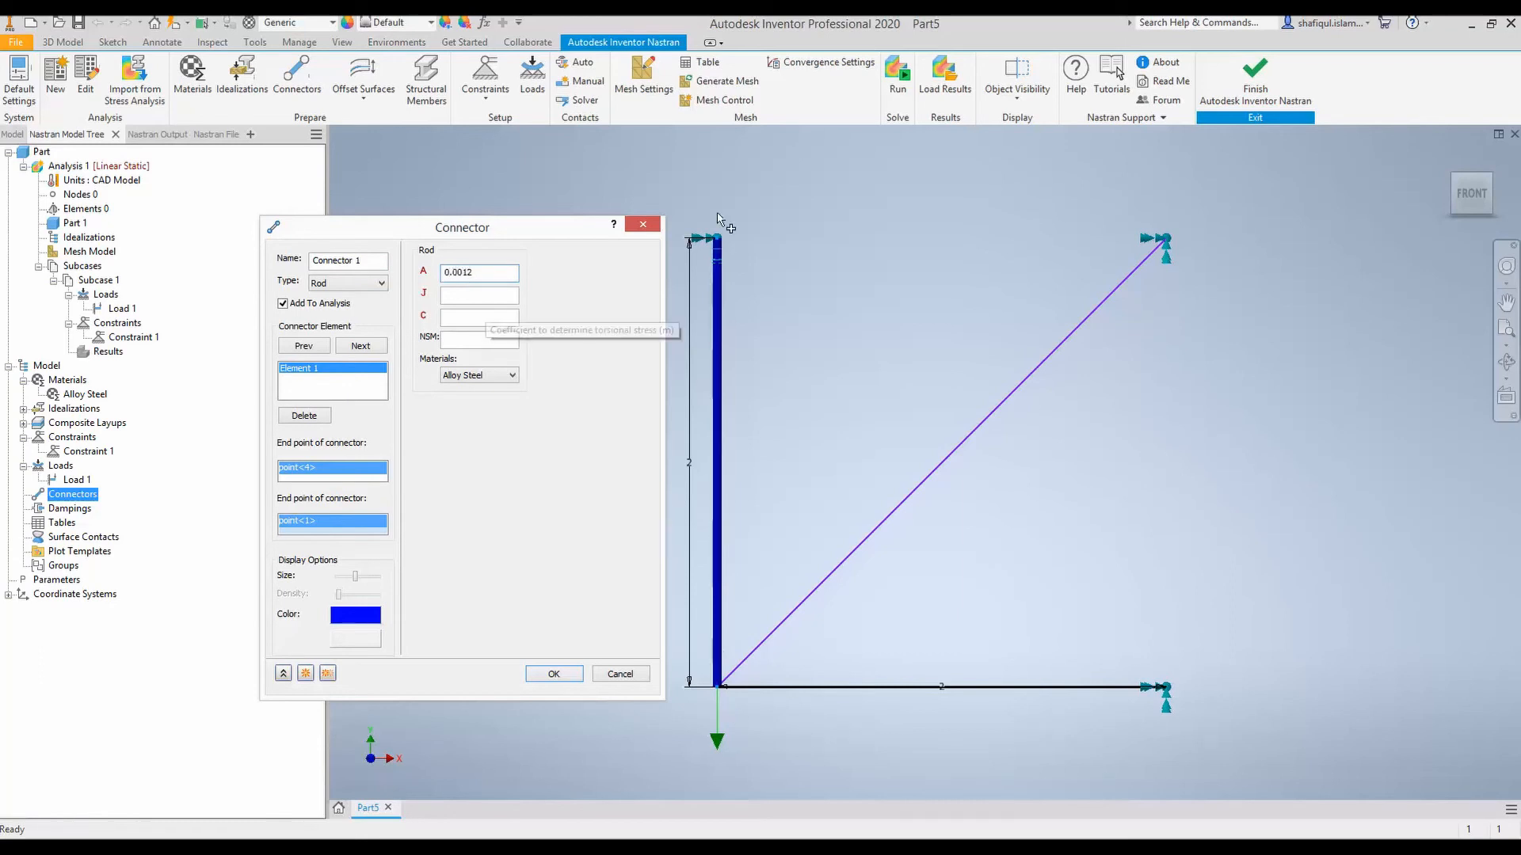
{"action": "left_click", "coordinate": [553, 674]}
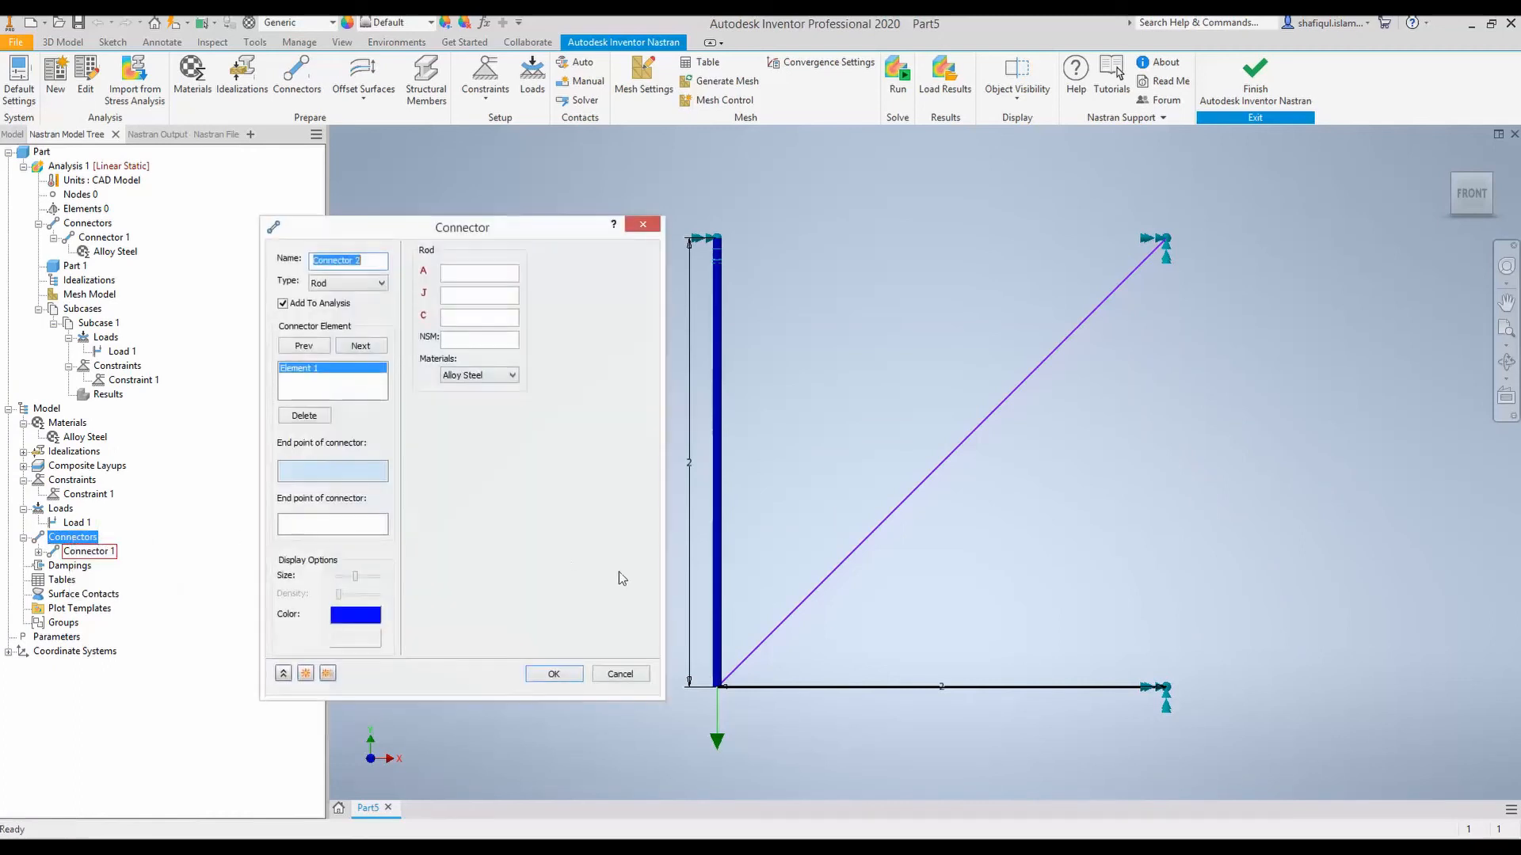
Step: Make the diagonal member a rod connector with area 0.0012
{"action": "left_click", "coordinate": [1169, 247]}
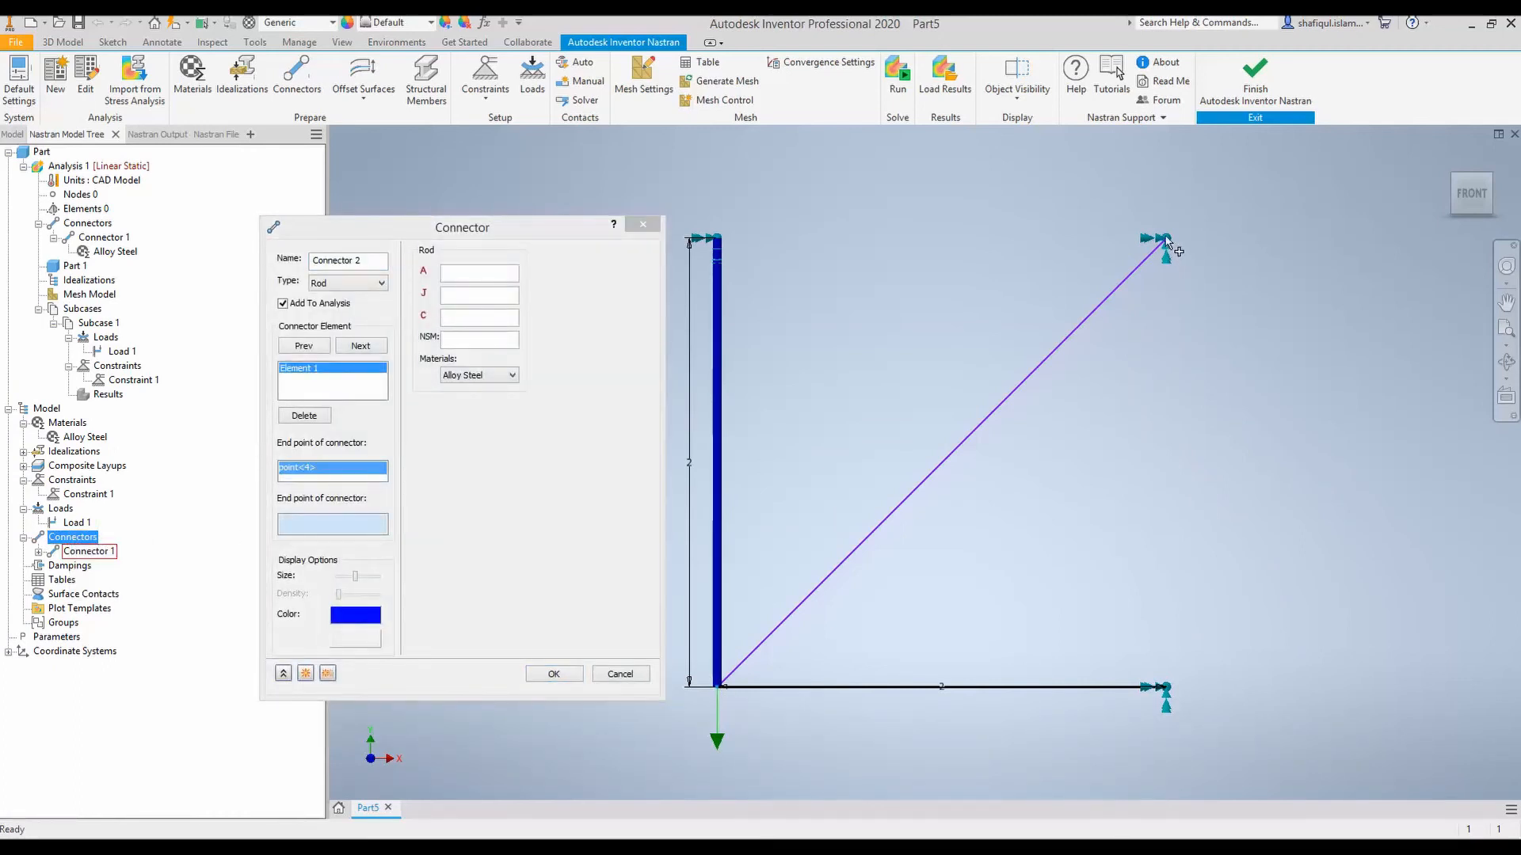
{"action": "left_click", "coordinate": [1166, 242]}
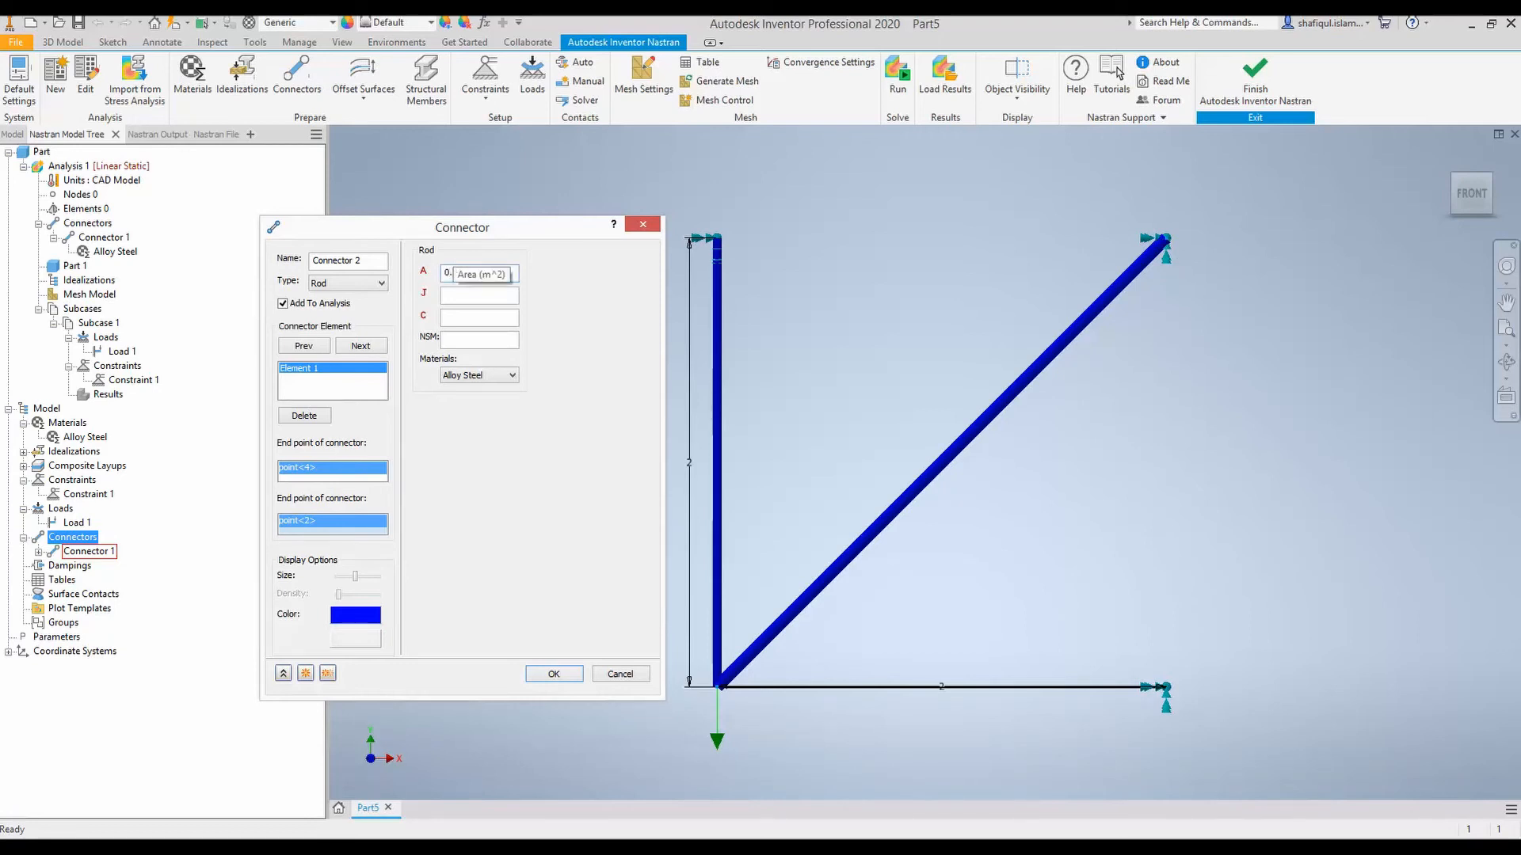
{"action": "type", "text": "0.0012"}
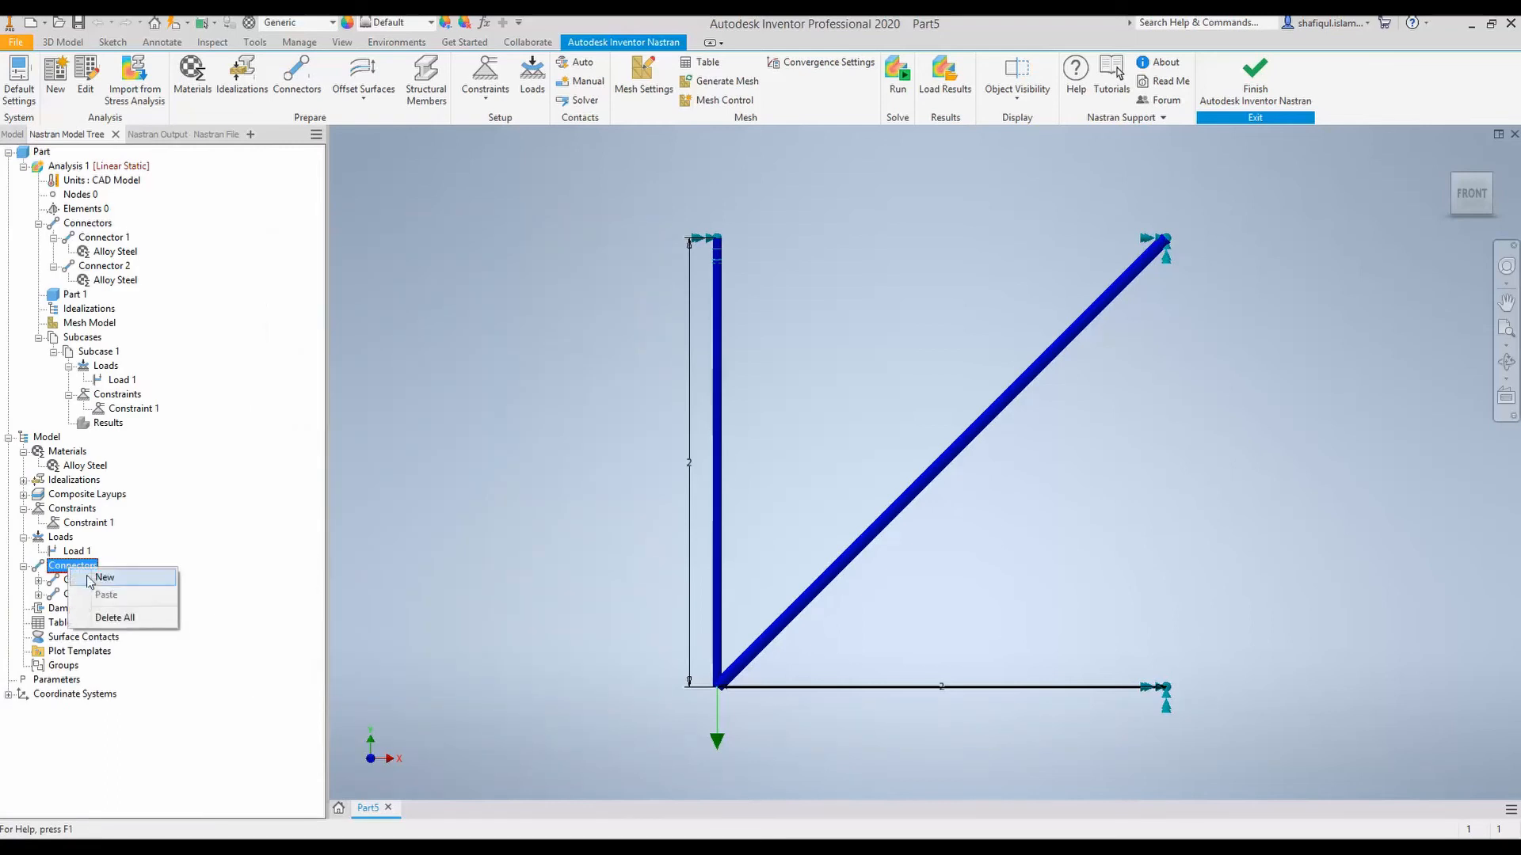
Step: Add the horizontal member as a rod connector, then review Connector 1's settings
{"action": "left_click", "coordinate": [104, 577]}
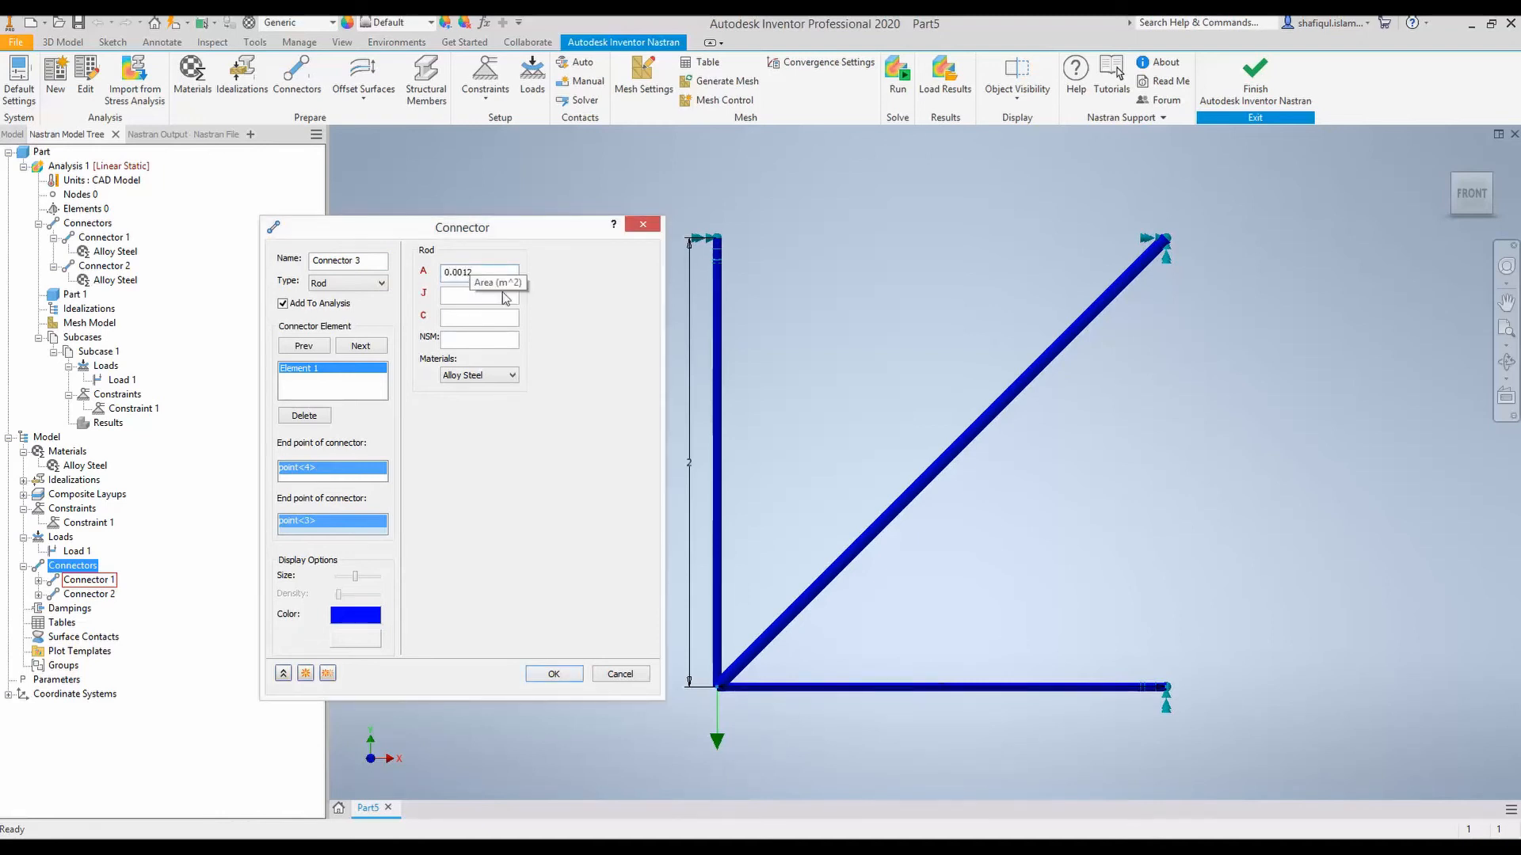
{"action": "left_click", "coordinate": [554, 674]}
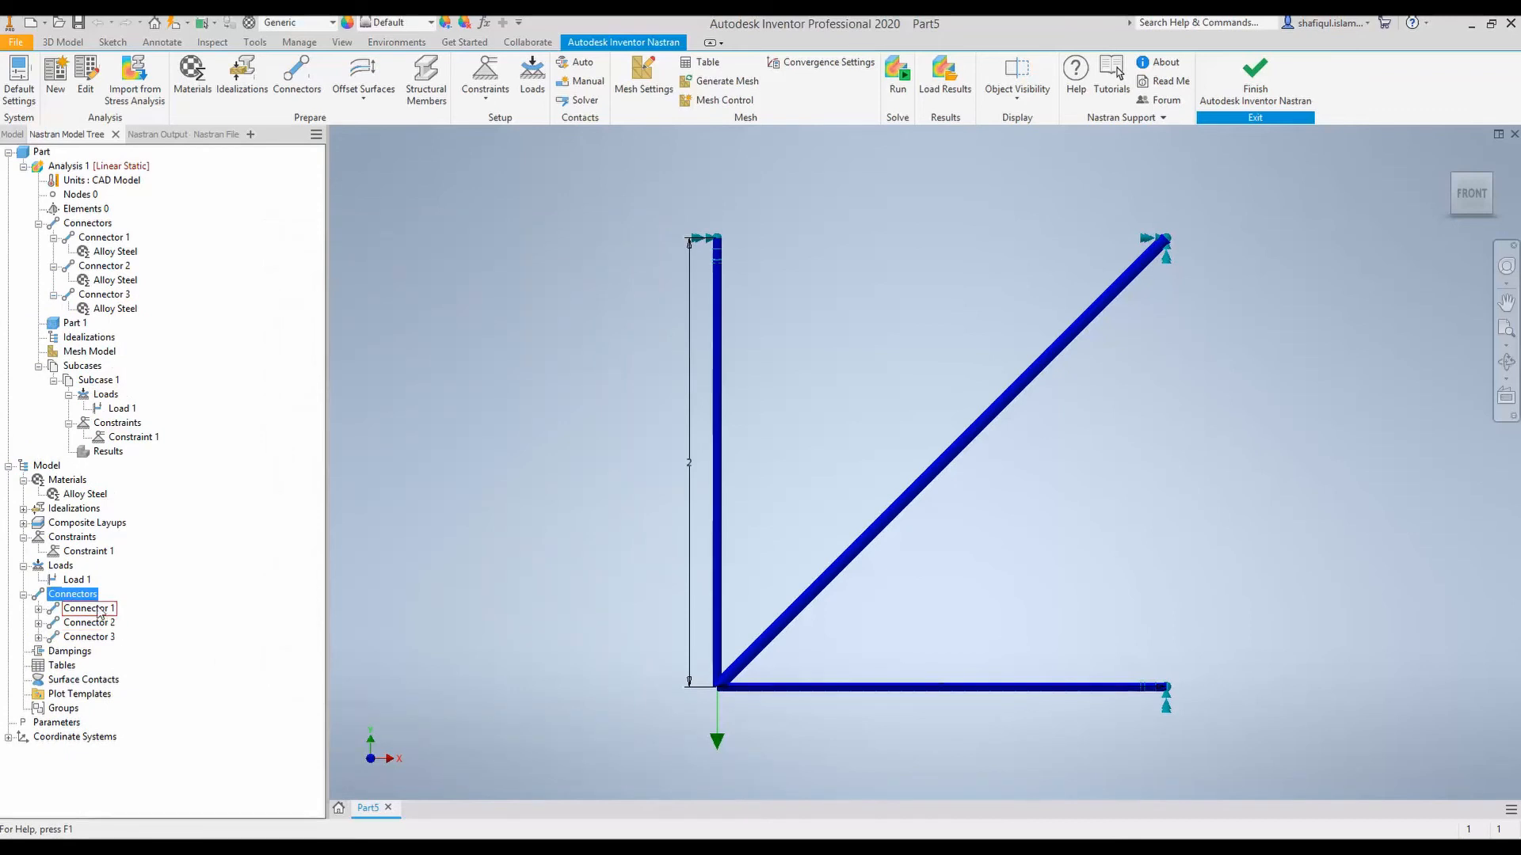
{"action": "double_click", "coordinate": [88, 608]}
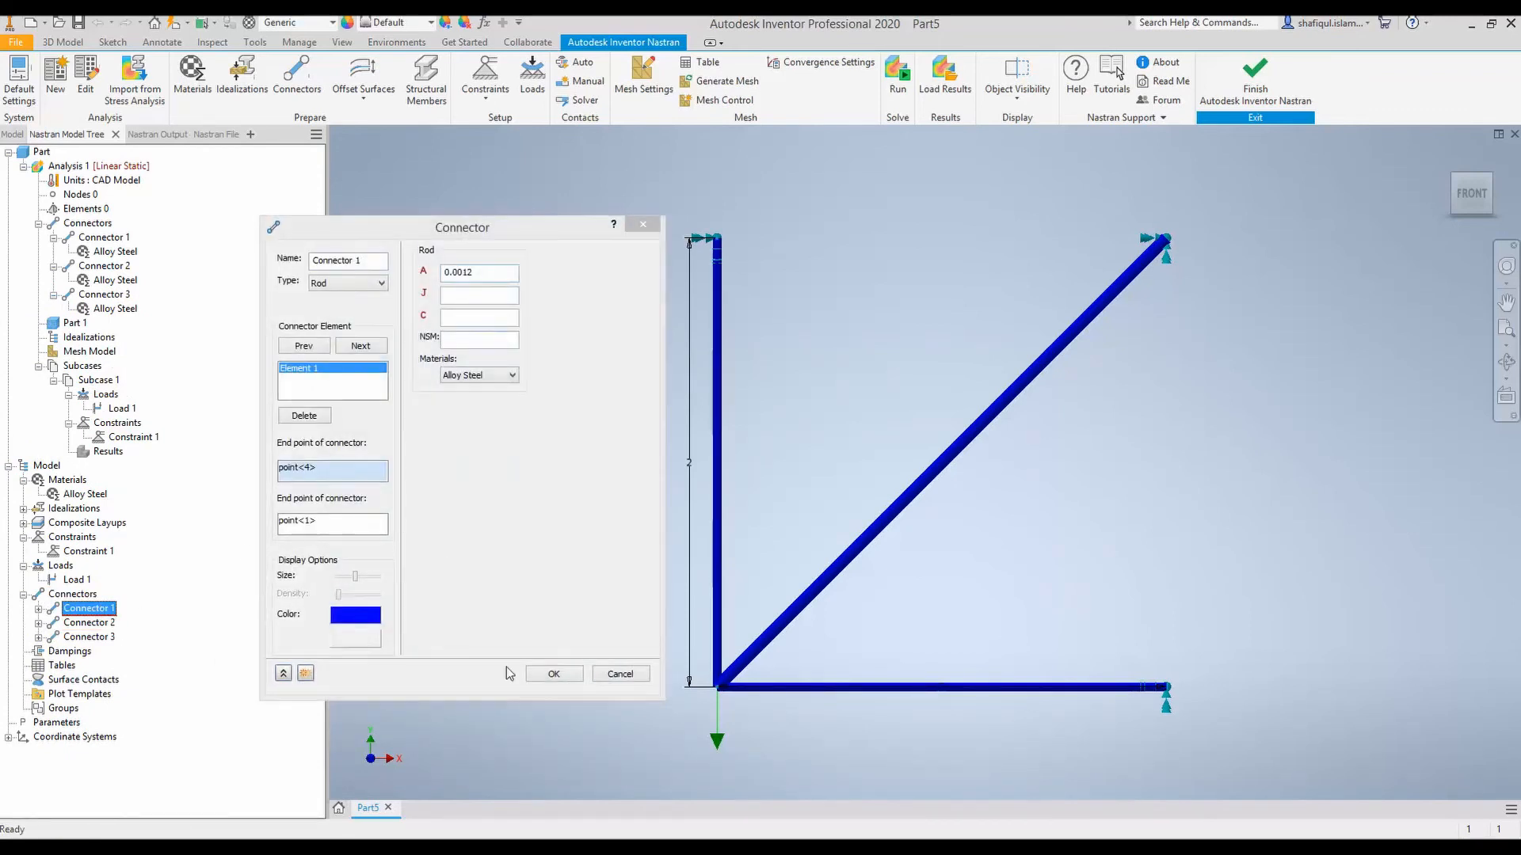
{"action": "left_click", "coordinate": [553, 674]}
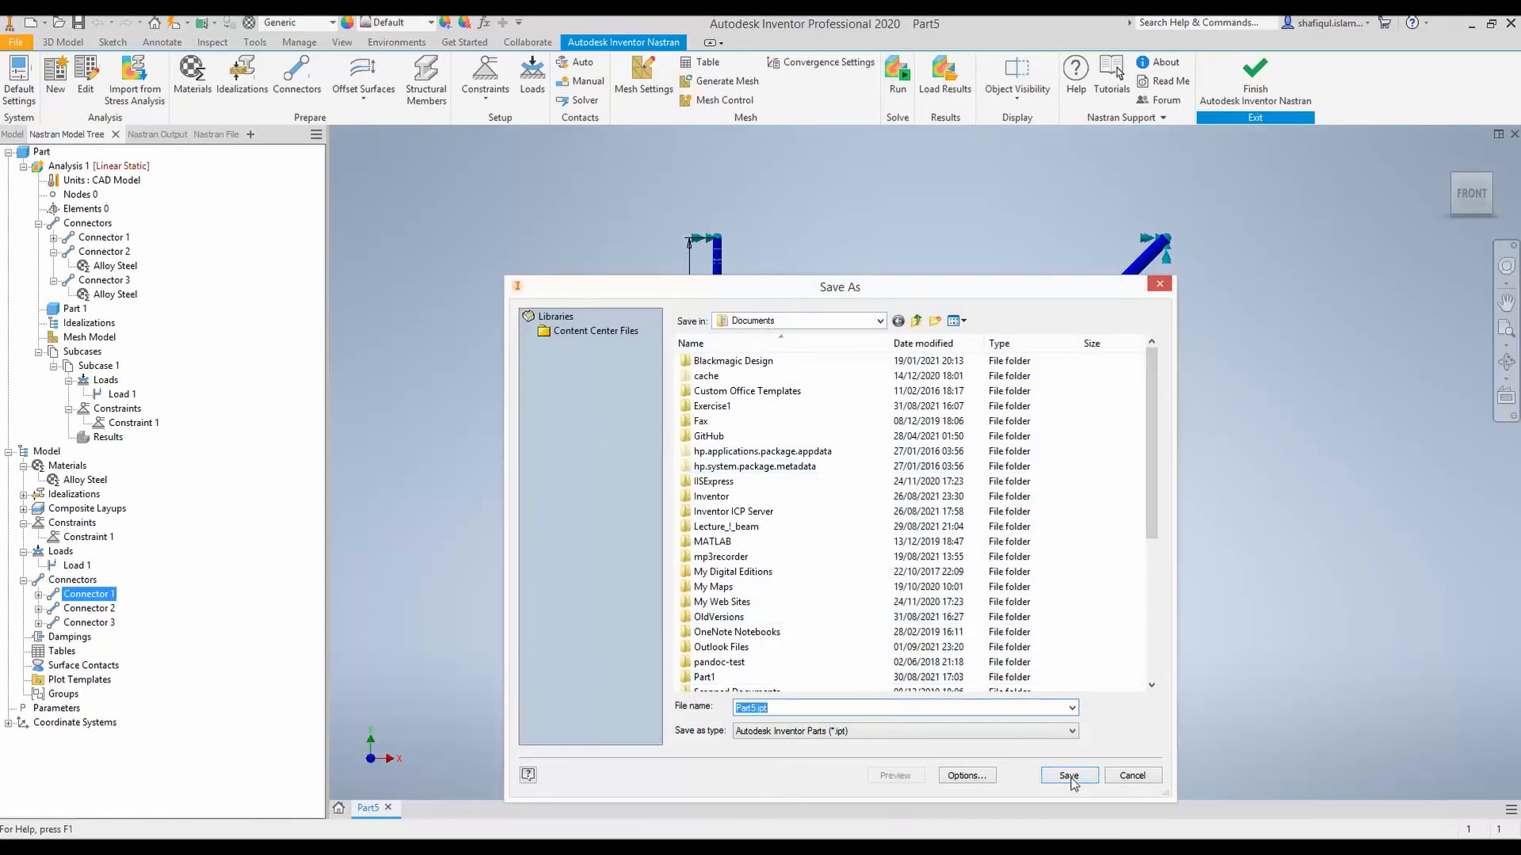
Step: Save Part5 and acknowledge the Nastran Solution Complete message
{"action": "left_click", "coordinate": [1067, 775]}
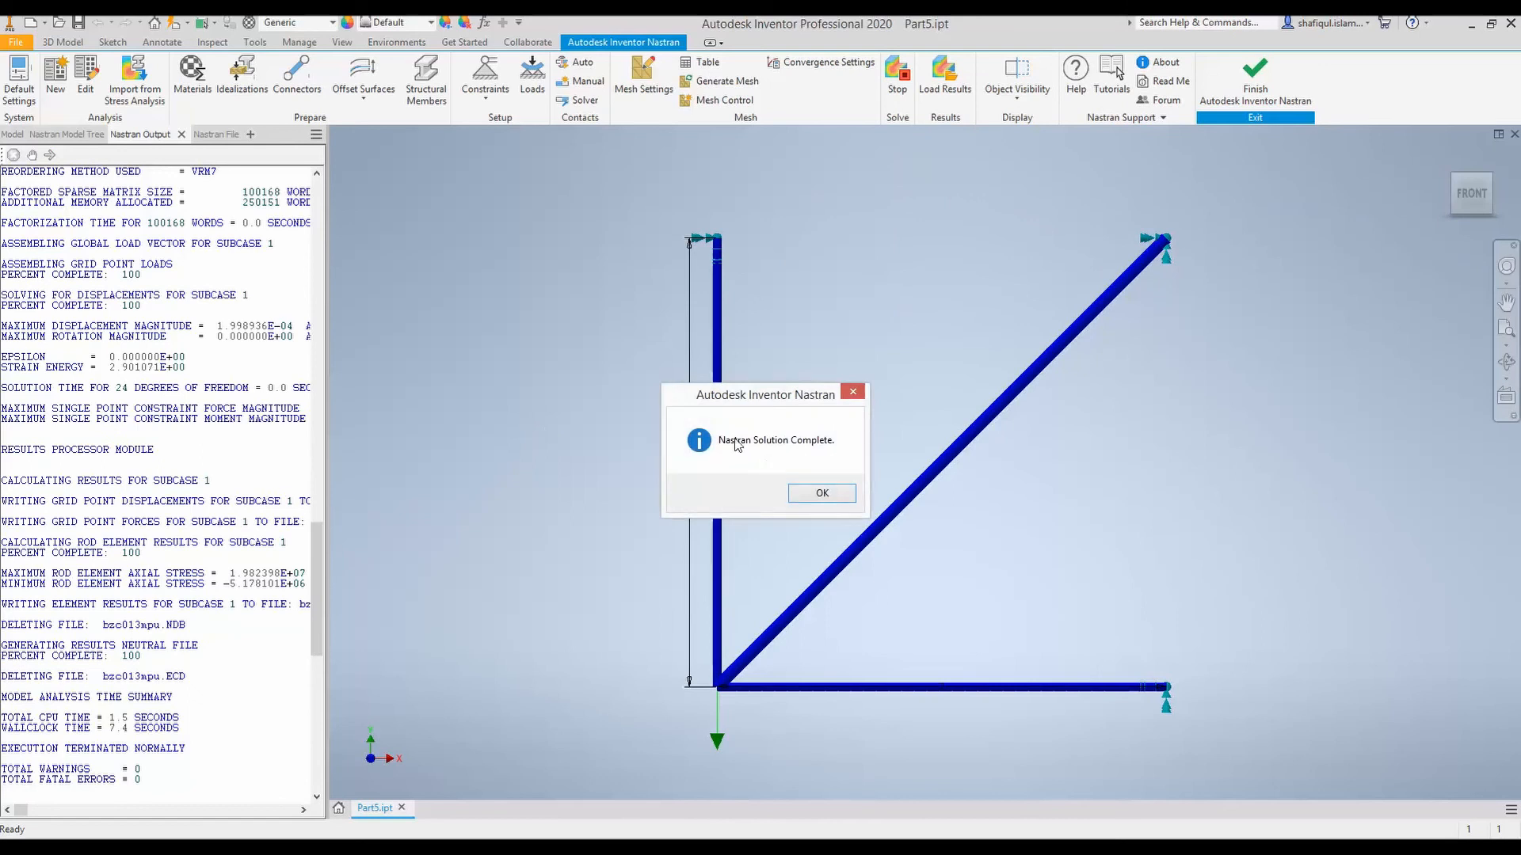
{"action": "left_click", "coordinate": [820, 494]}
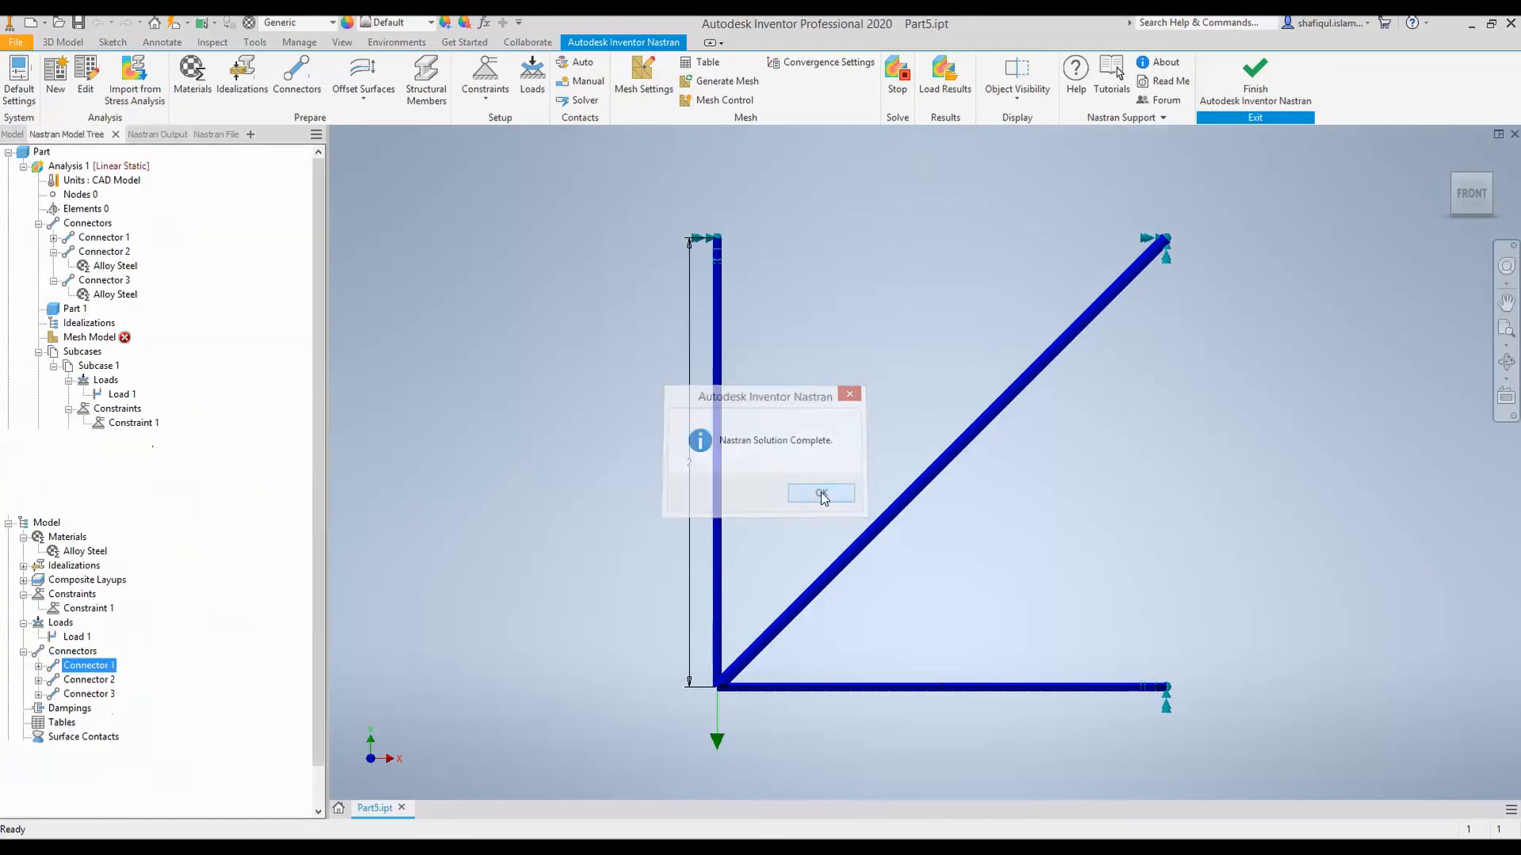
Step: Load the results so the deformed truss displacement contour peaks near 1.999E-04 m
{"action": "left_click", "coordinate": [821, 494]}
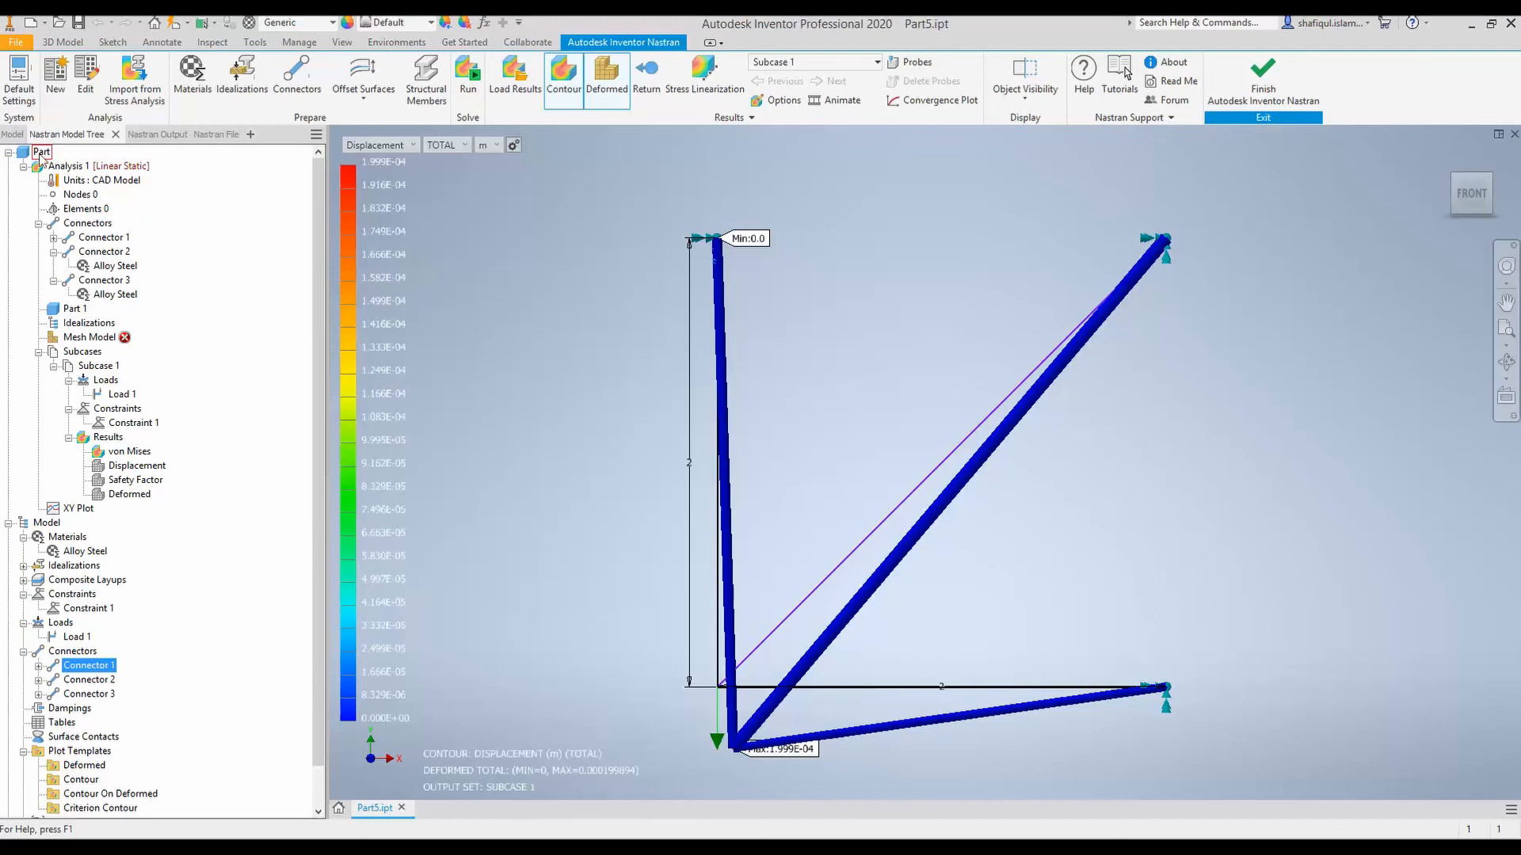
{"action": "left_click", "coordinate": [87, 223]}
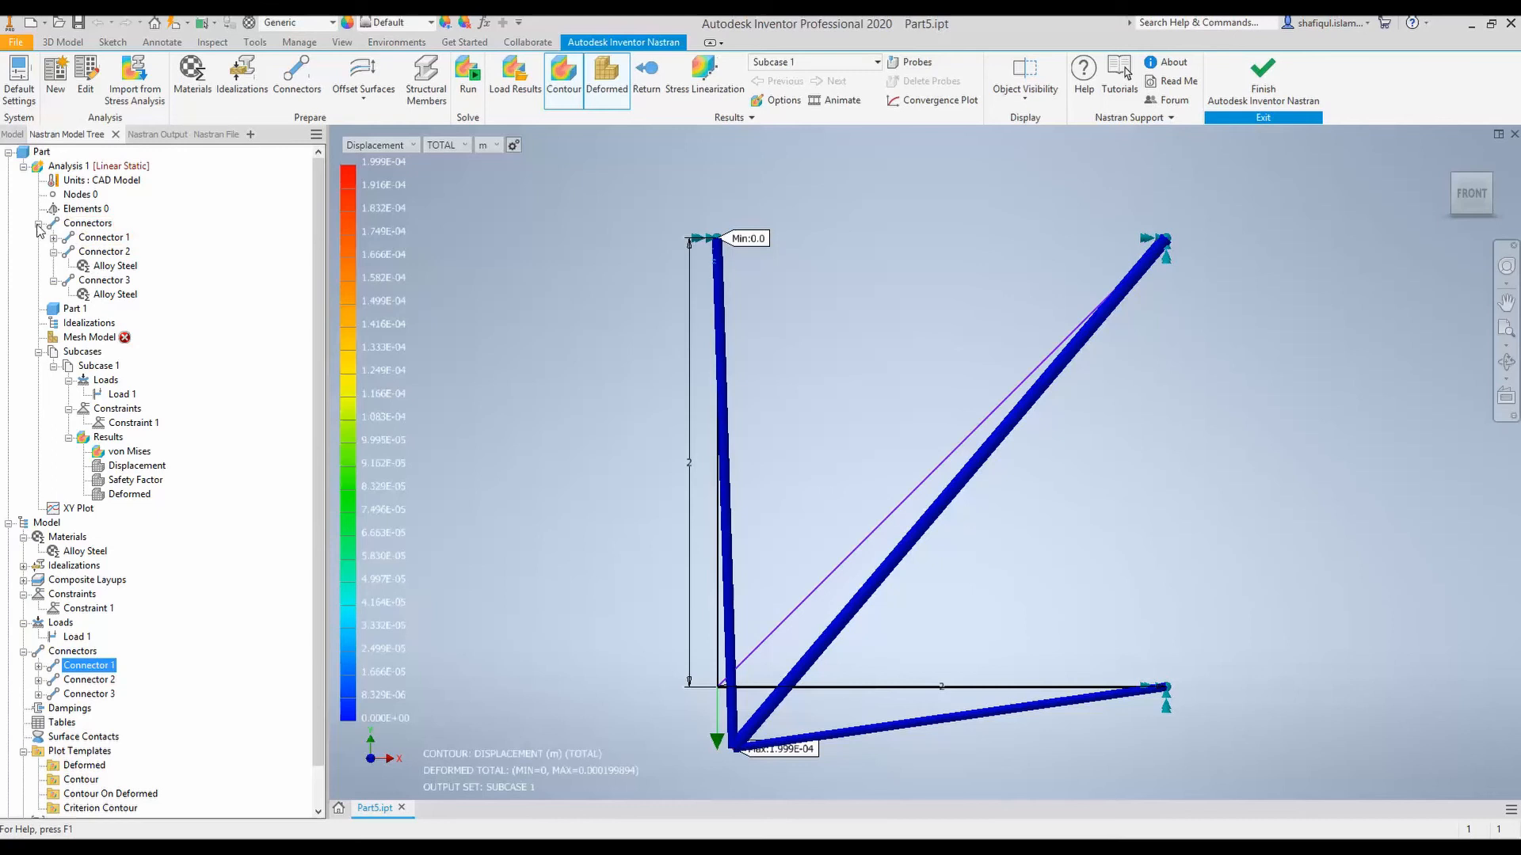
Step: Hide all connectors and briefly view the rod axial stress contour
{"action": "right_click", "coordinate": [87, 223]}
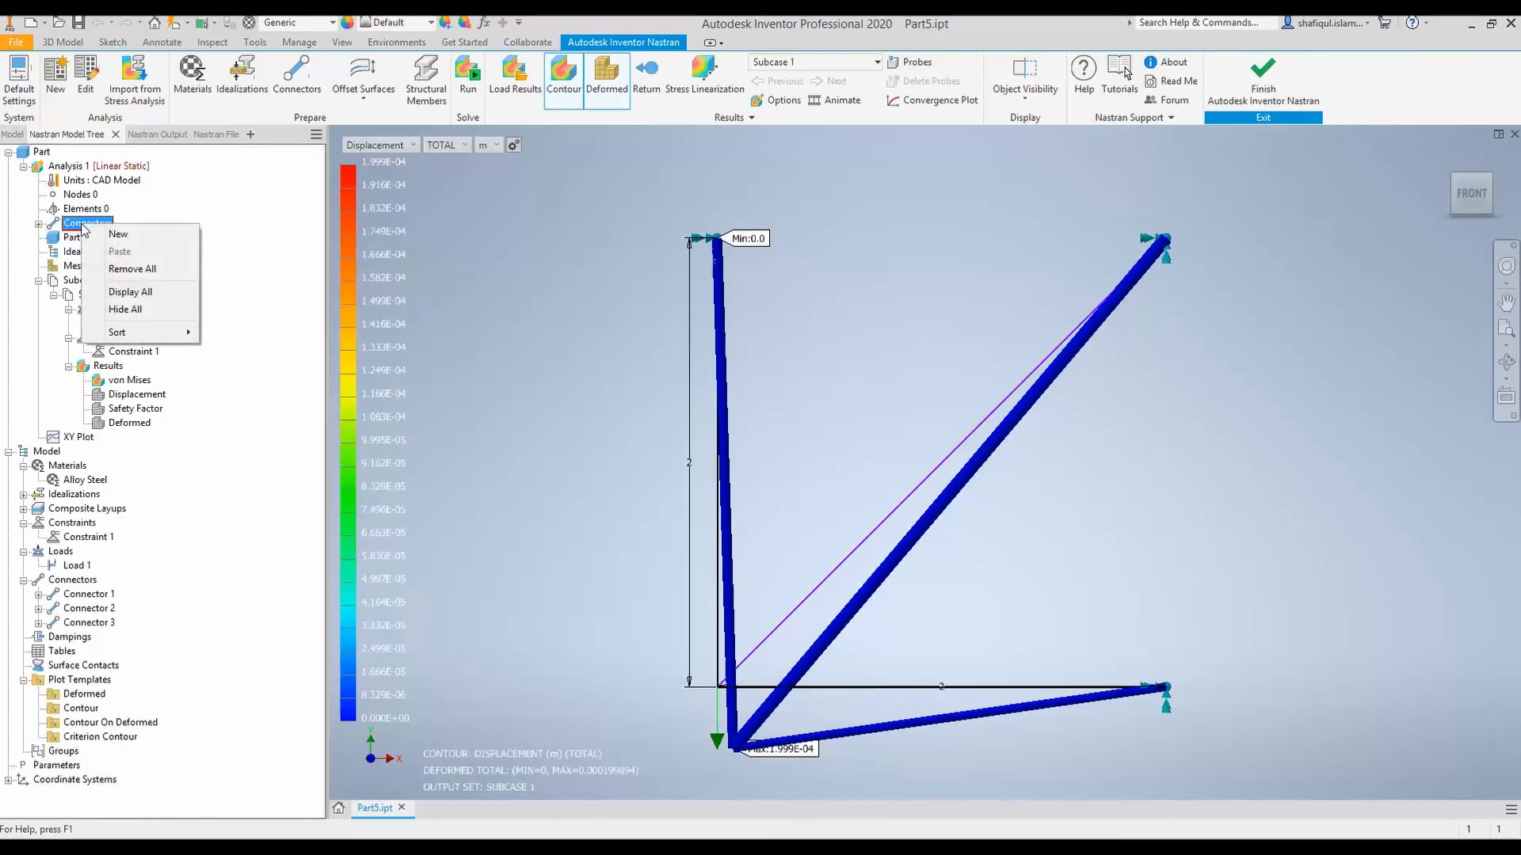
{"action": "mouse_move", "coordinate": [124, 308]}
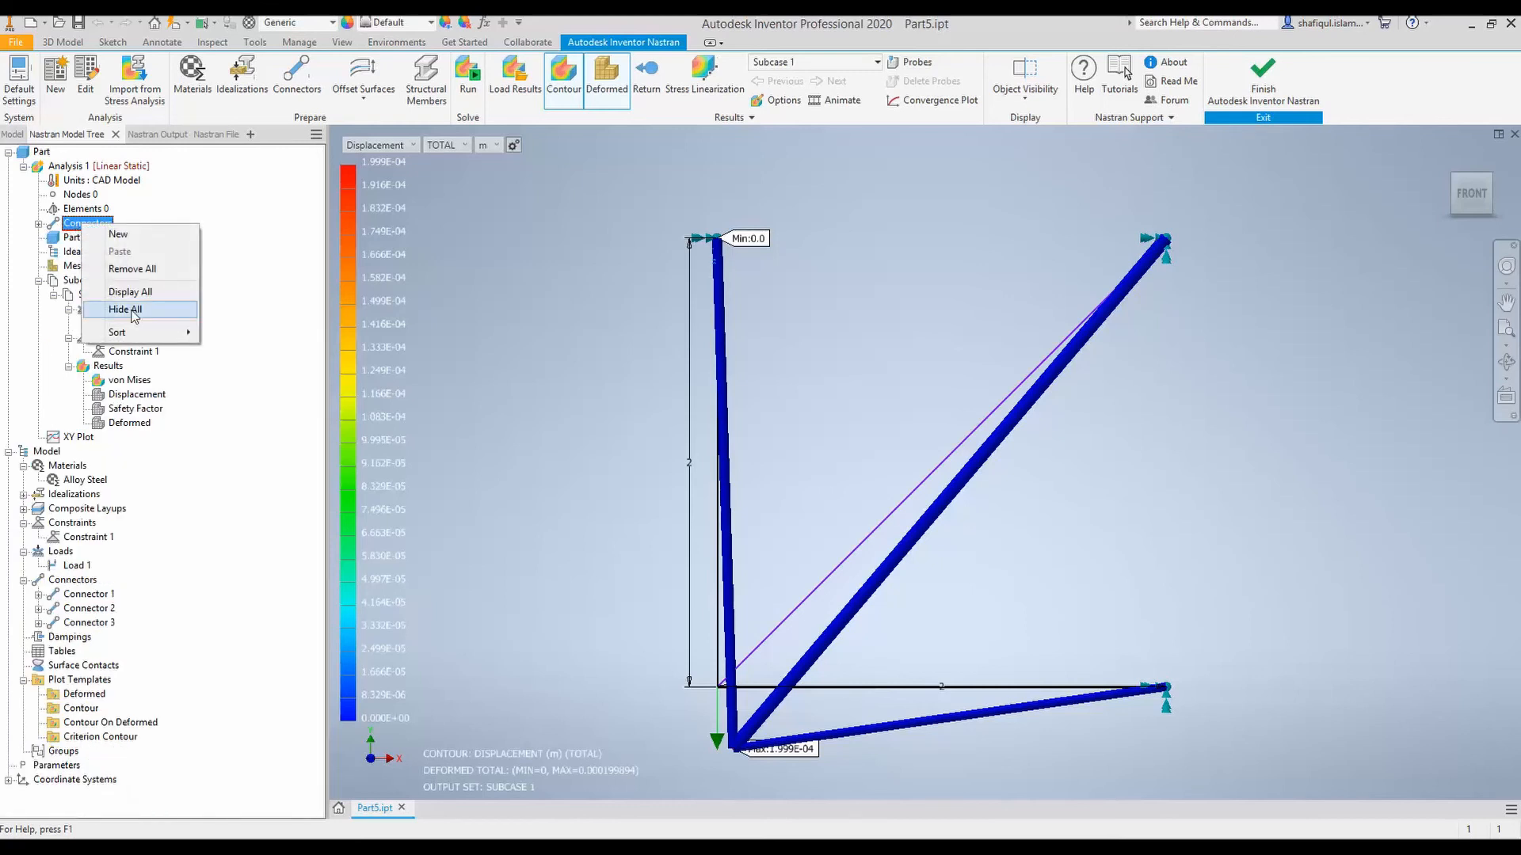
{"action": "left_click", "coordinate": [124, 308]}
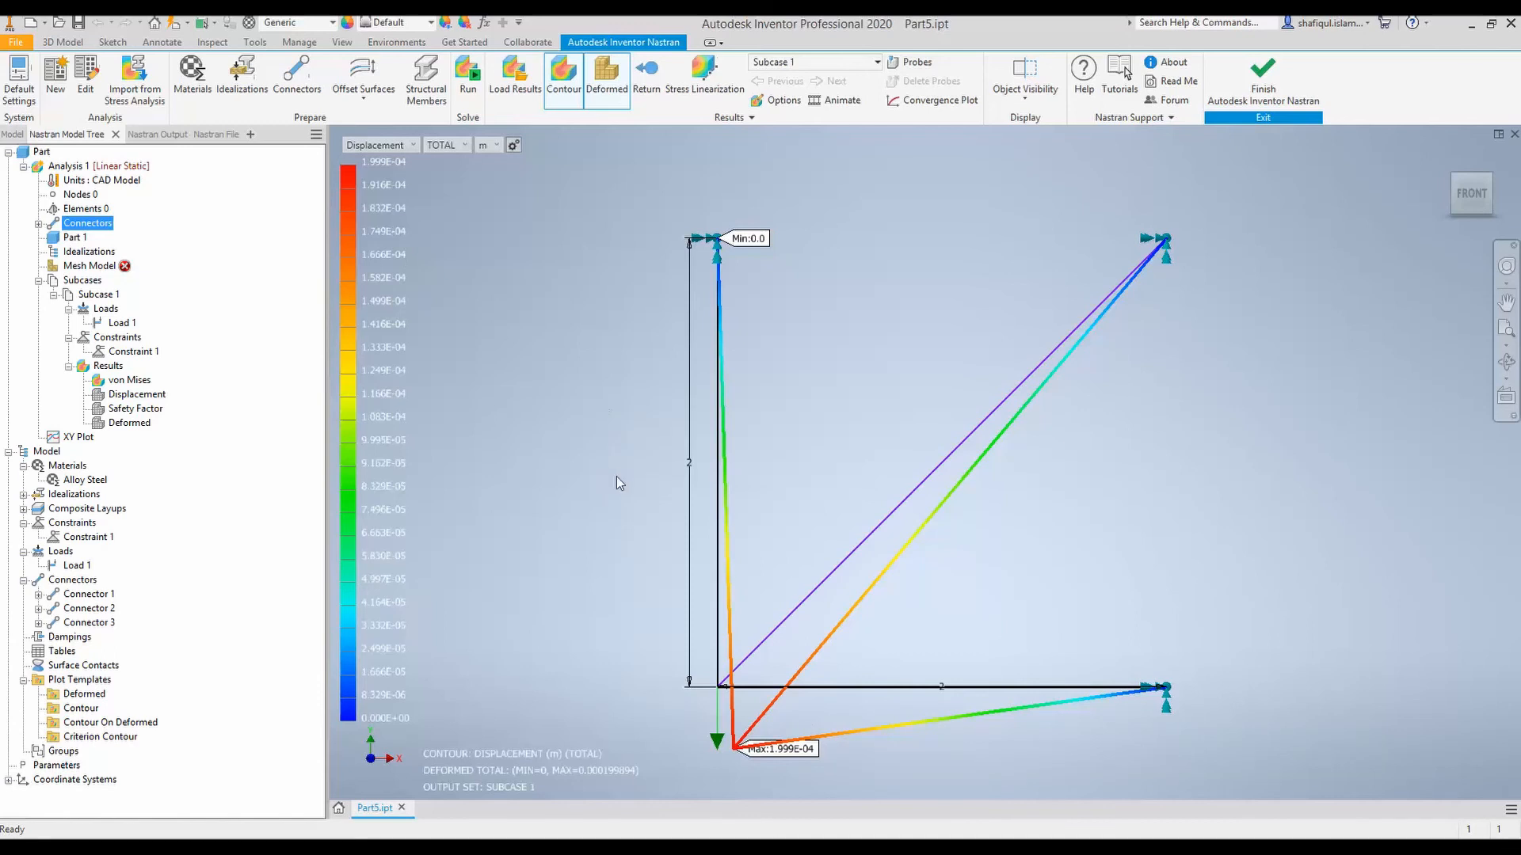
{"action": "left_click", "coordinate": [378, 144]}
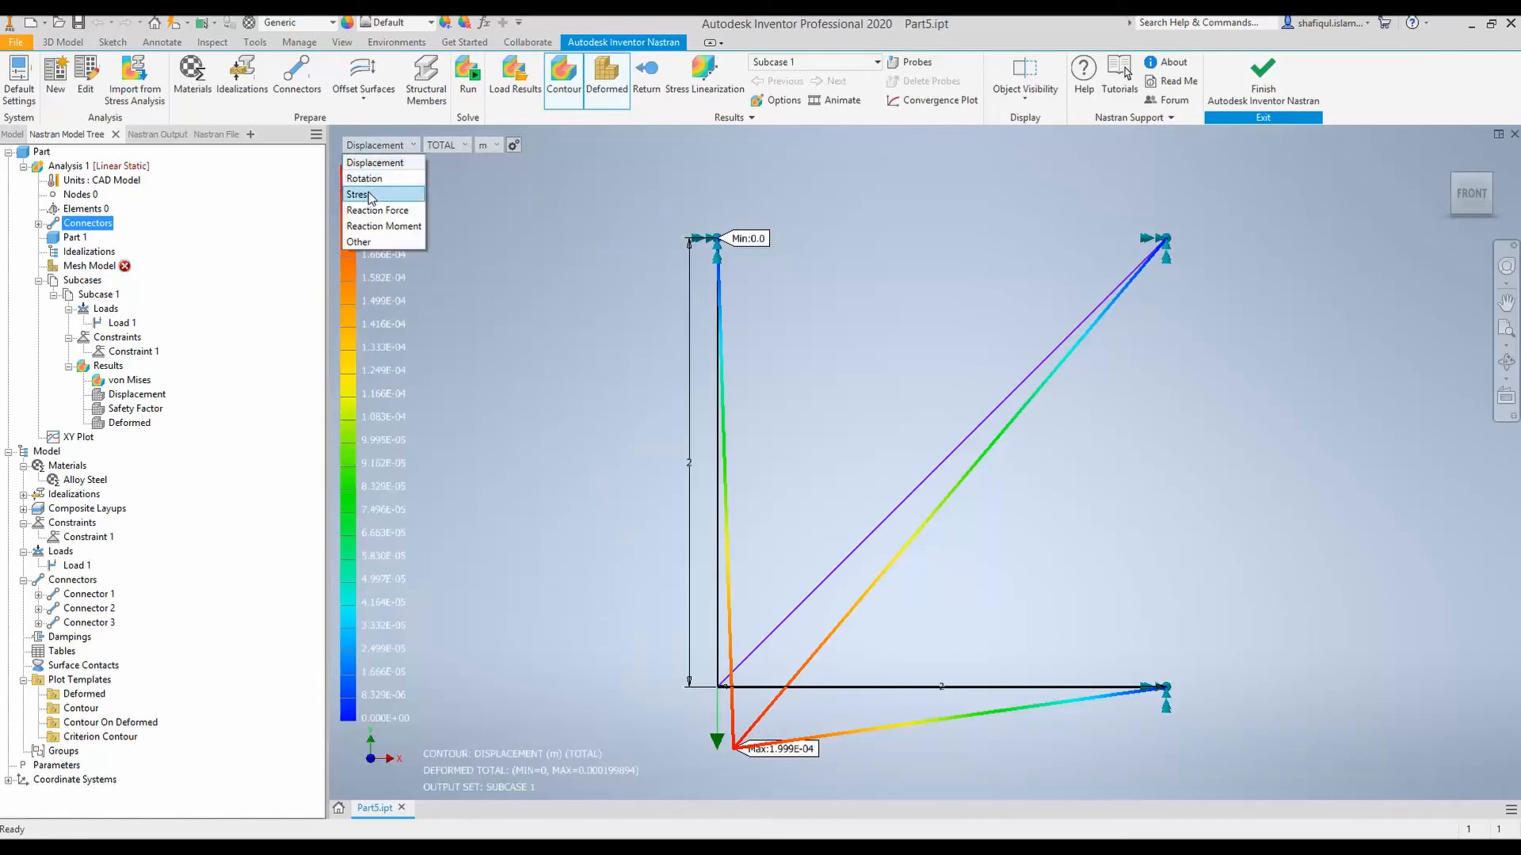
{"action": "left_click", "coordinate": [360, 194]}
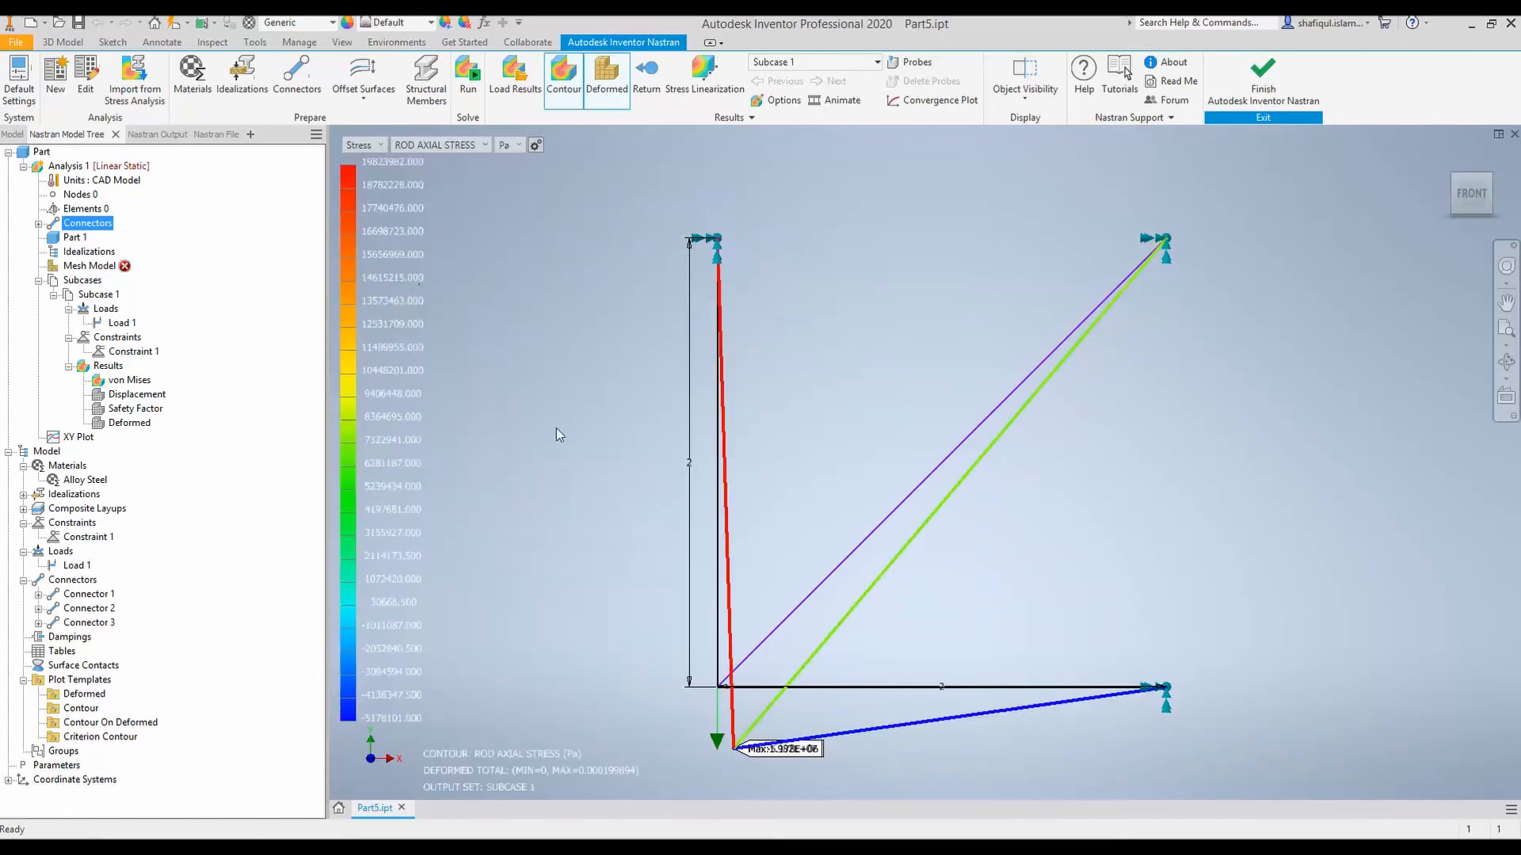
{"action": "mouse_move", "coordinate": [764, 695]}
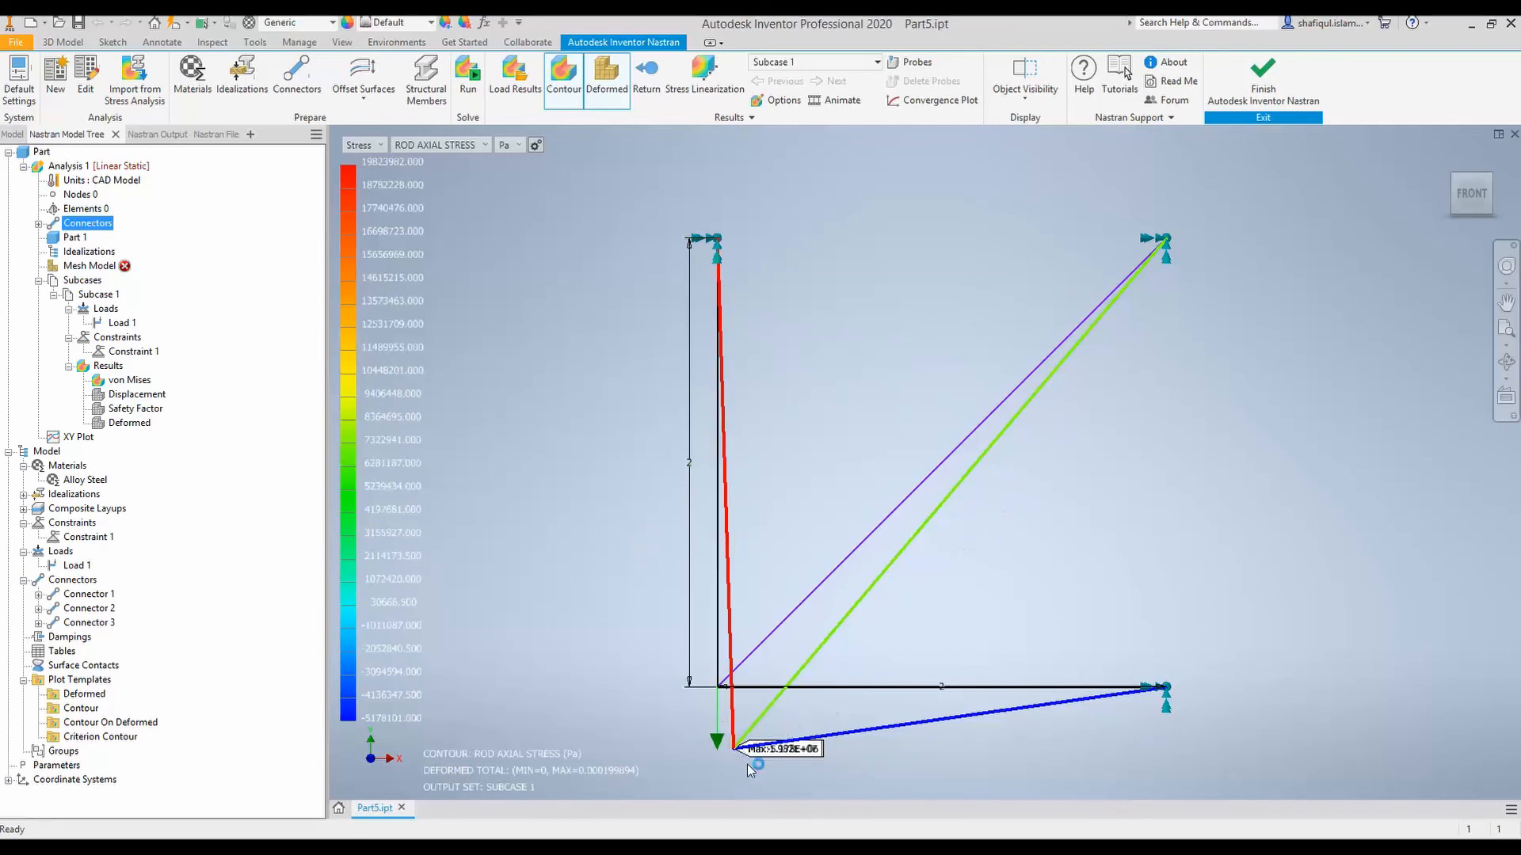
Step: Switch the contour back to Displacement, shown in mm (peak about 0.1999 mm)
{"action": "left_click", "coordinate": [379, 144]}
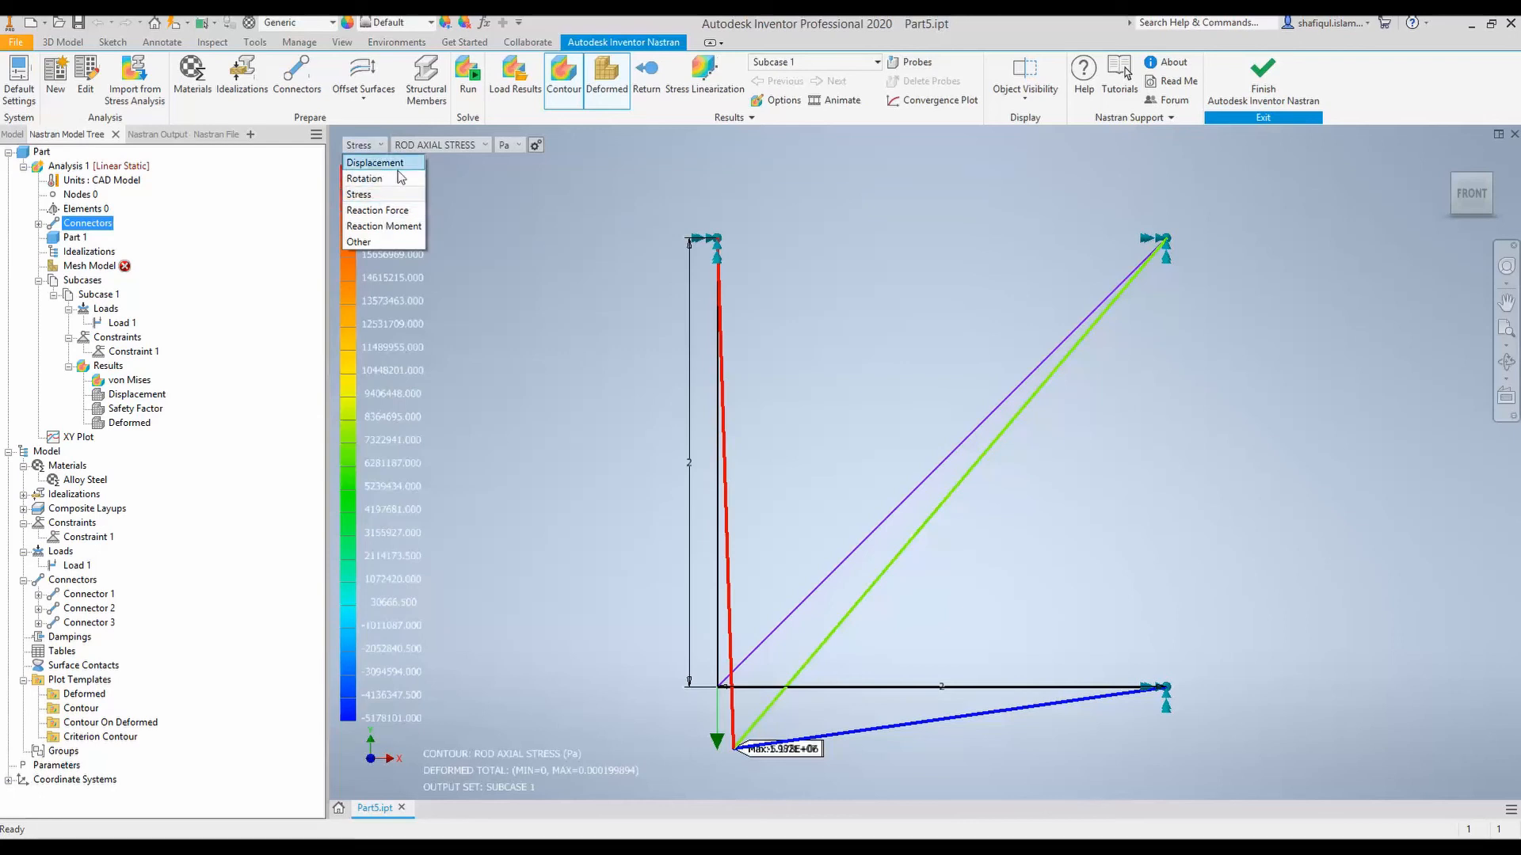
{"action": "left_click", "coordinate": [376, 161]}
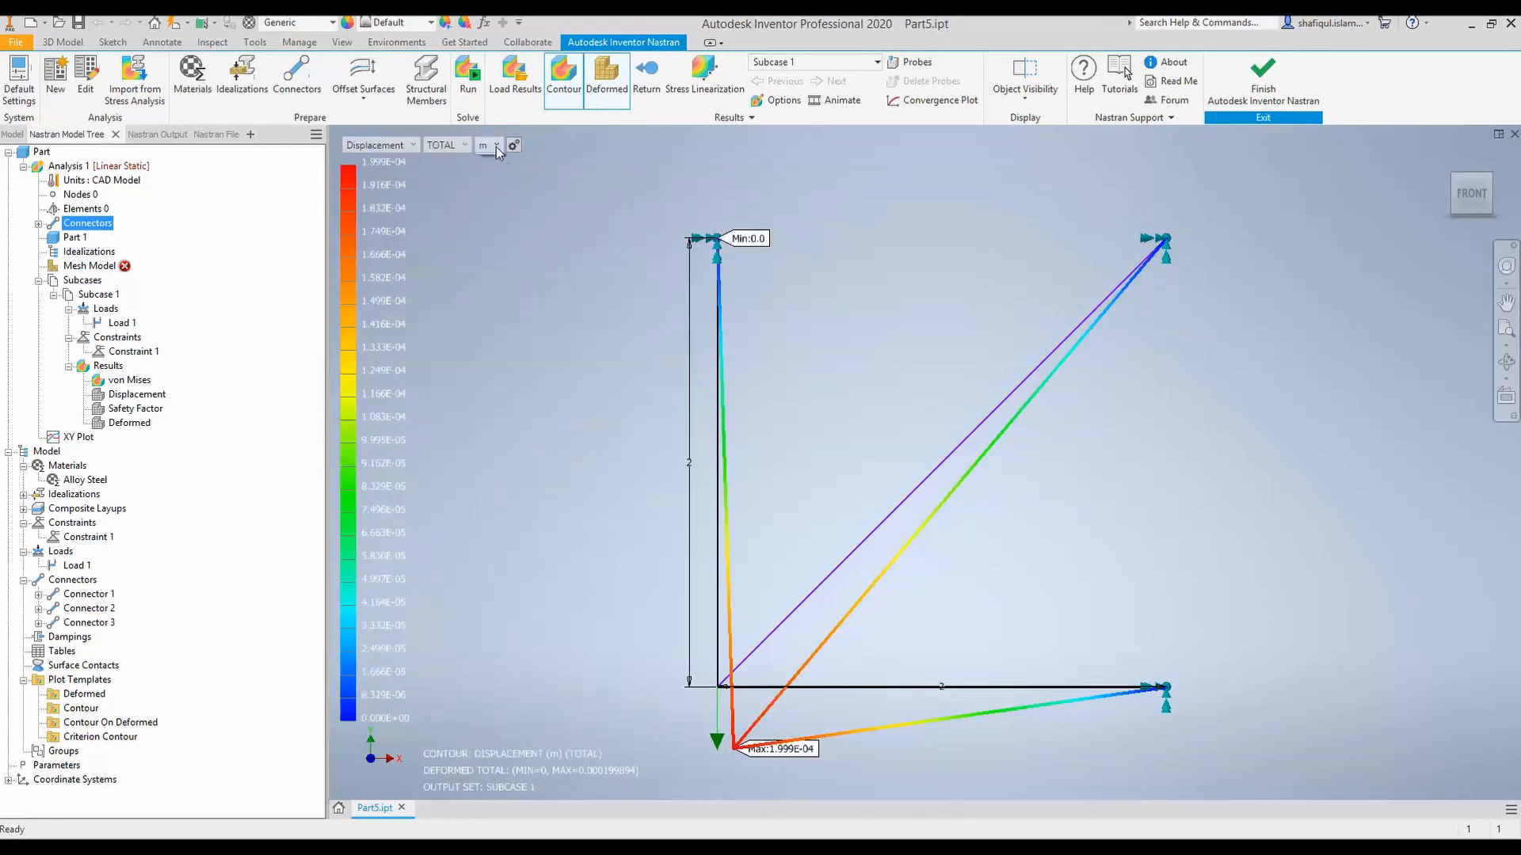
{"action": "left_click", "coordinate": [485, 144]}
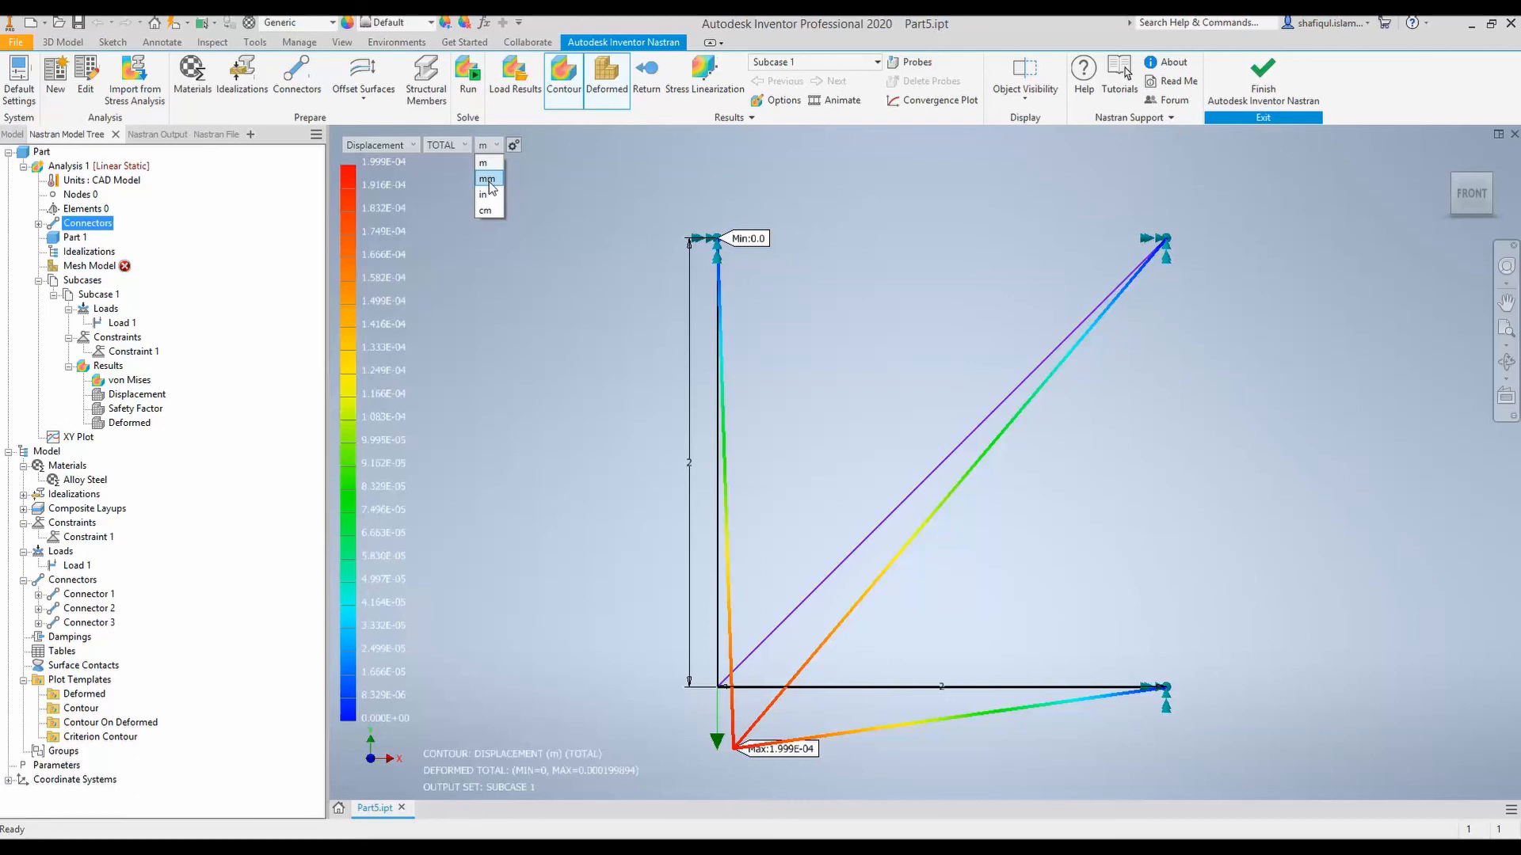
{"action": "left_click", "coordinate": [485, 178]}
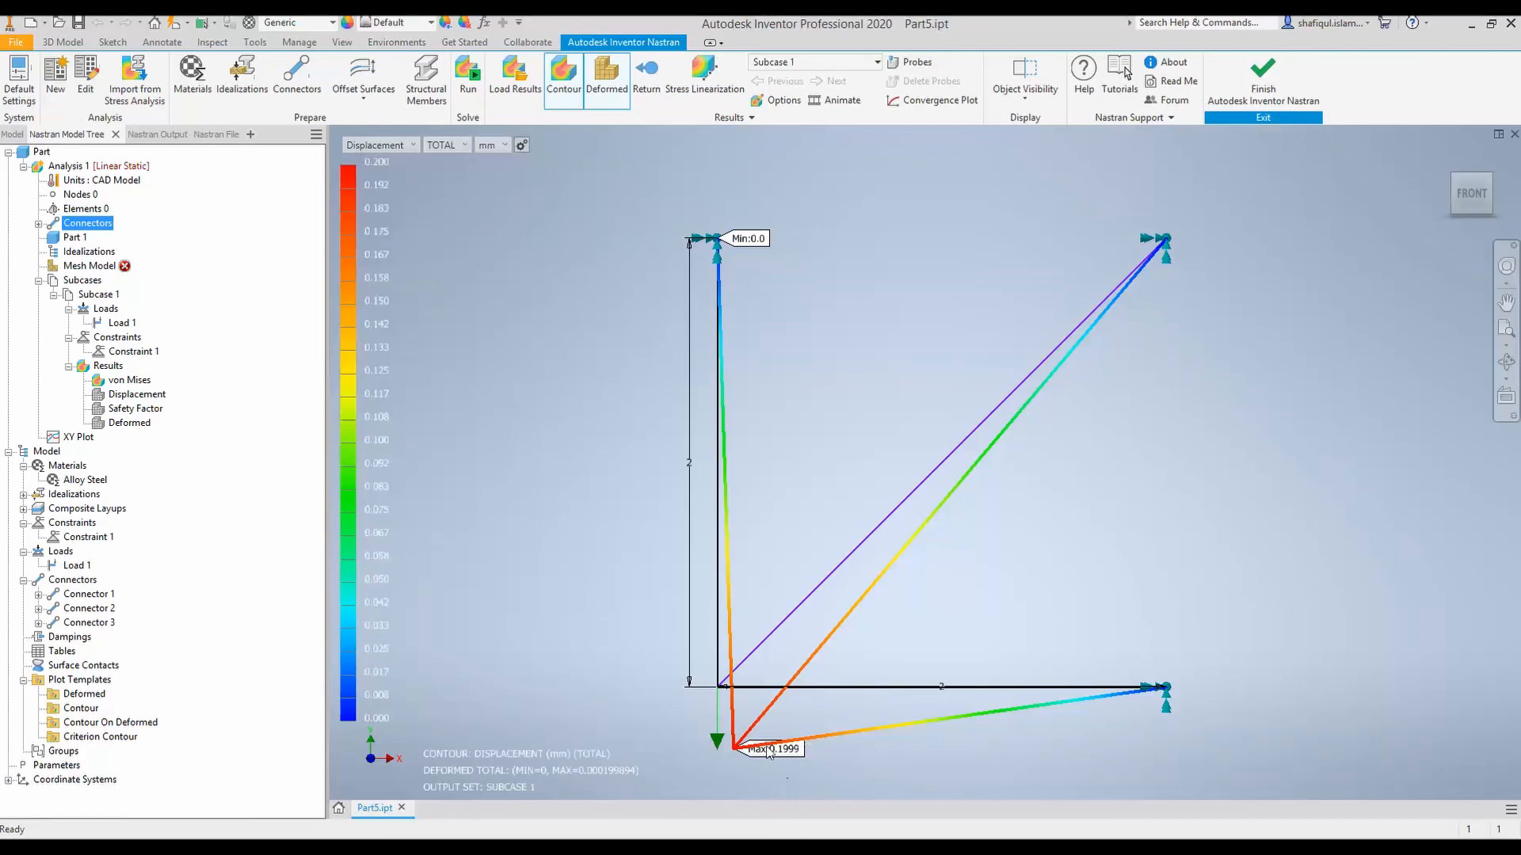
{"action": "mouse_move", "coordinate": [1060, 719]}
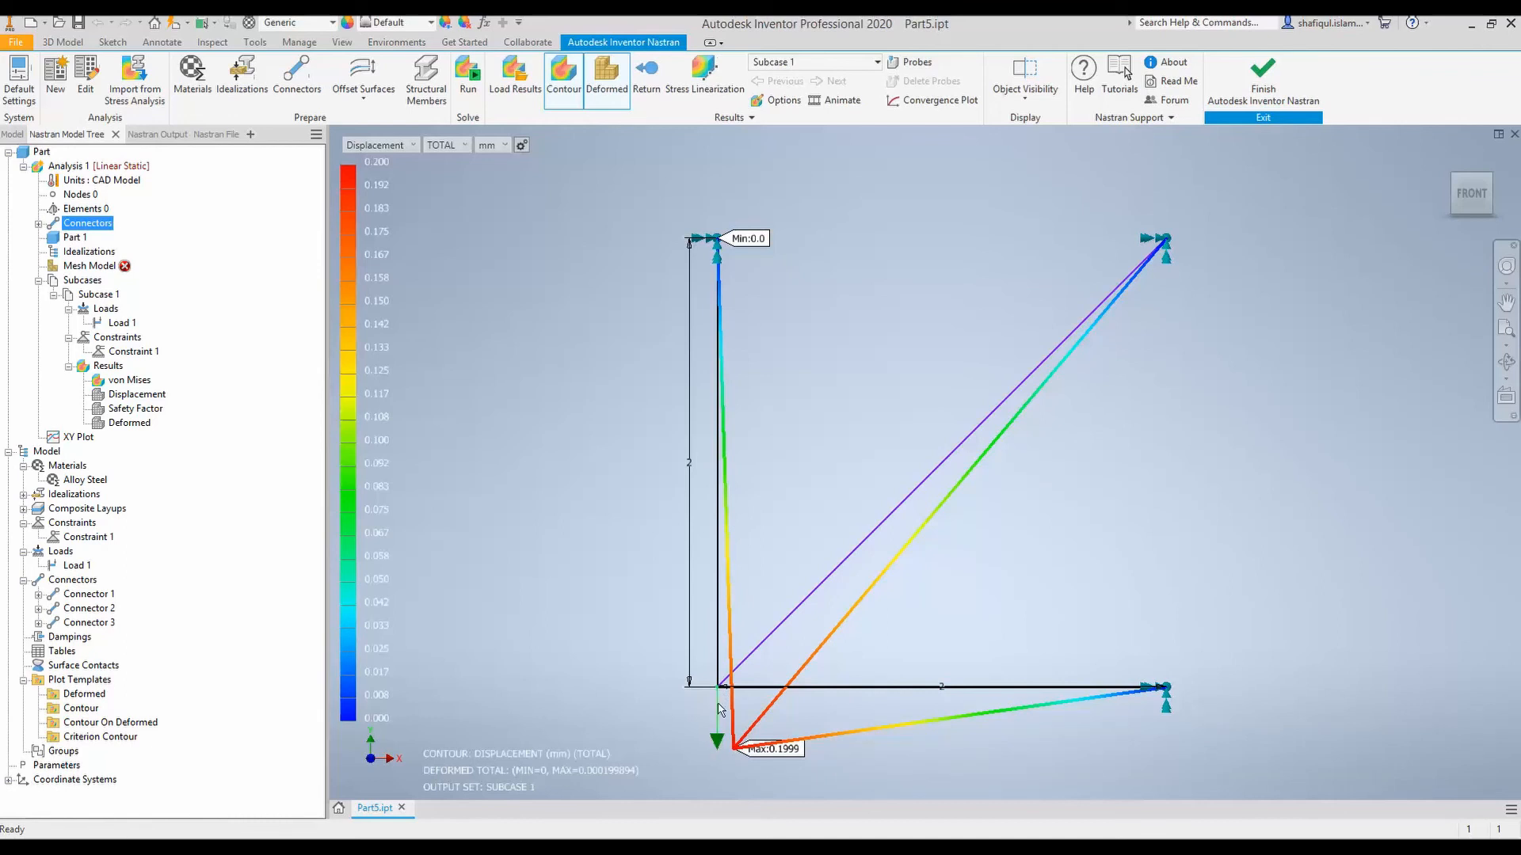
{"action": "mouse_move", "coordinate": [783, 759]}
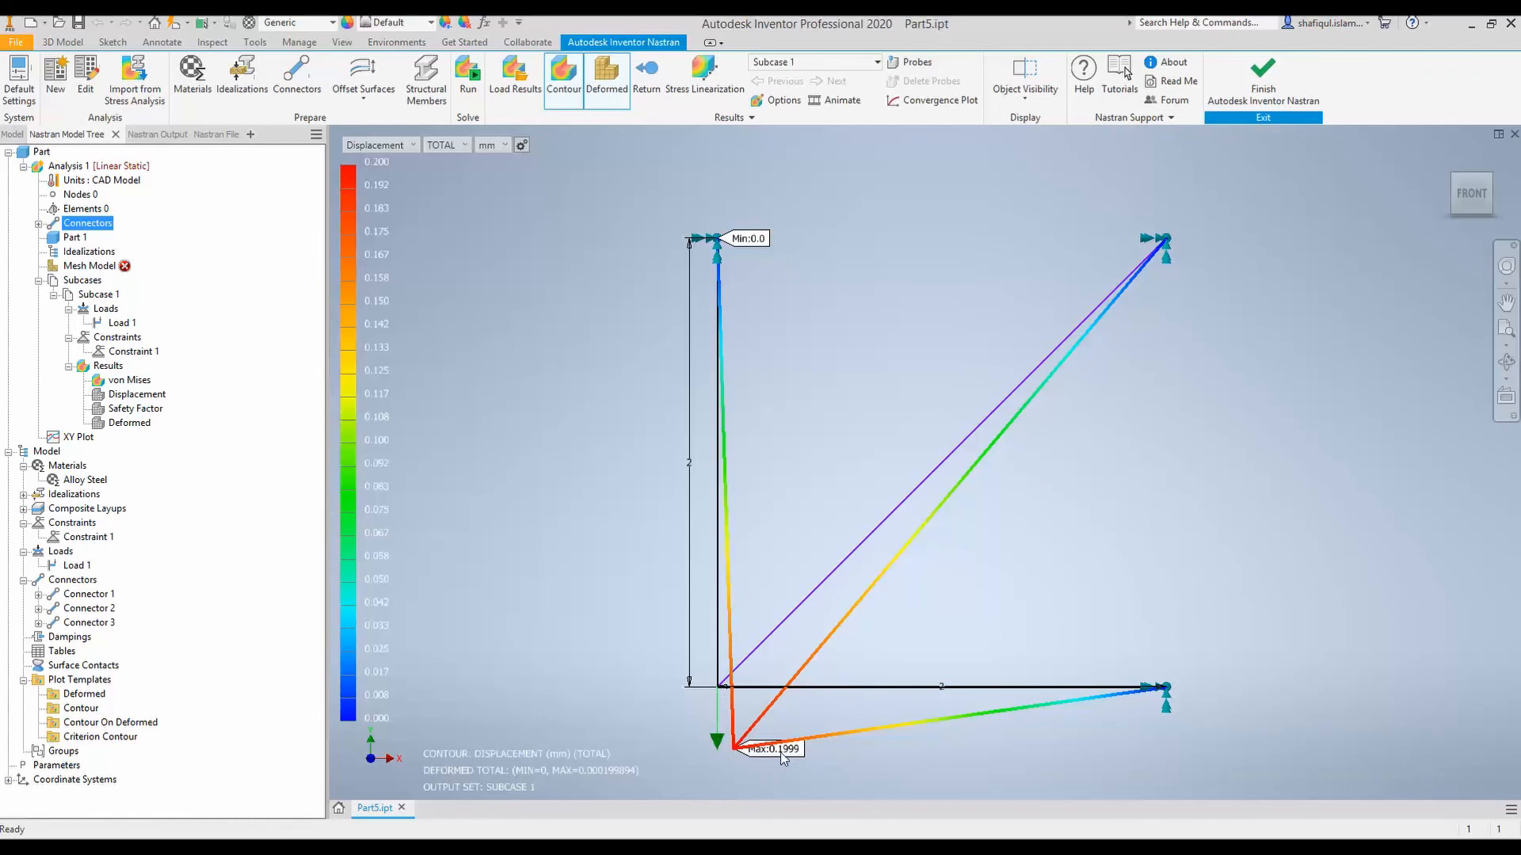
{"action": "mouse_move", "coordinate": [803, 759]}
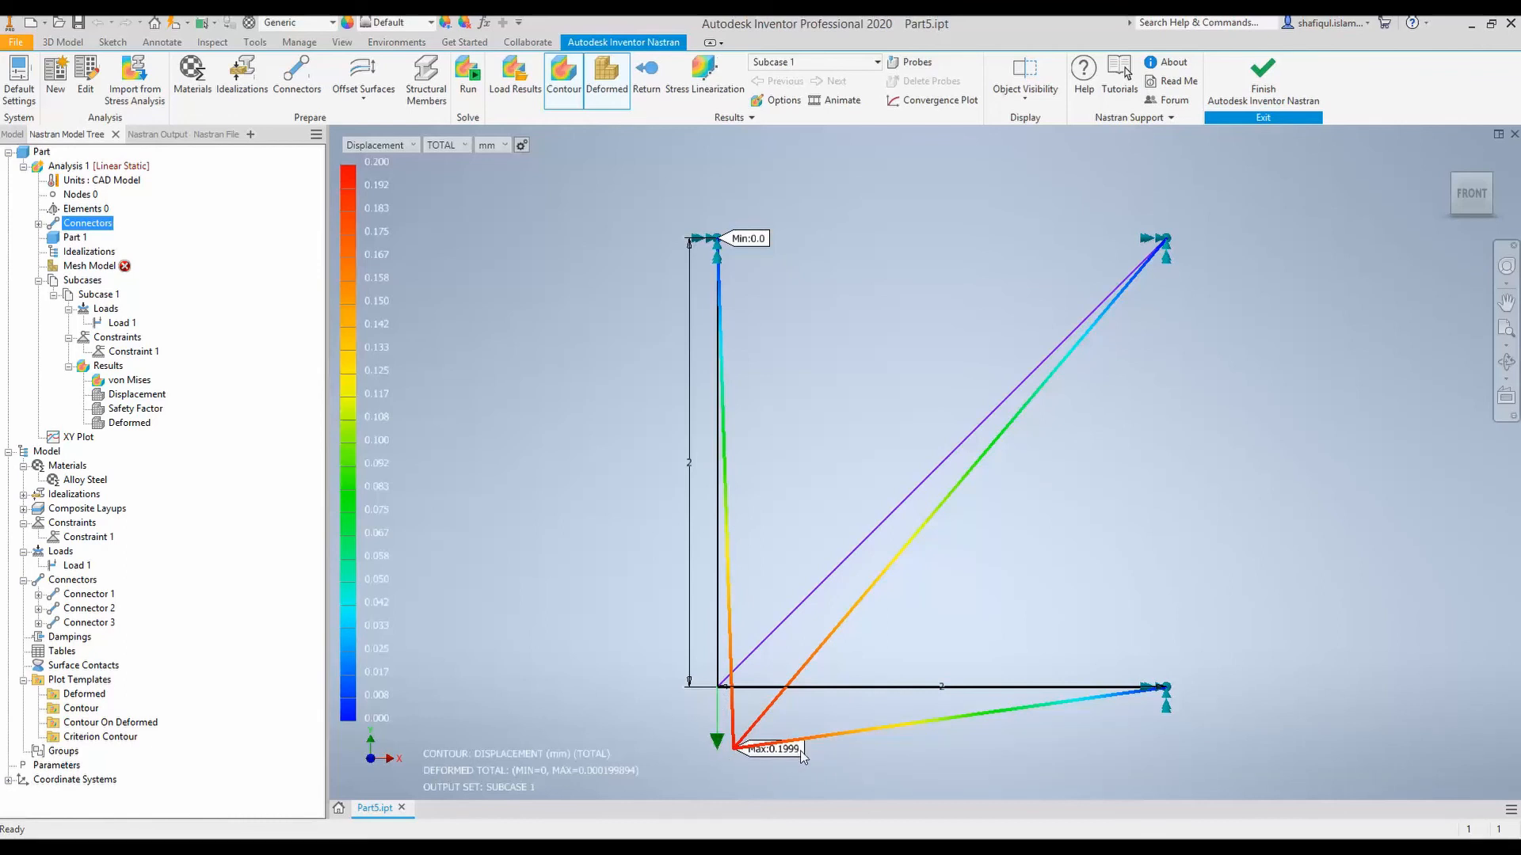
Step: Close the results, reopen Analysis 1 from the Model Tree, and rerun the solve
{"action": "left_click", "coordinate": [489, 144]}
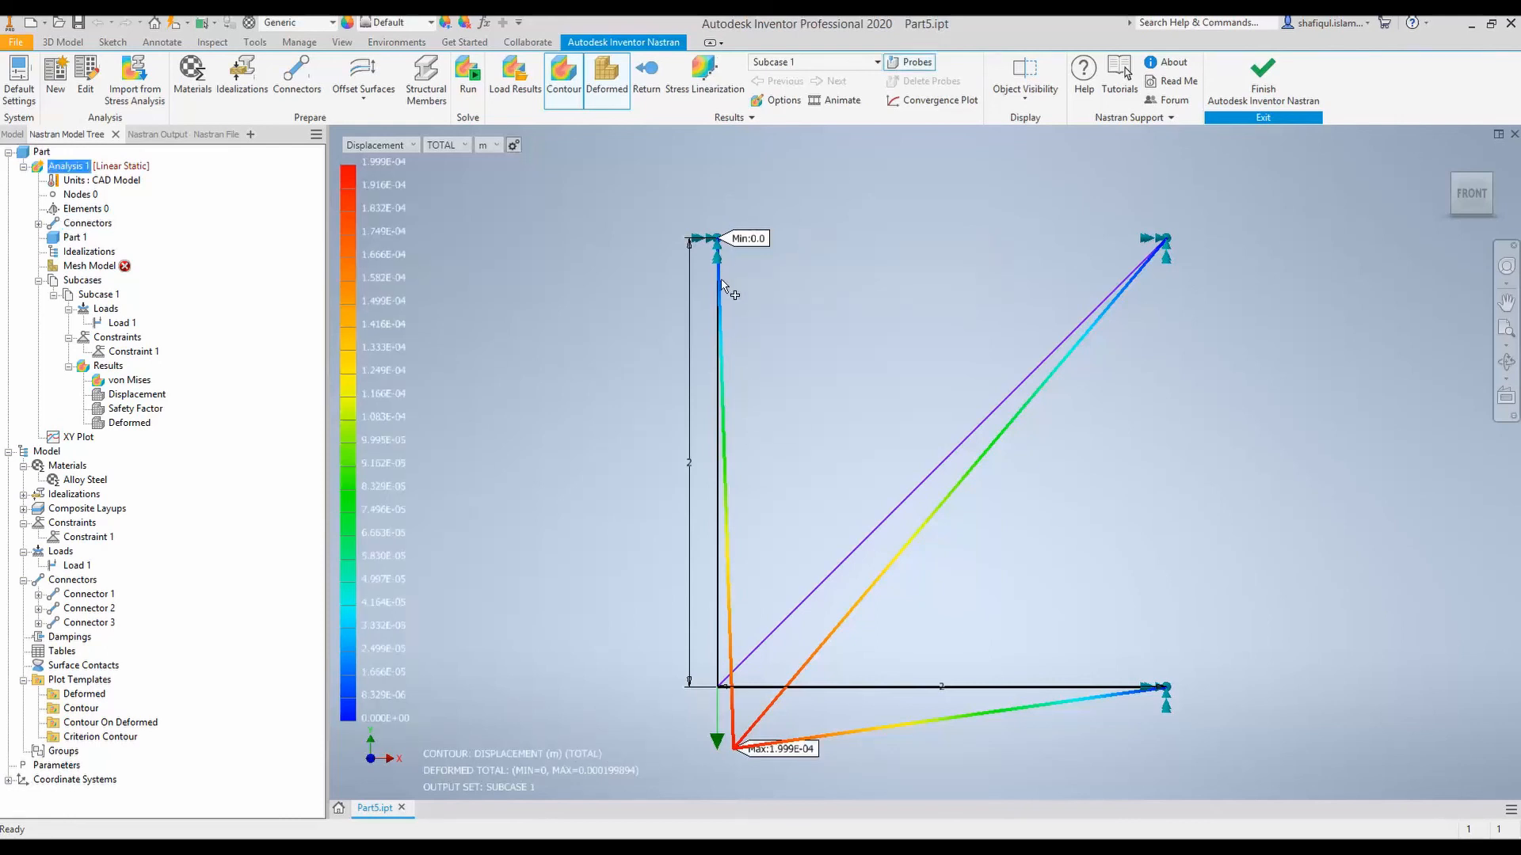
{"action": "mouse_move", "coordinate": [820, 723]}
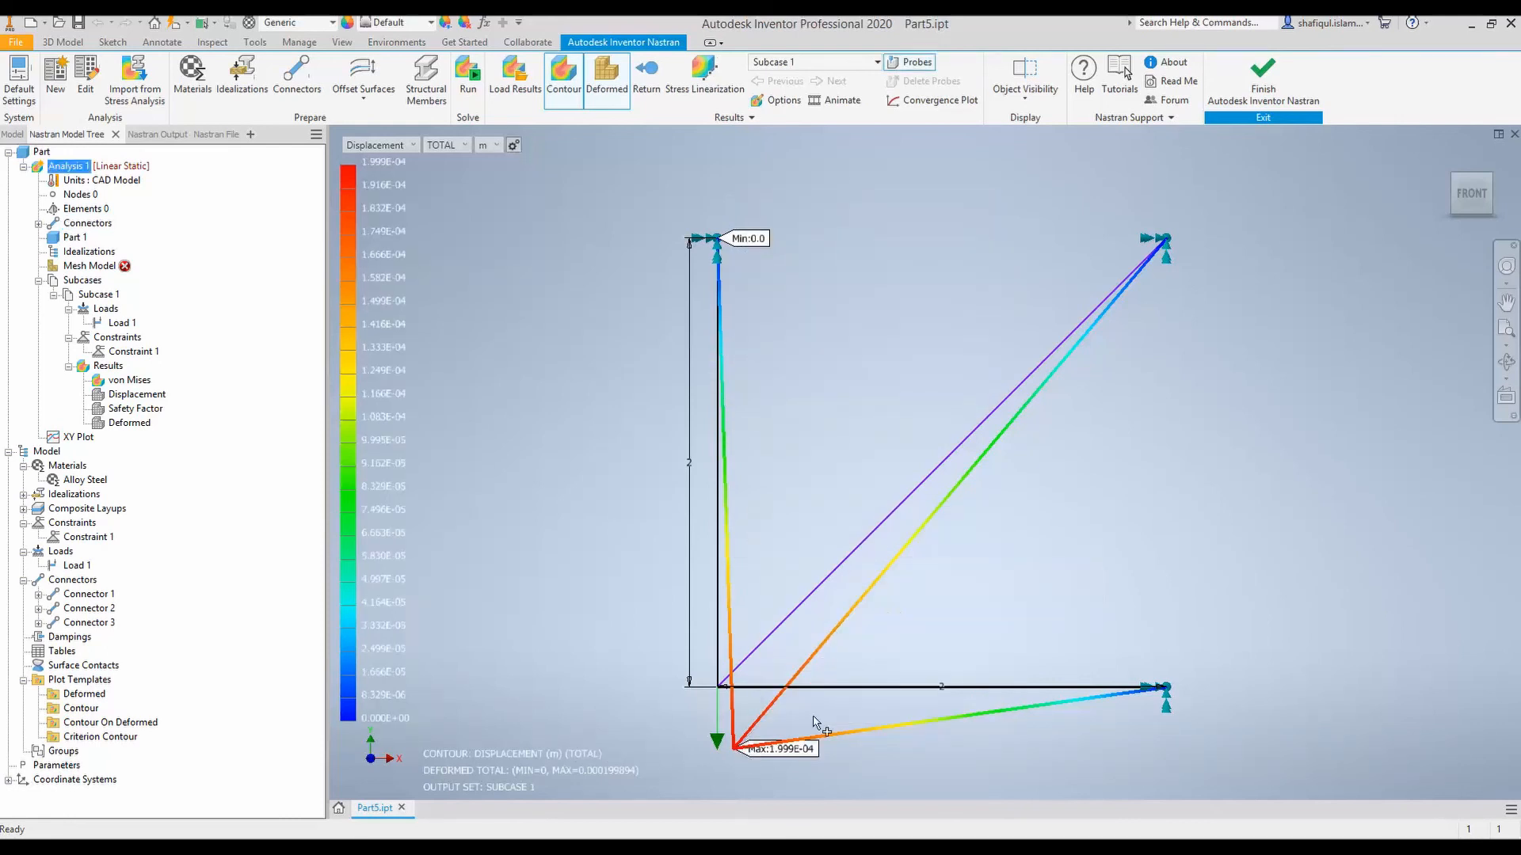
{"action": "left_click", "coordinate": [798, 679]}
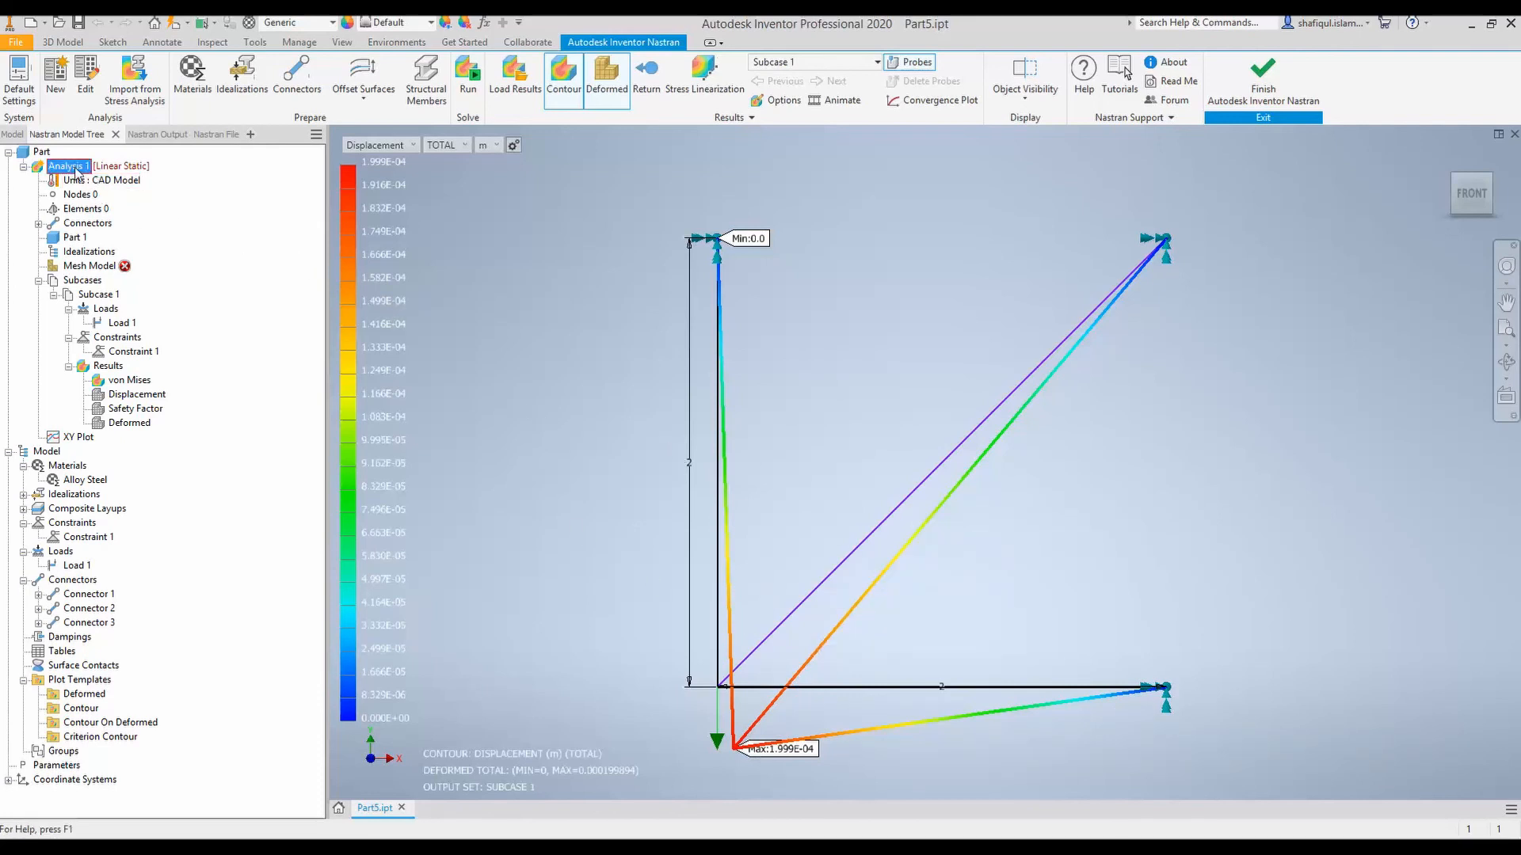
{"action": "double_click", "coordinate": [69, 166]}
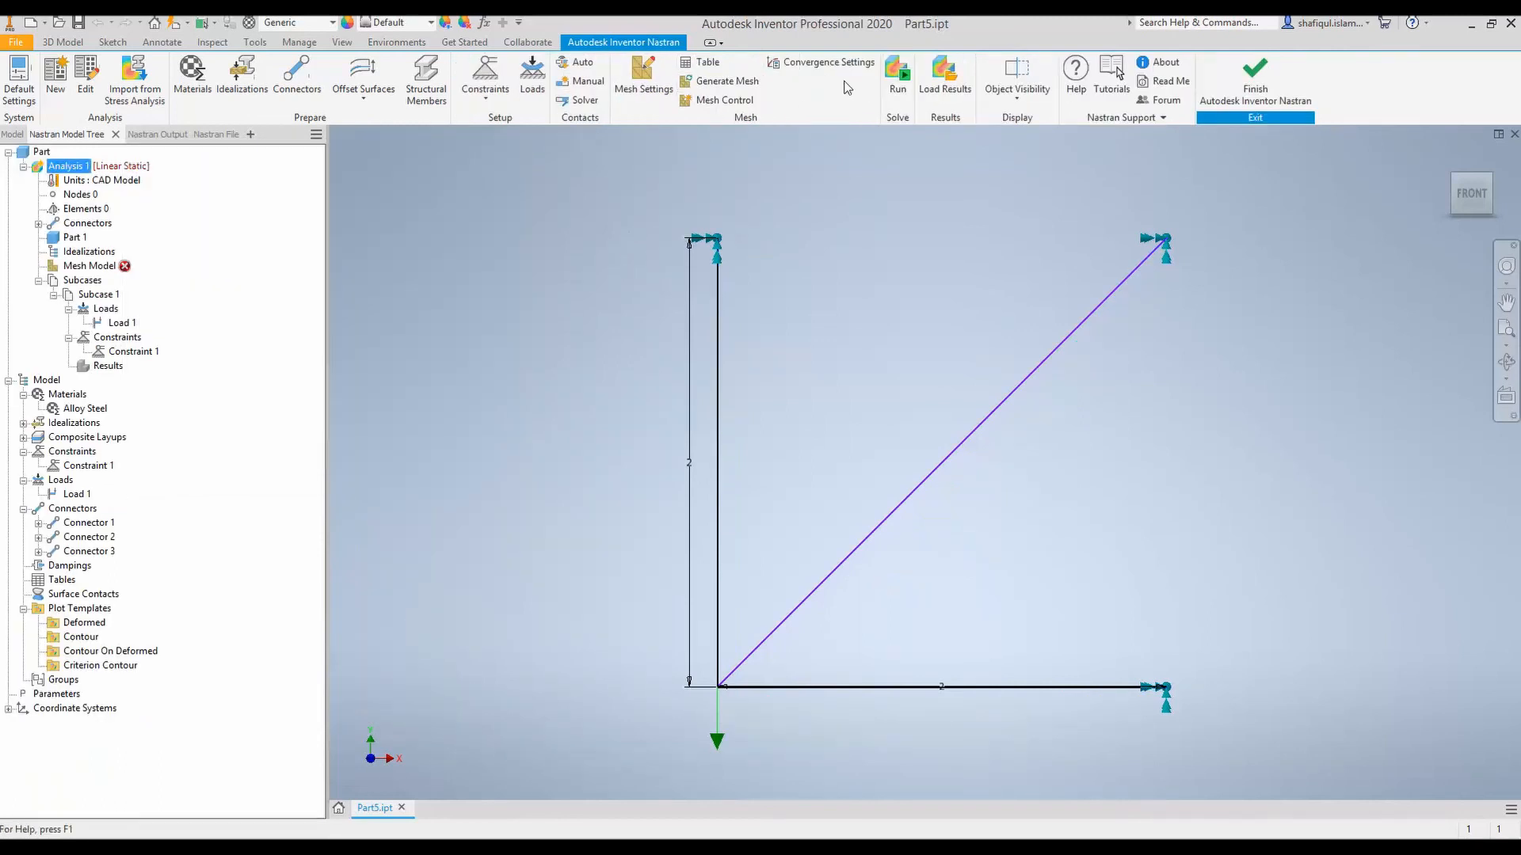
{"action": "mouse_move", "coordinate": [896, 69]}
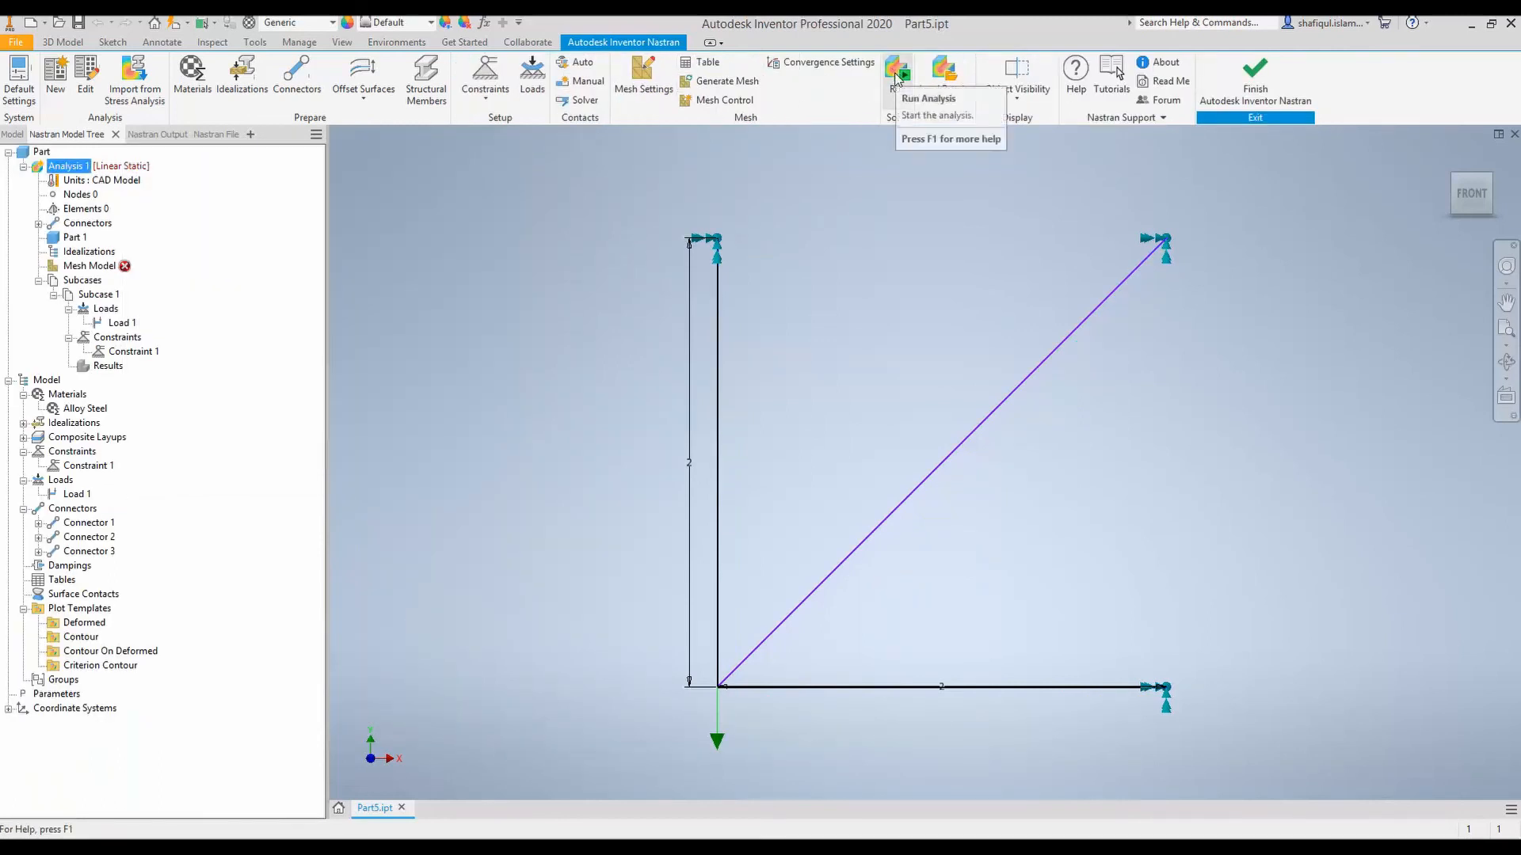
{"action": "left_click", "coordinate": [896, 69]}
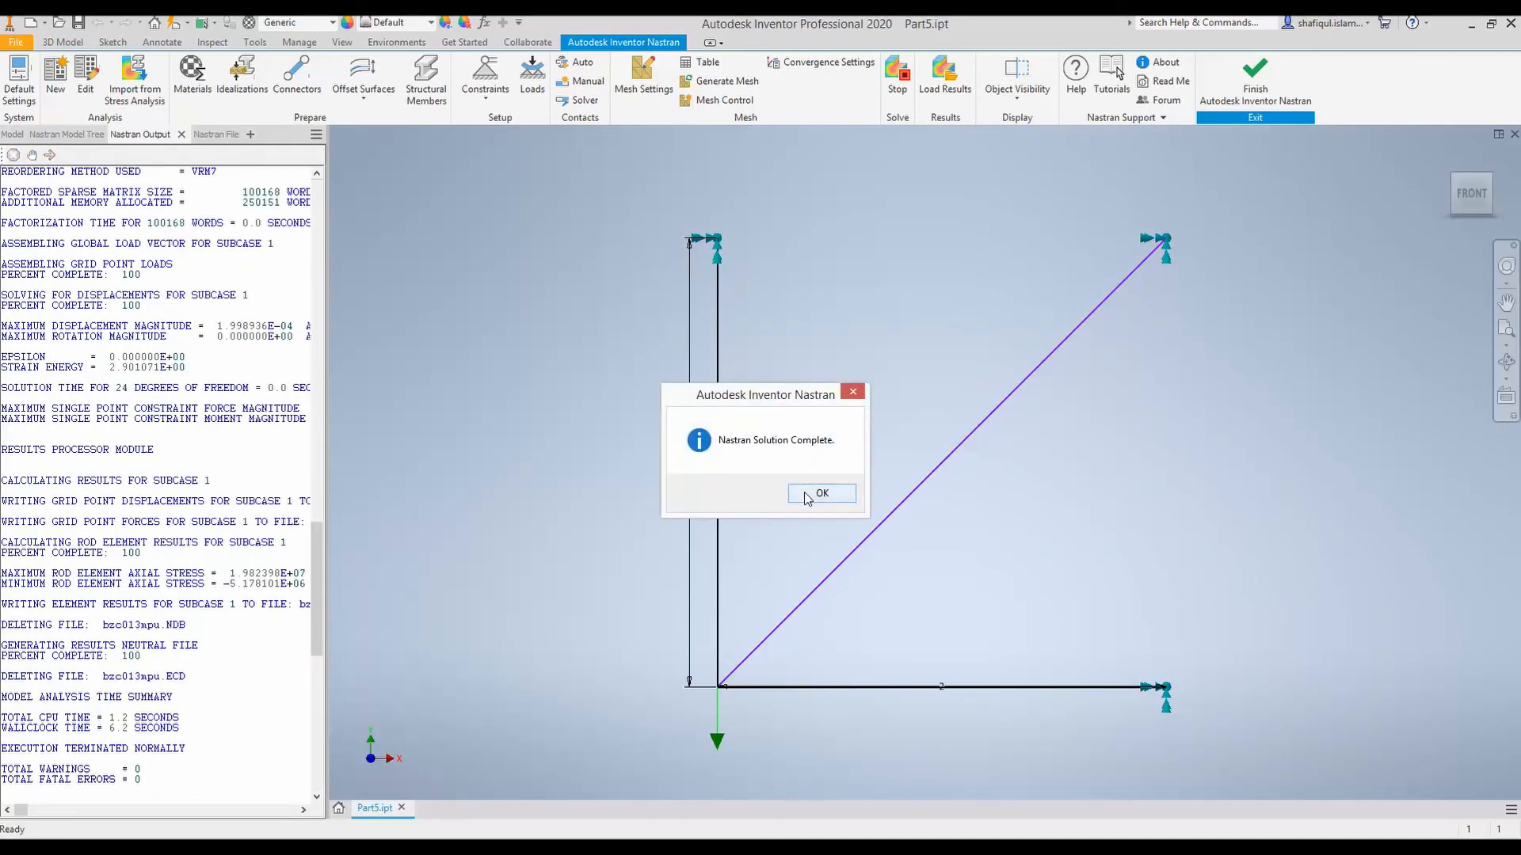
Step: Dismiss the completion message, hide connectors, and show the ROD FORCE END A-X contour
{"action": "left_click", "coordinate": [820, 493]}
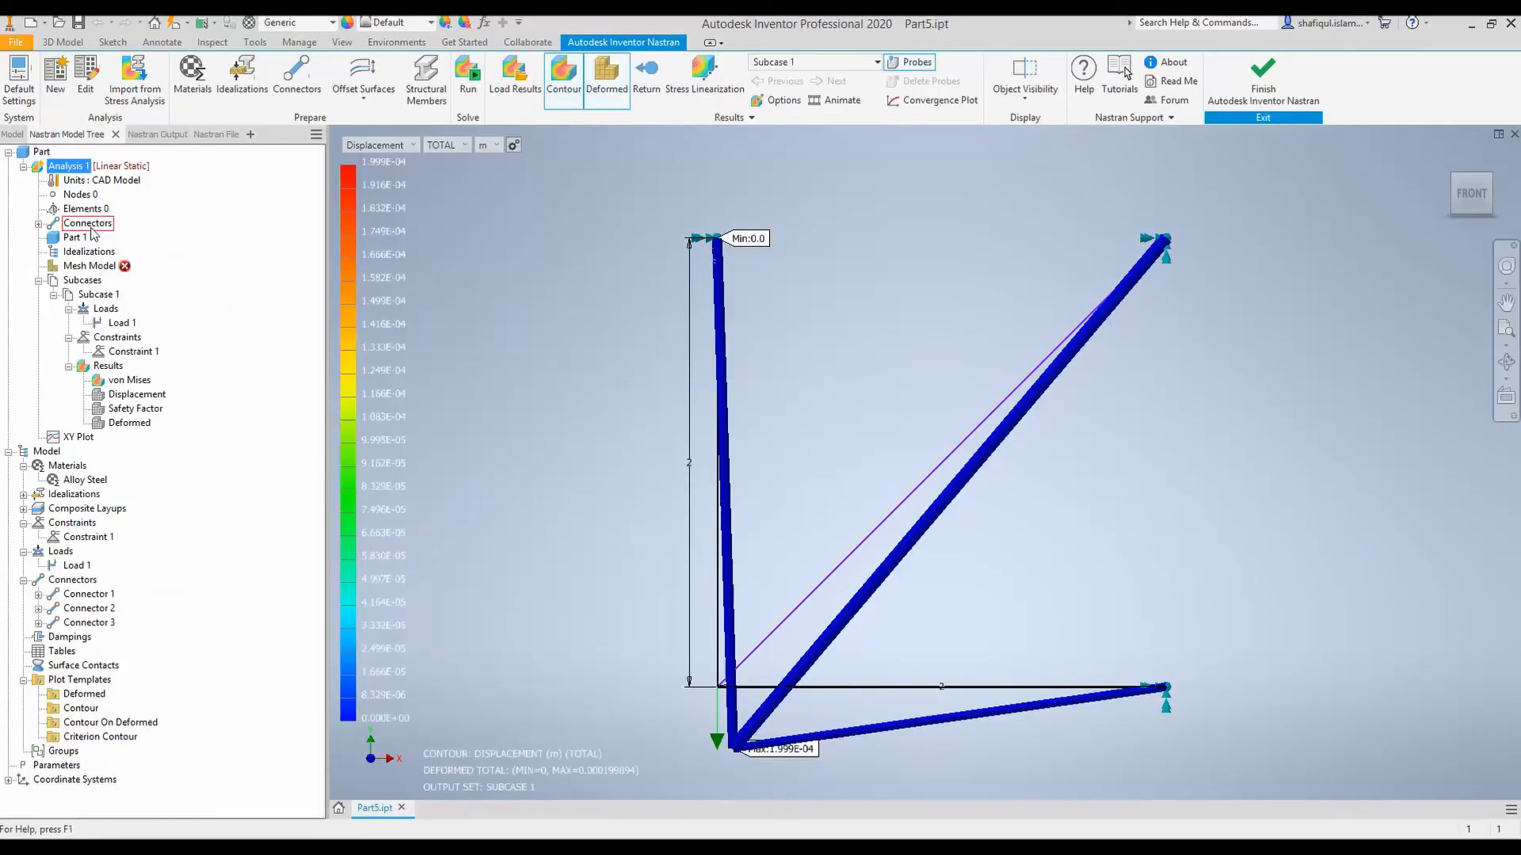
{"action": "right_click", "coordinate": [87, 222]}
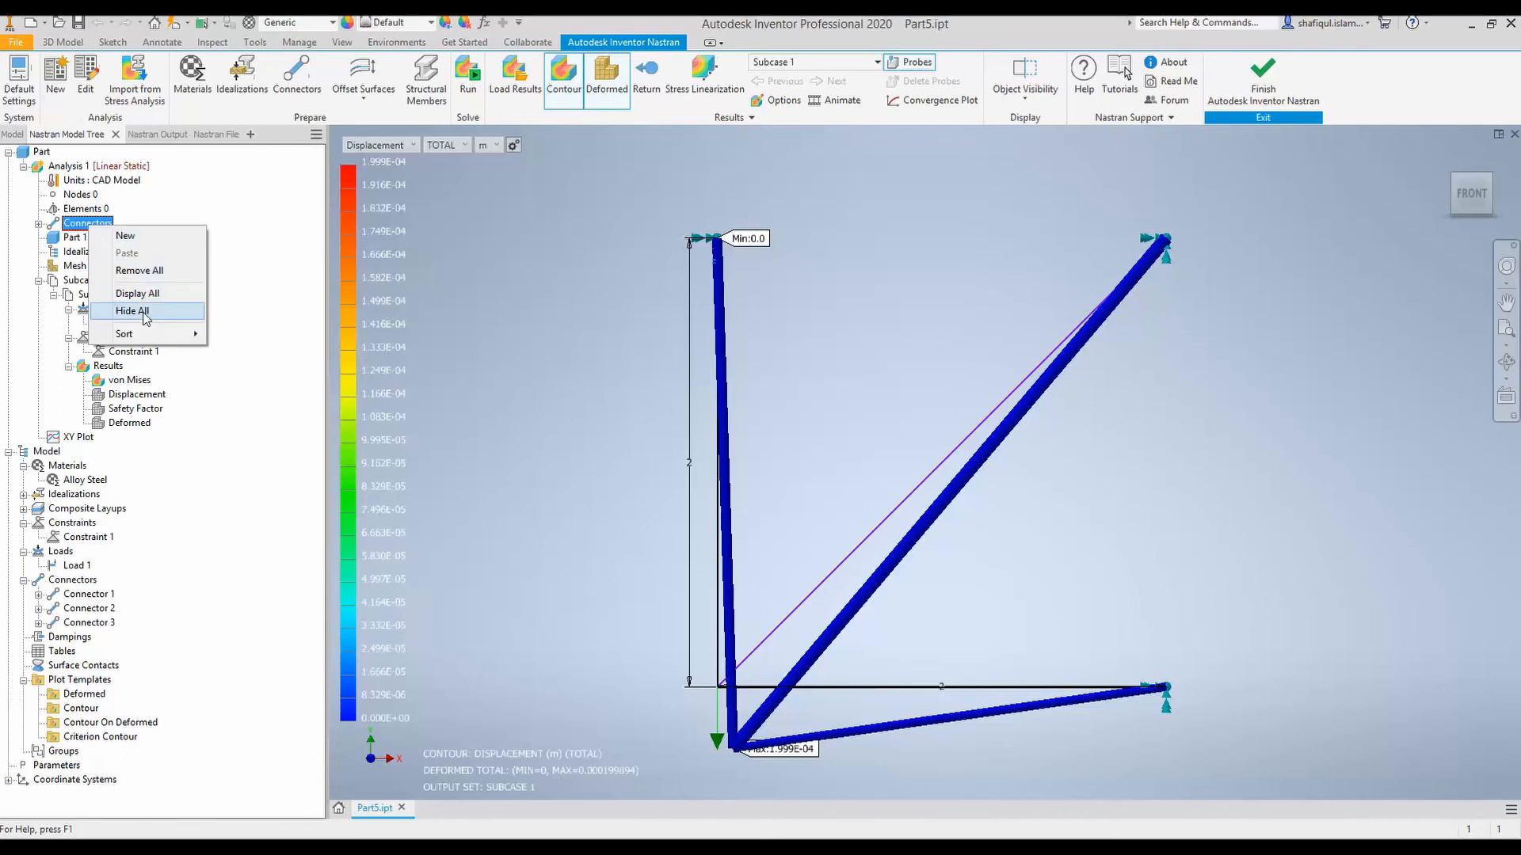
{"action": "left_click", "coordinate": [411, 145]}
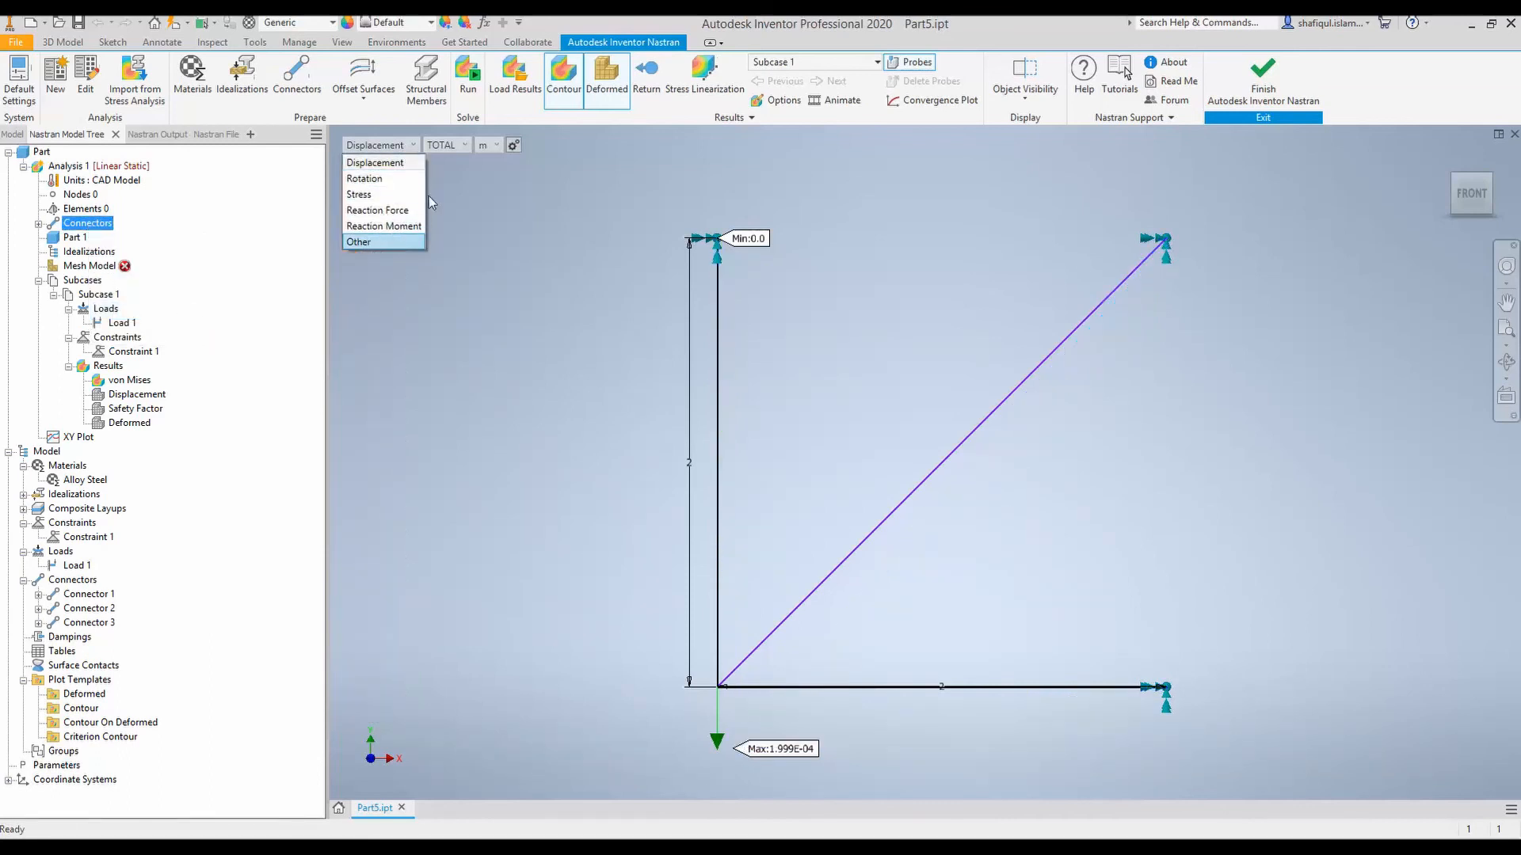
{"action": "left_click", "coordinate": [358, 241]}
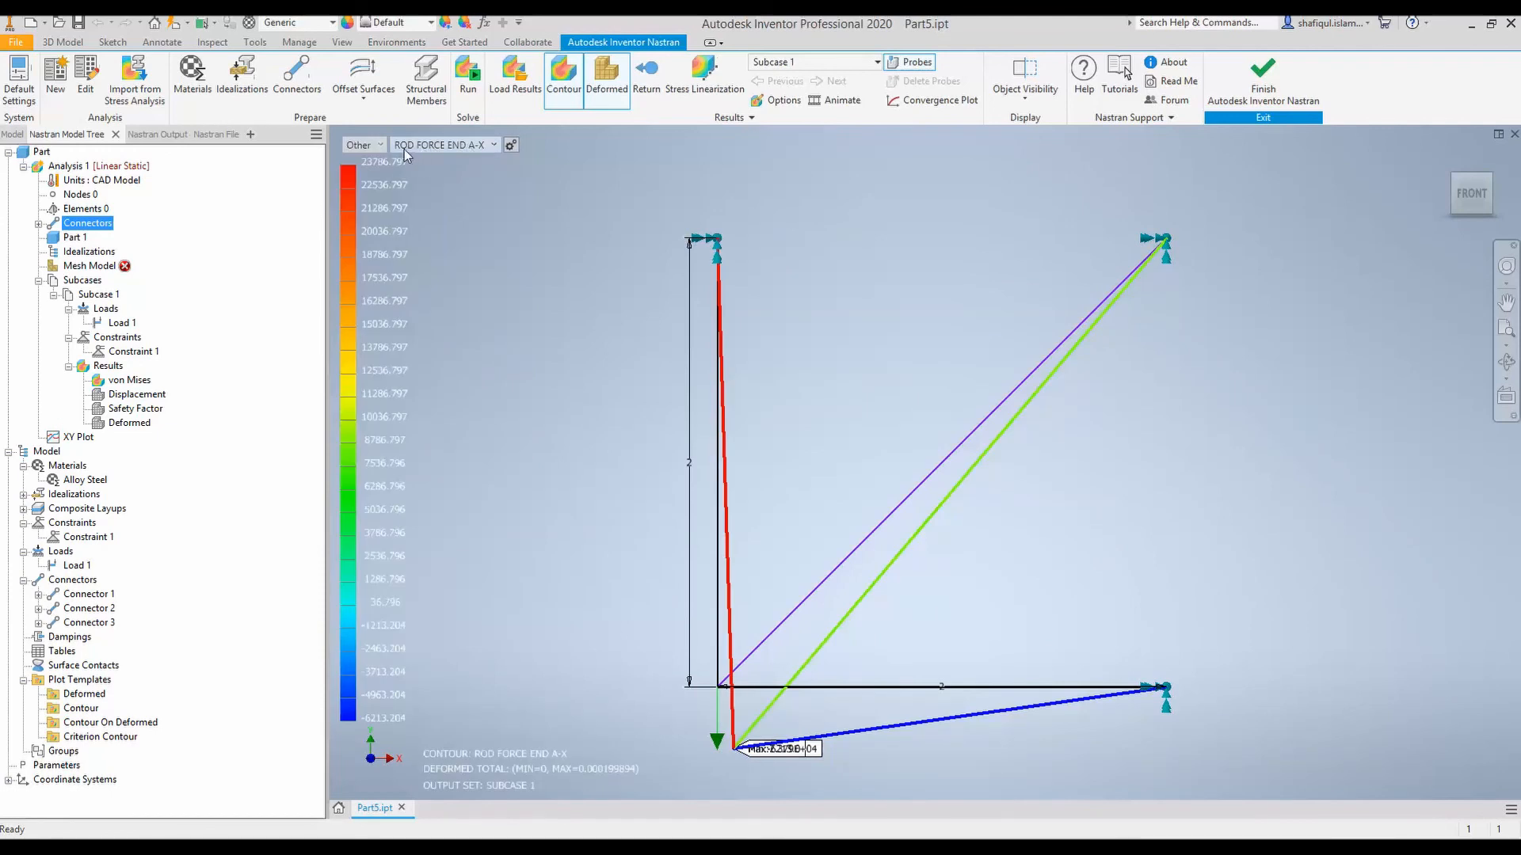
{"action": "mouse_move", "coordinate": [471, 153]}
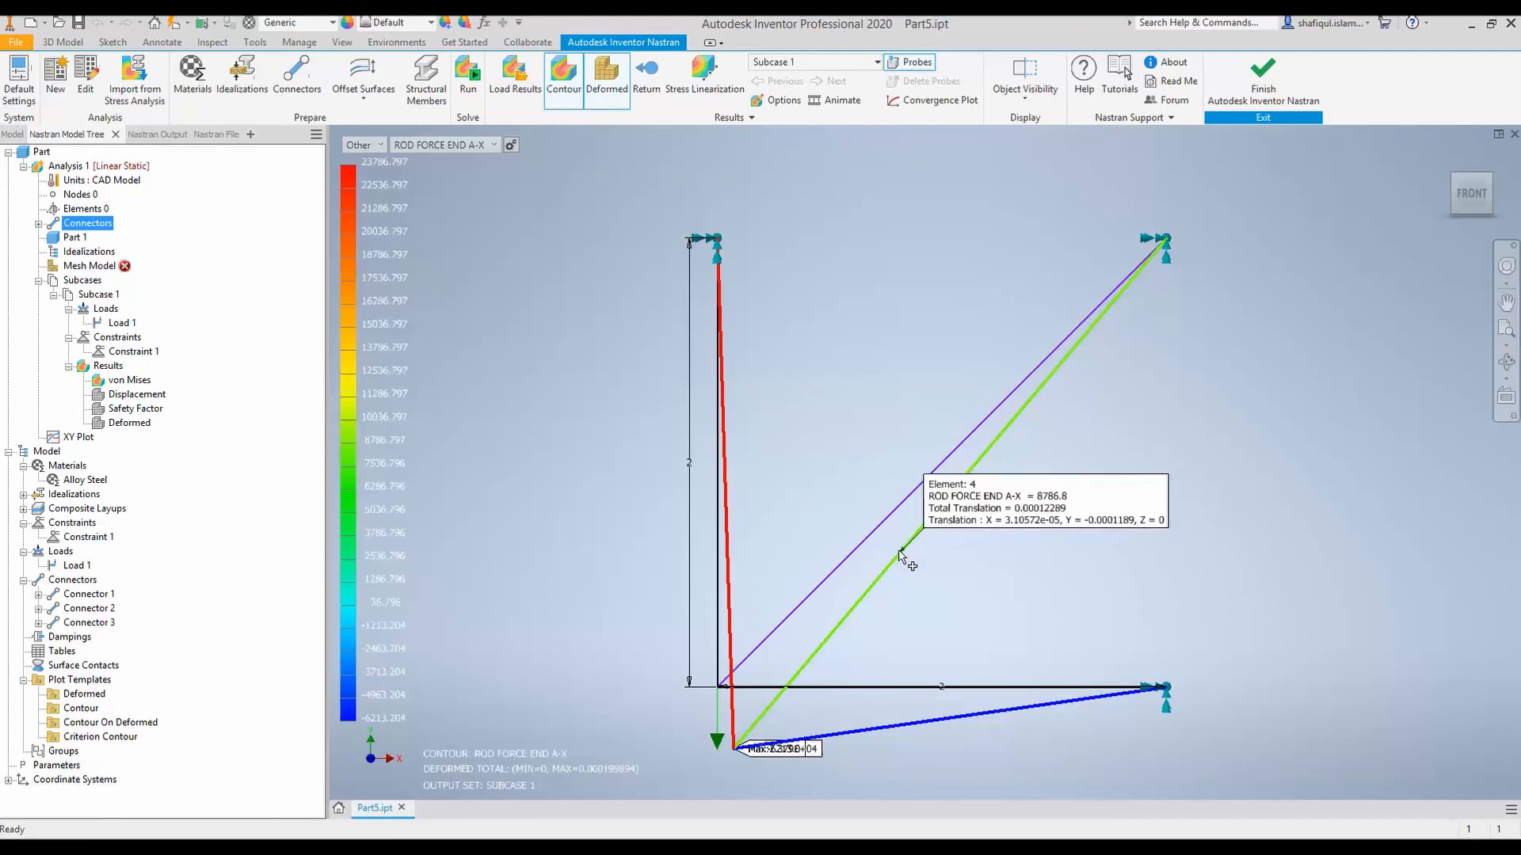
{"action": "mouse_move", "coordinate": [905, 574]}
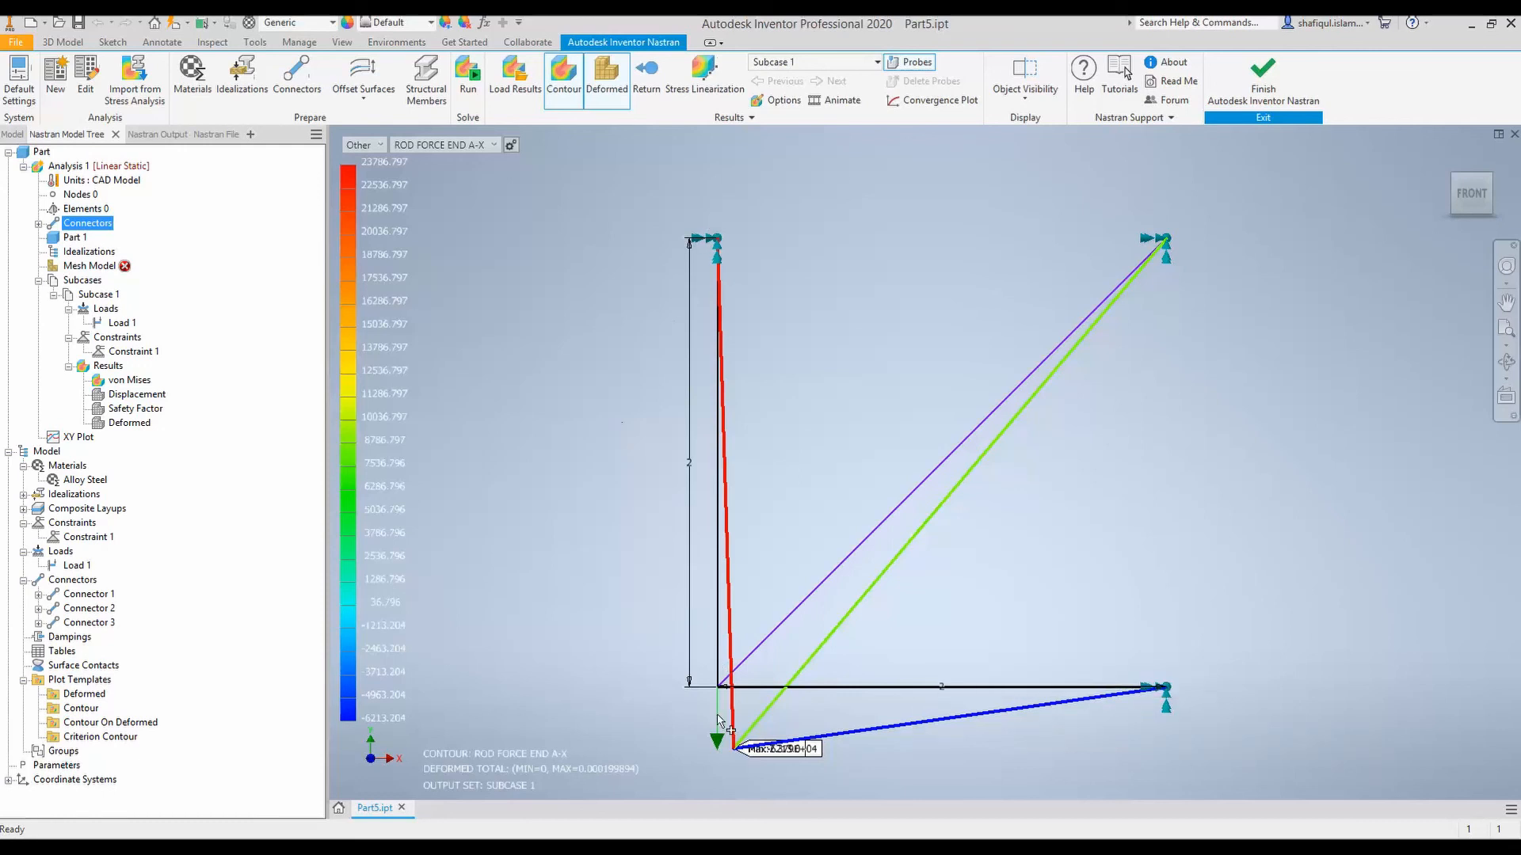
{"action": "mouse_move", "coordinate": [752, 747]}
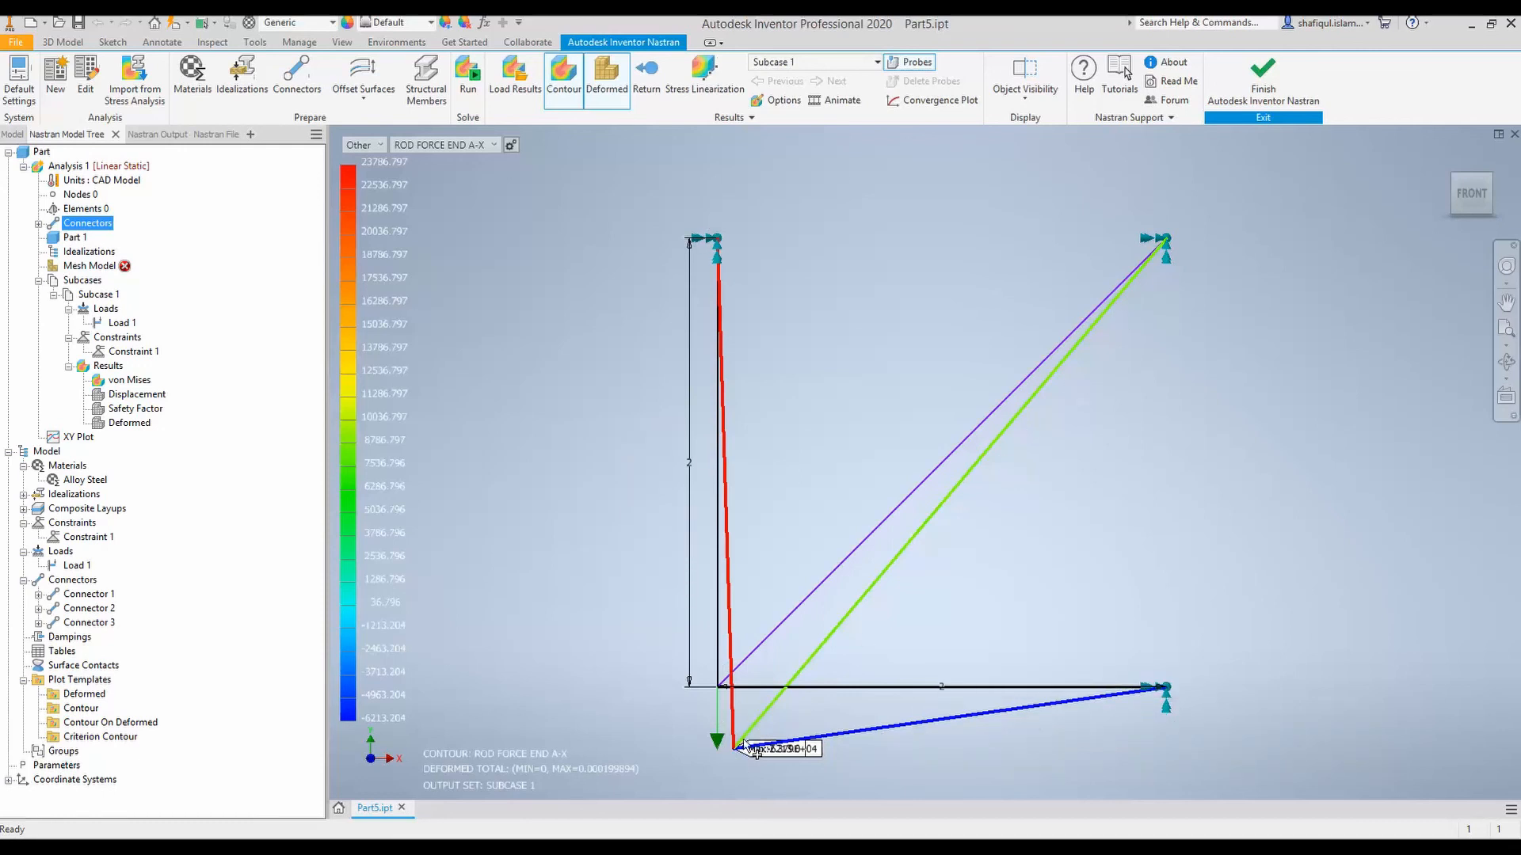
{"action": "mouse_move", "coordinate": [742, 548]}
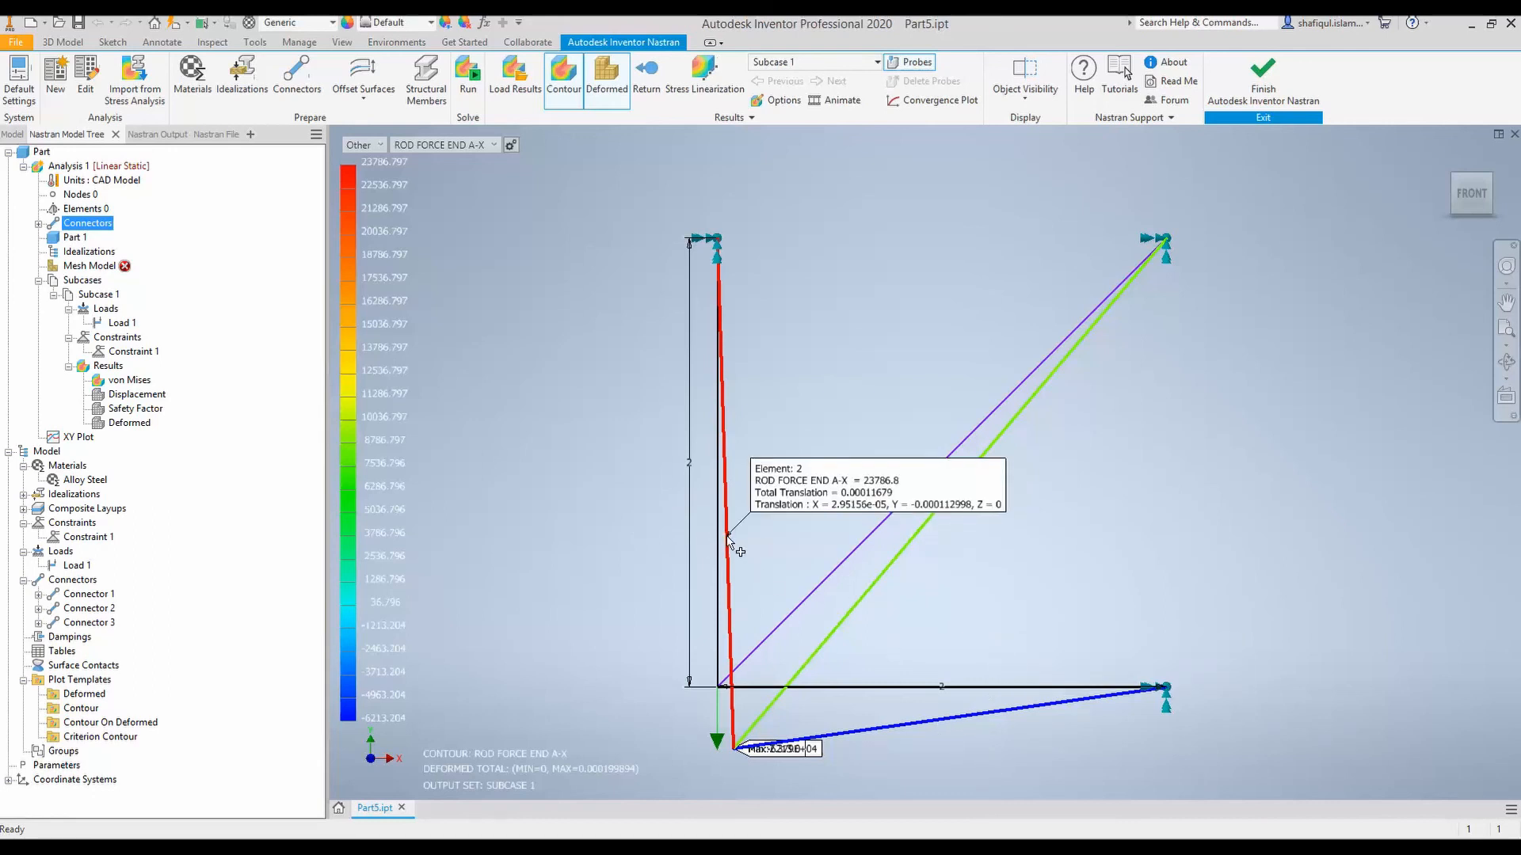
{"action": "mouse_move", "coordinate": [514, 419]}
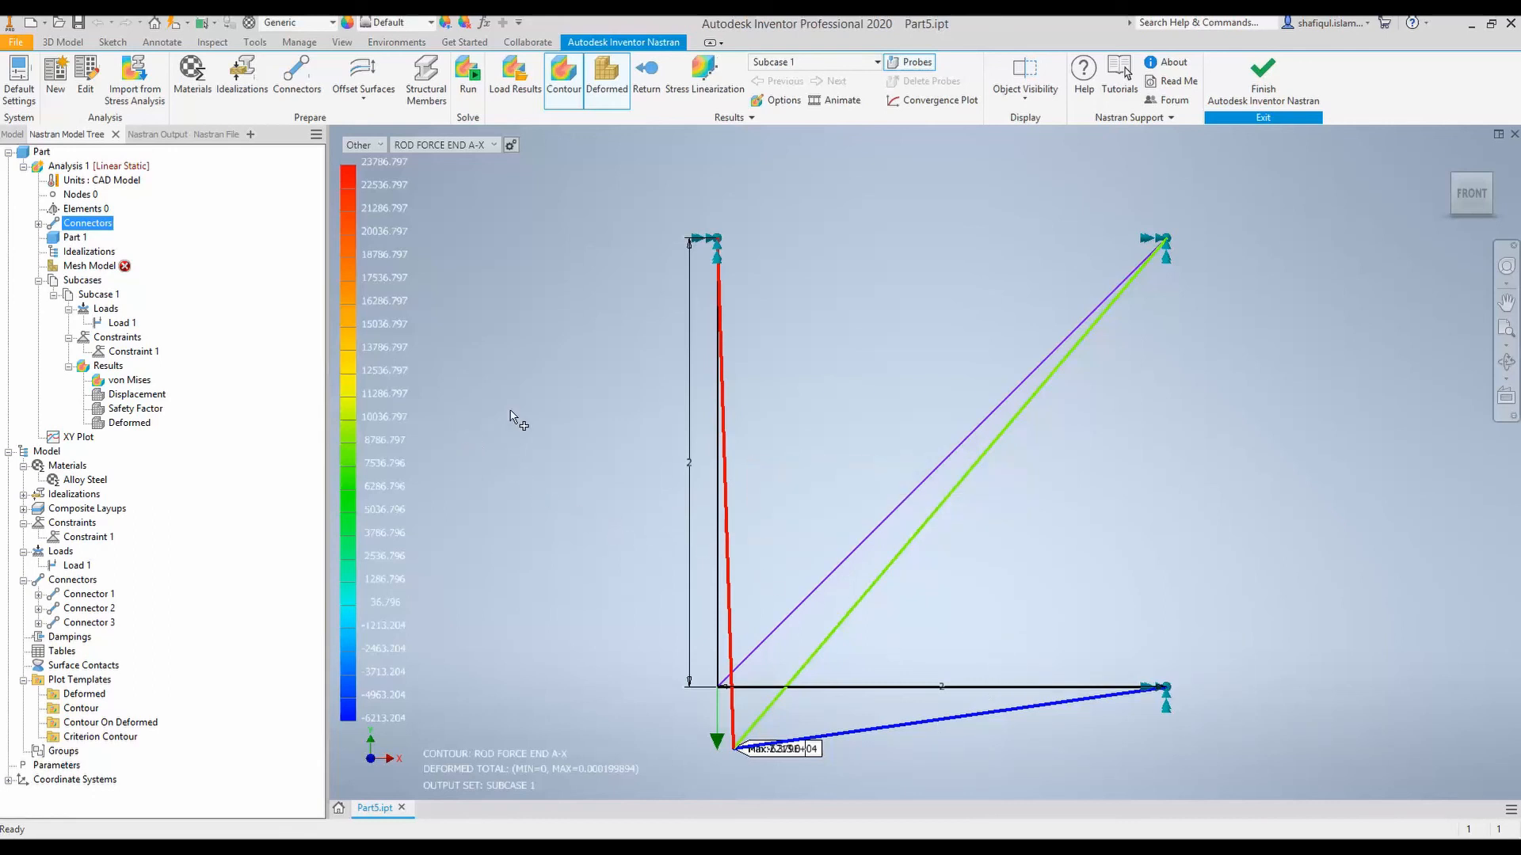
{"action": "mouse_move", "coordinate": [713, 359]}
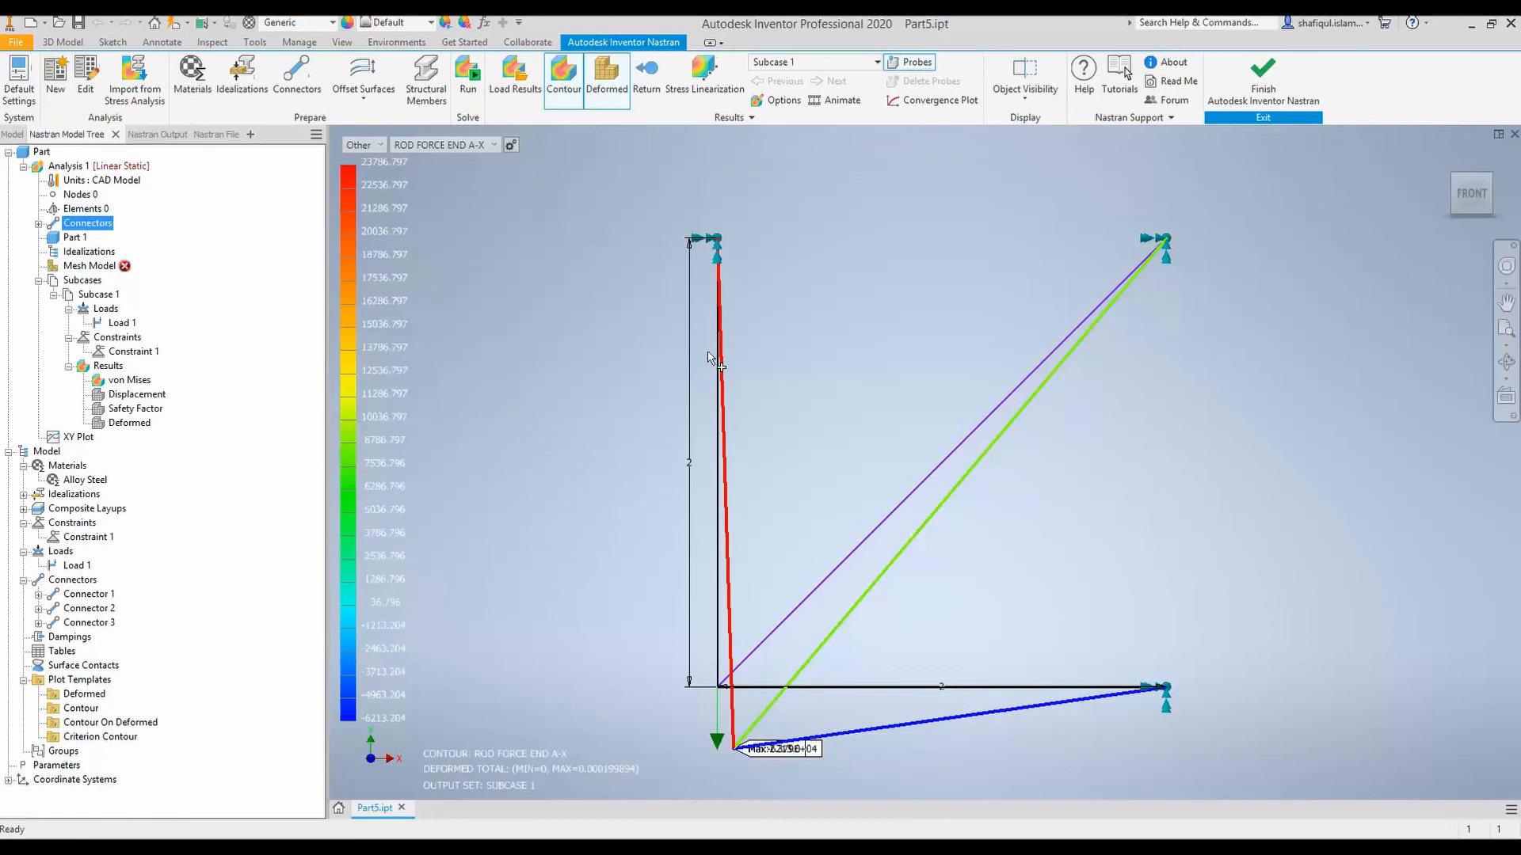